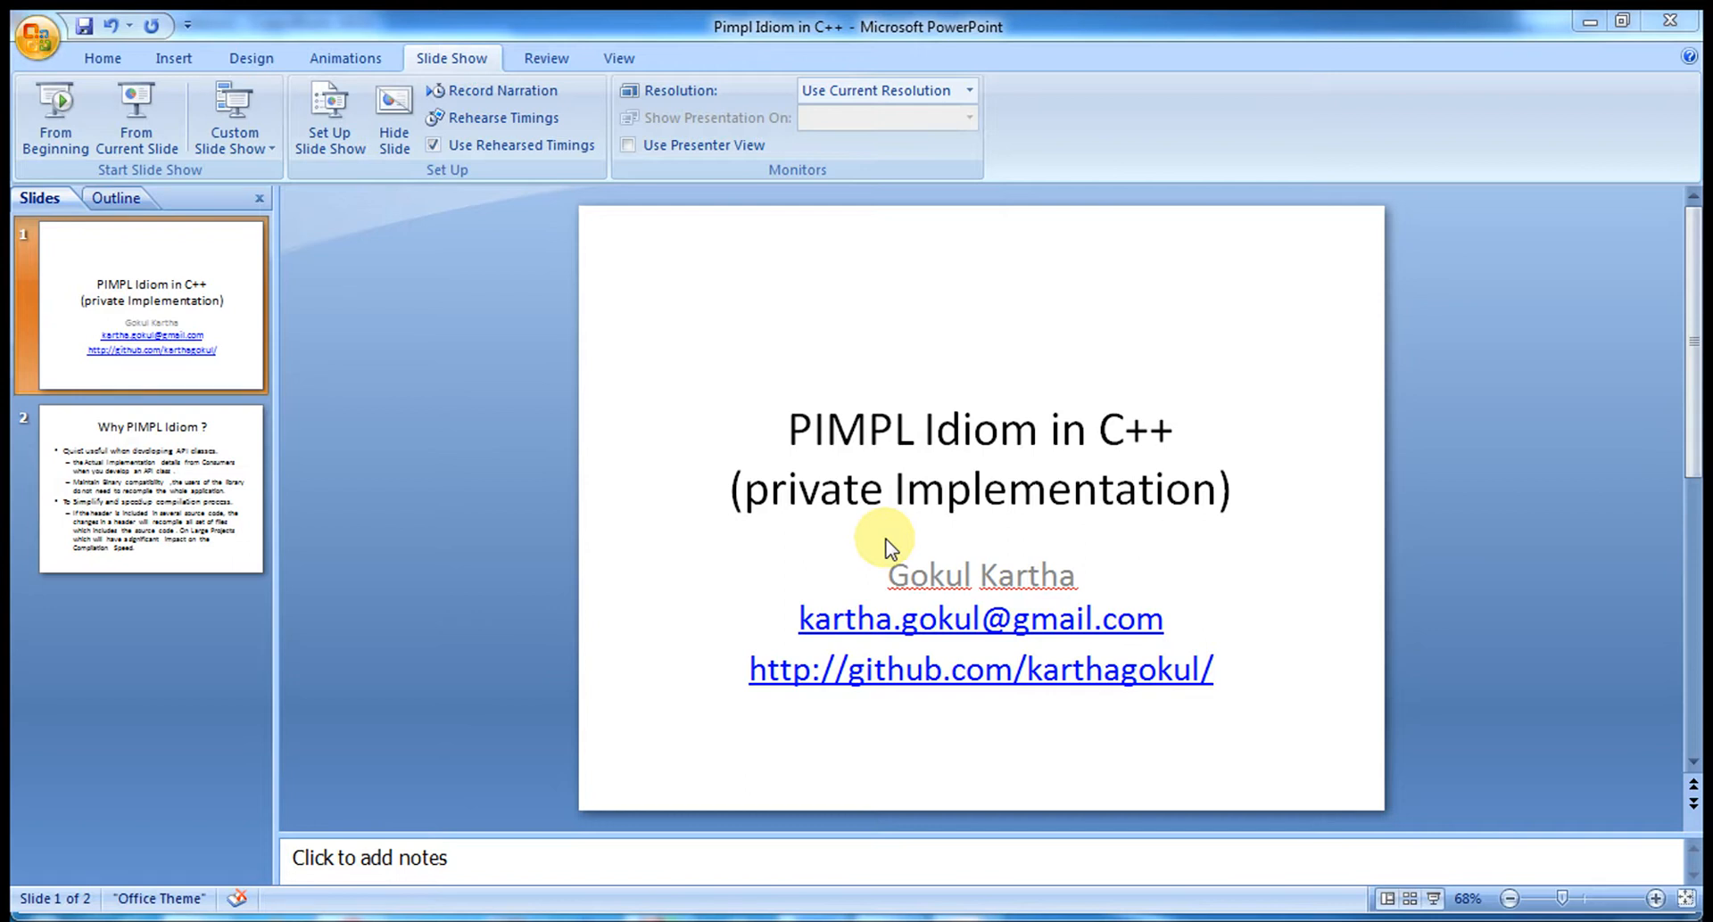
mouse_move(330, 423)
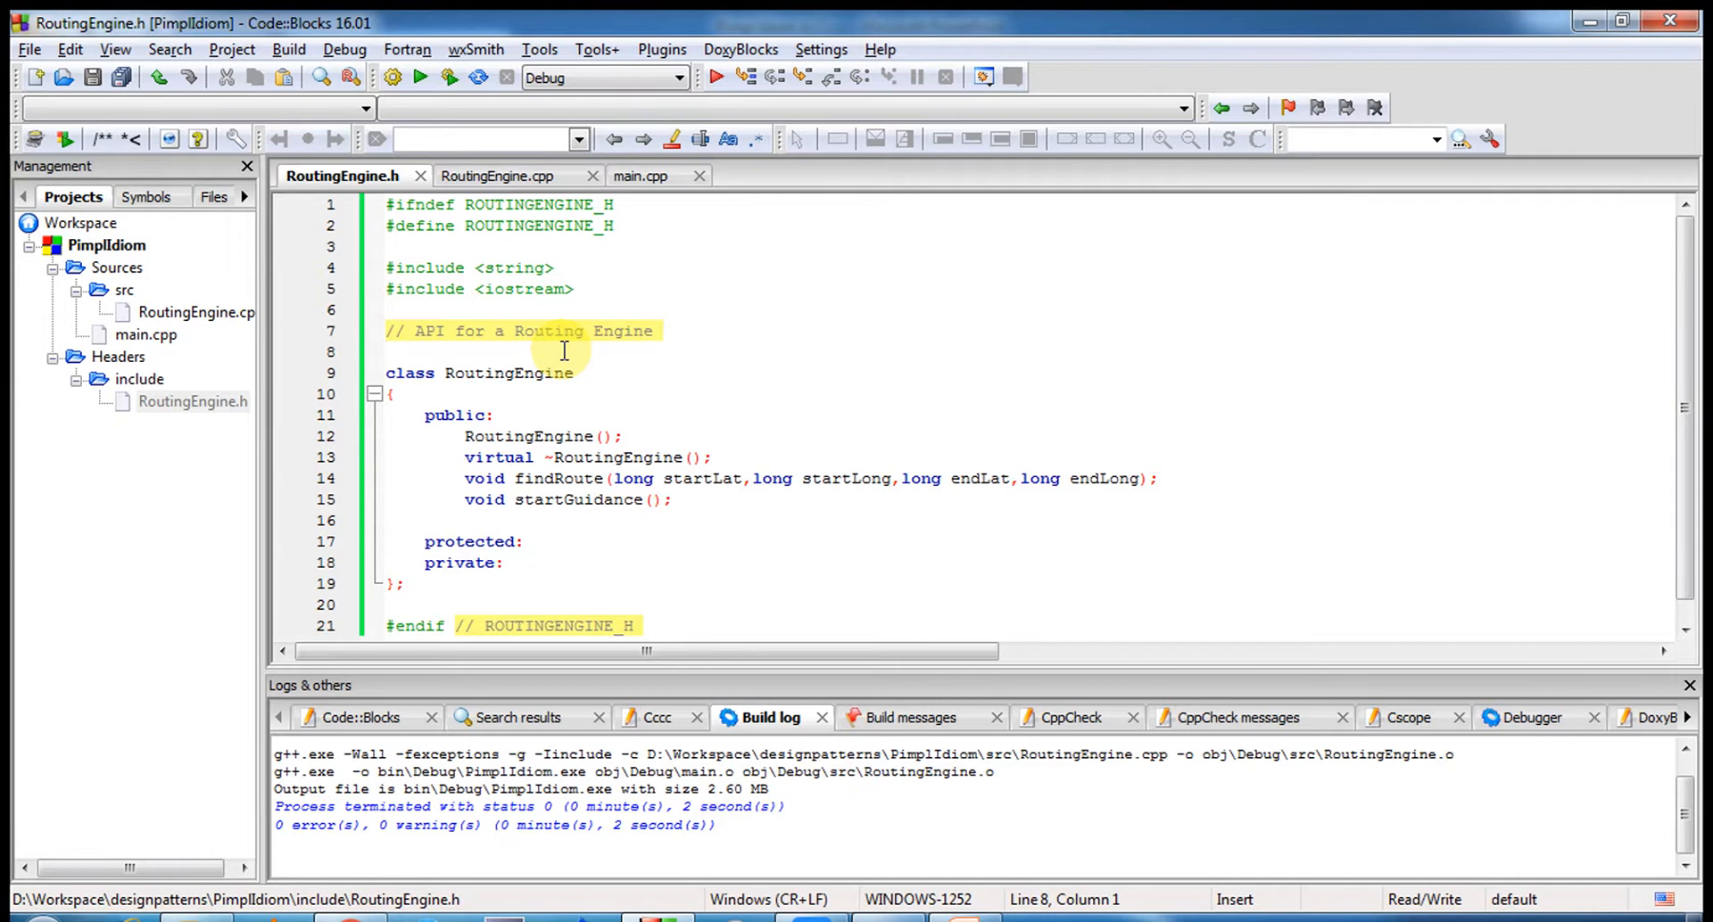
mouse_move(531, 421)
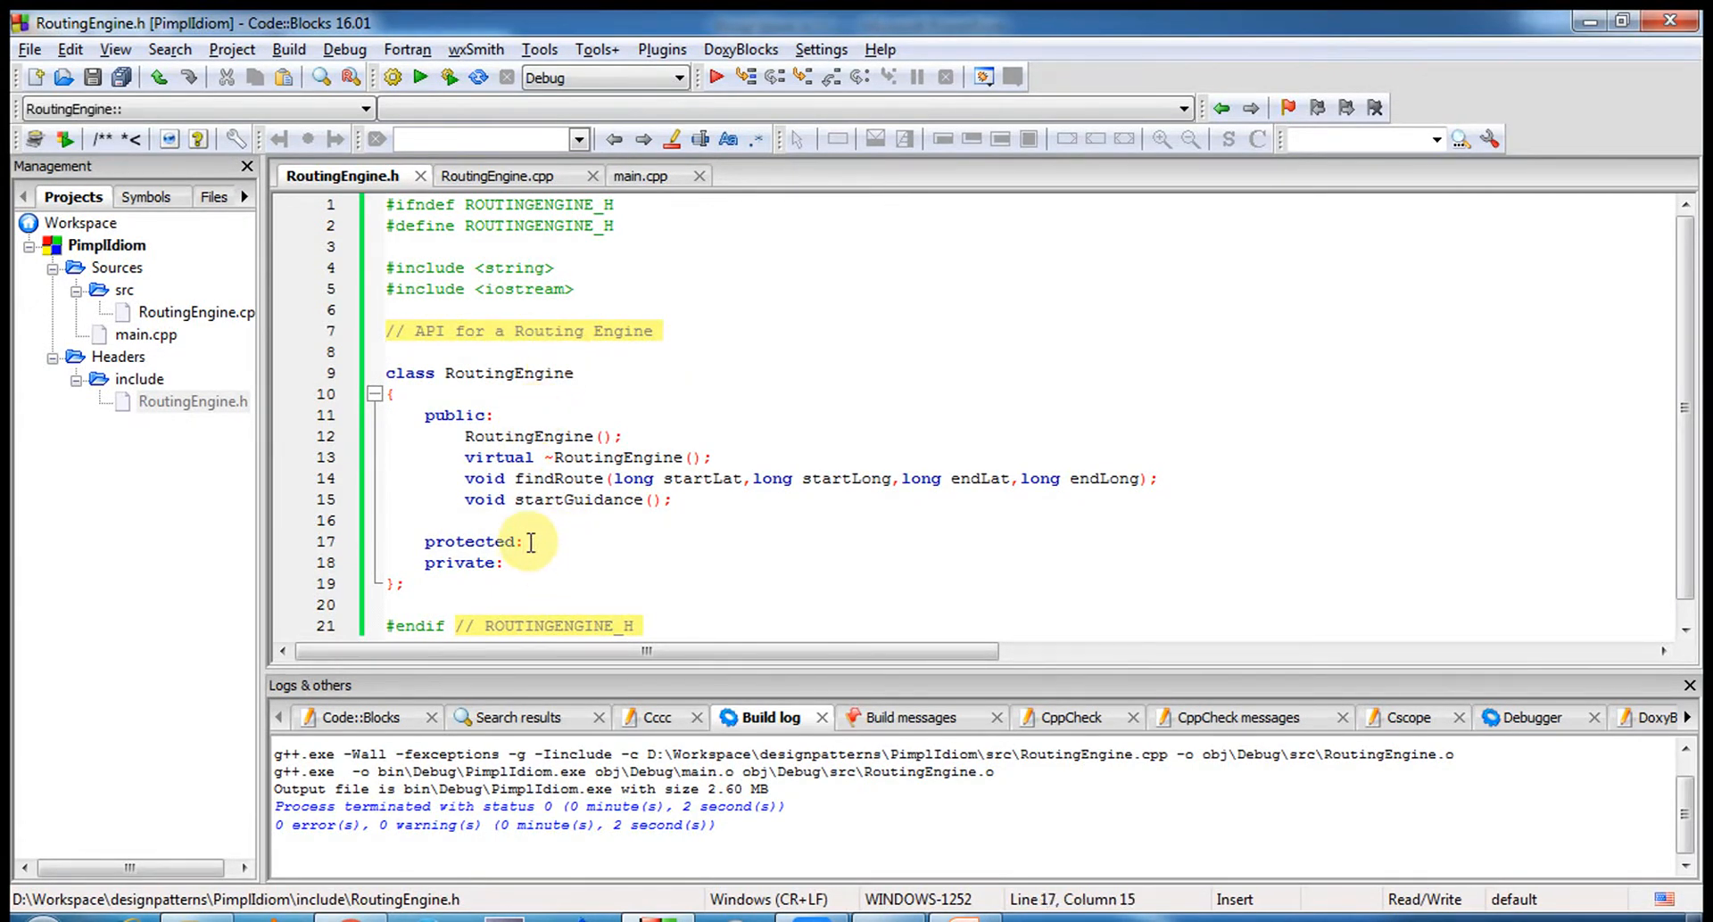
- Declare the protected member 'DigikstraAlgorithm *mRoutingALgorithm;' and bring up RoutingEngine.cpp
type("Digi")
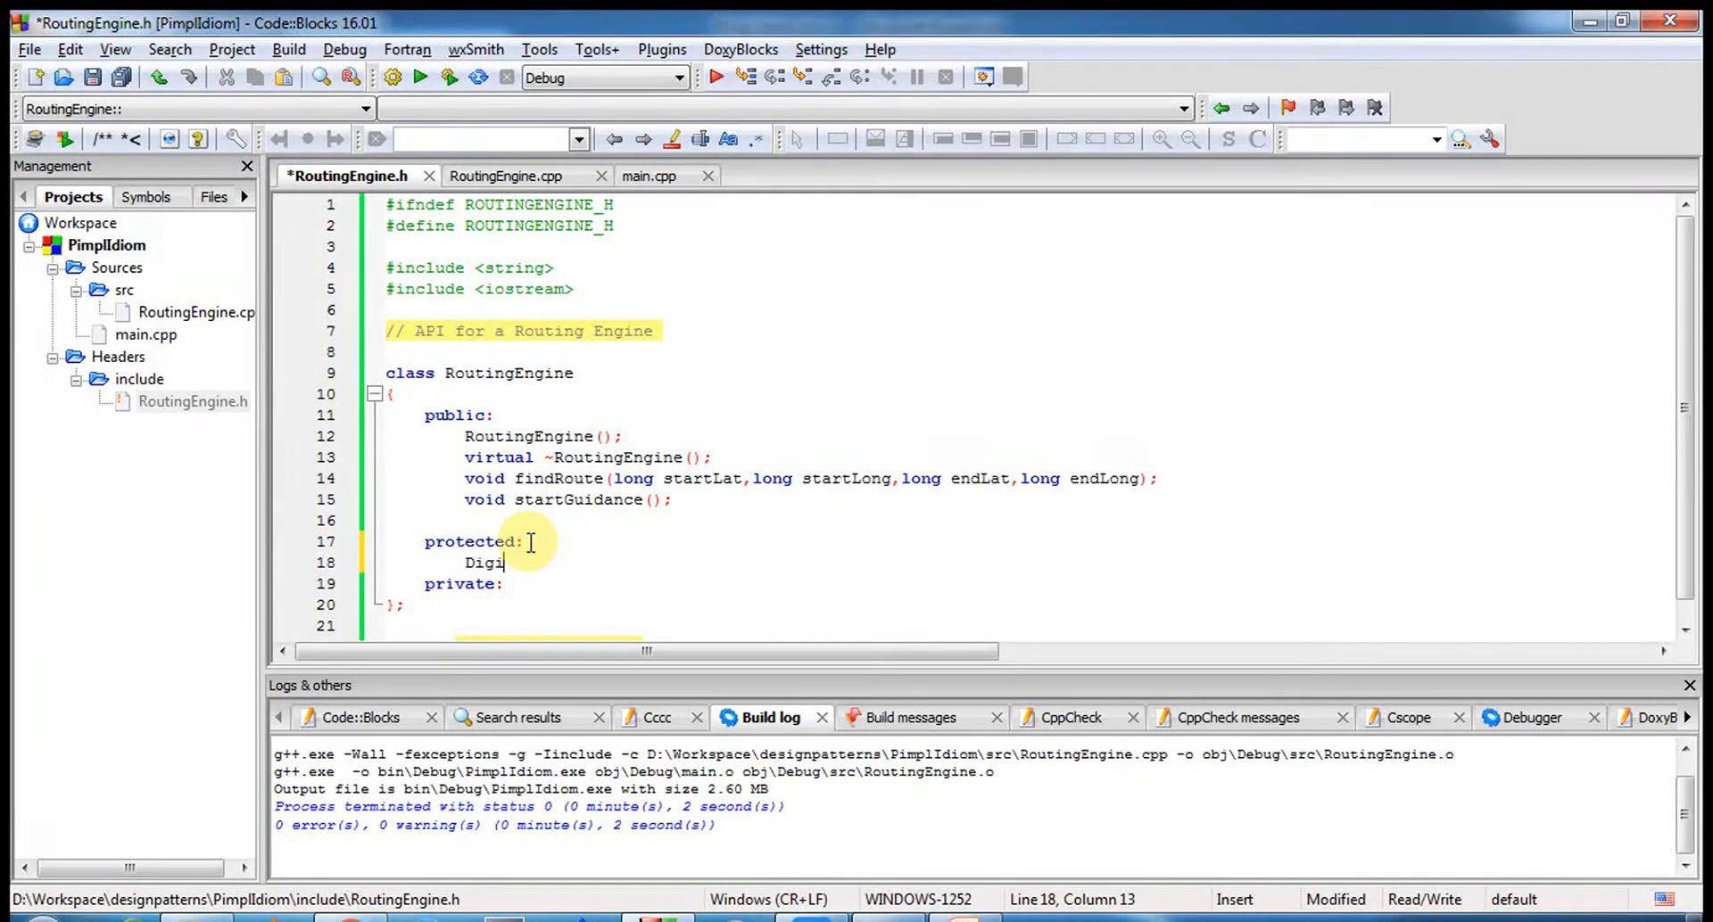
type("kstraAlgor")
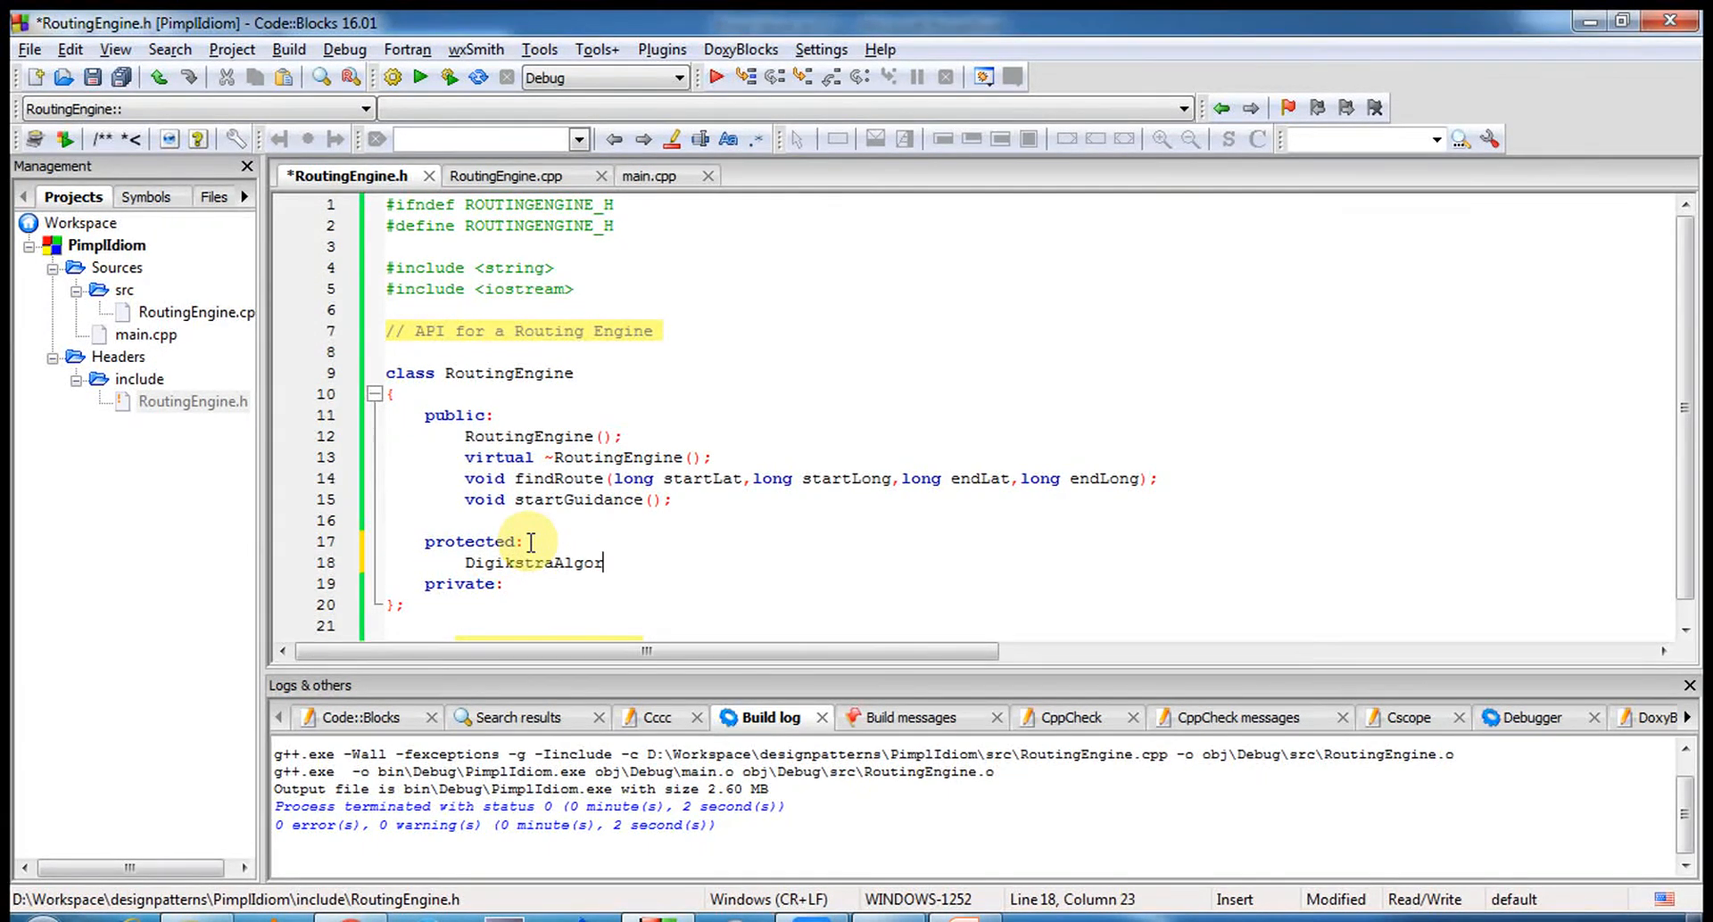
type("ithm")
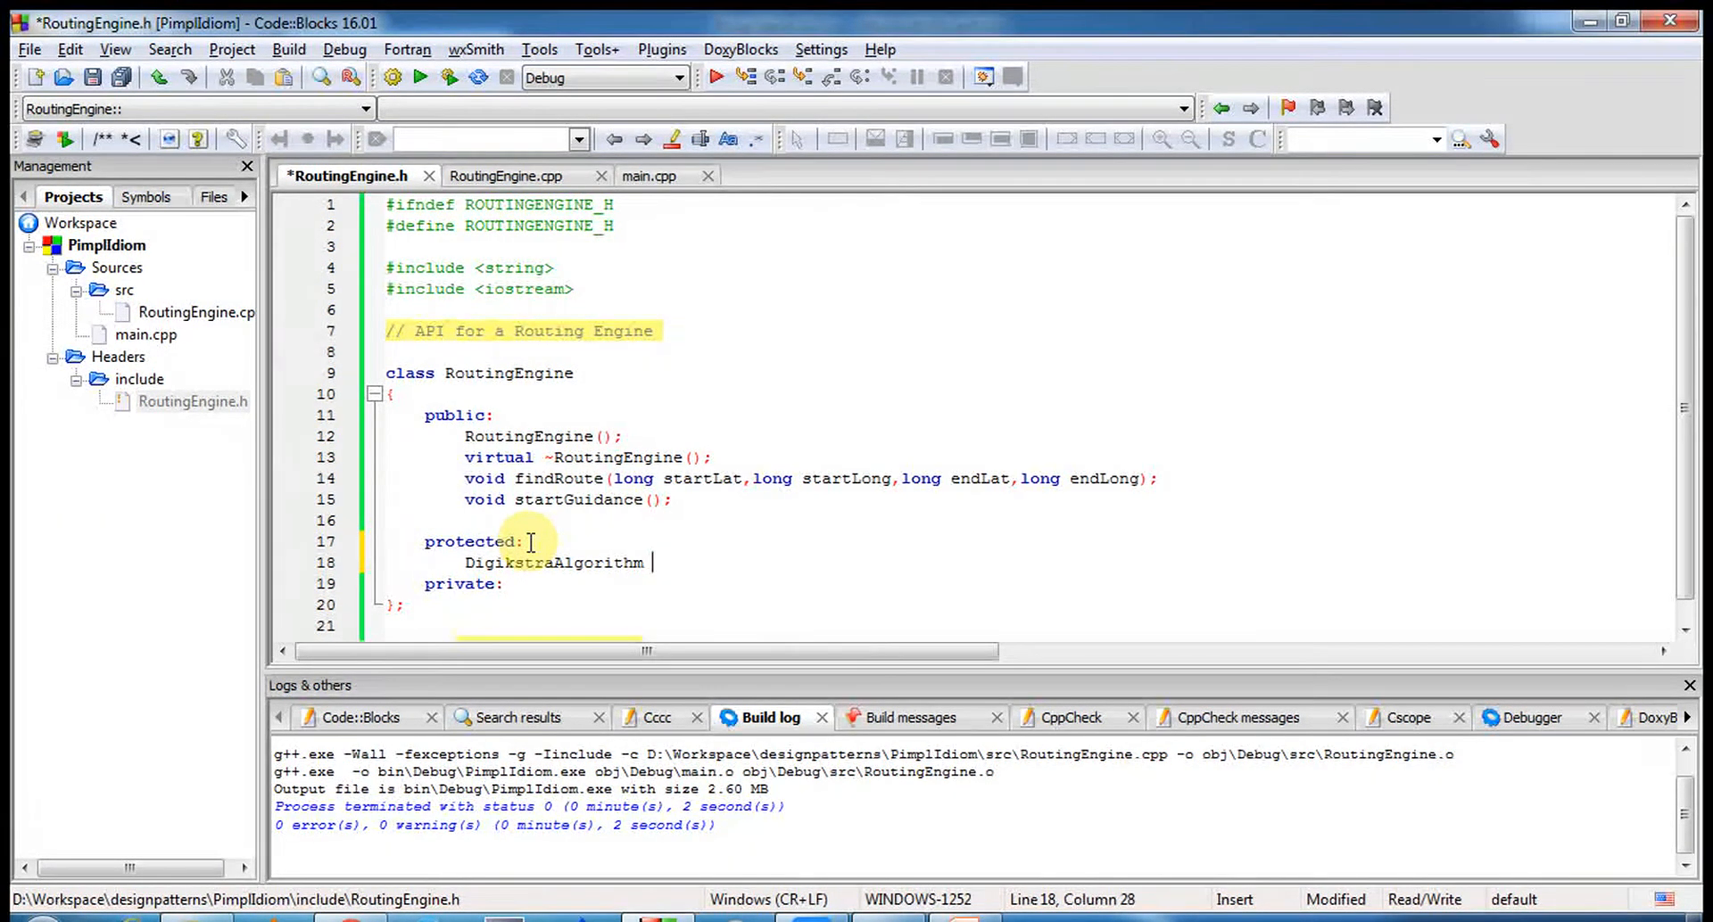
type("*mRot")
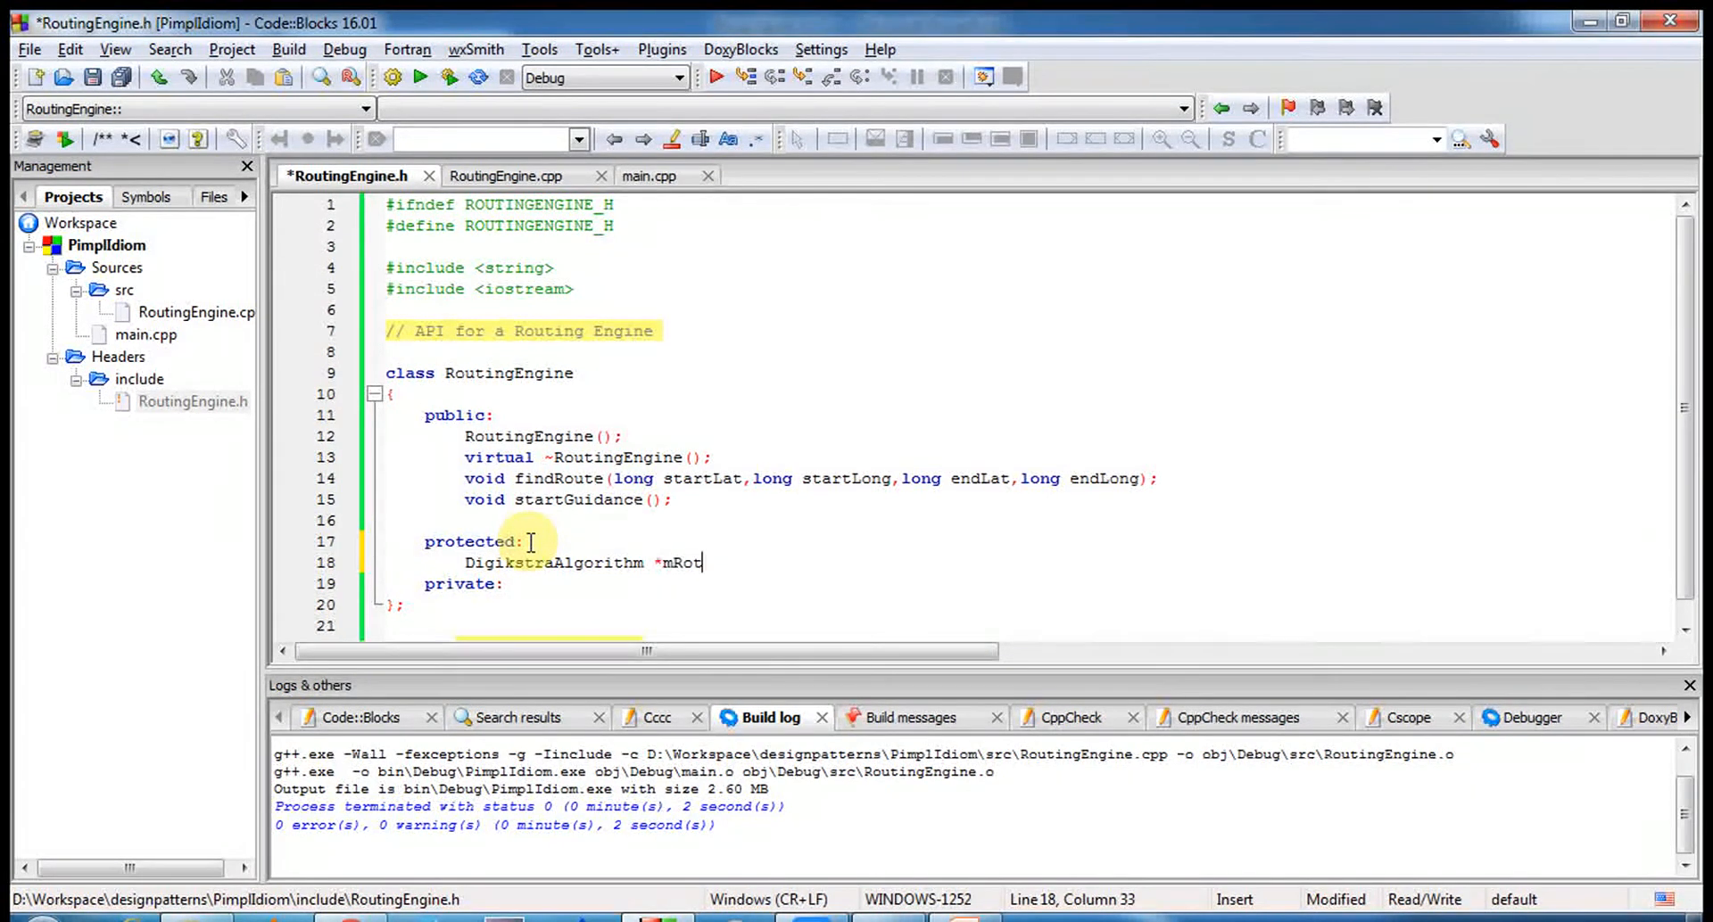
type("utingAI")
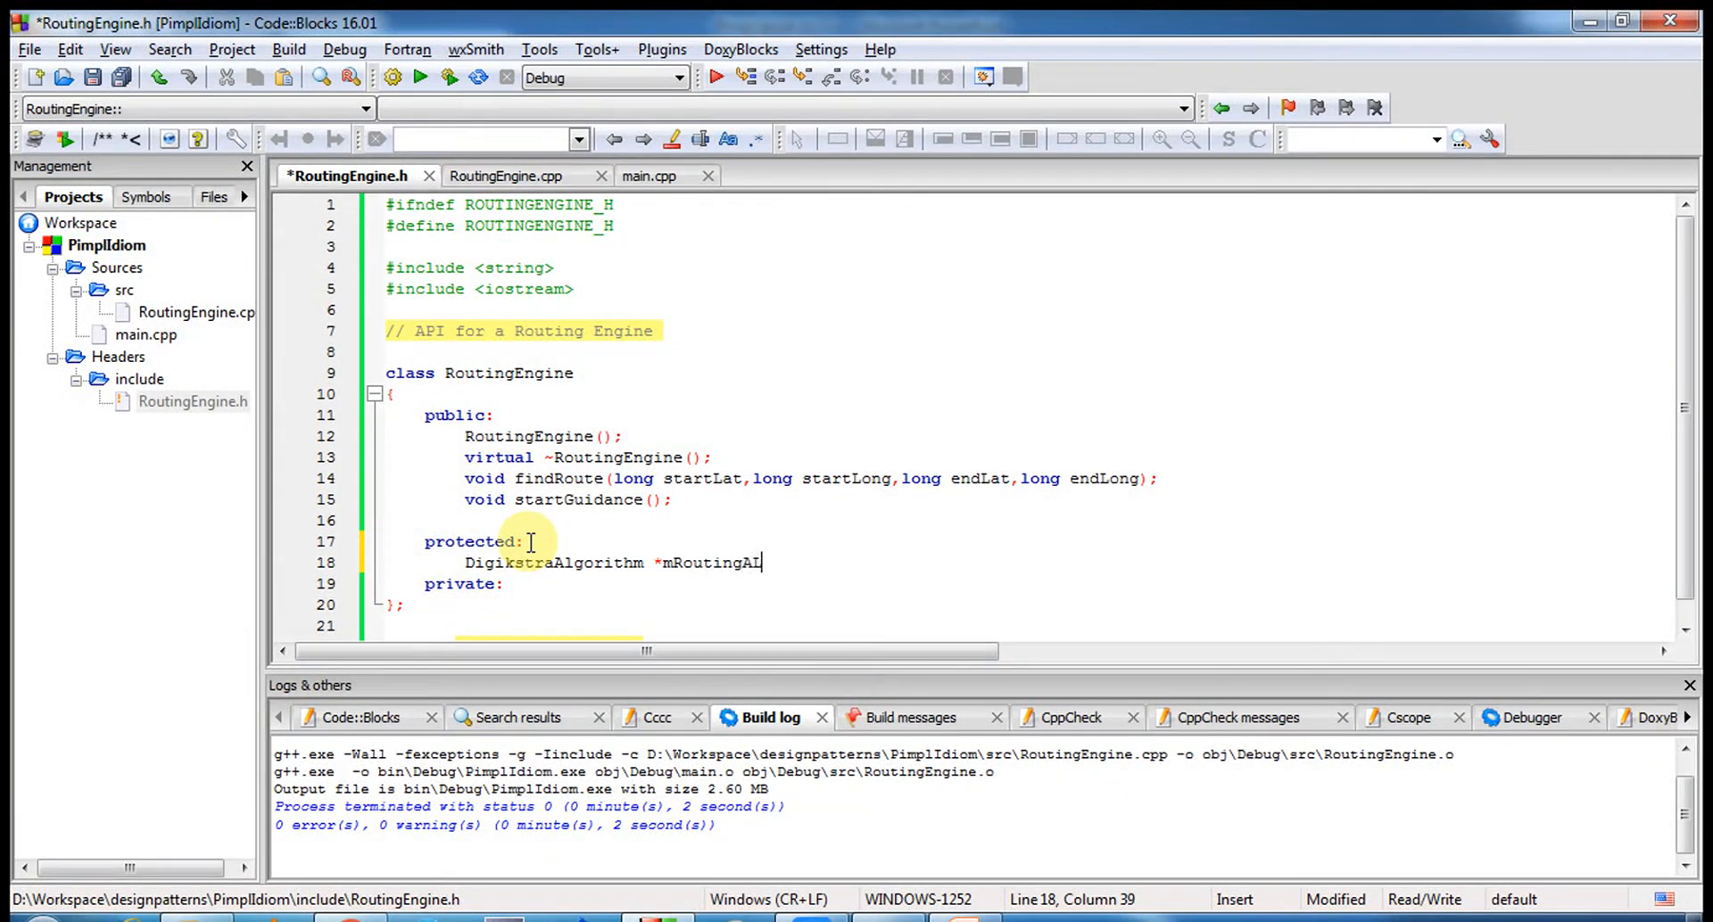
type("Lgorithm;")
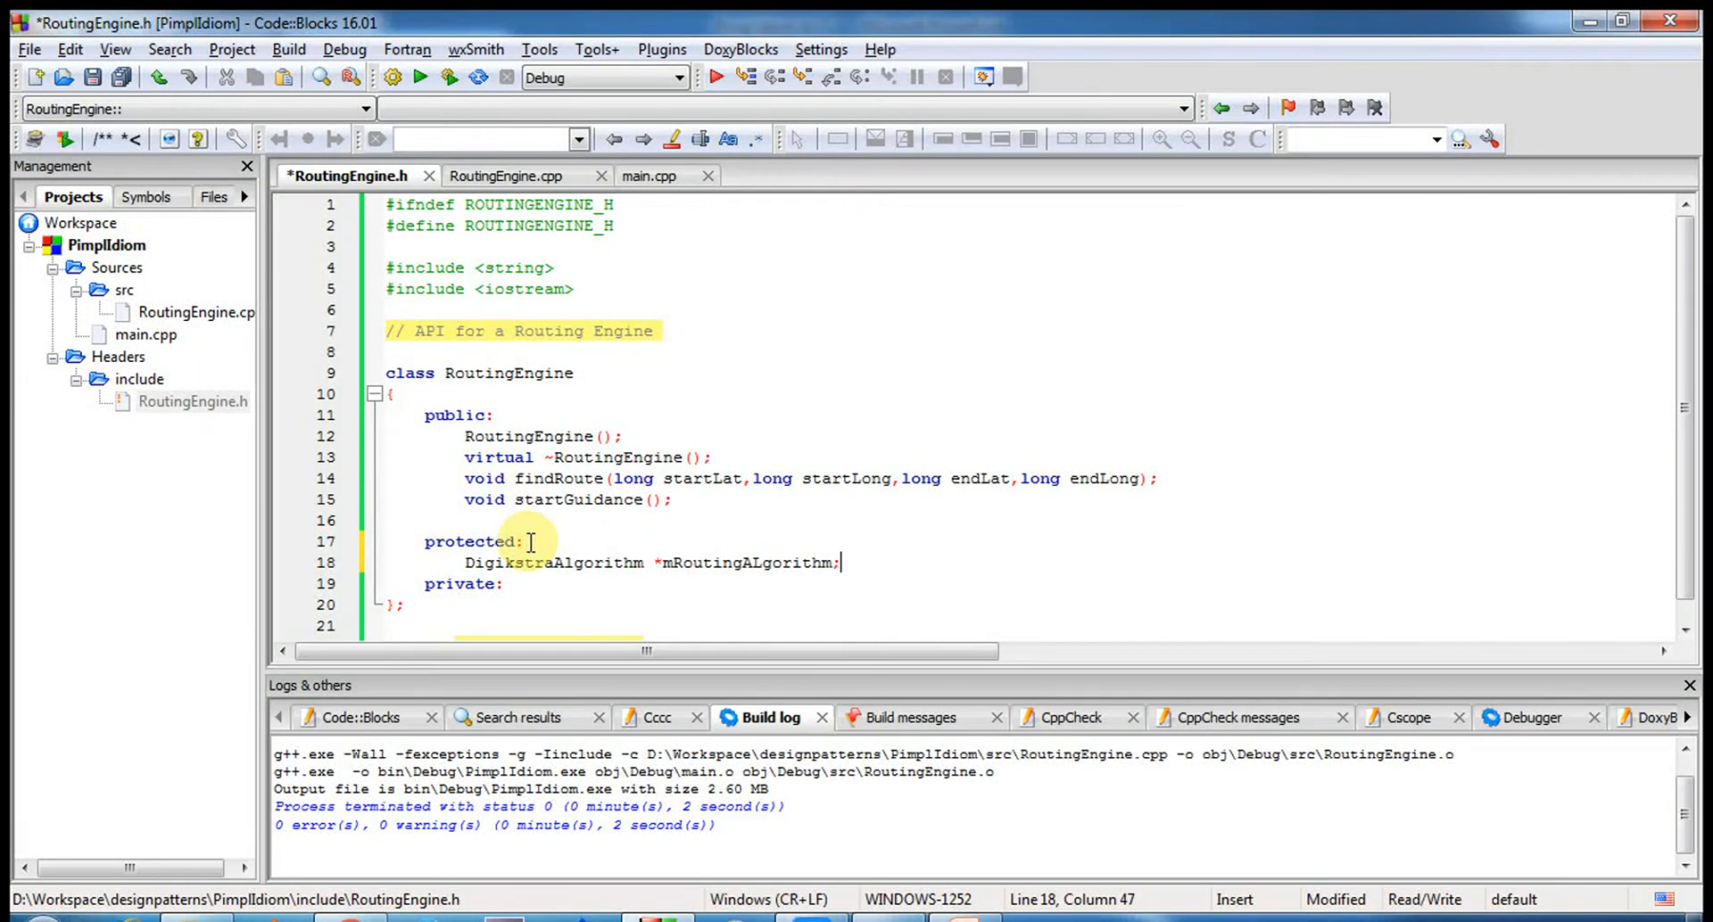
left_click(690, 562)
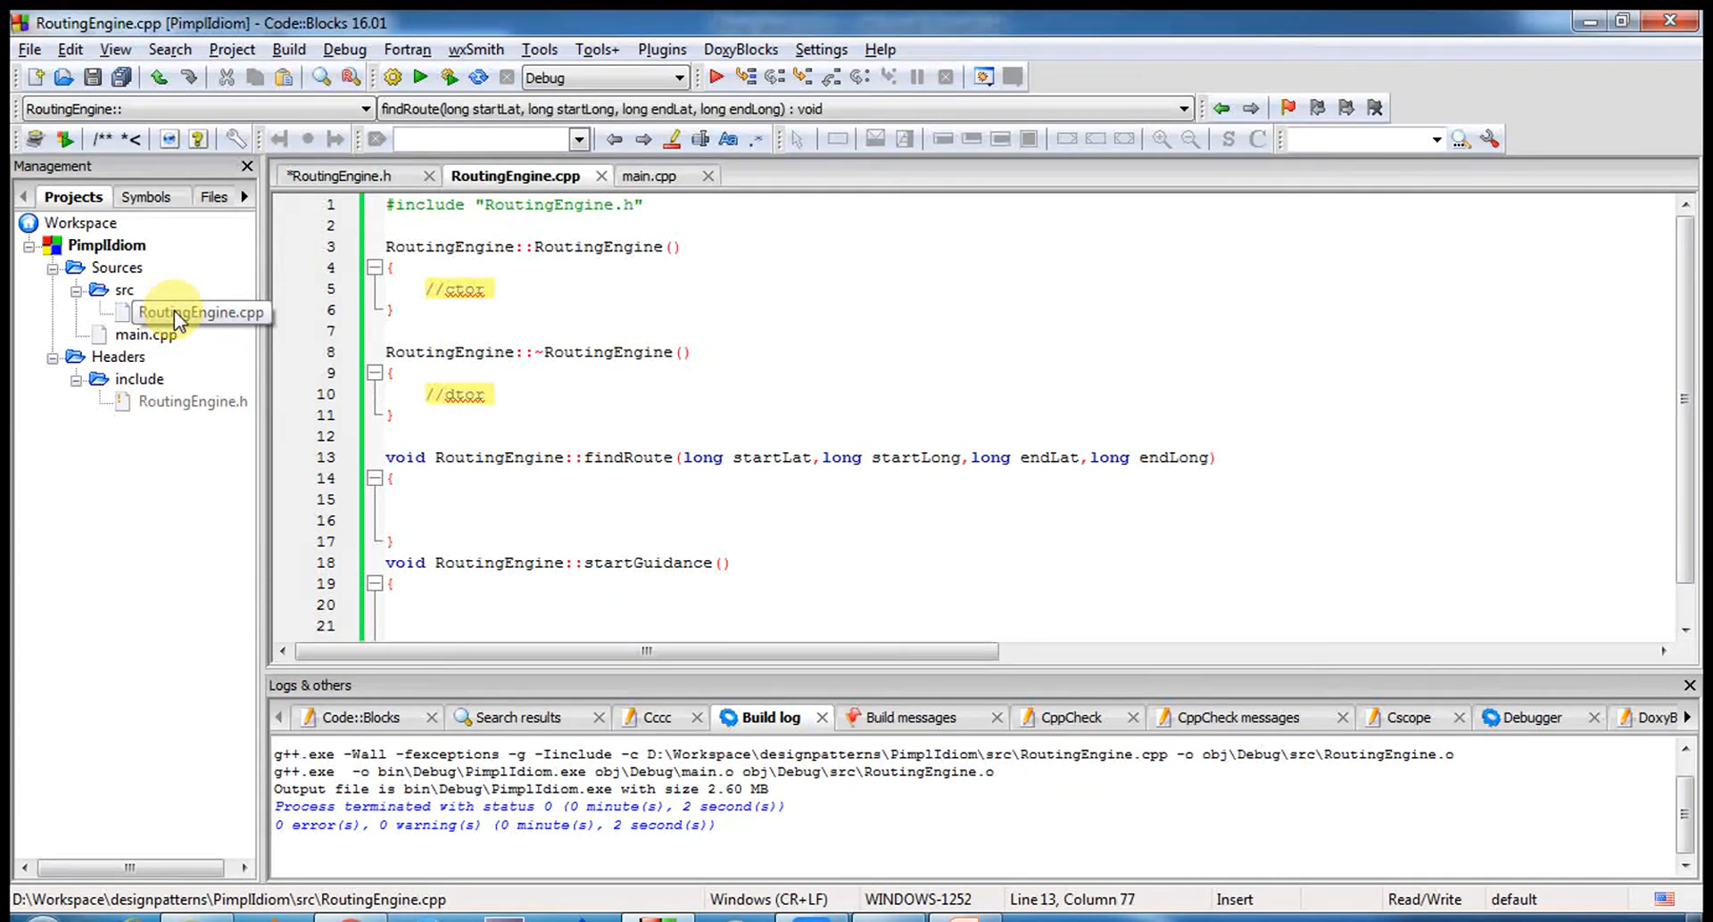
- Back in RoutingEngine.h, delete the '// API for a Routing Engine' comment line
left_click(198, 313)
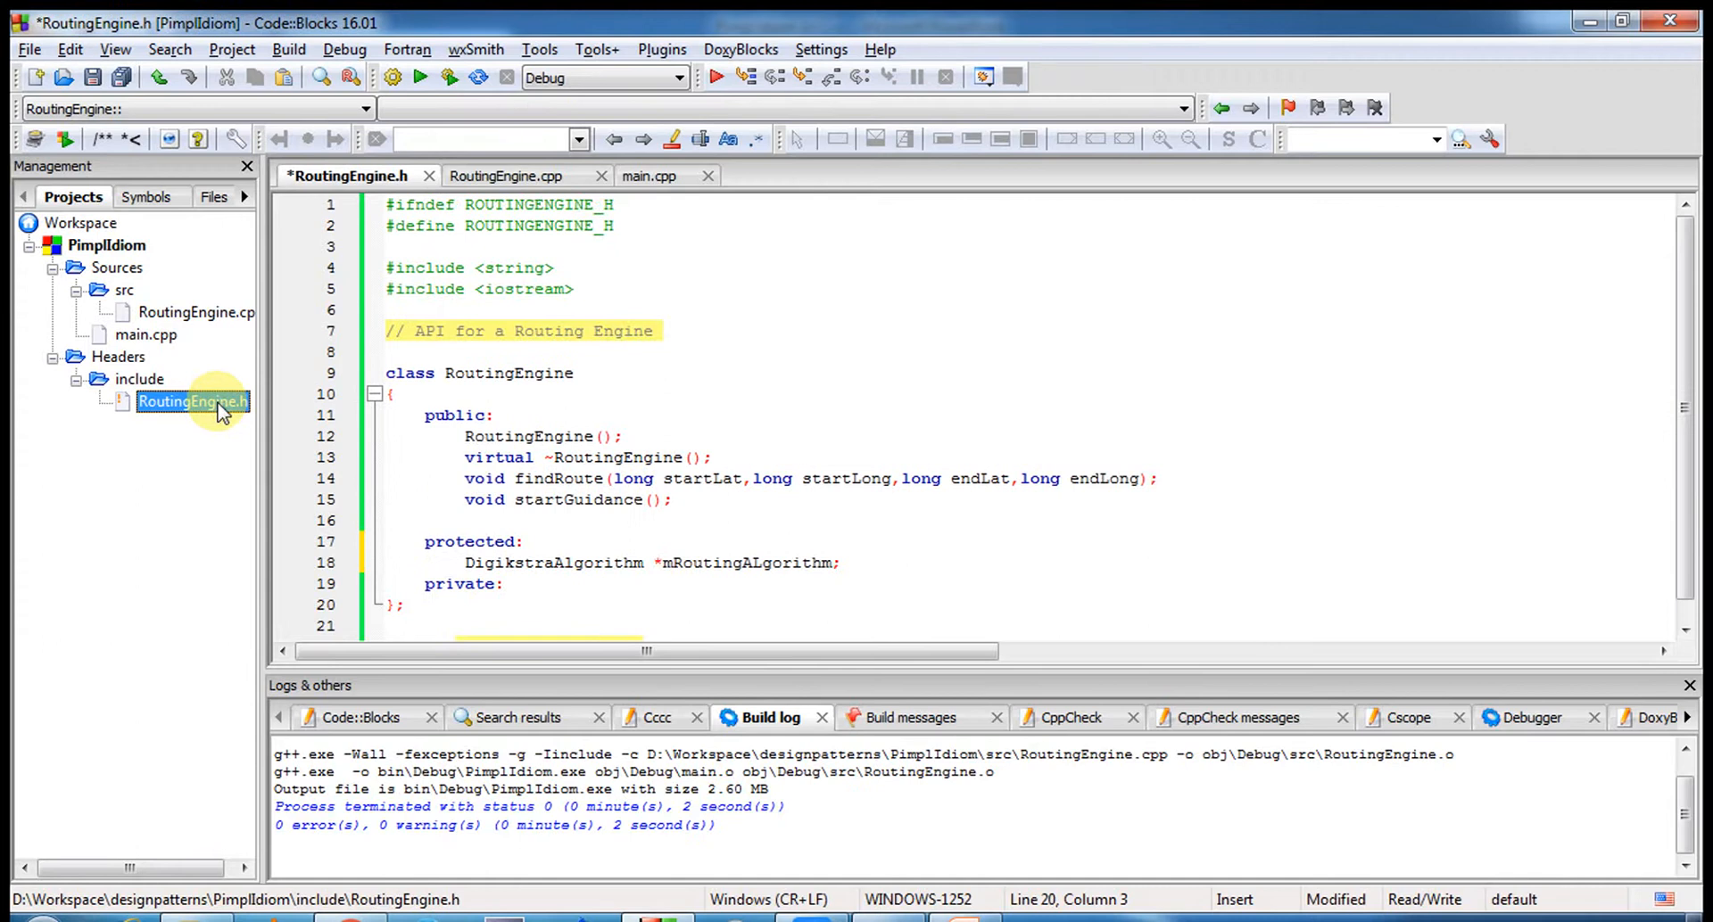
left_click(514, 176)
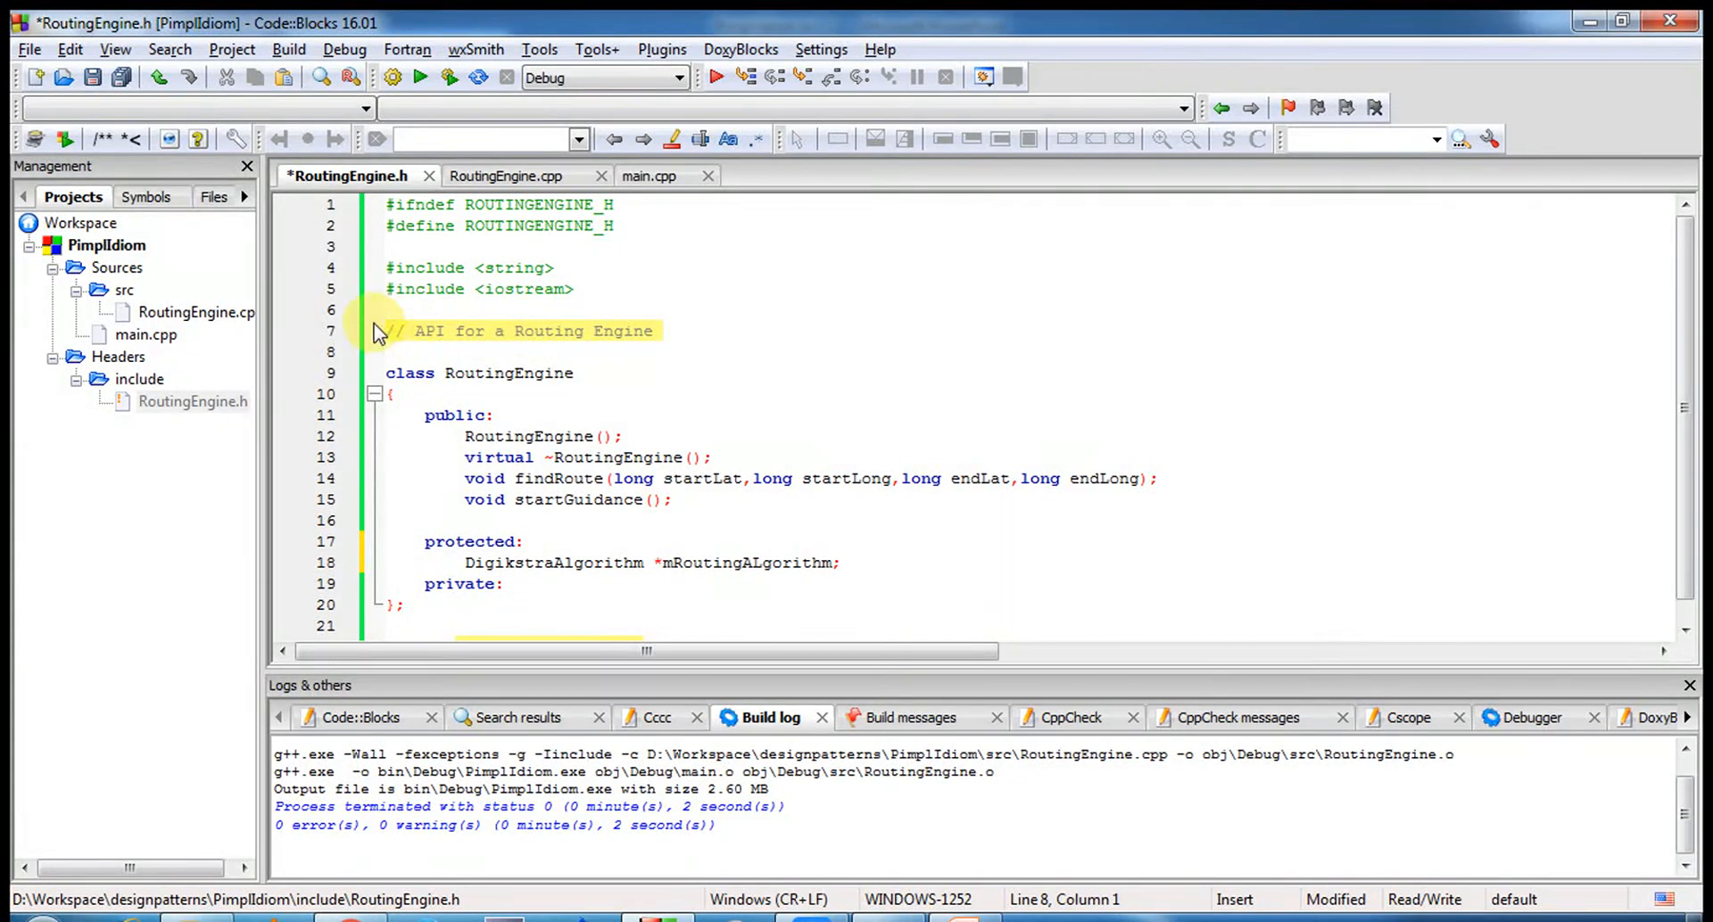
left_click(417, 352)
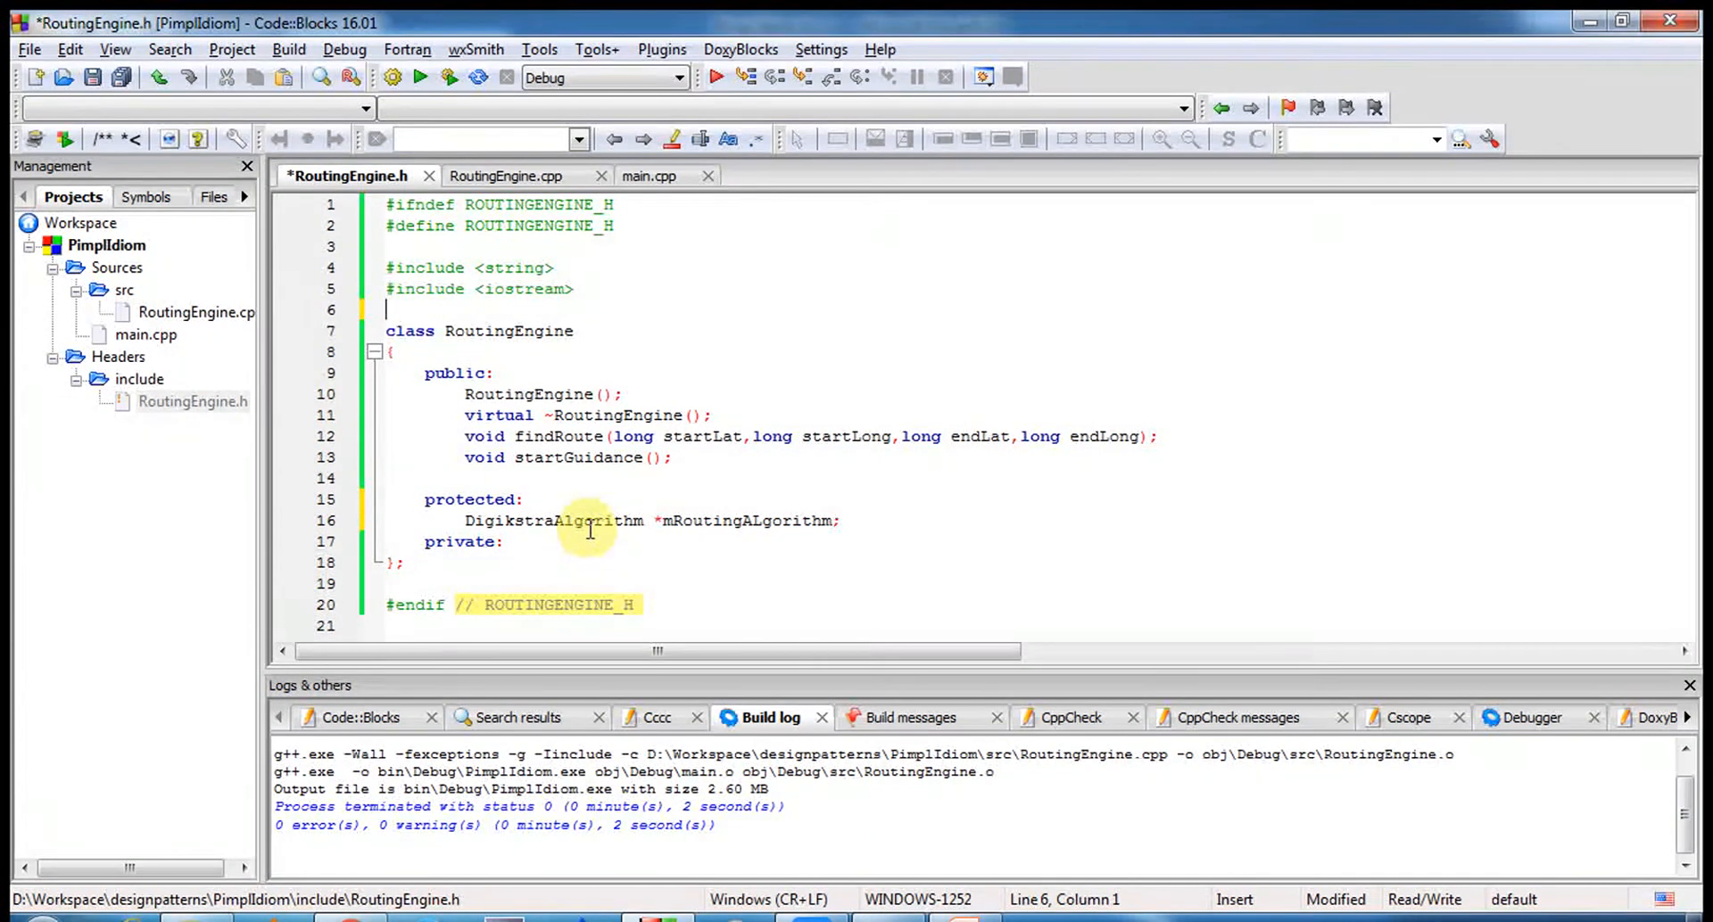
double_click(554, 520)
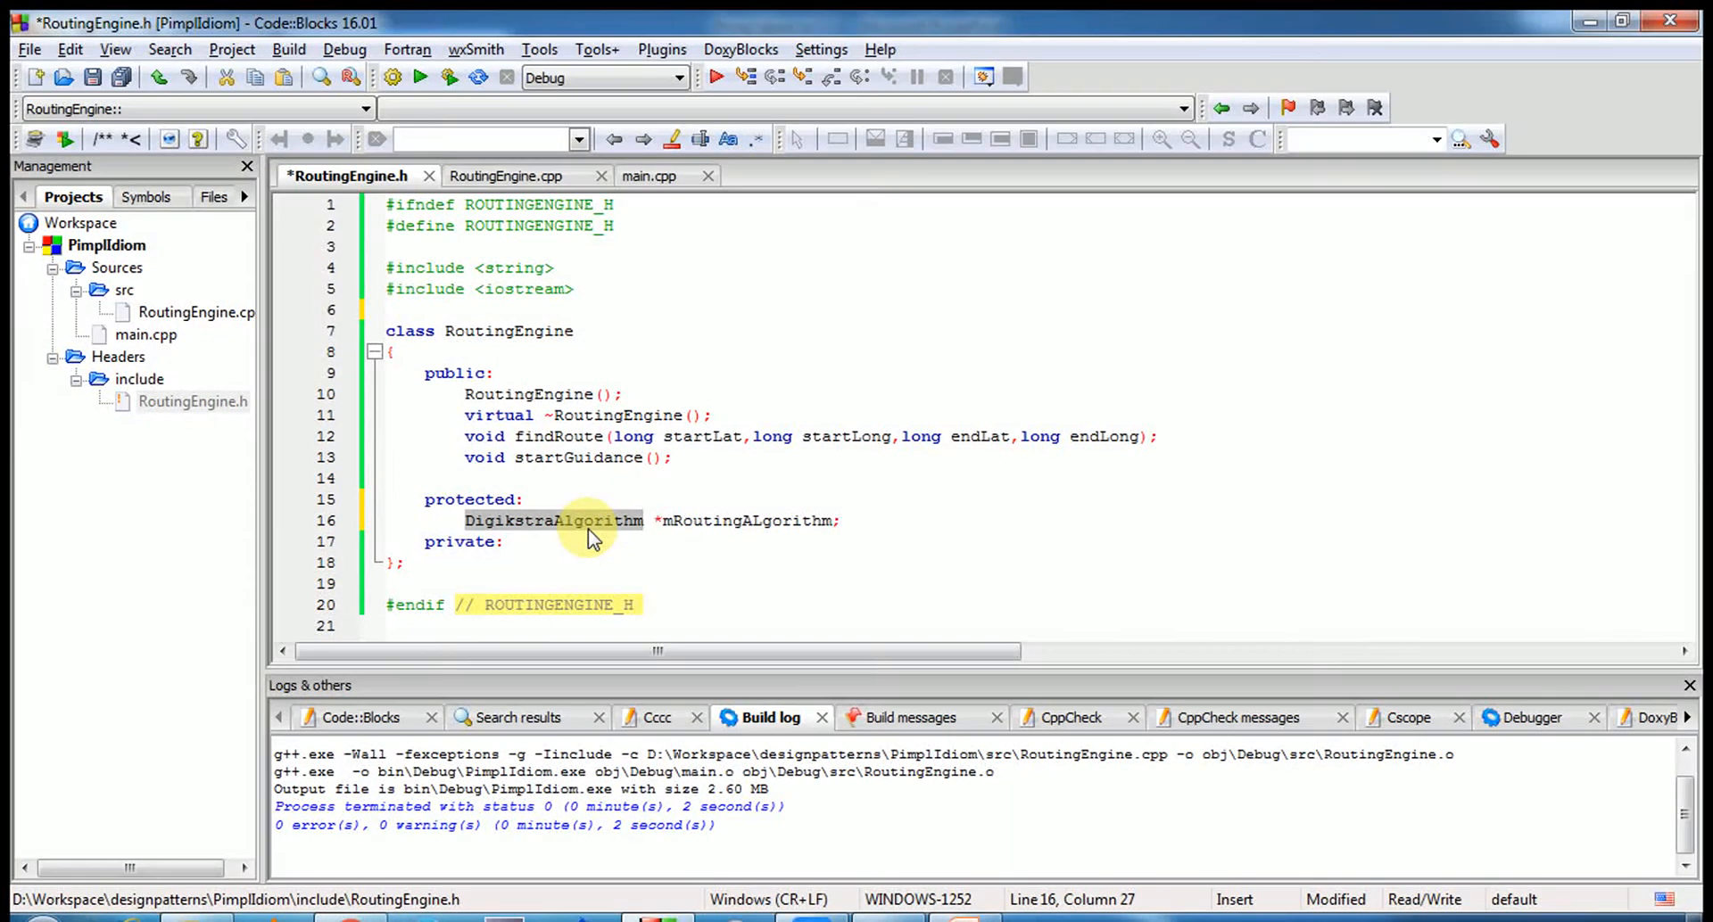
mouse_move(852, 536)
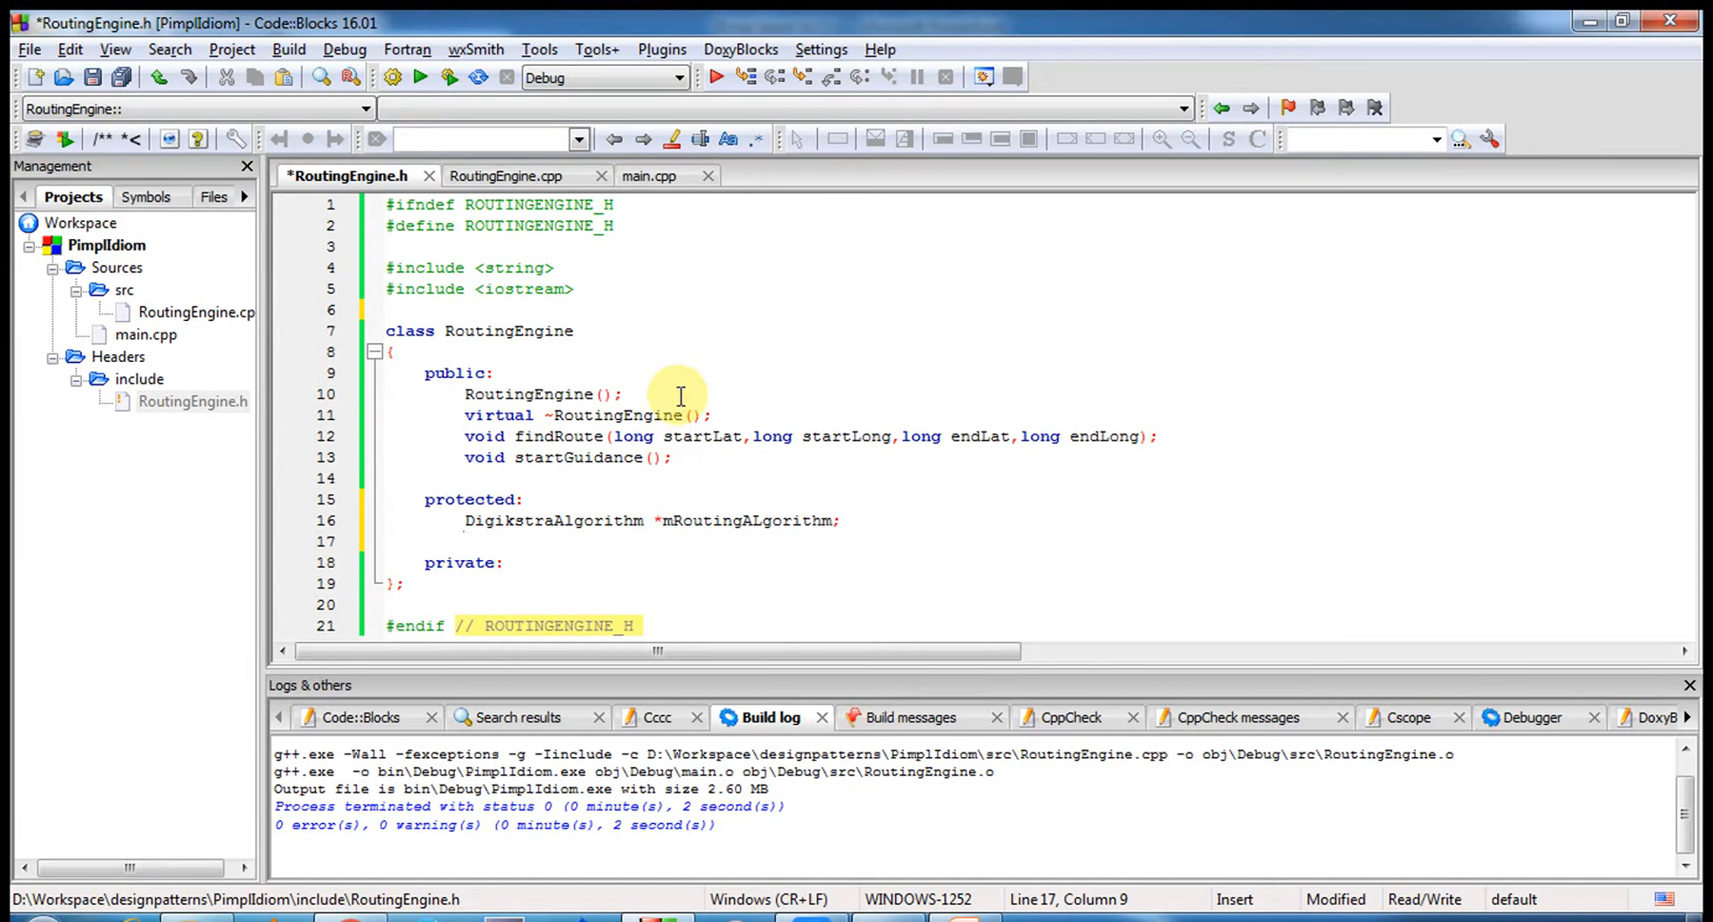
mouse_move(525, 339)
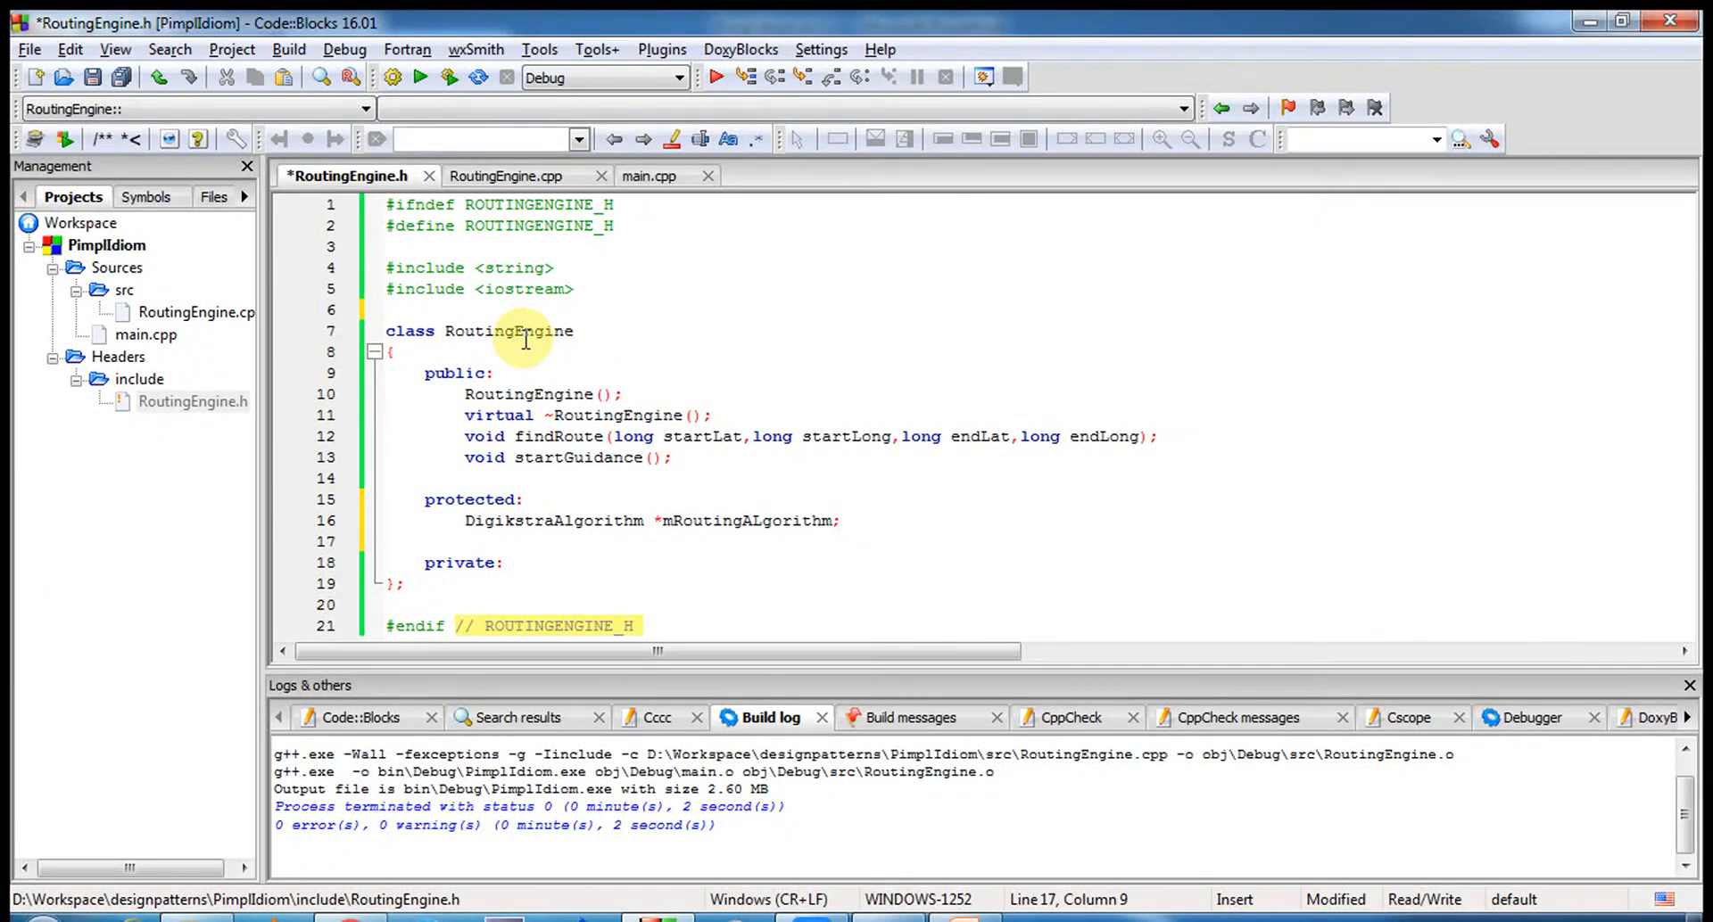
- Type 'long findOnAirDistance' under private:, then select the private section for deletion
double_click(508, 331)
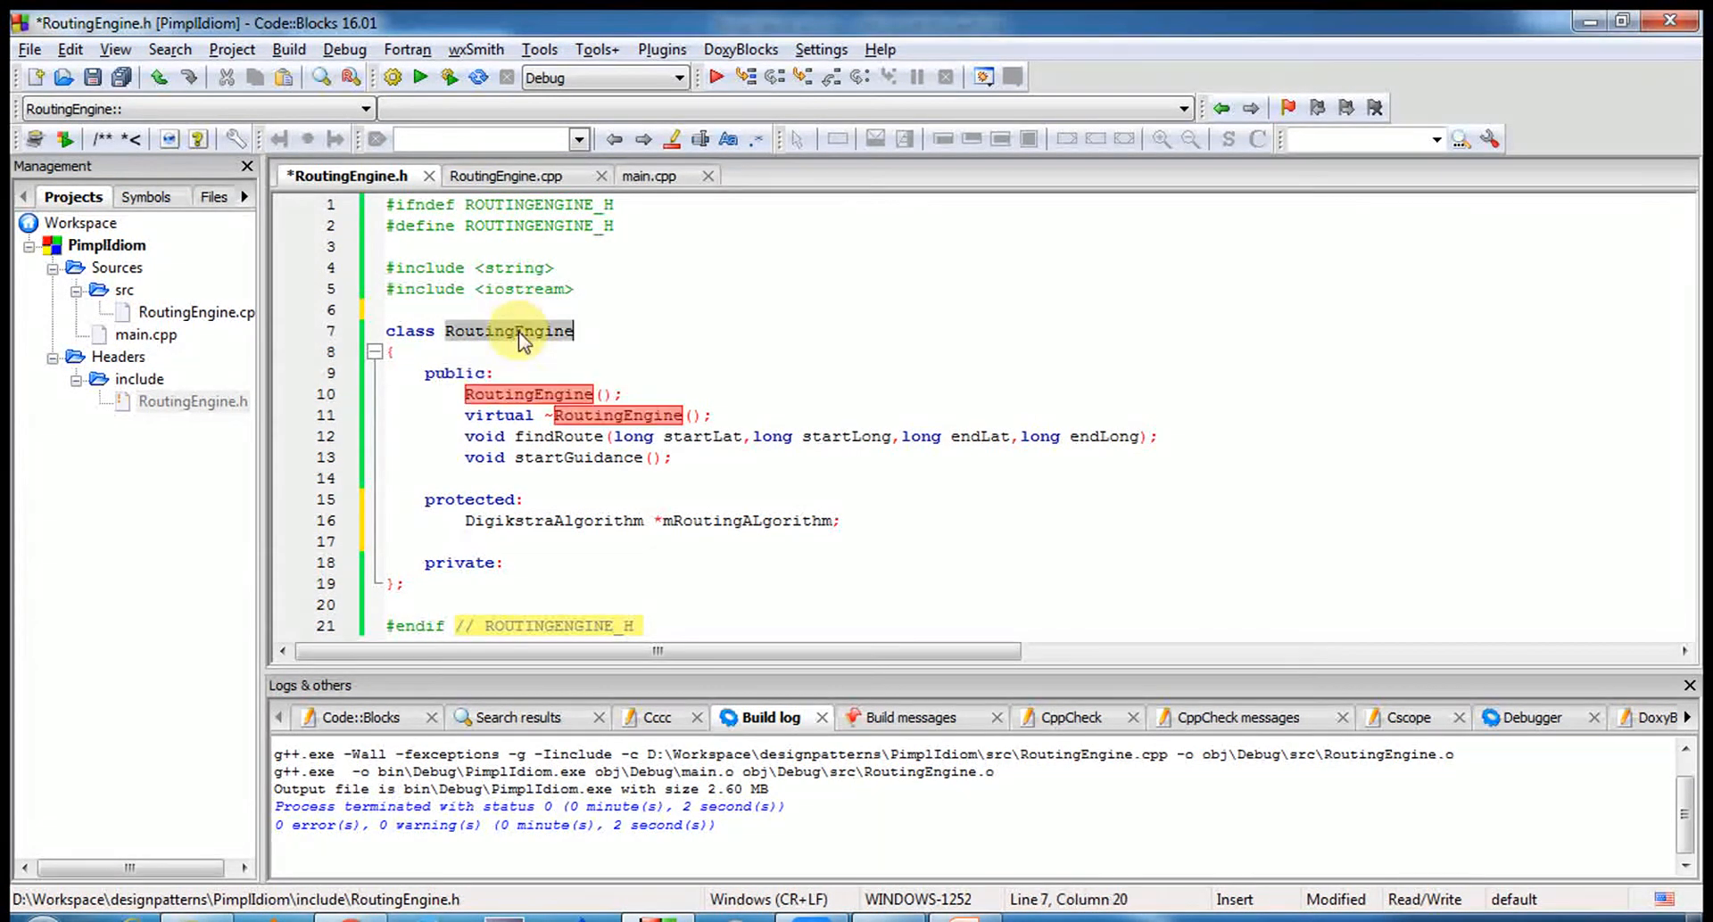
mouse_move(510, 331)
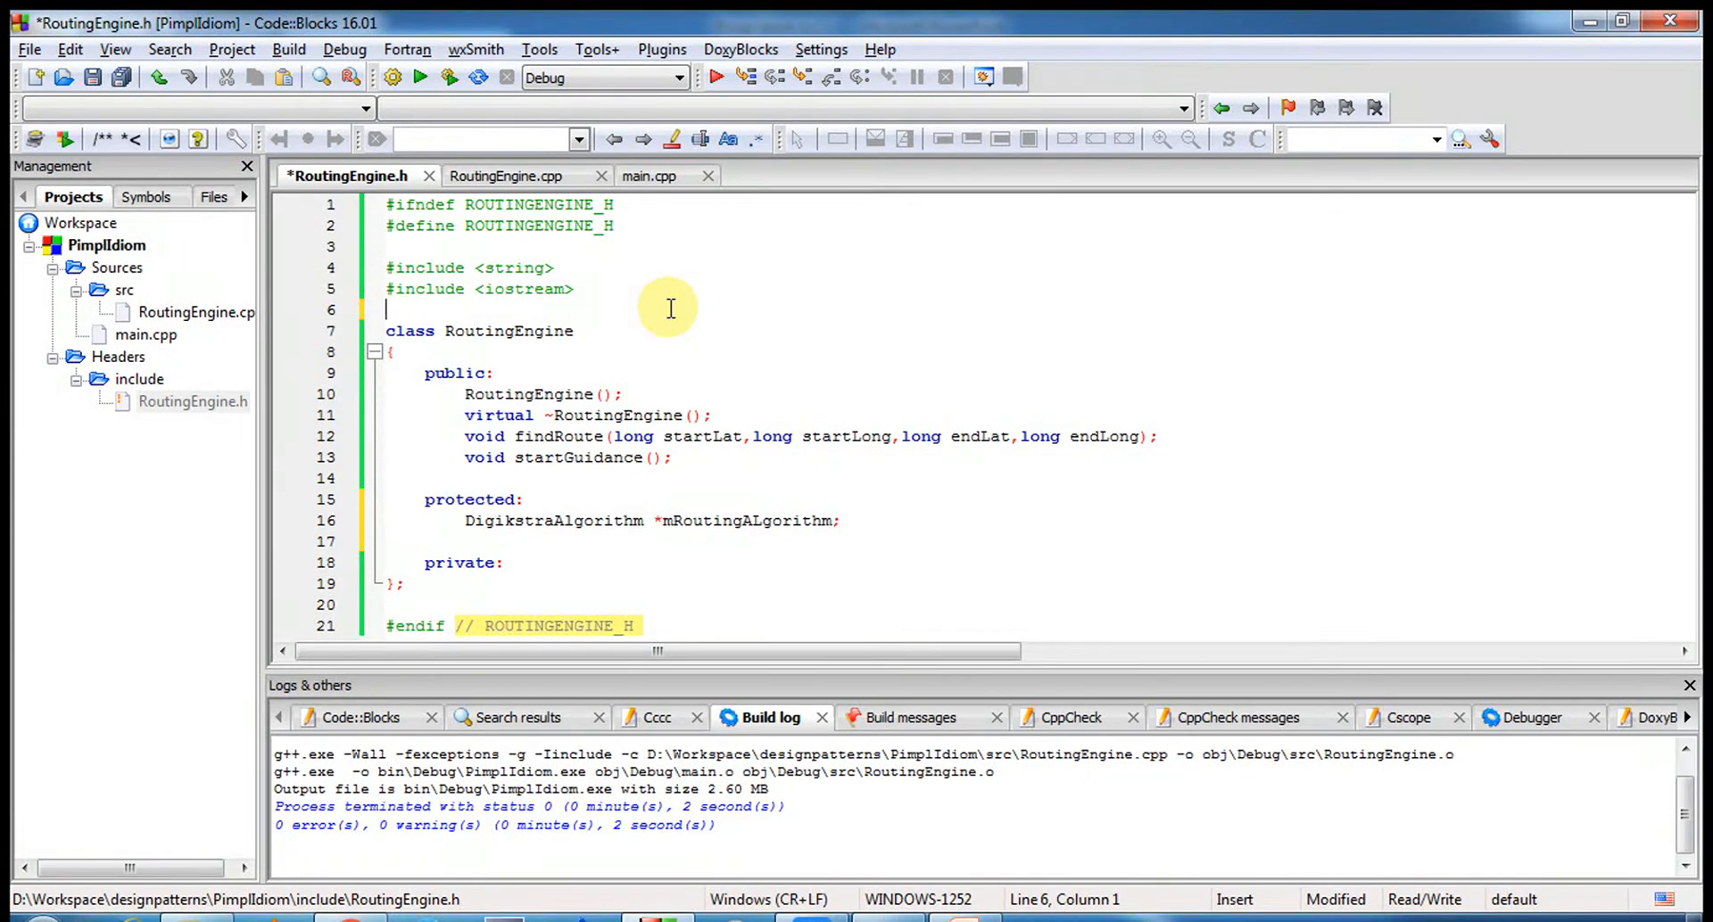
mouse_move(507, 562)
type("v")
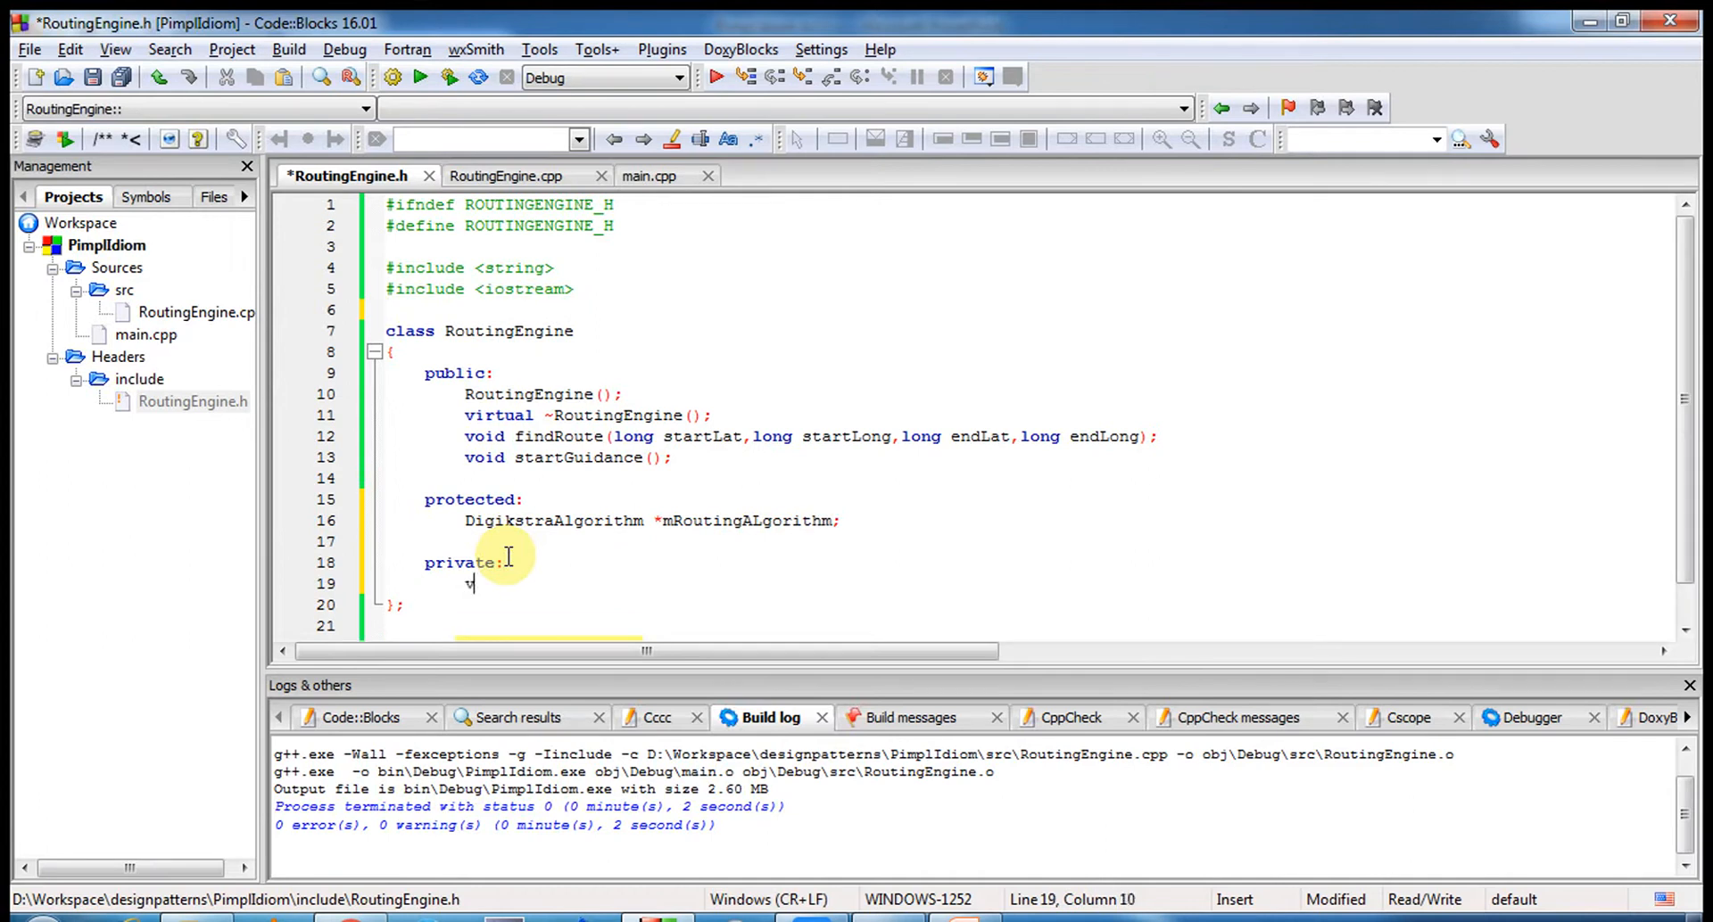
key("Backspace")
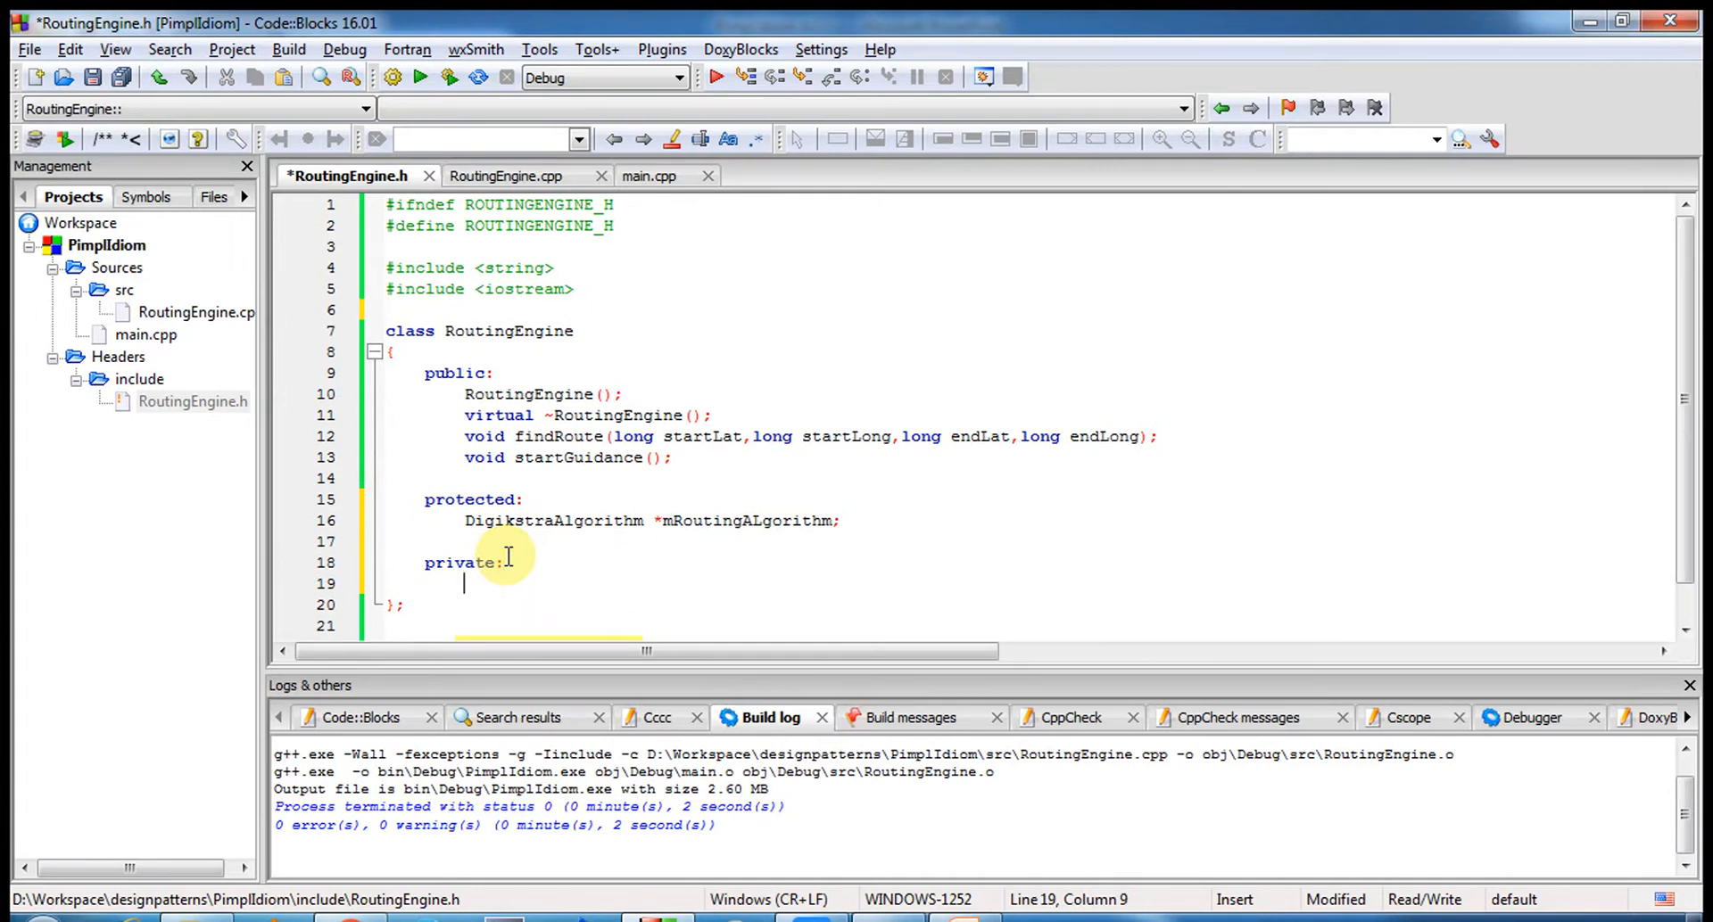
type("long find")
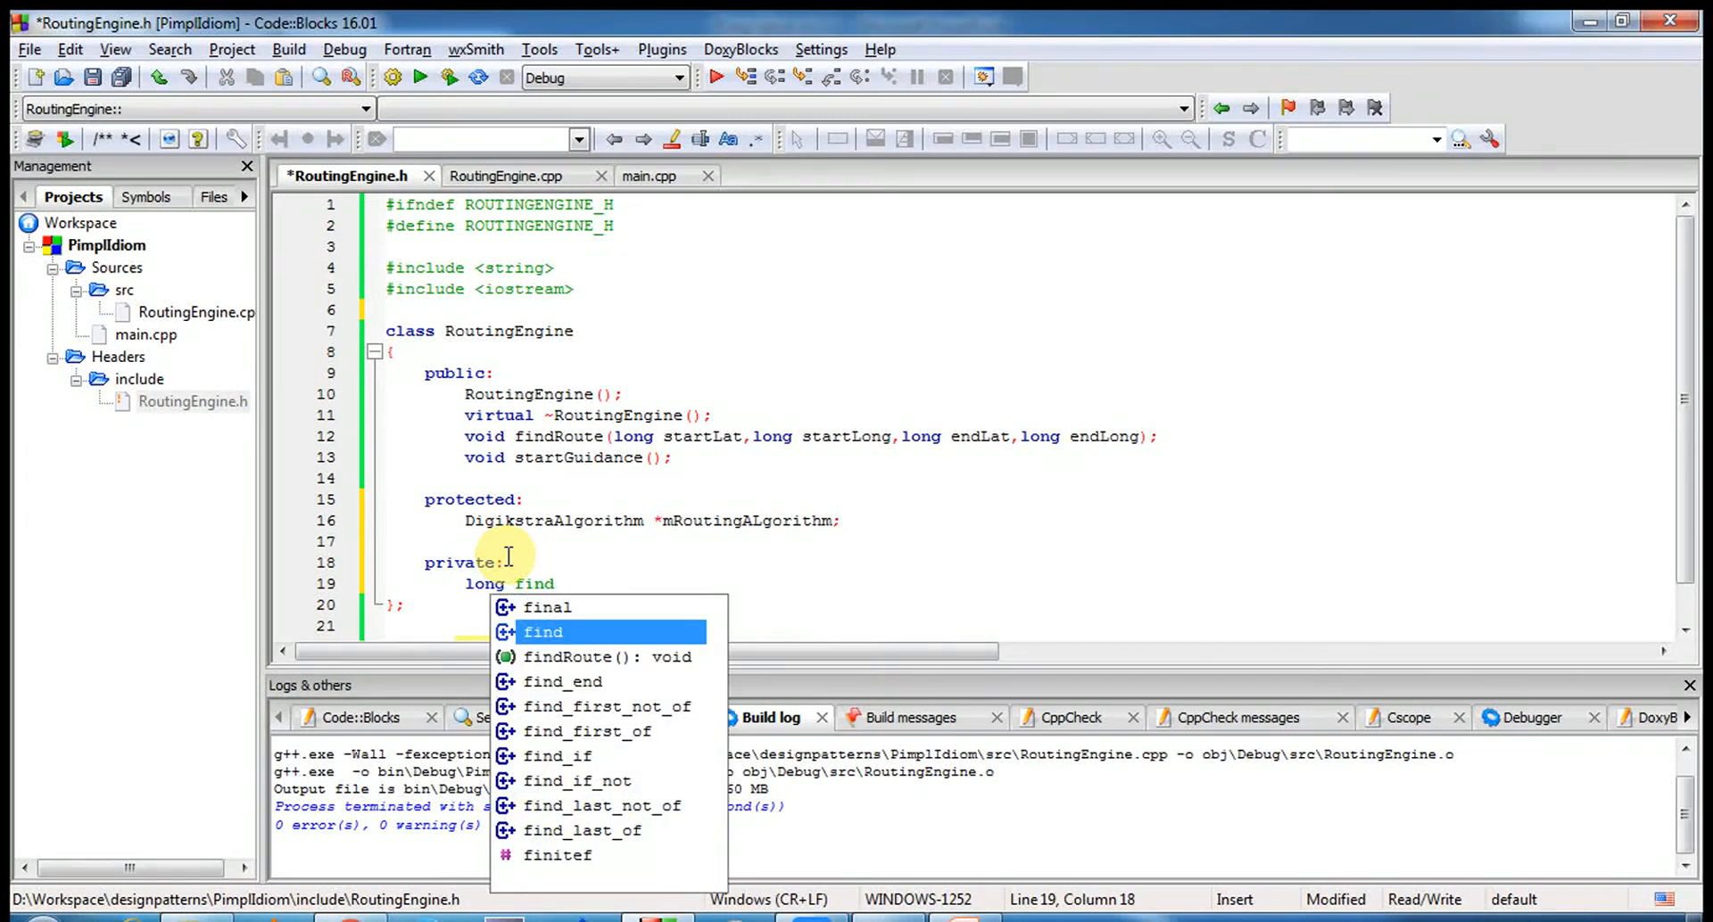
type("OnAirDistance();")
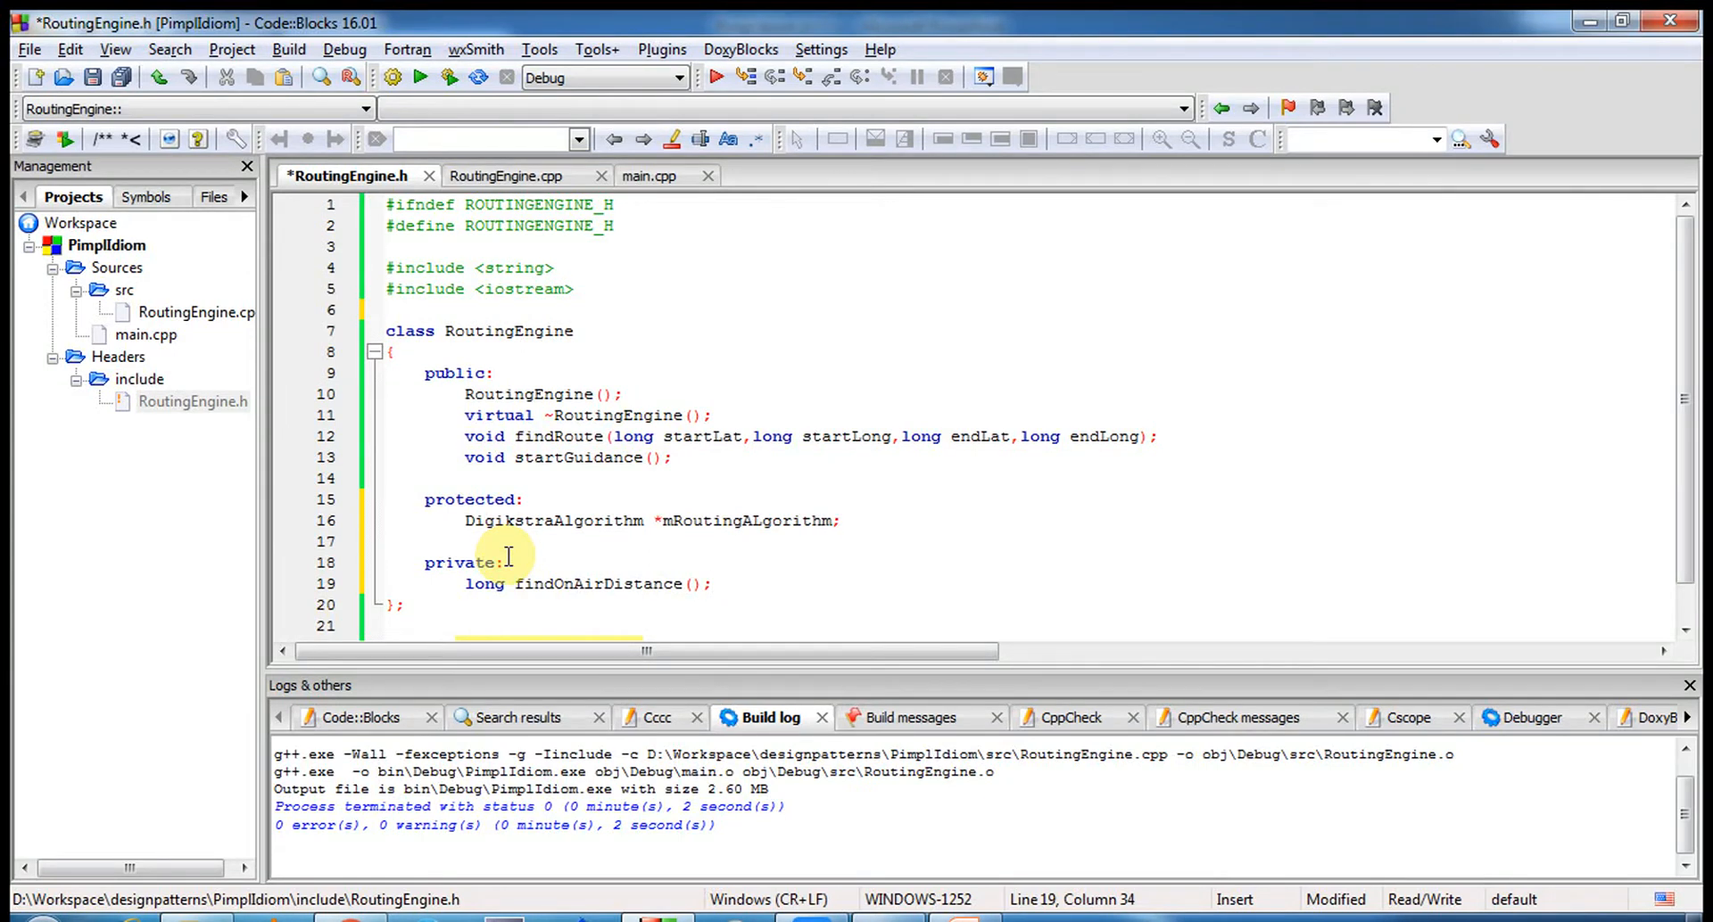
left_click_drag(470, 540, 711, 582)
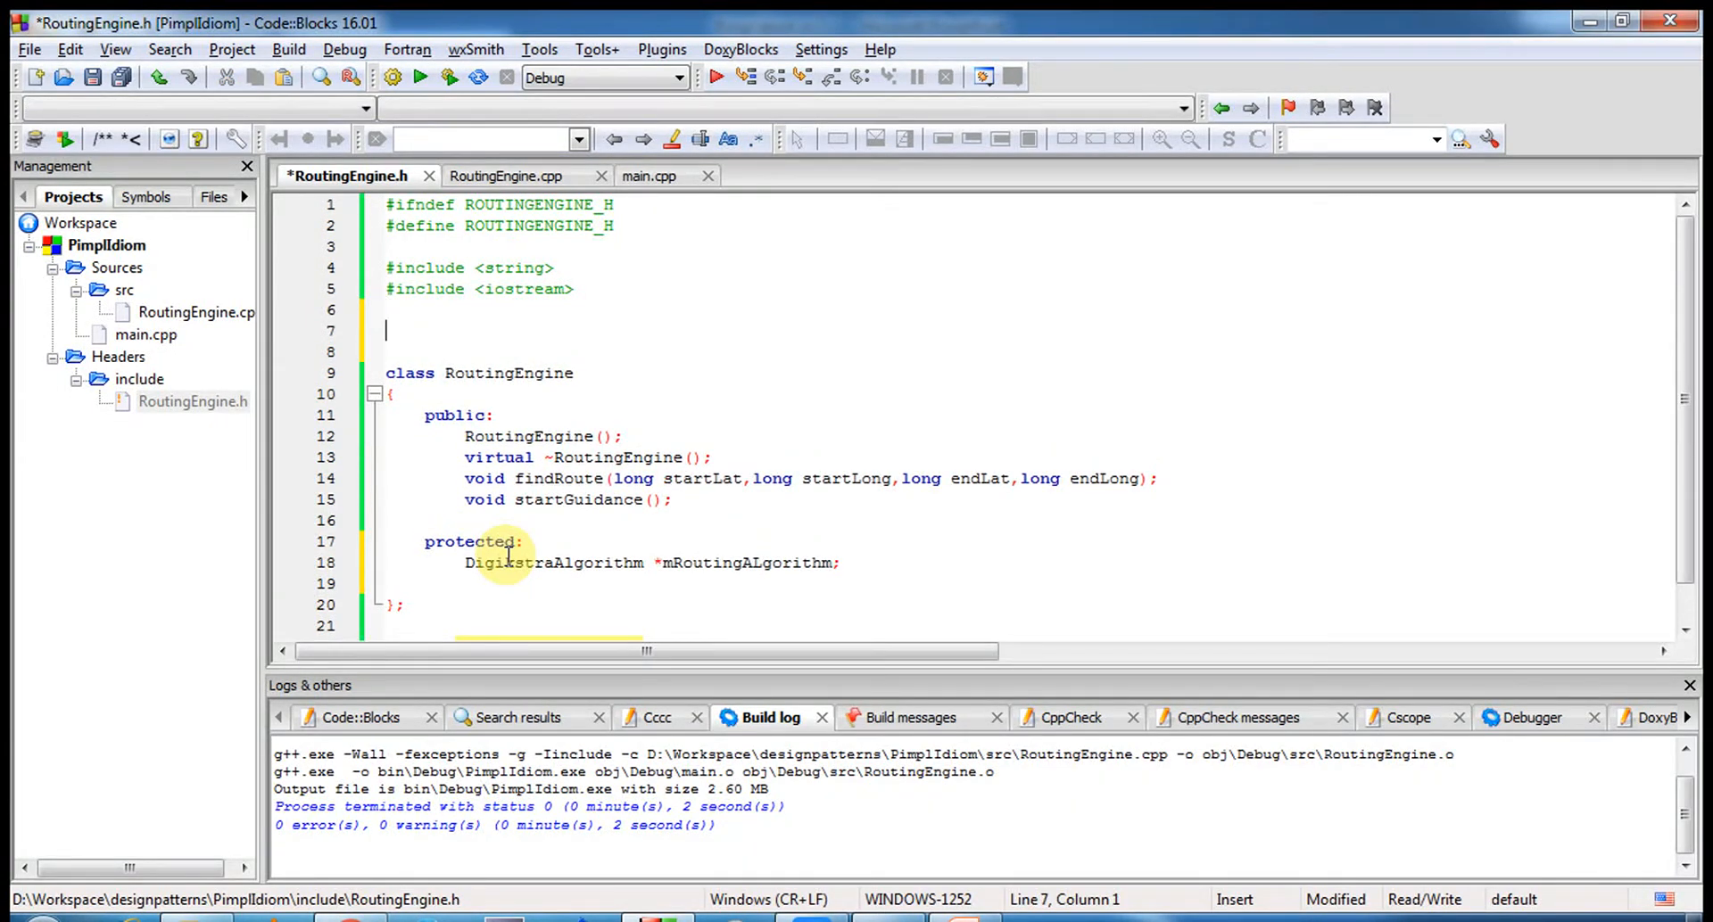
- Retype 'class RoutingEngine' so only the public constructor, destructor, findRoute and startGuidance remain
type("c1")
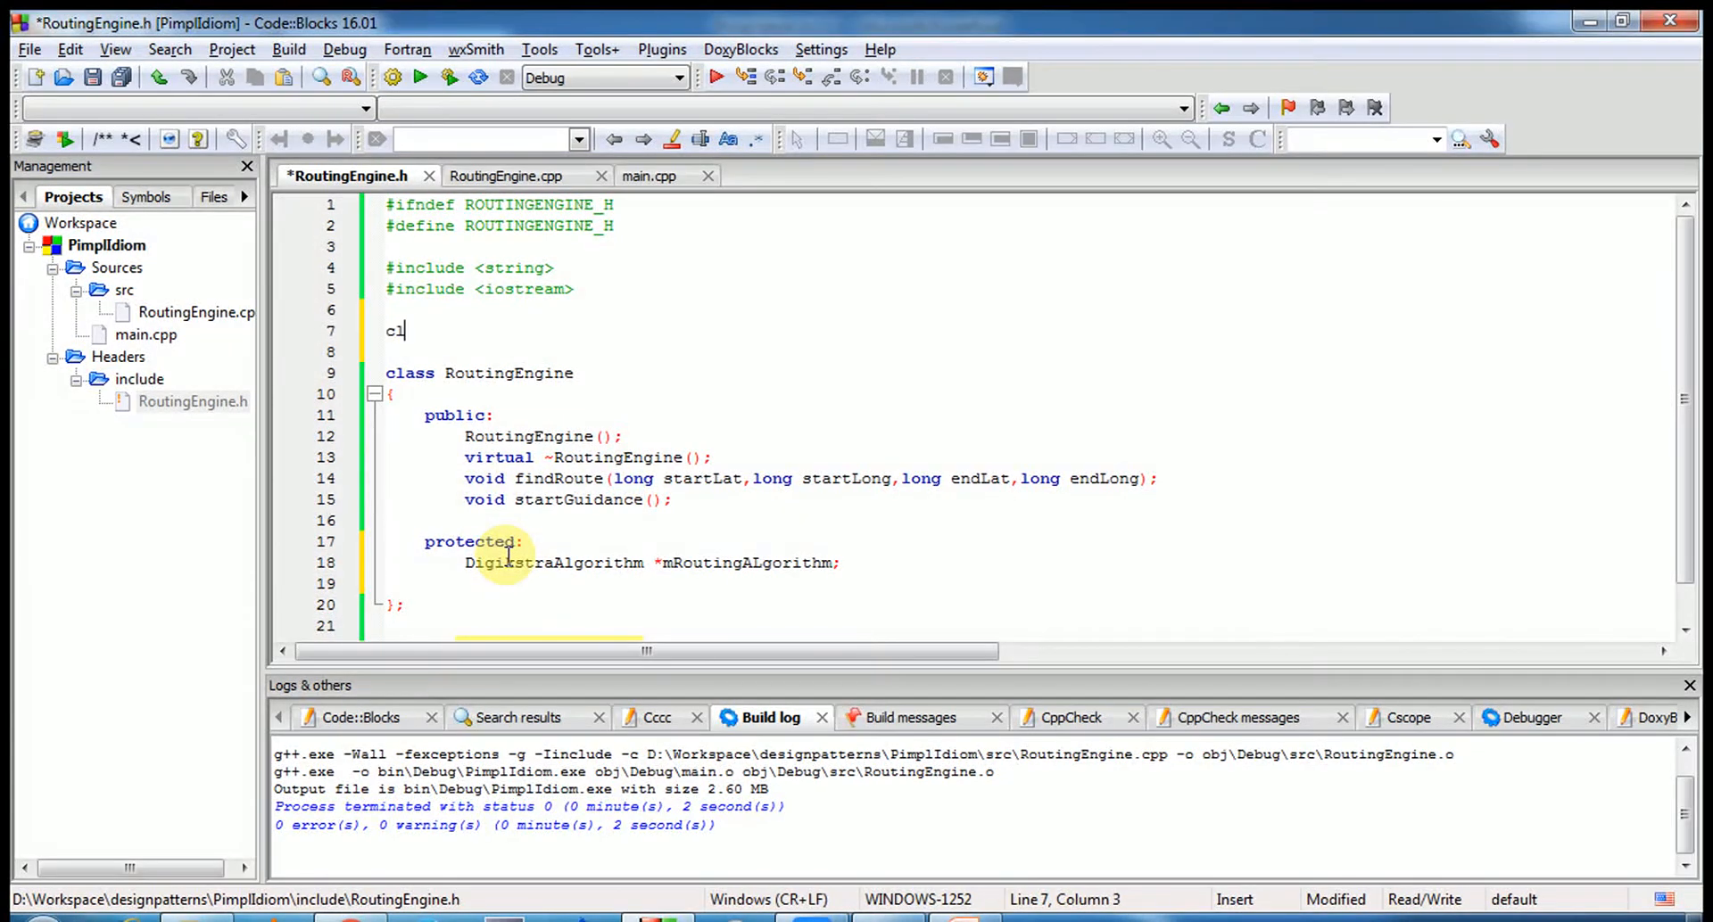
type("lass Routi")
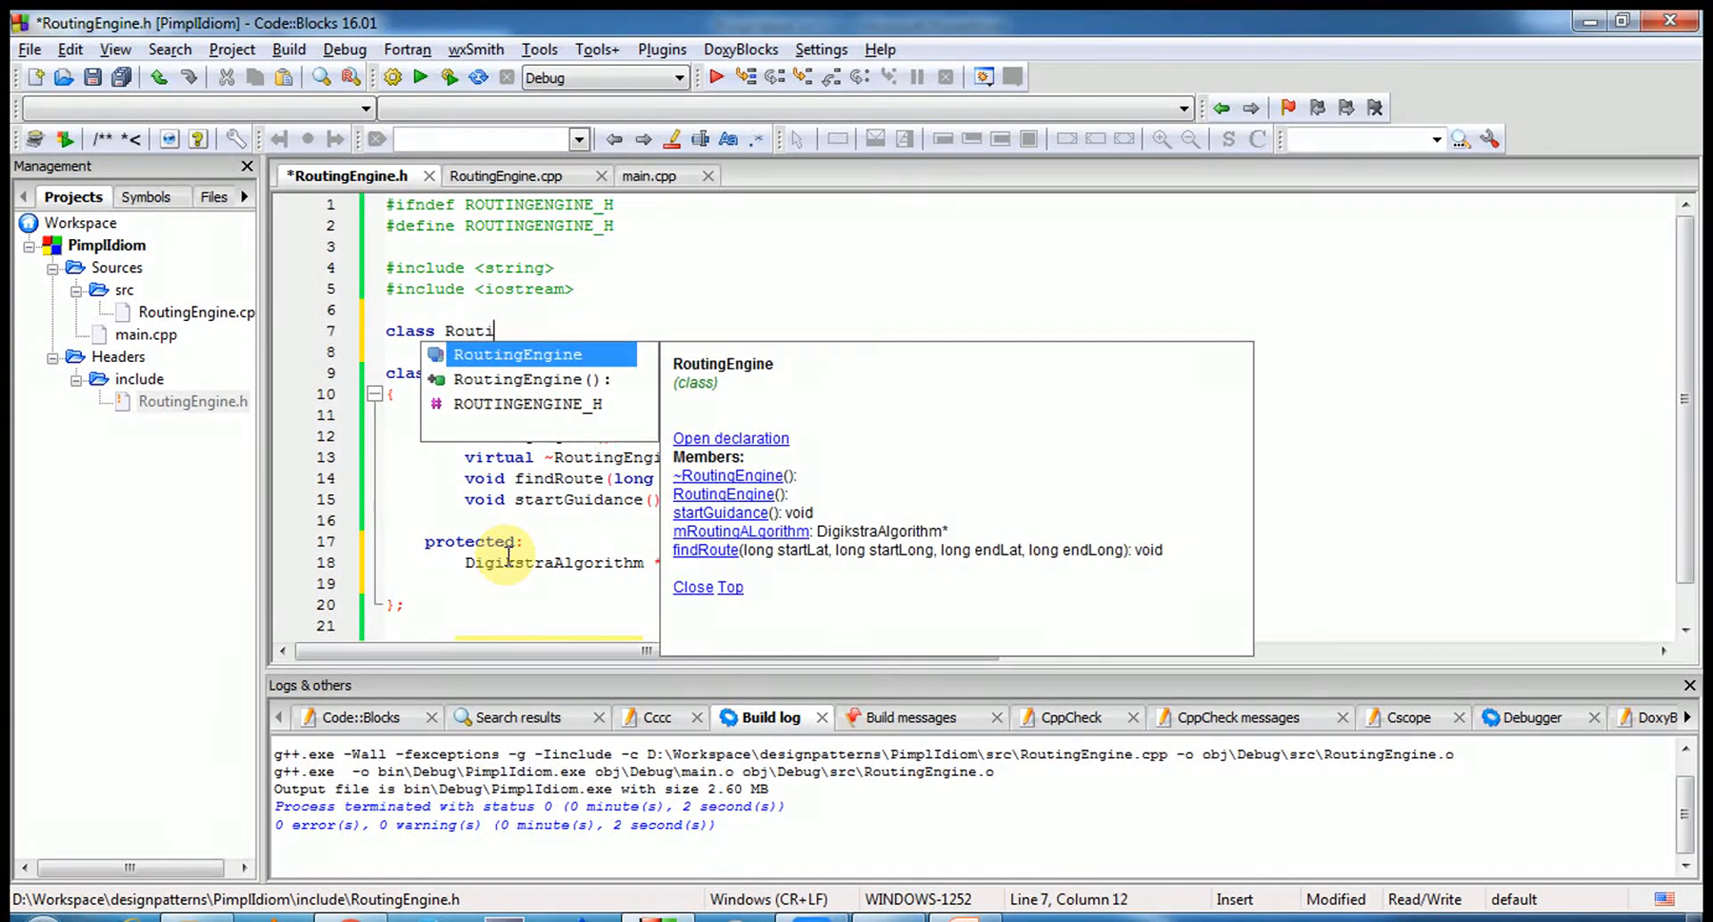
type("ngEngine")
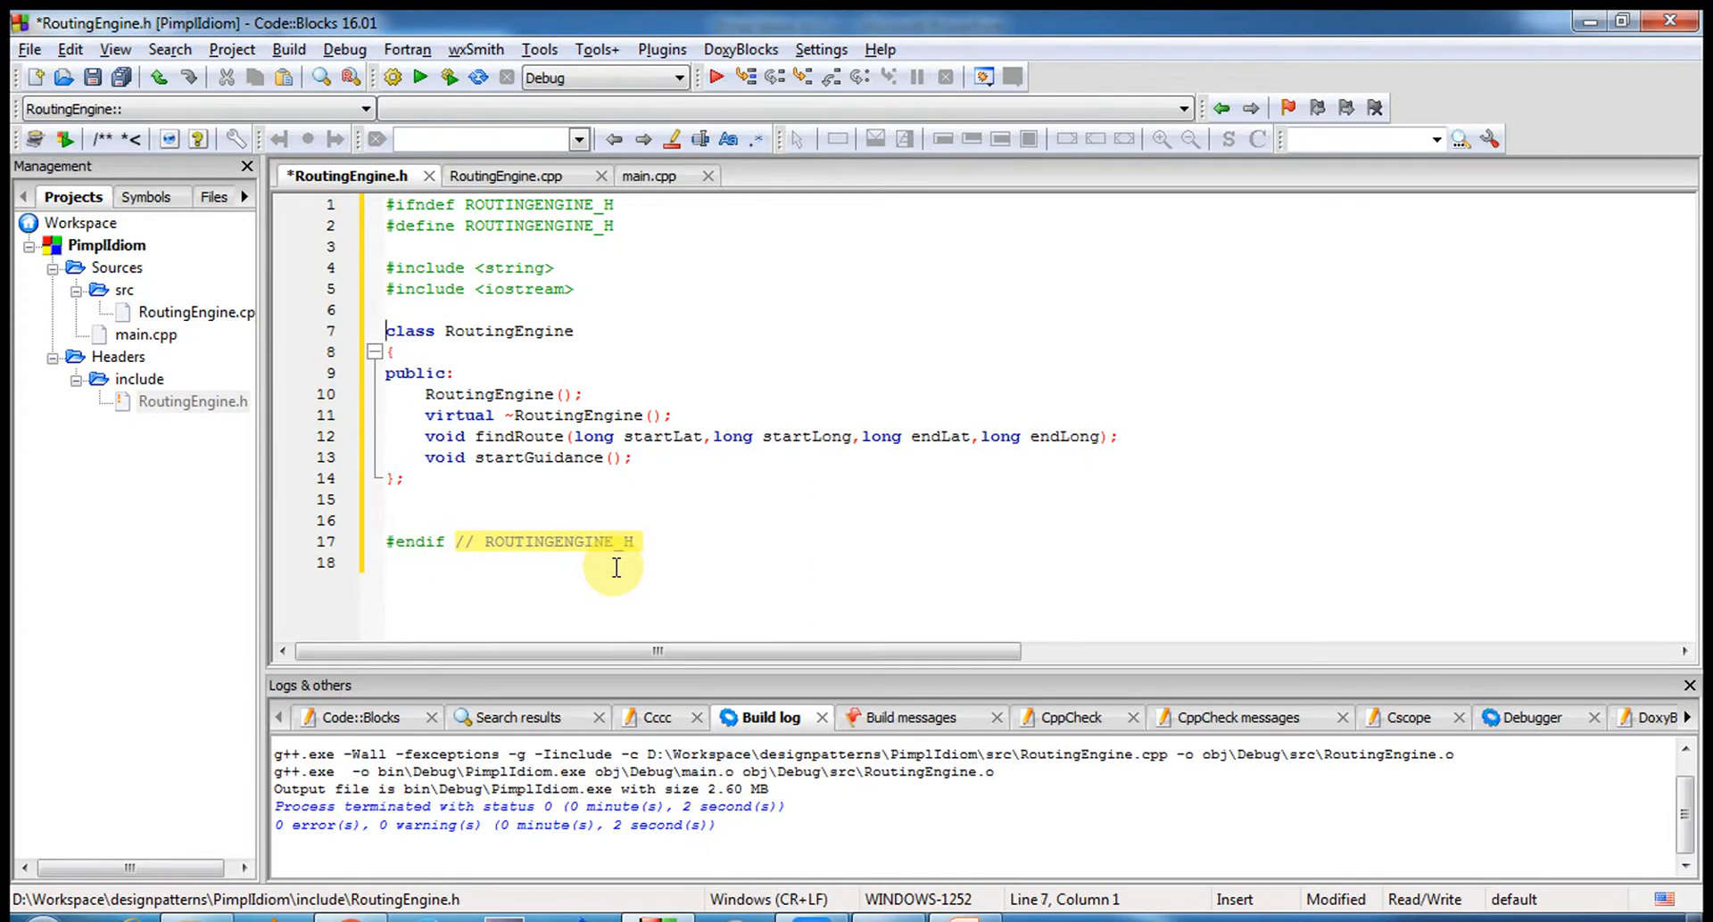
- Add 'class RoutingEnginePrivate;' above the class and open an empty line inside it
type("c1")
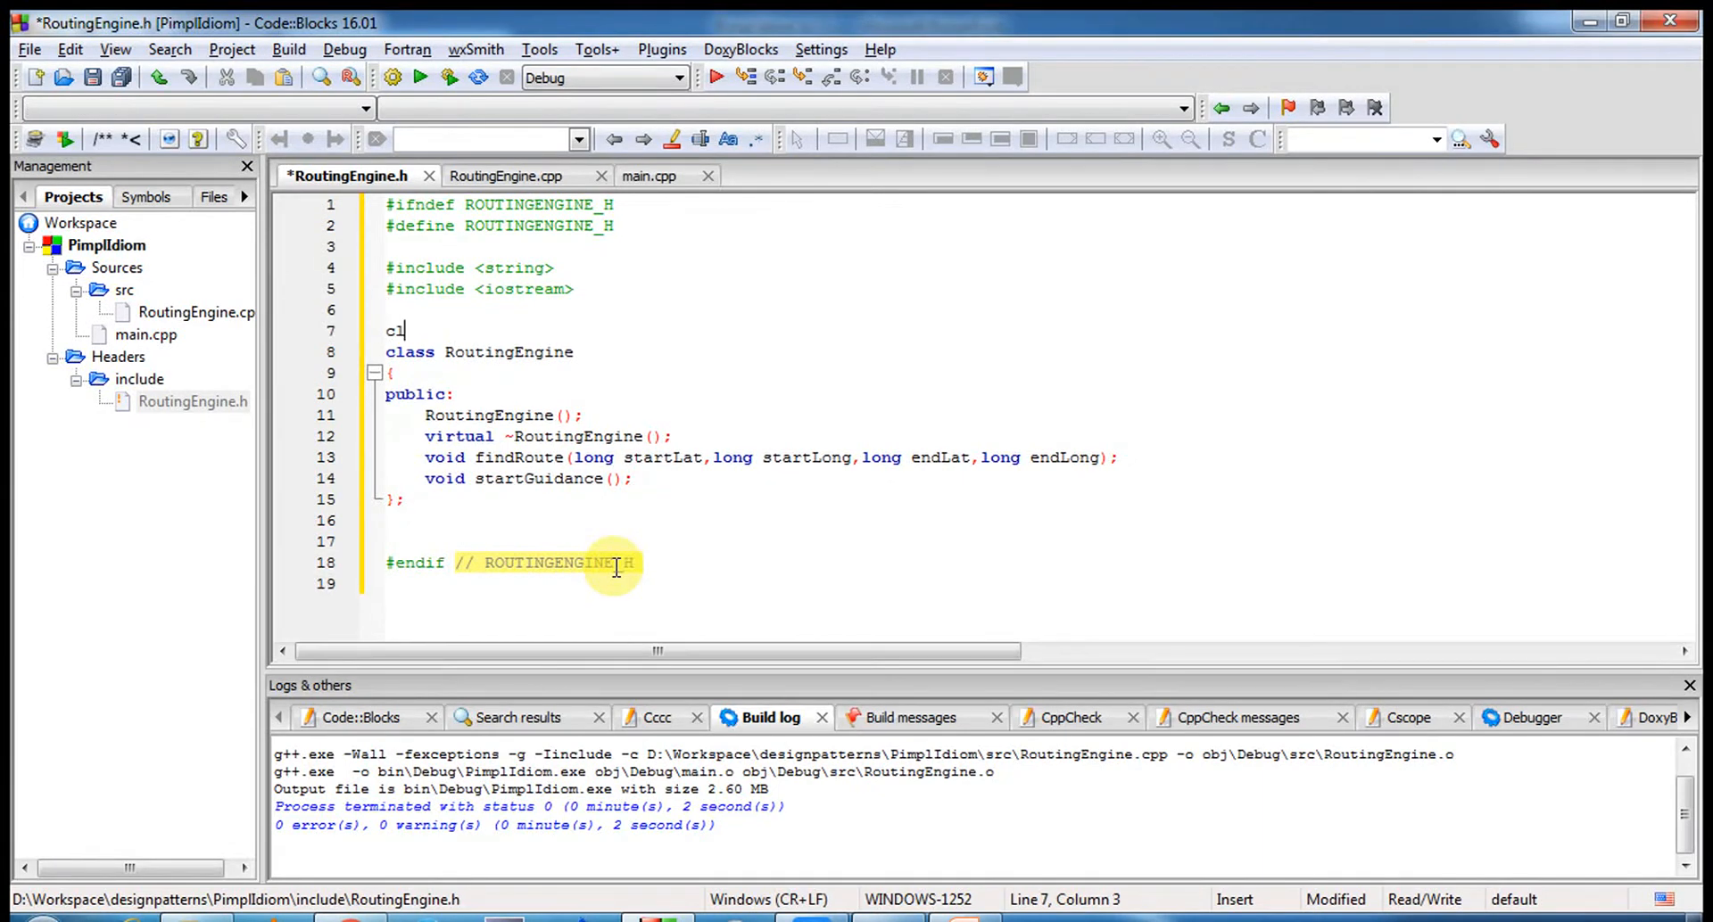
type("lass")
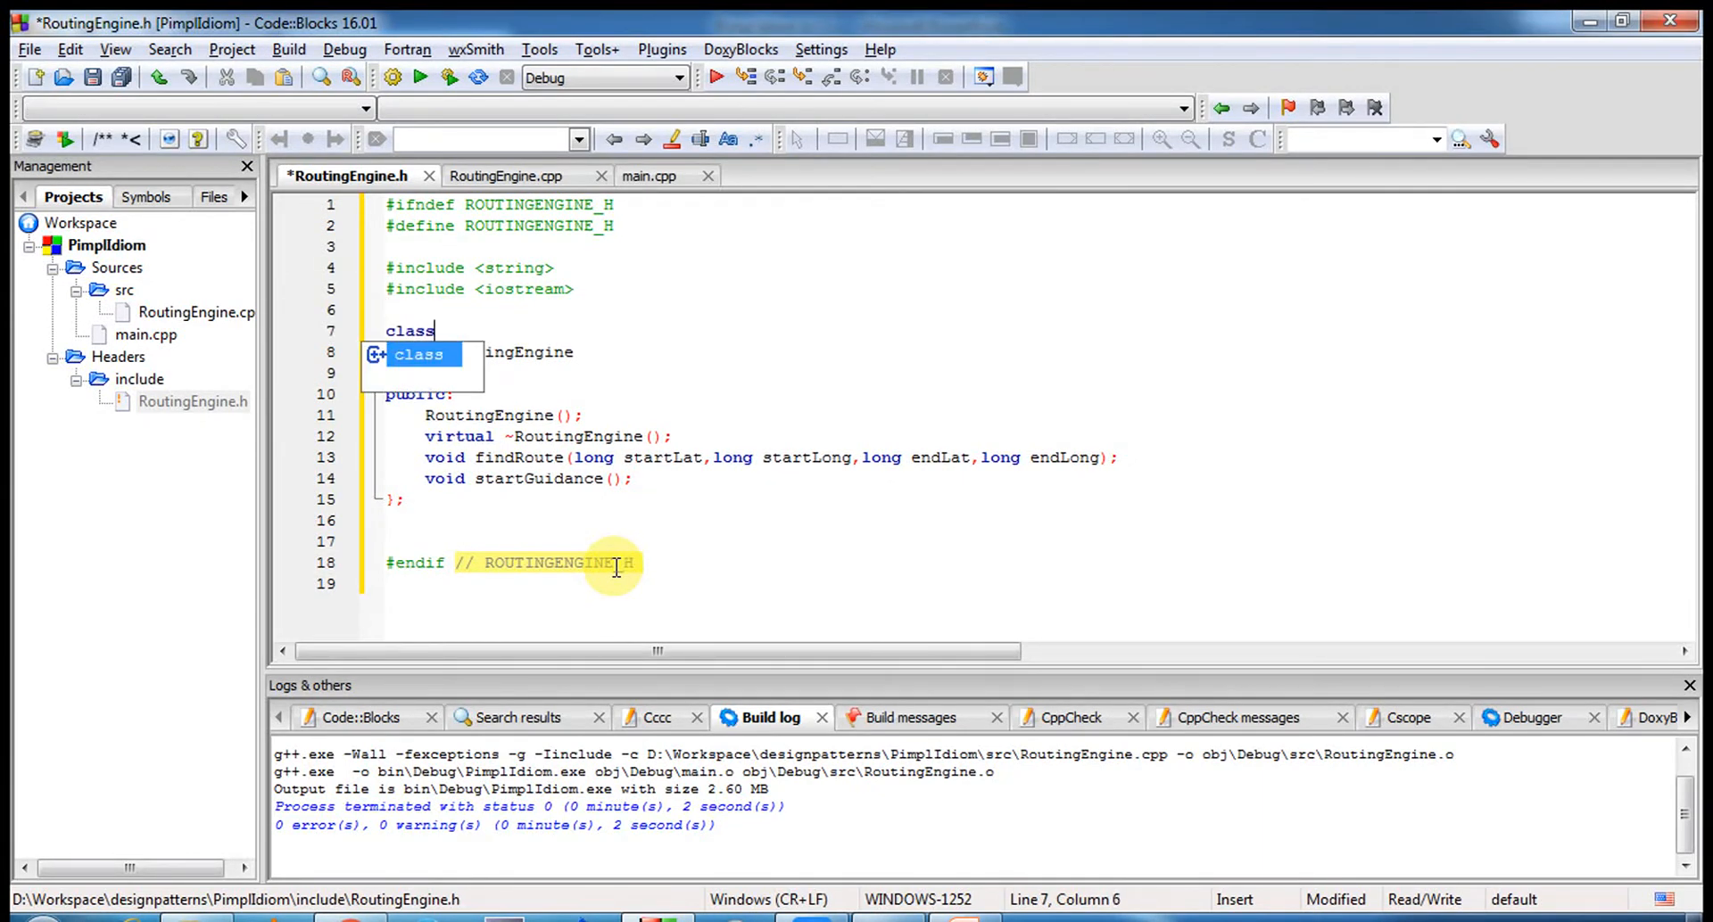
type("Rou")
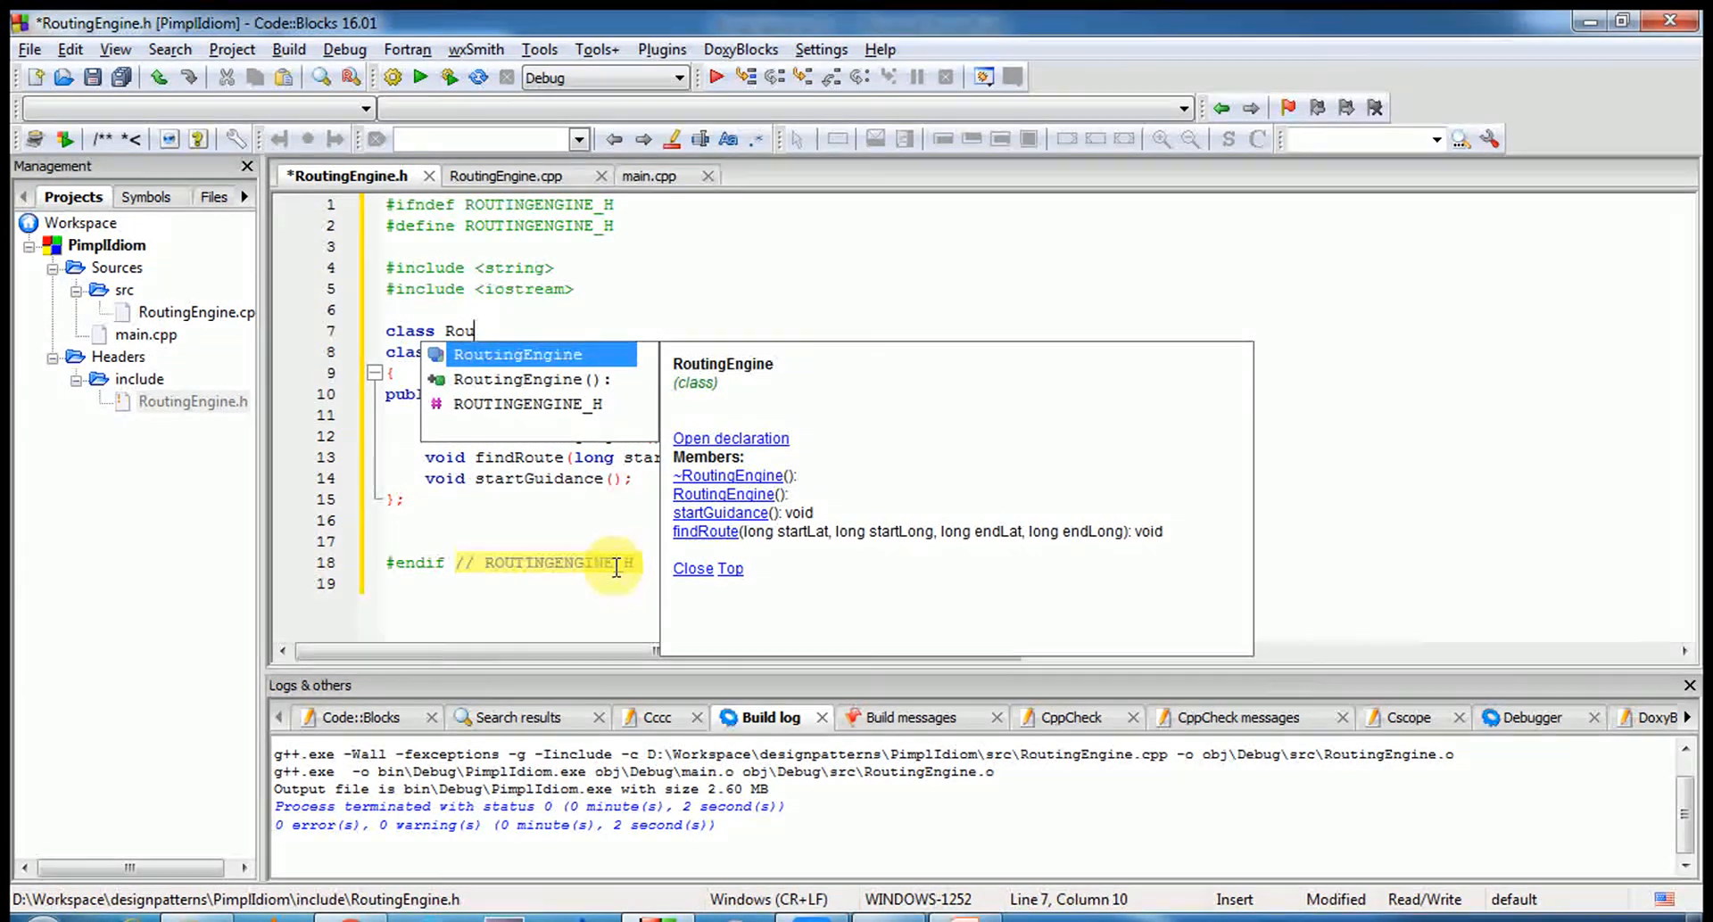
type("tingEnginePrivate")
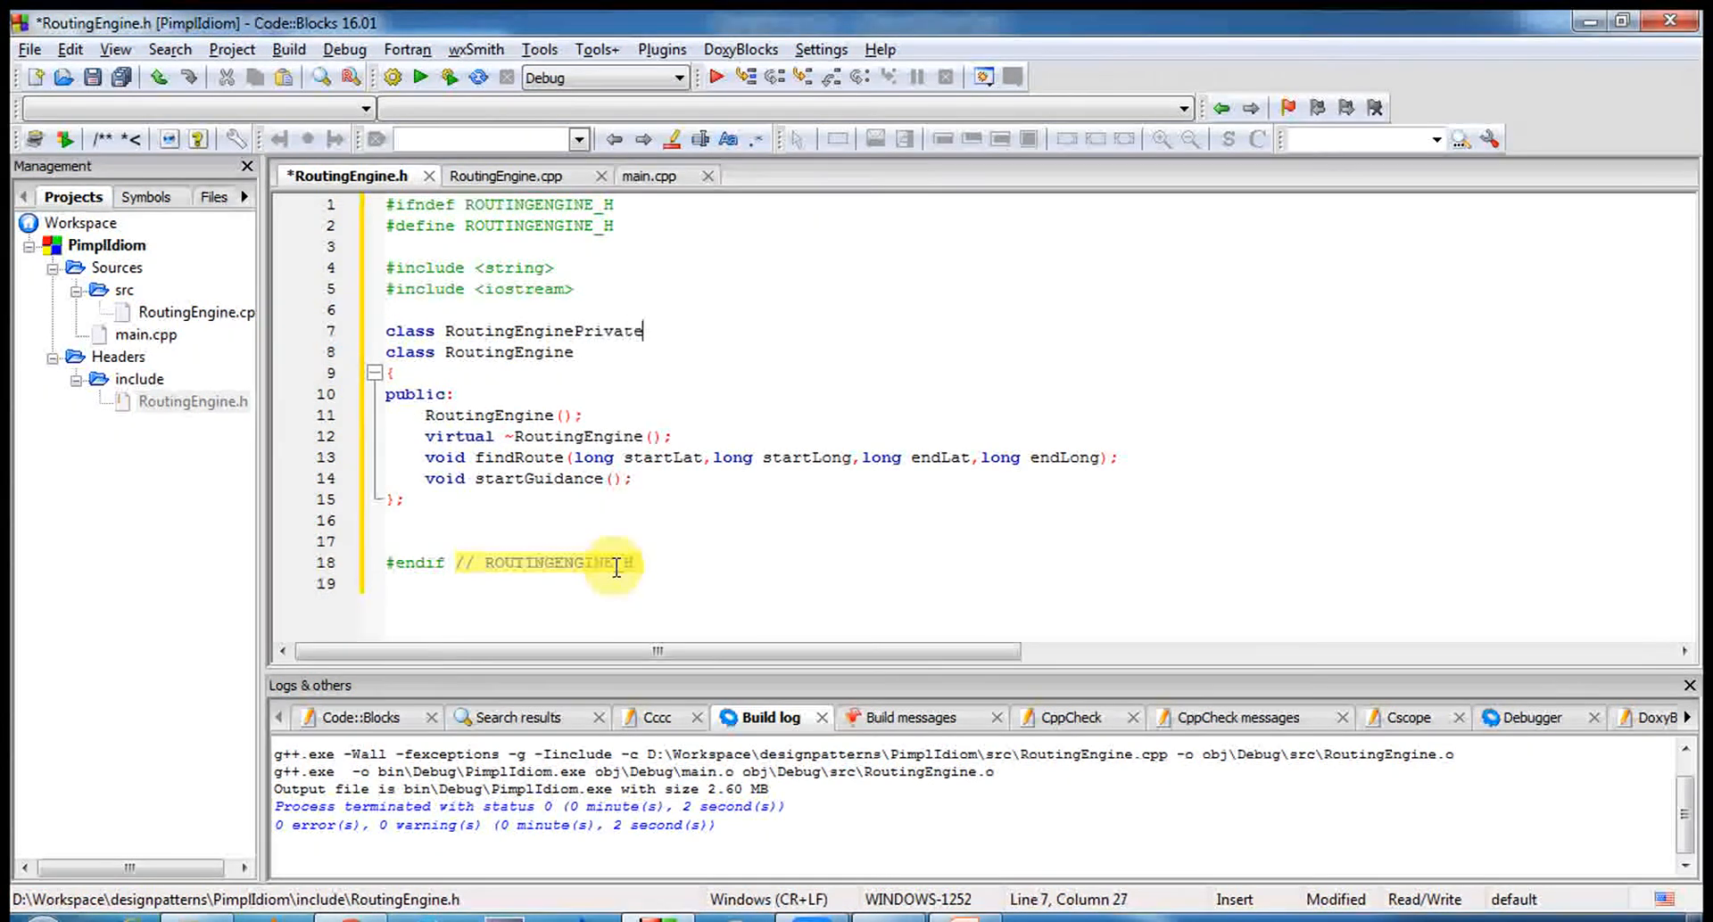
key("BackSpace")
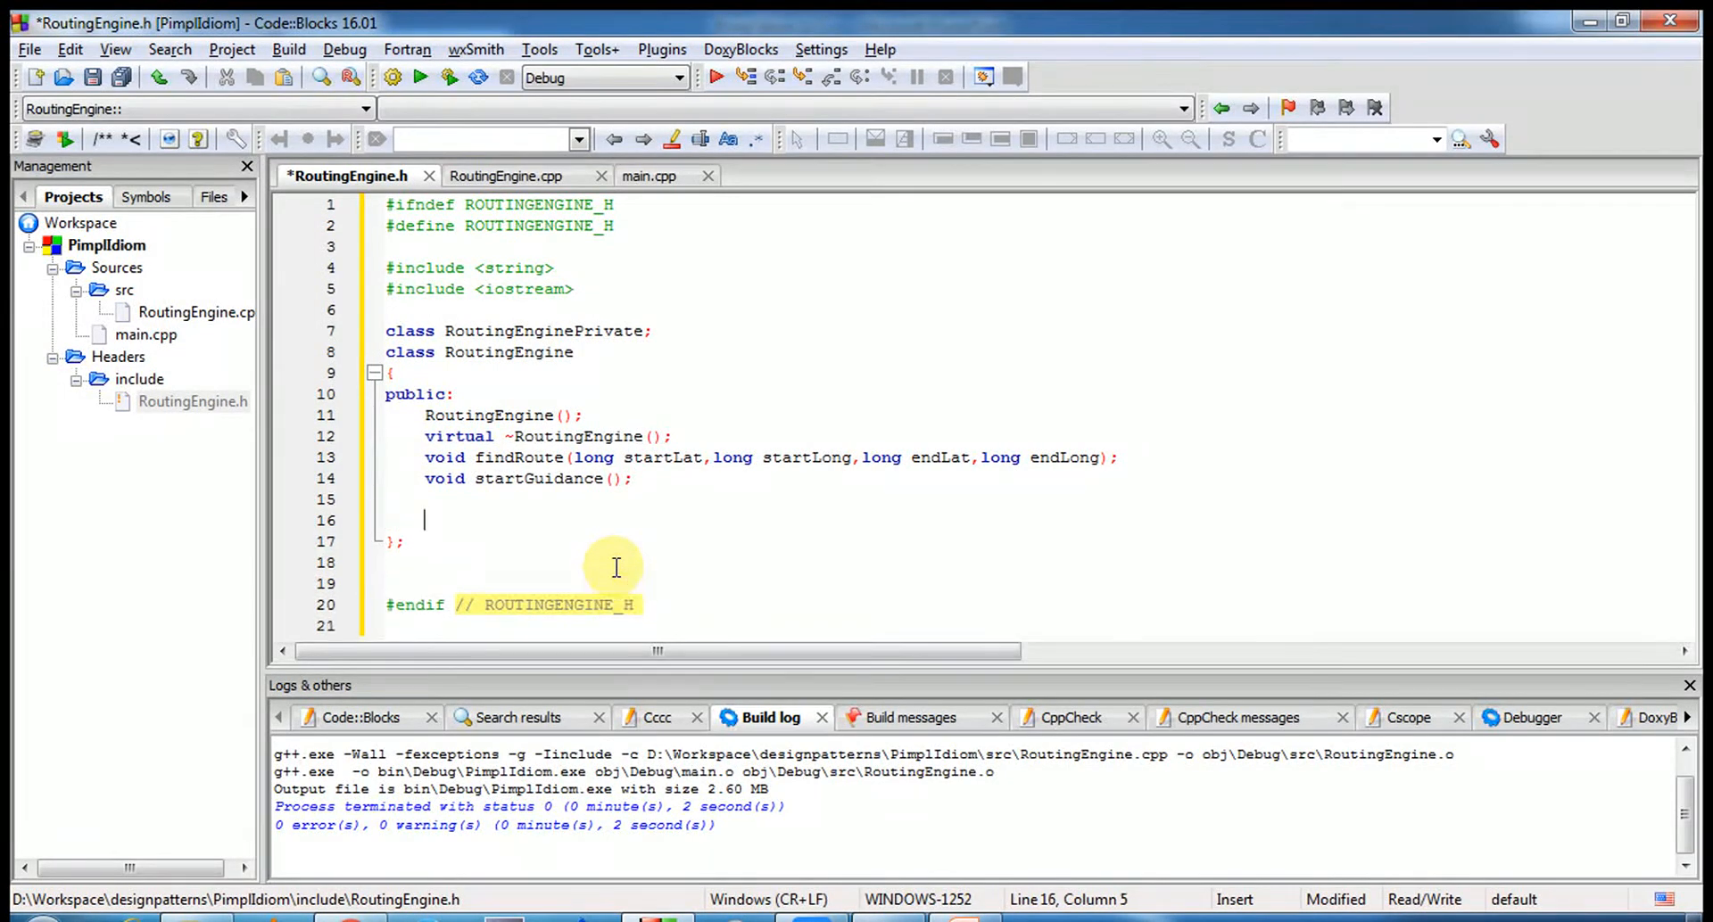
- Declare 'private: RoutingEnginePrivate *d;' inside the RoutingEngine class
type("private:")
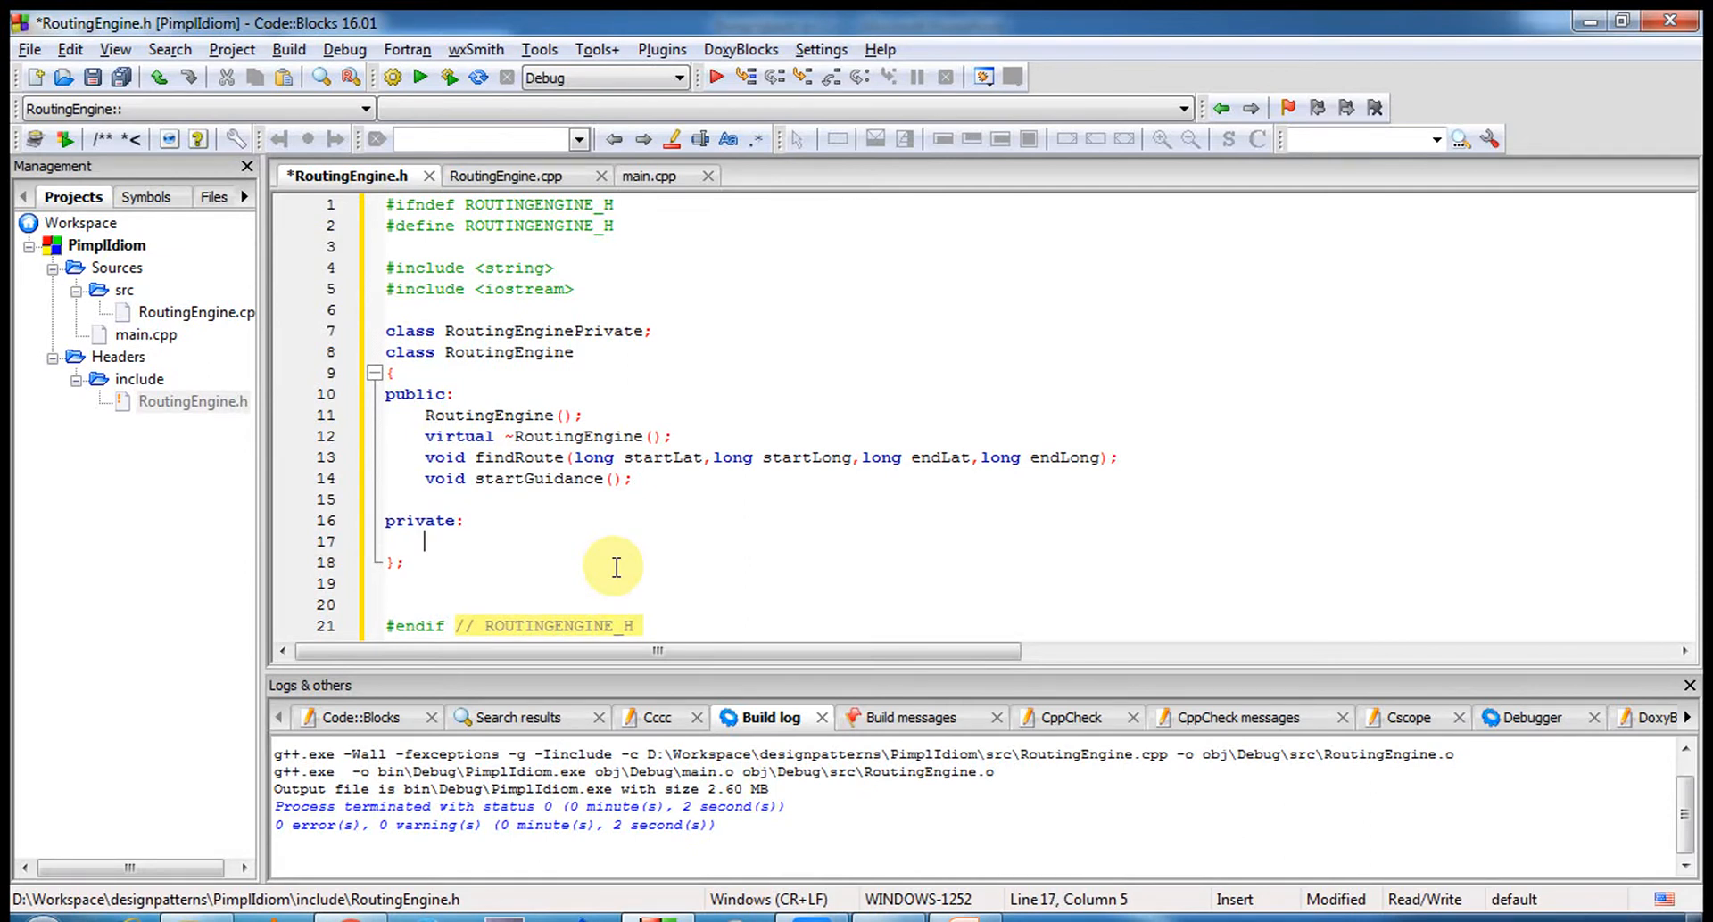
type("RoutingEngine")
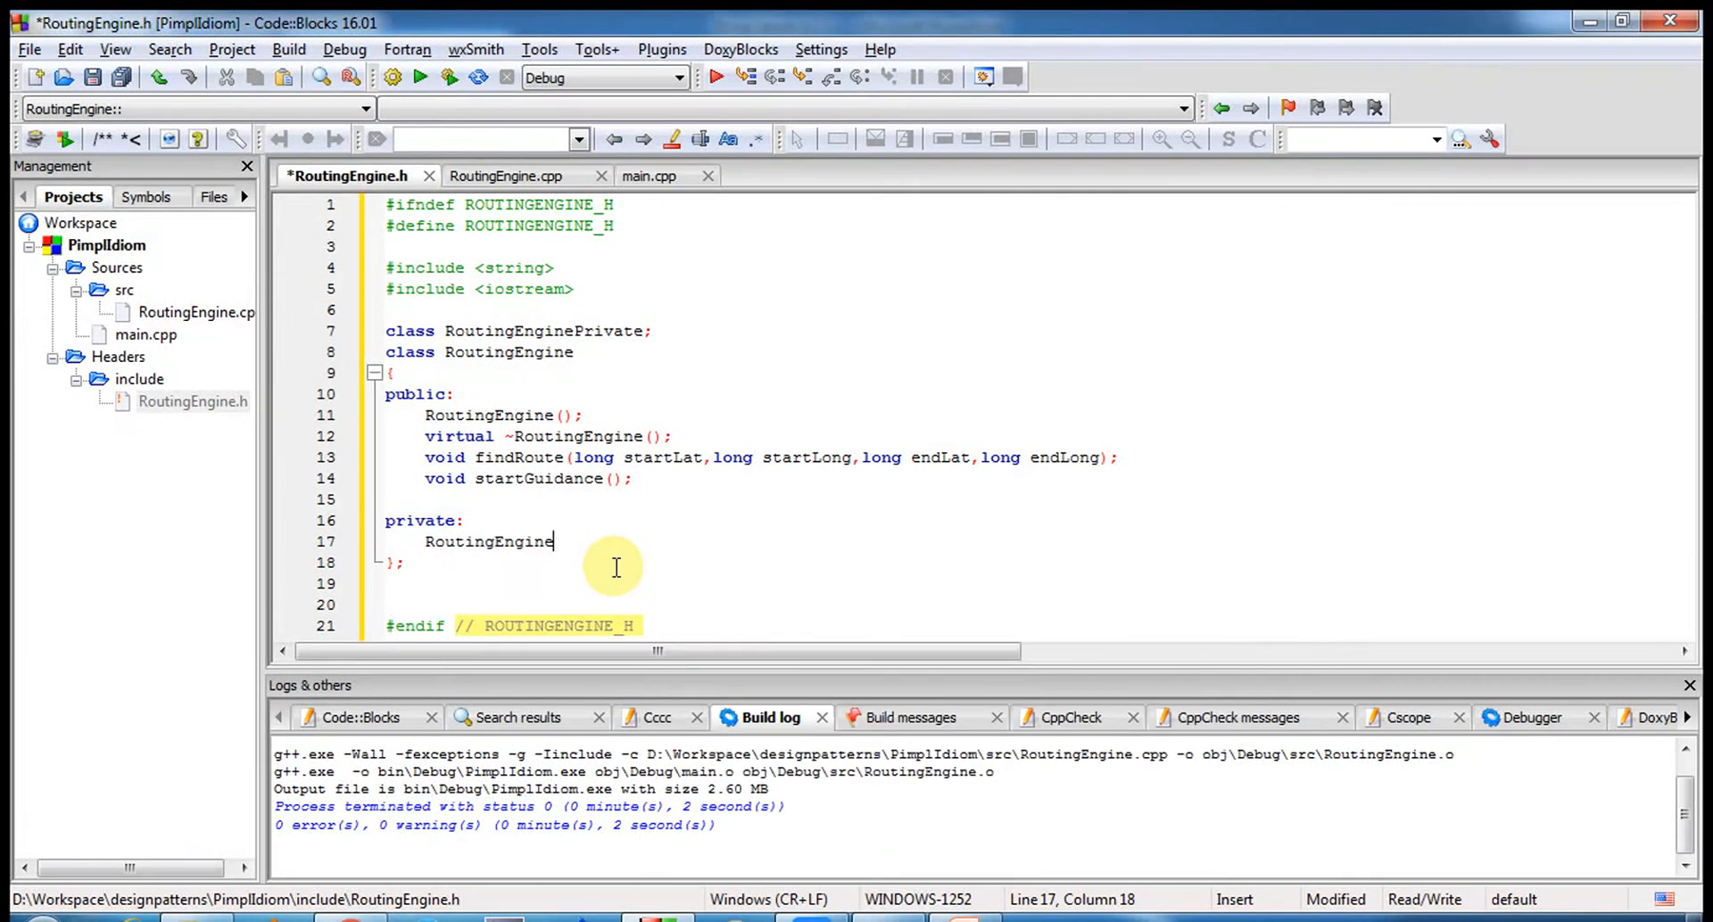
type("Private *")
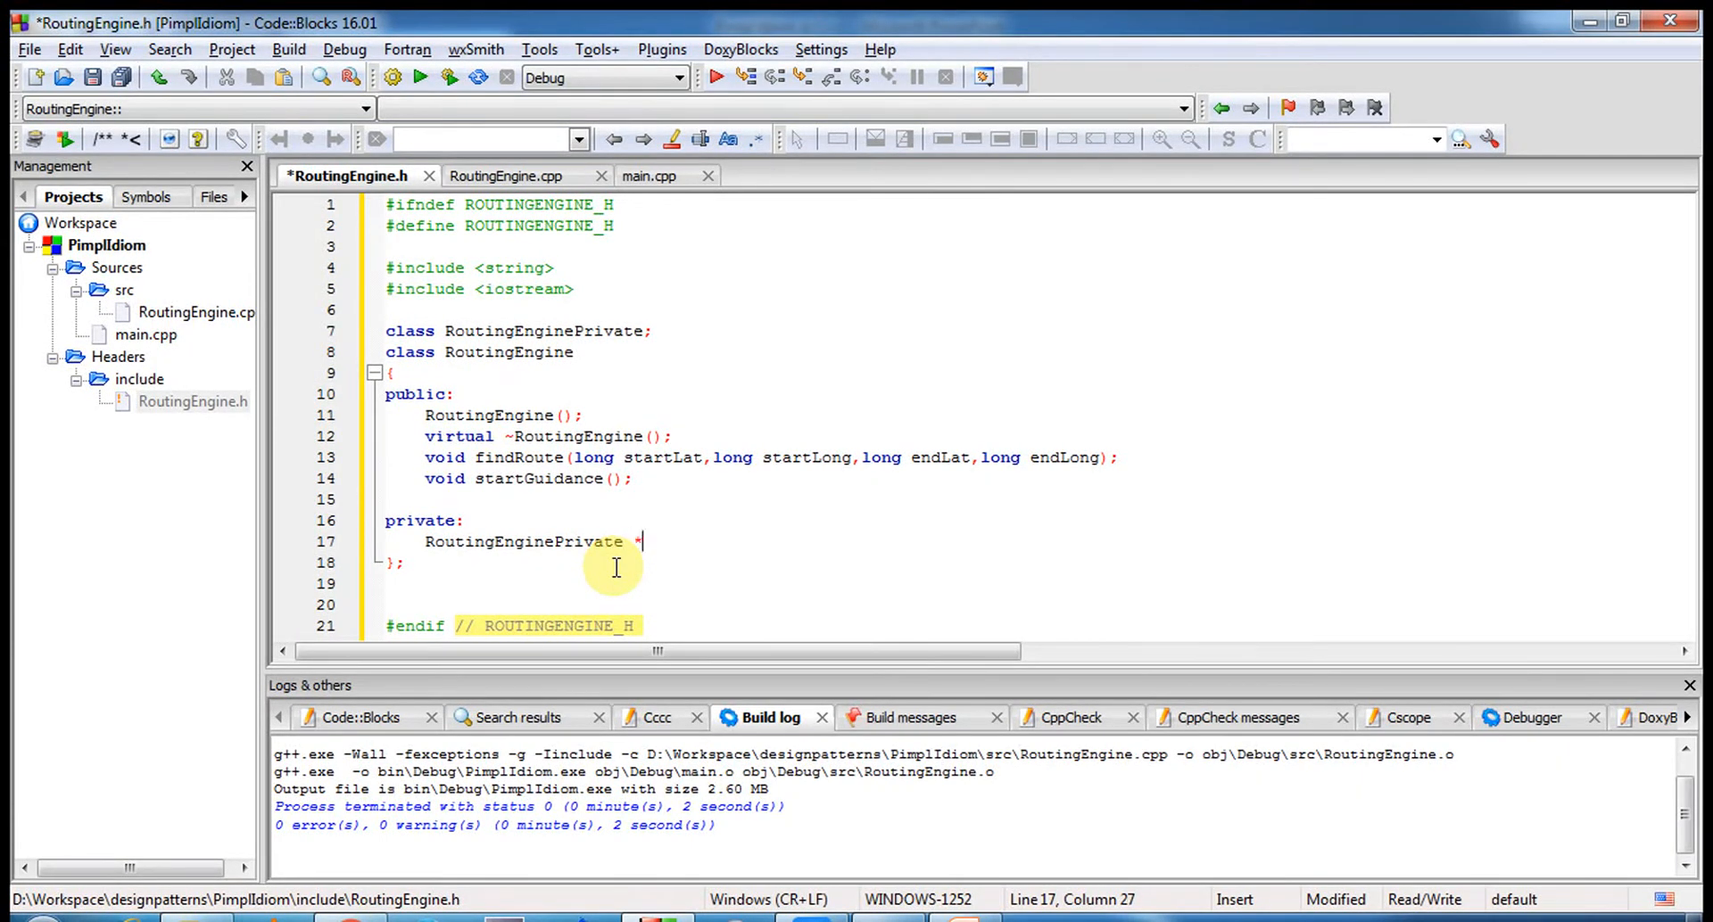
type("d;")
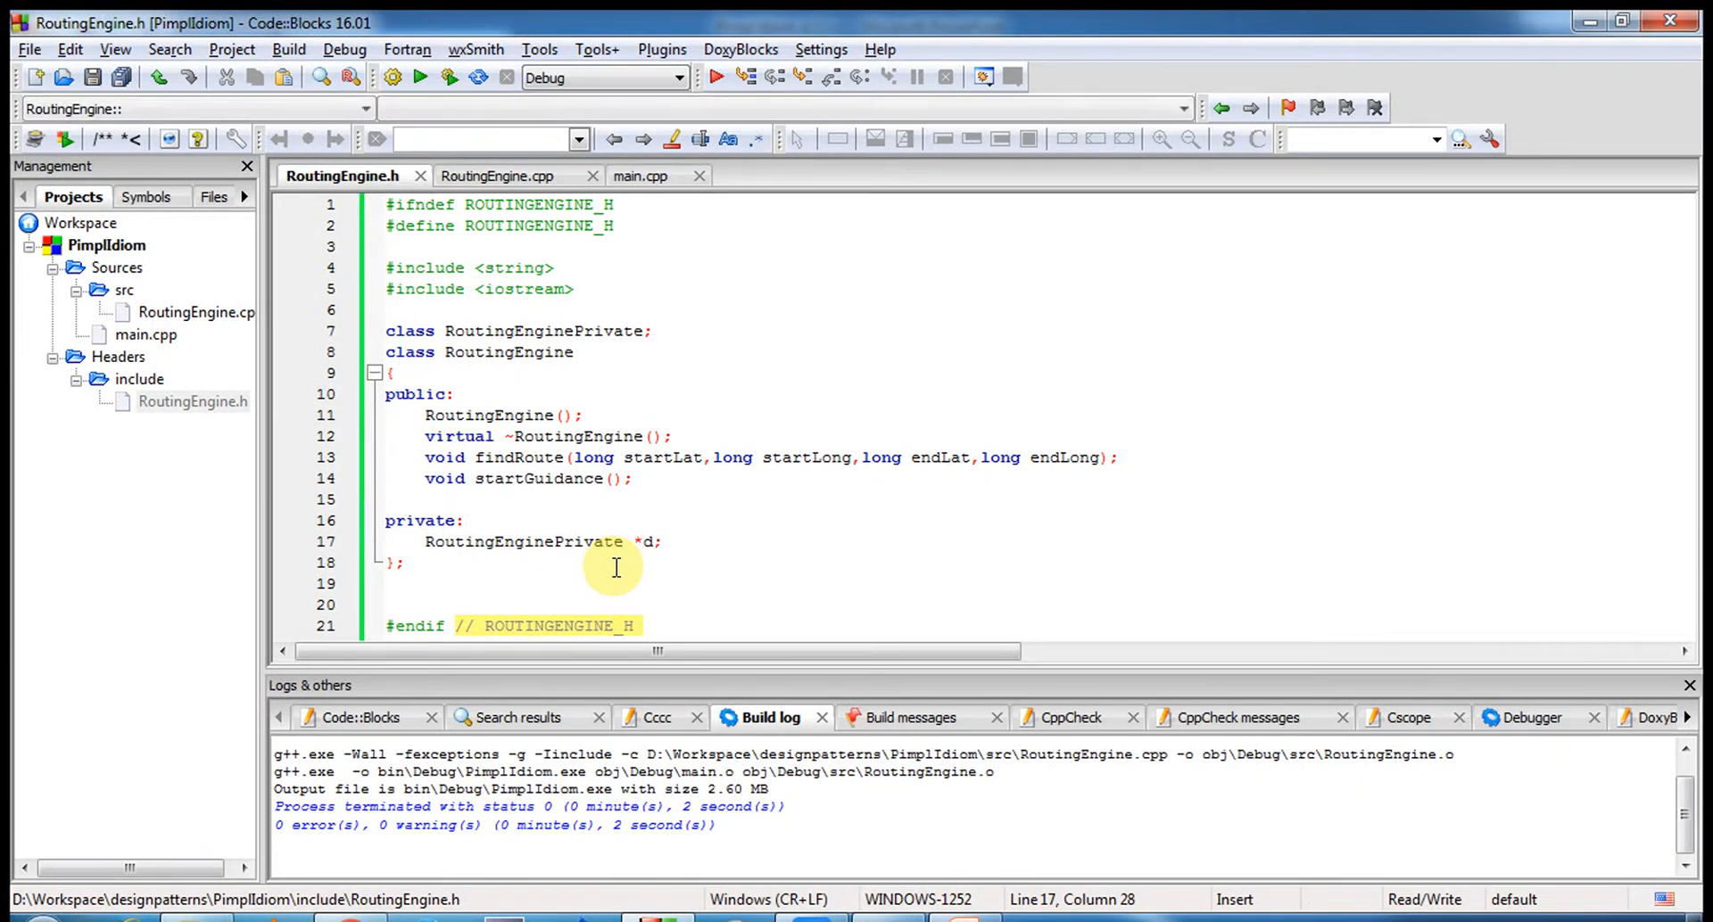
- Add a blank line after the forward declaration and switch to RoutingEngine.cpp
left_click(651, 331)
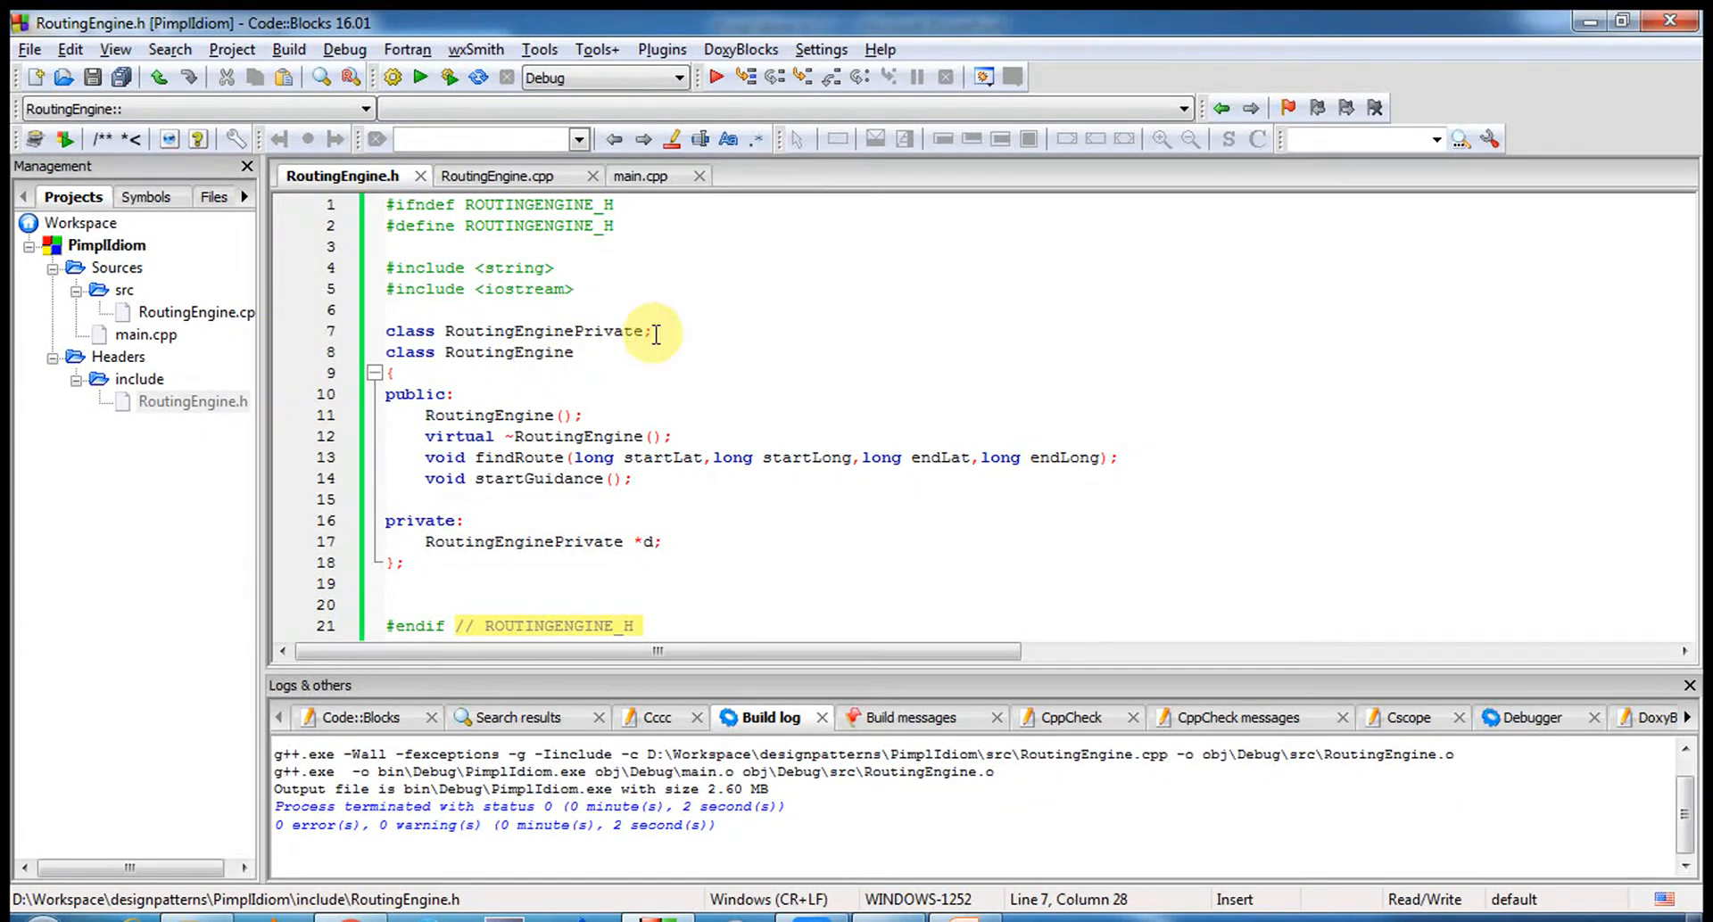
key("Return")
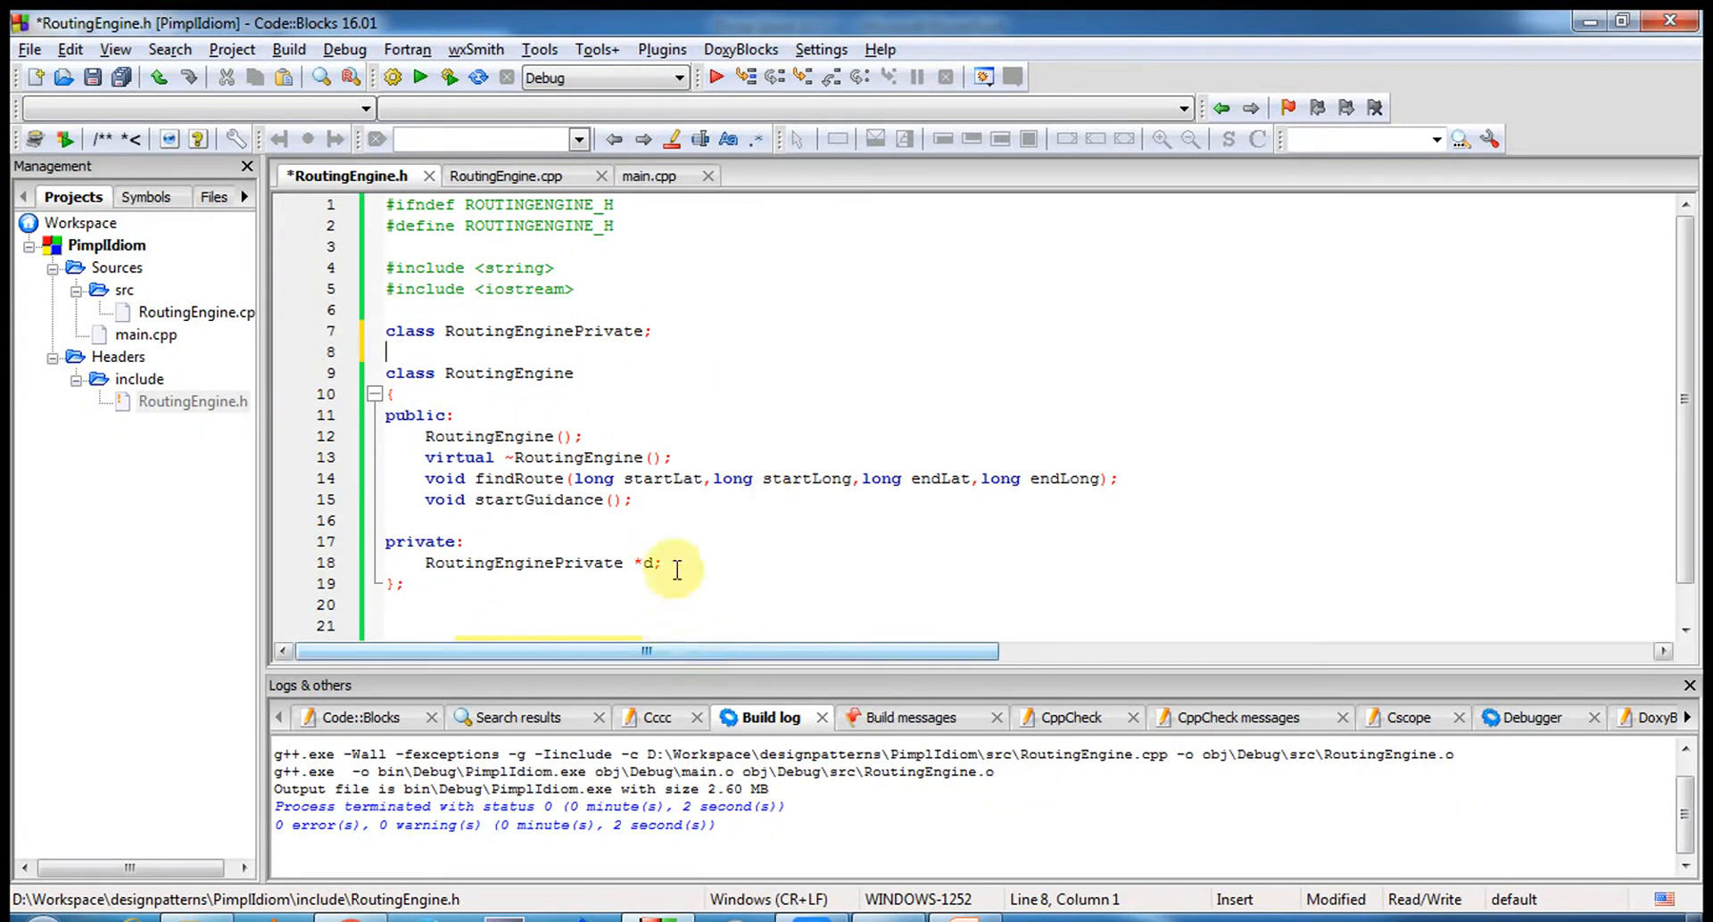
left_click(464, 541)
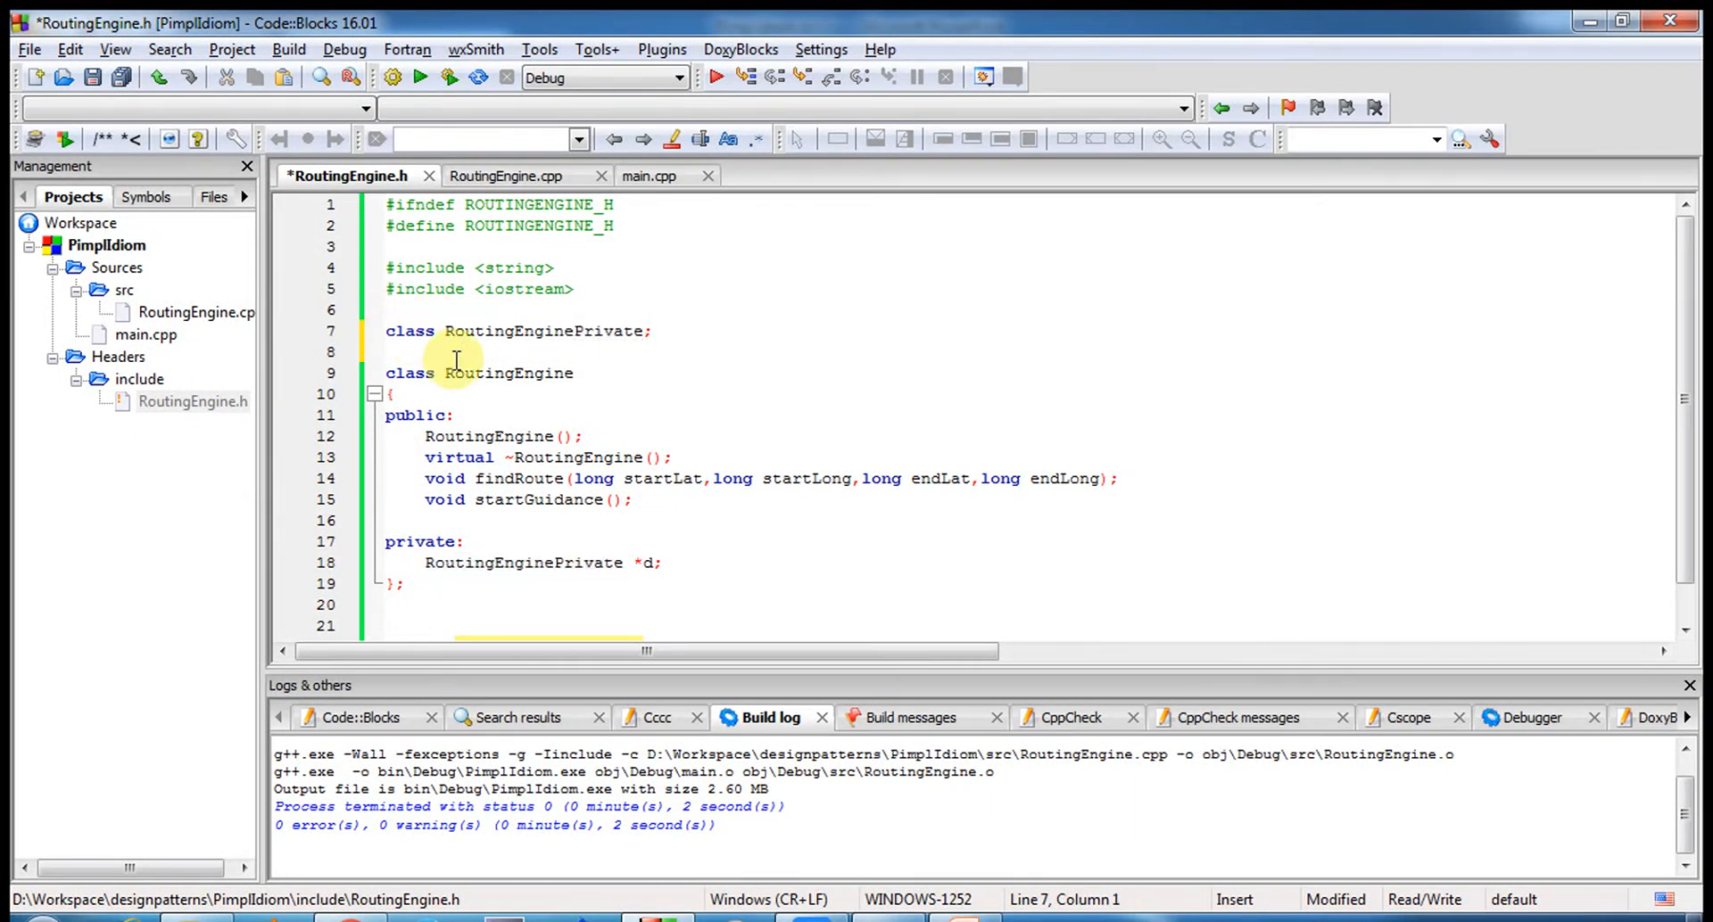
left_click(394, 331)
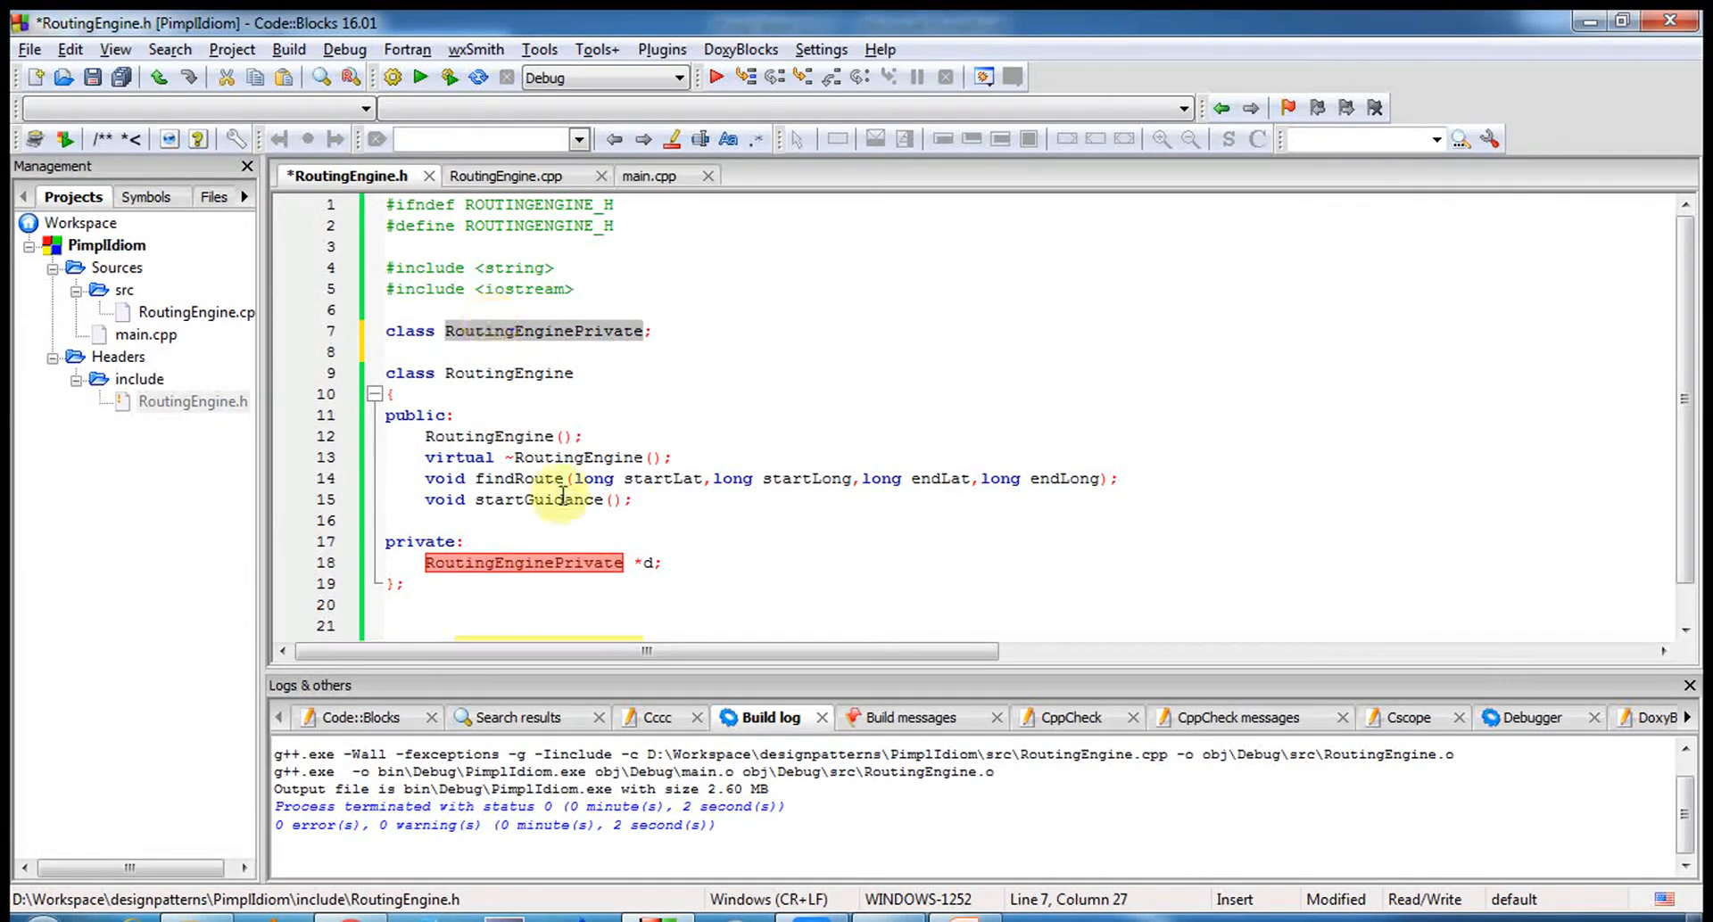
mouse_move(604, 373)
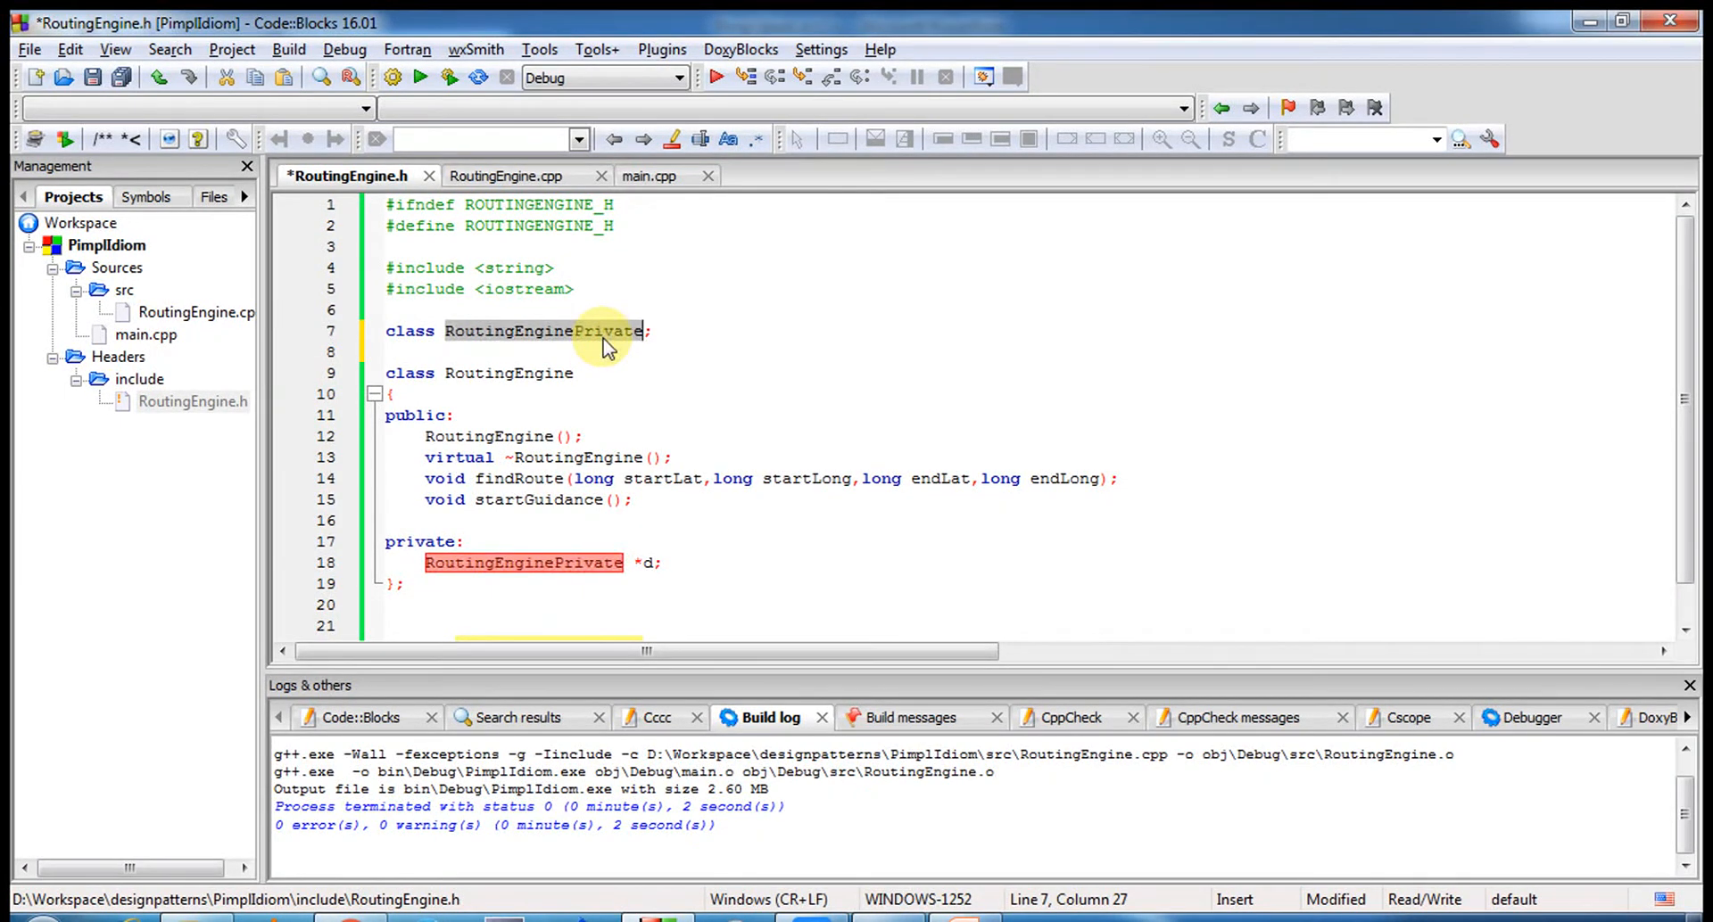
left_click(505, 176)
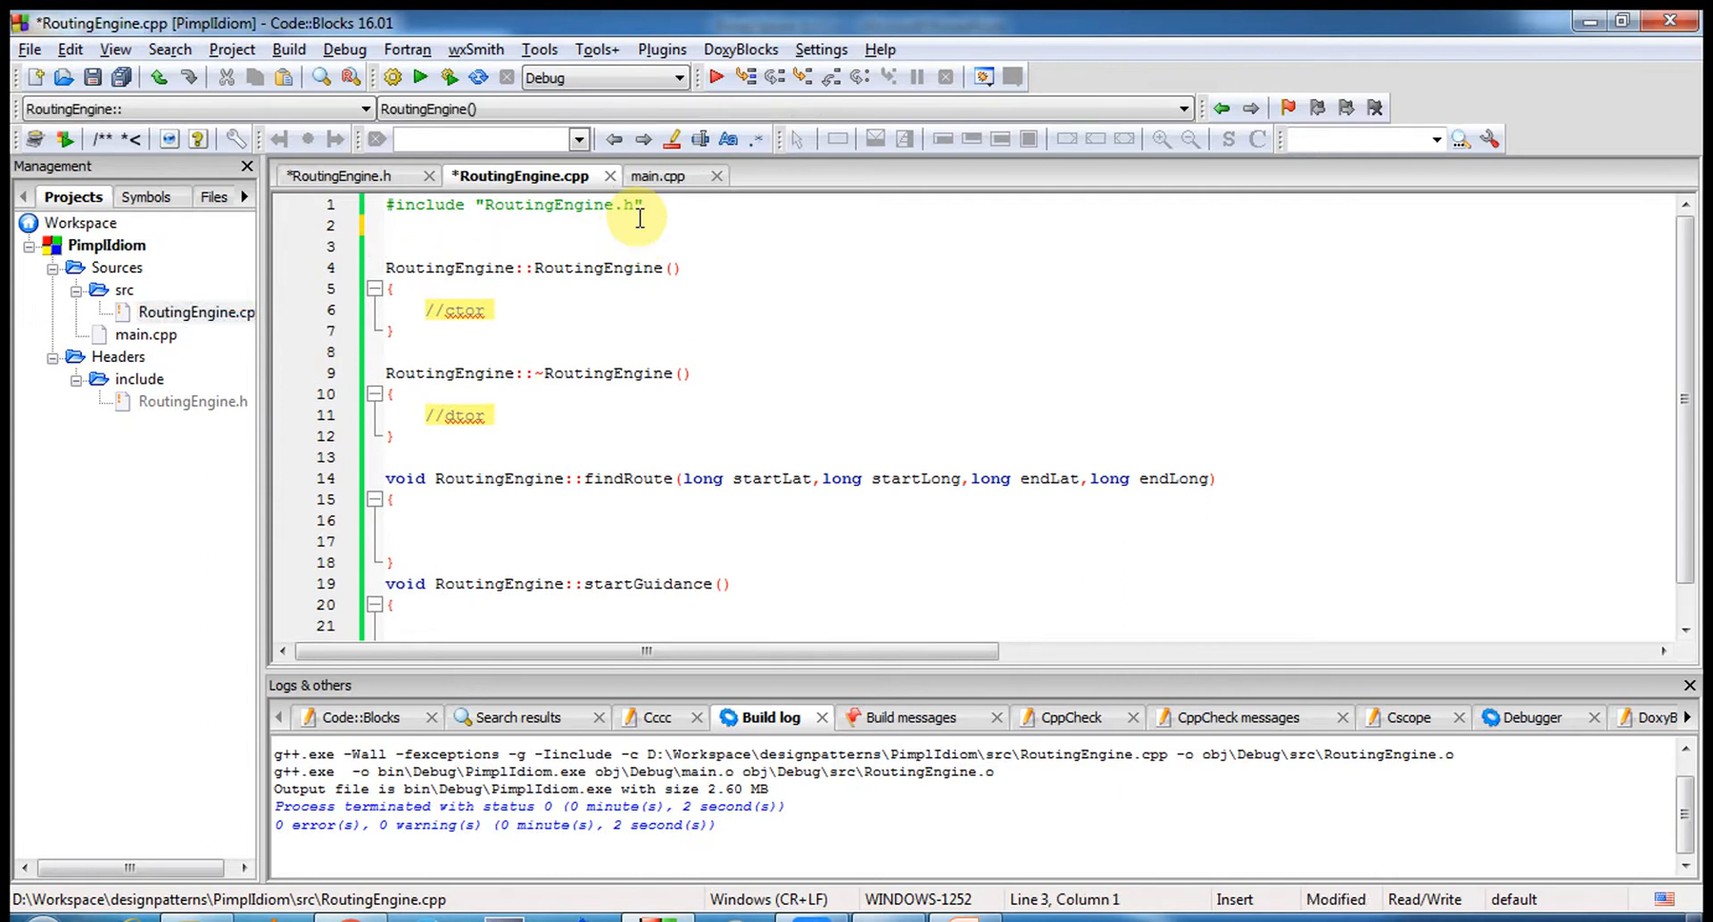
- Create class RoutingEnginePrivate from the header's copied public declarations, AStyle-formatted and renamed
type("class RoutingEnginePrivate")
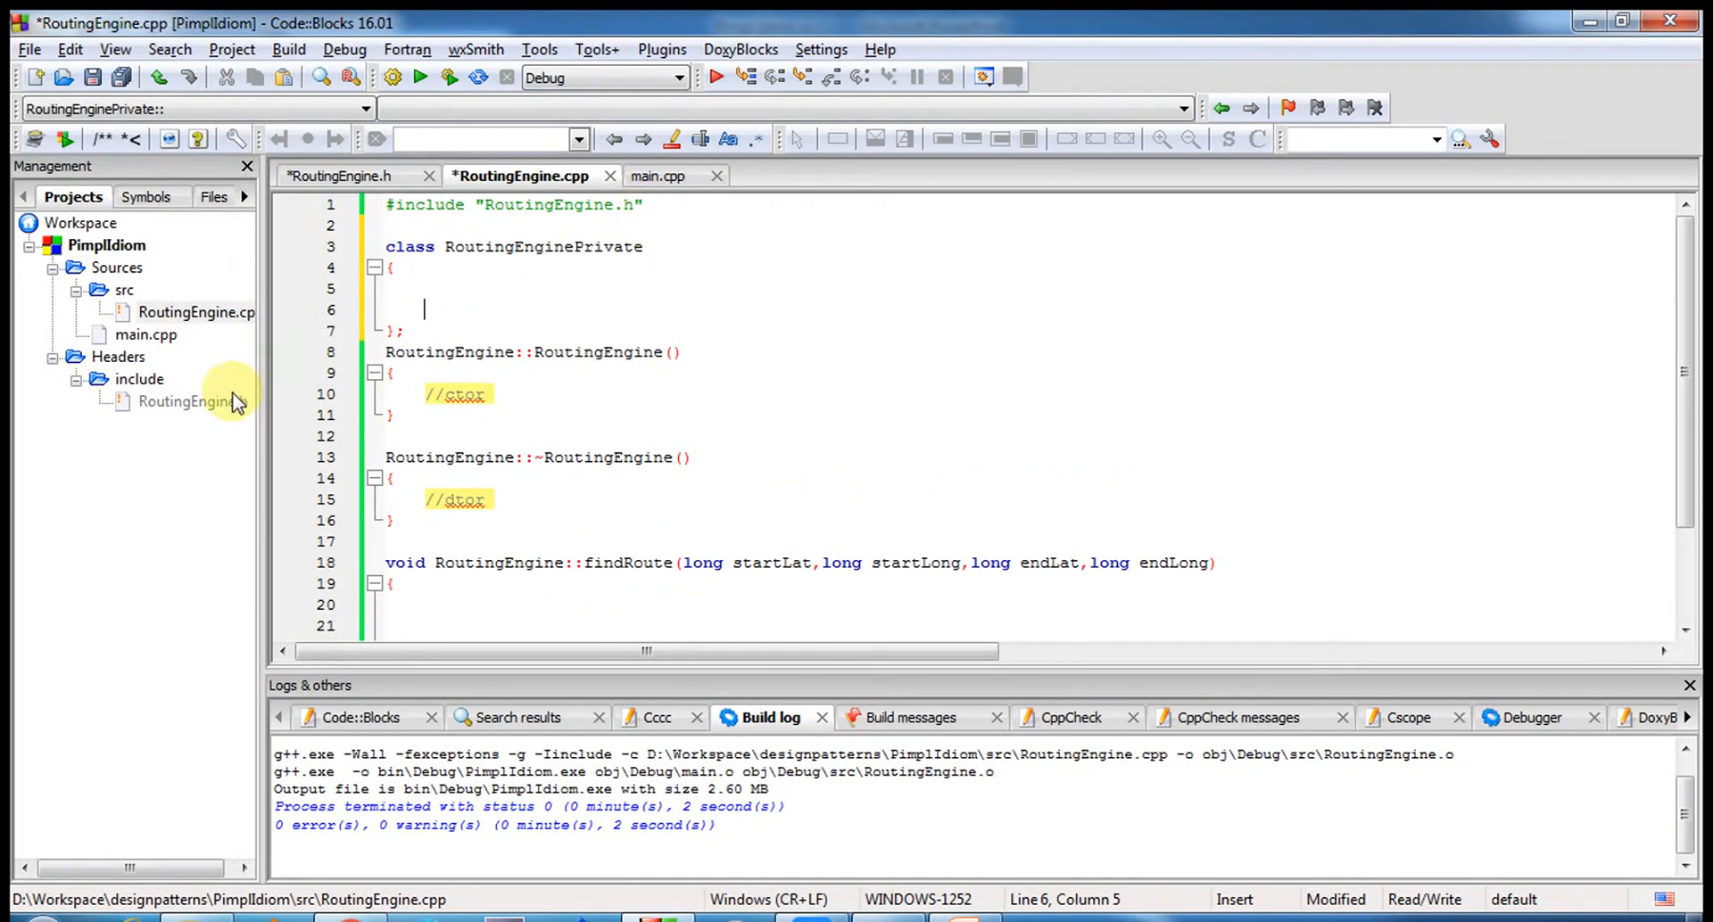
double_click(193, 401)
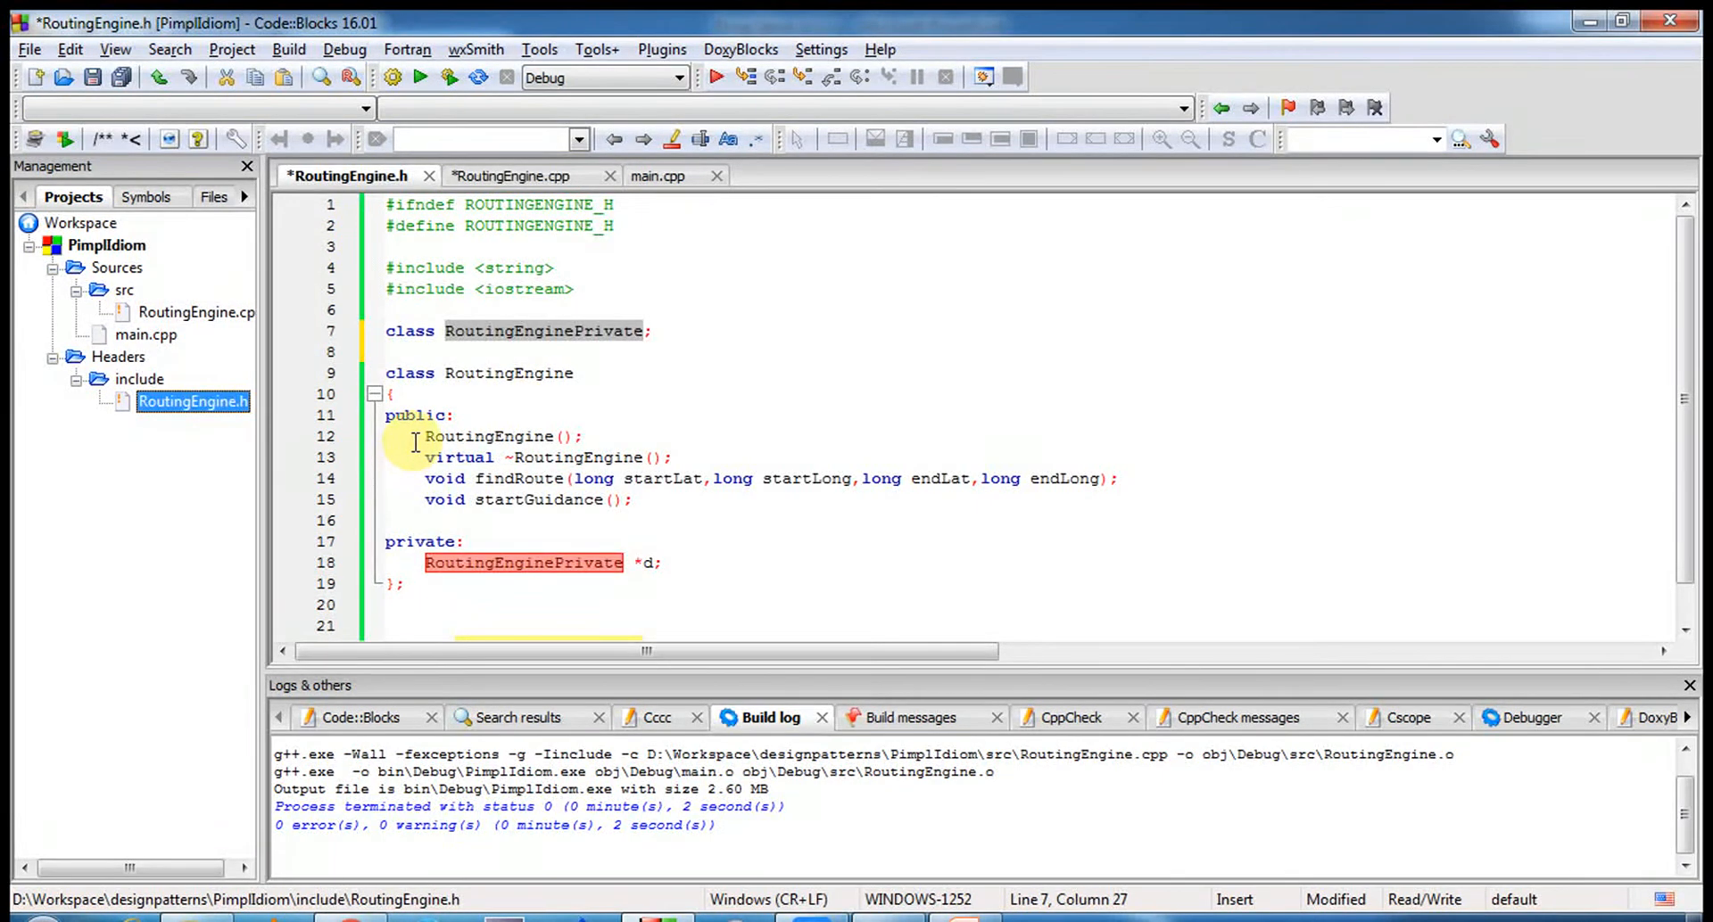
left_click_drag(427, 436, 624, 499)
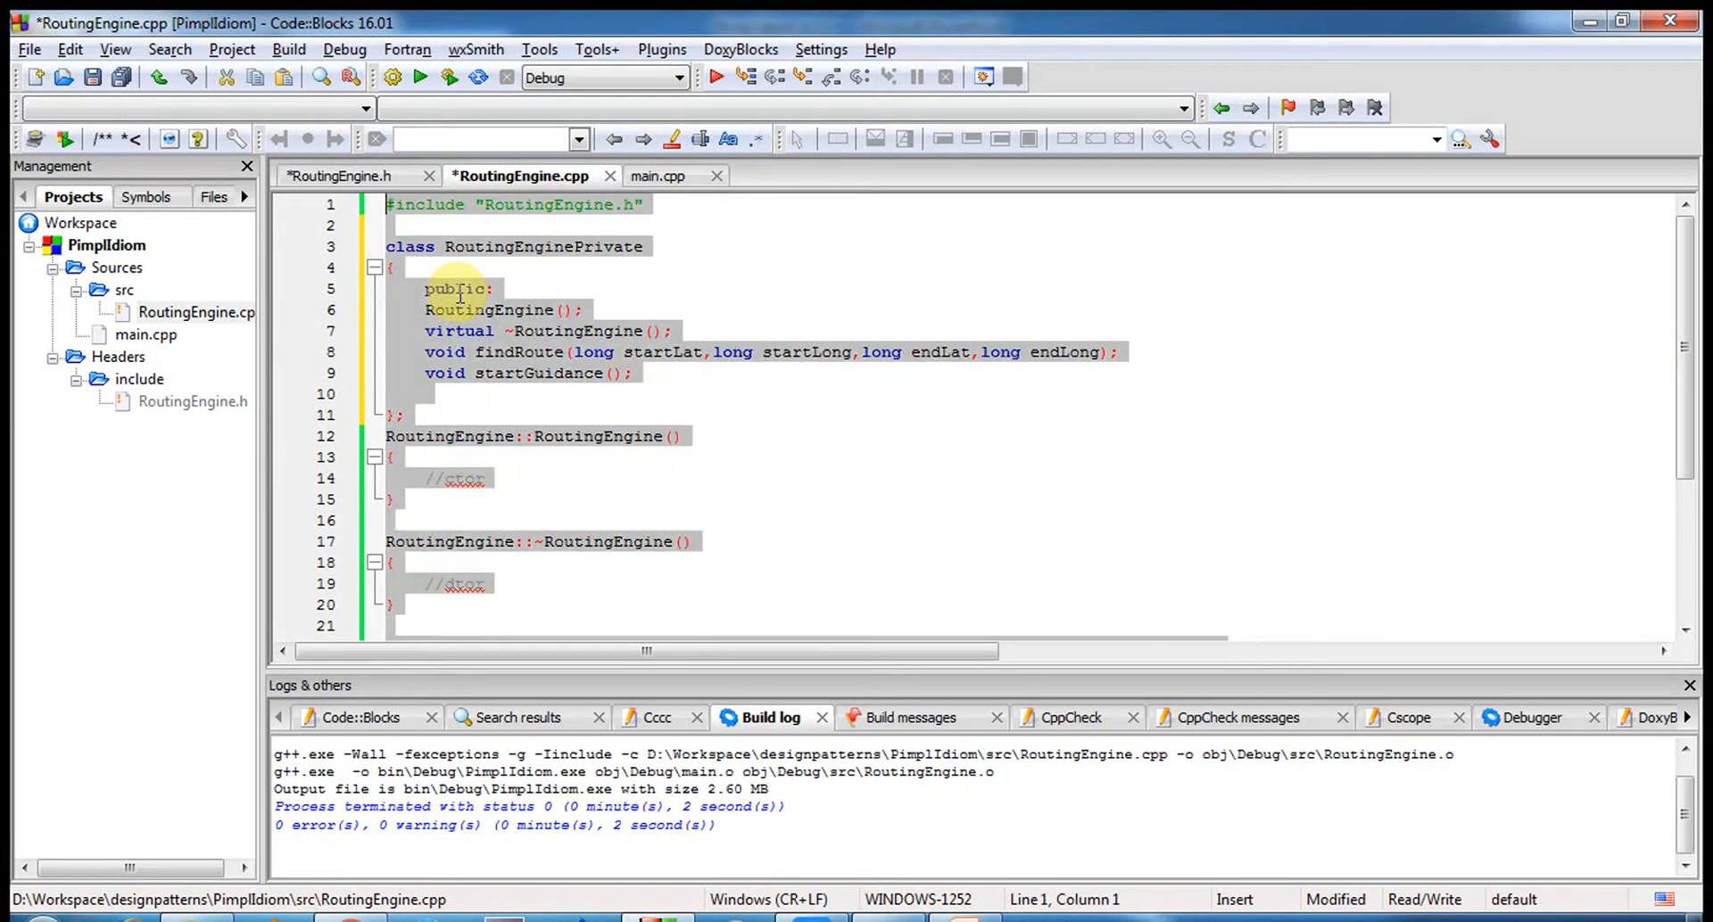
right_click(459, 295)
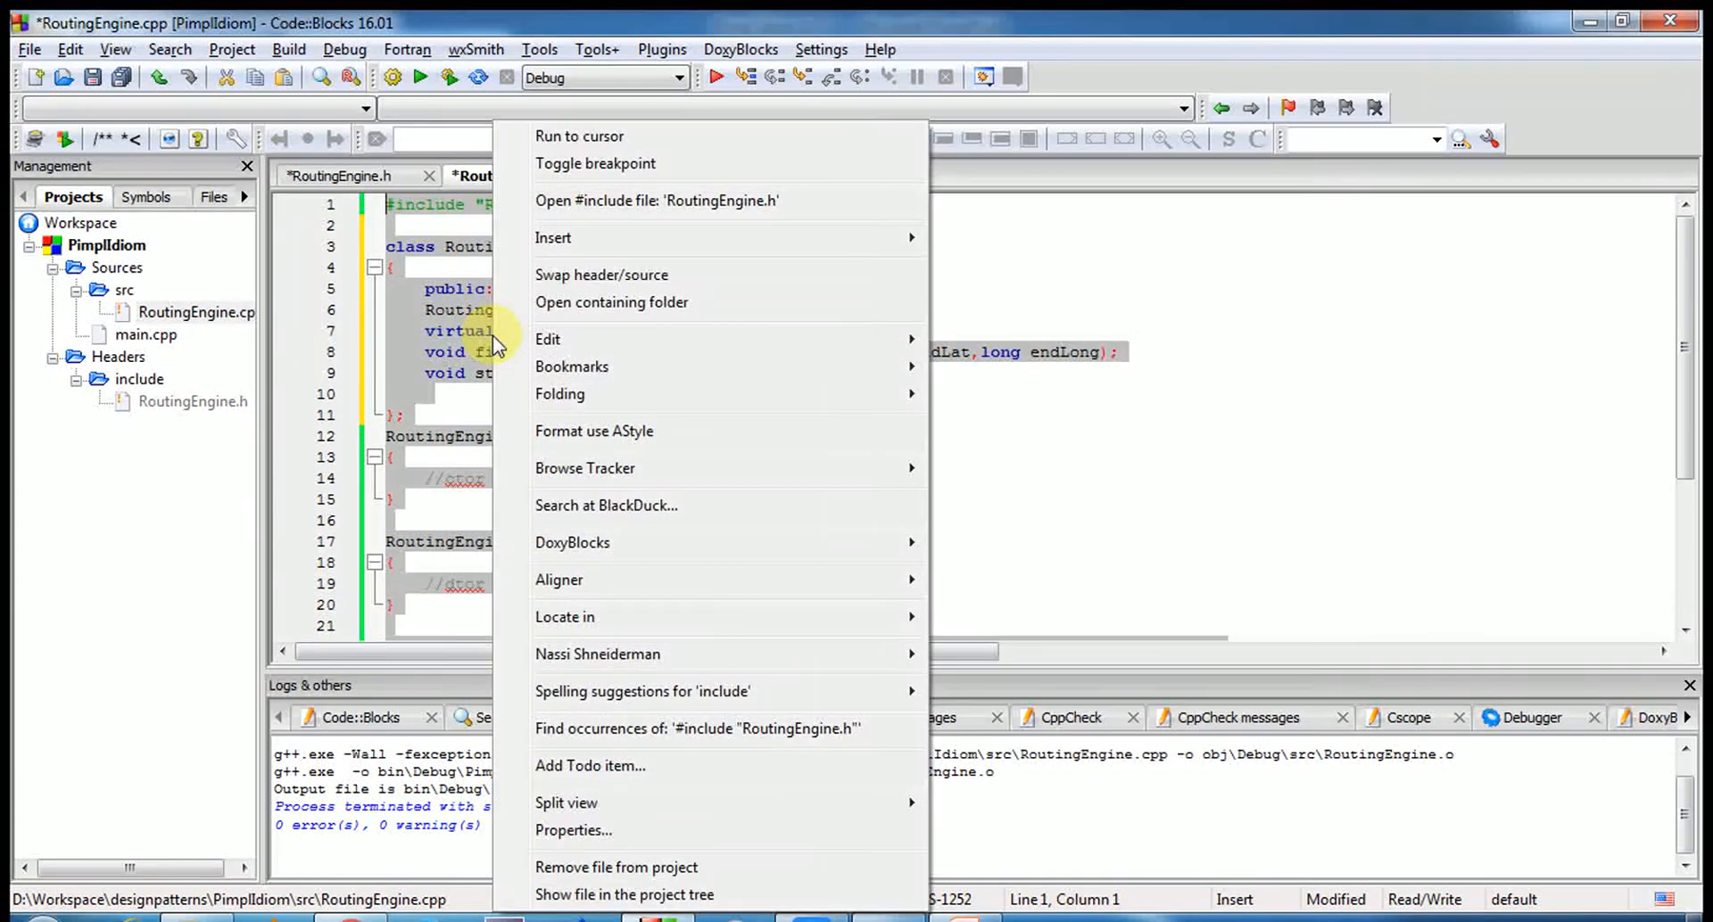
mouse_move(666, 431)
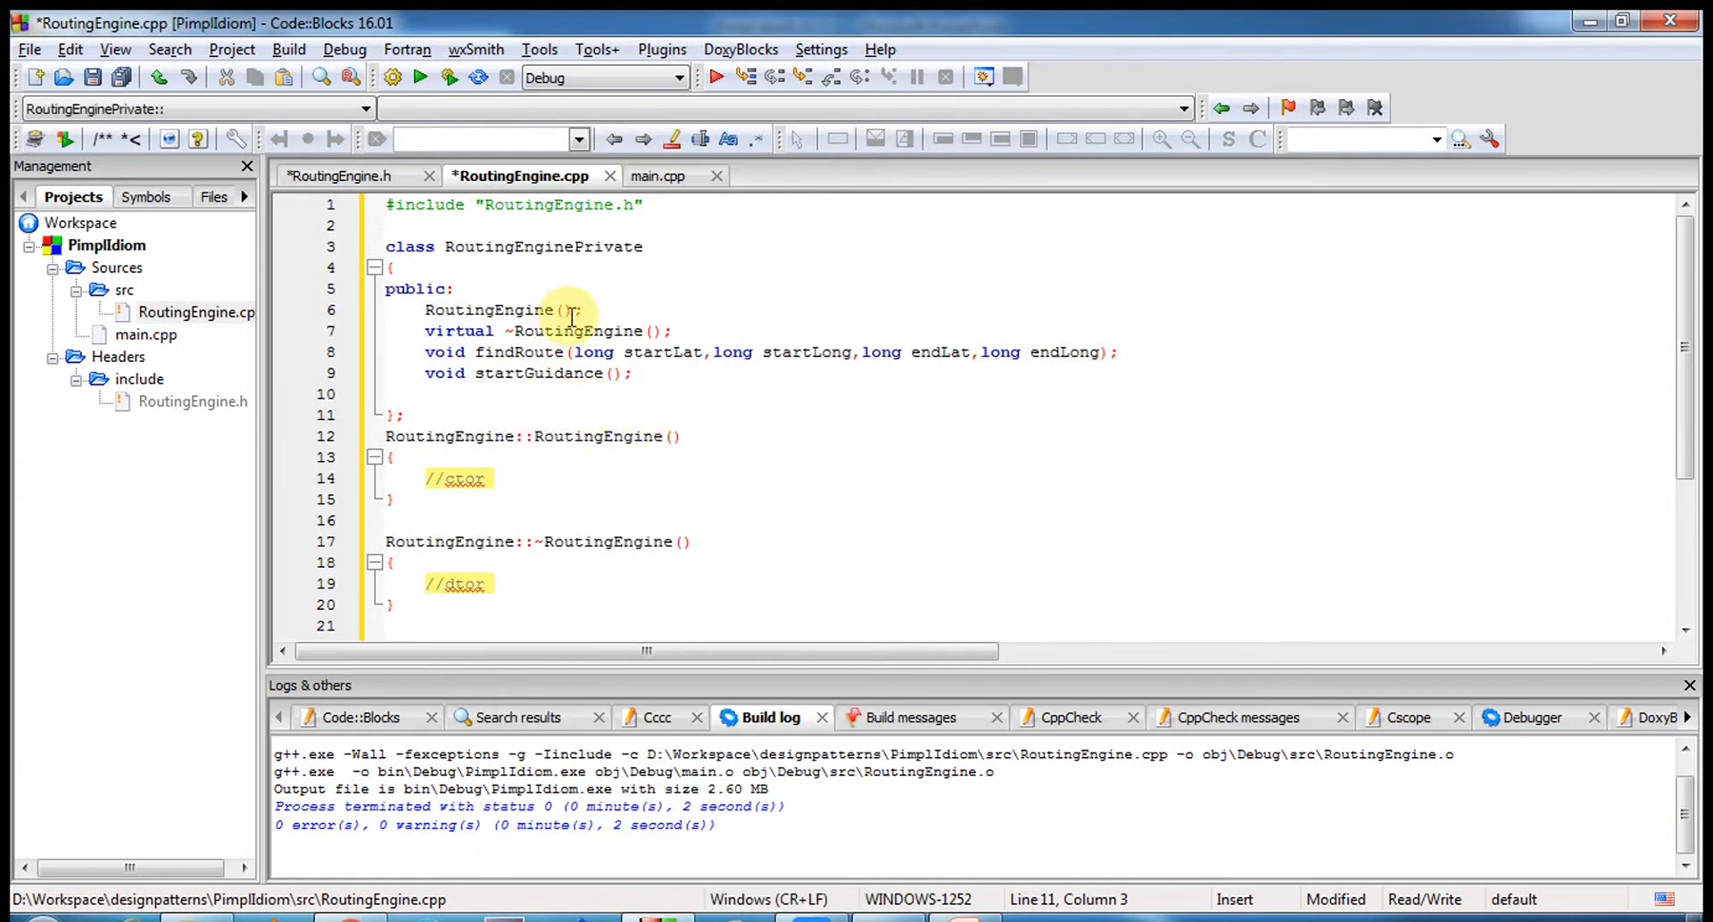
double_click(543, 246)
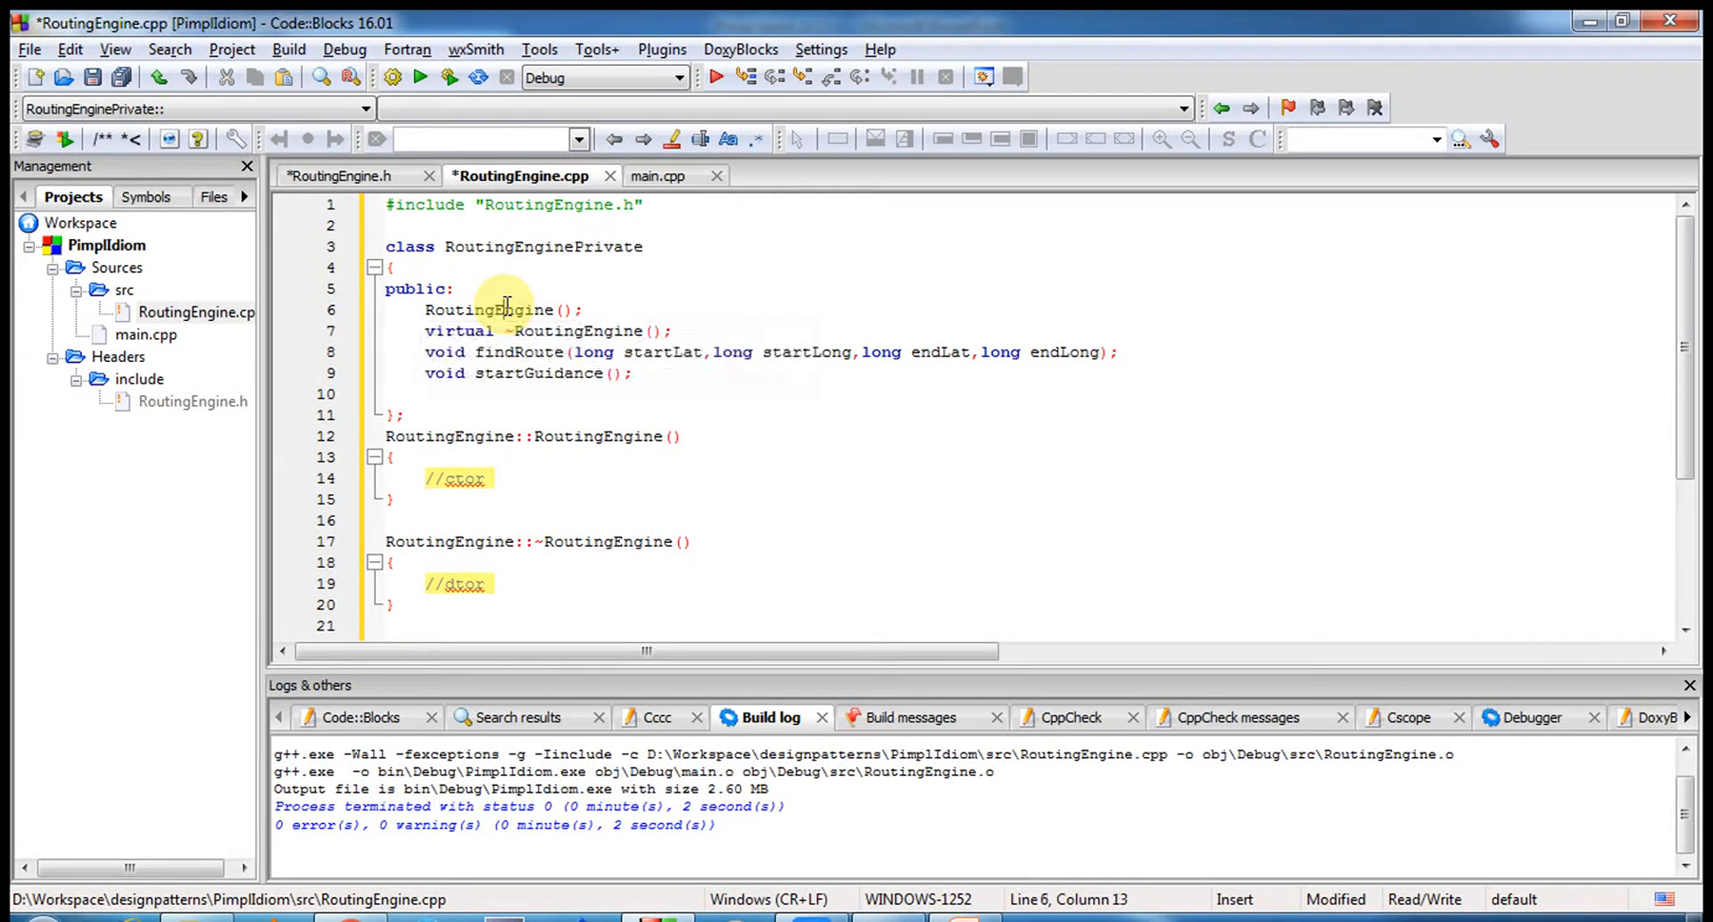
type("Private")
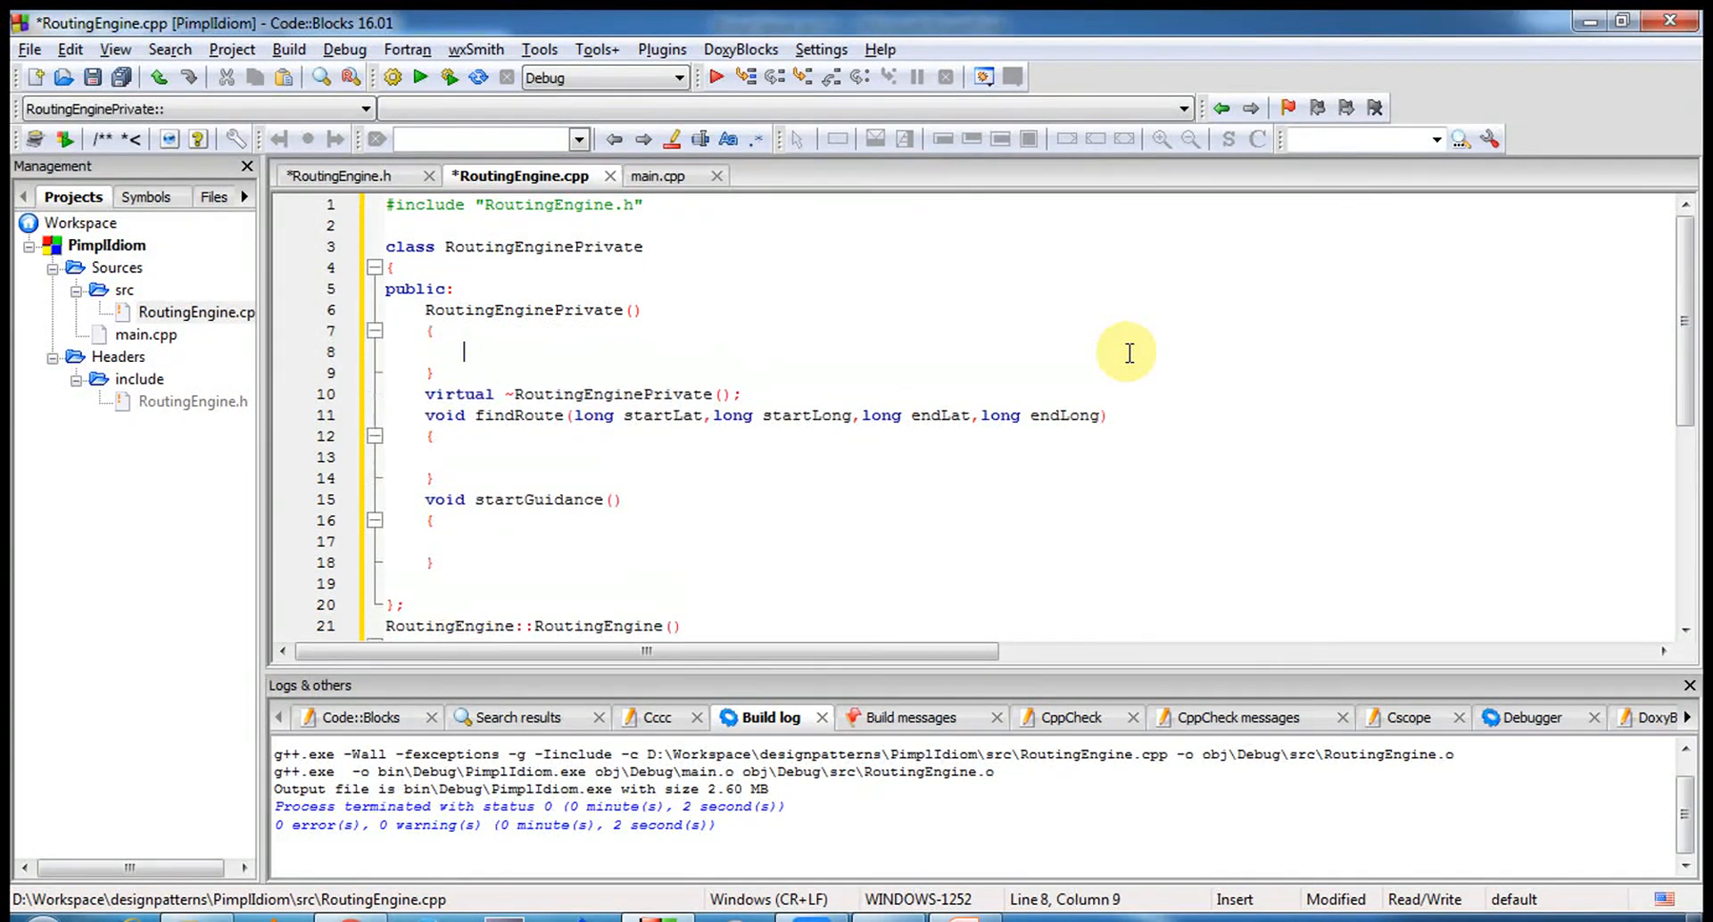
- Initialize d with new RoutingEnginePrivate() in the constructor and delete d in the destructor
type("\\")
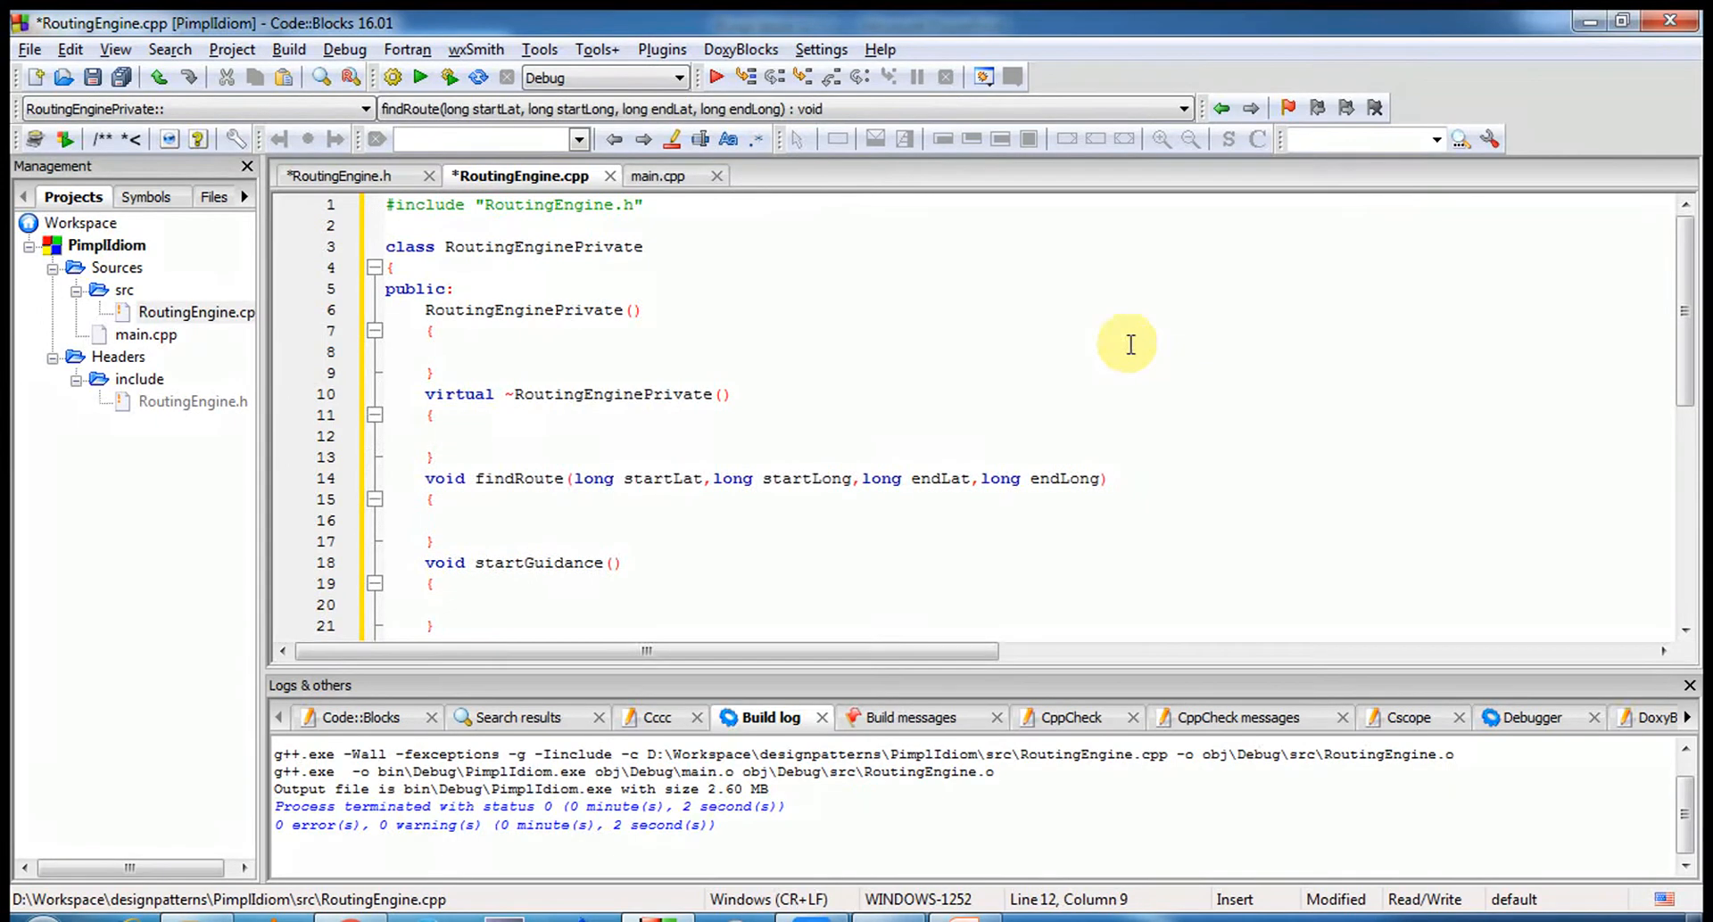
scroll("down", 3)
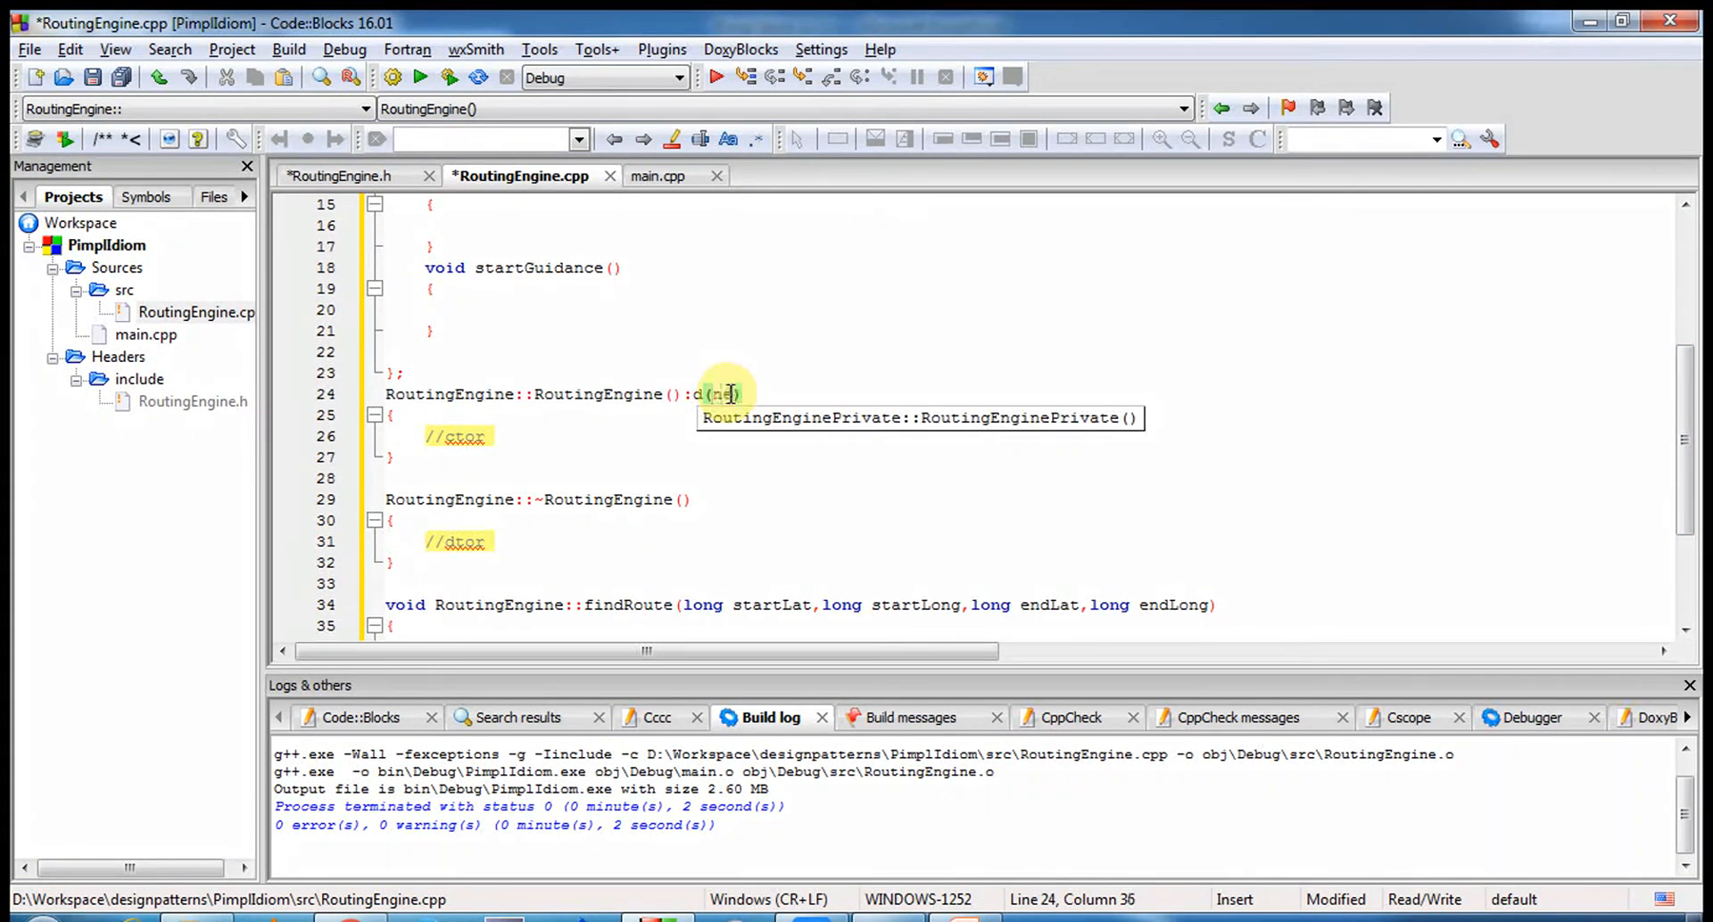
type("new R")
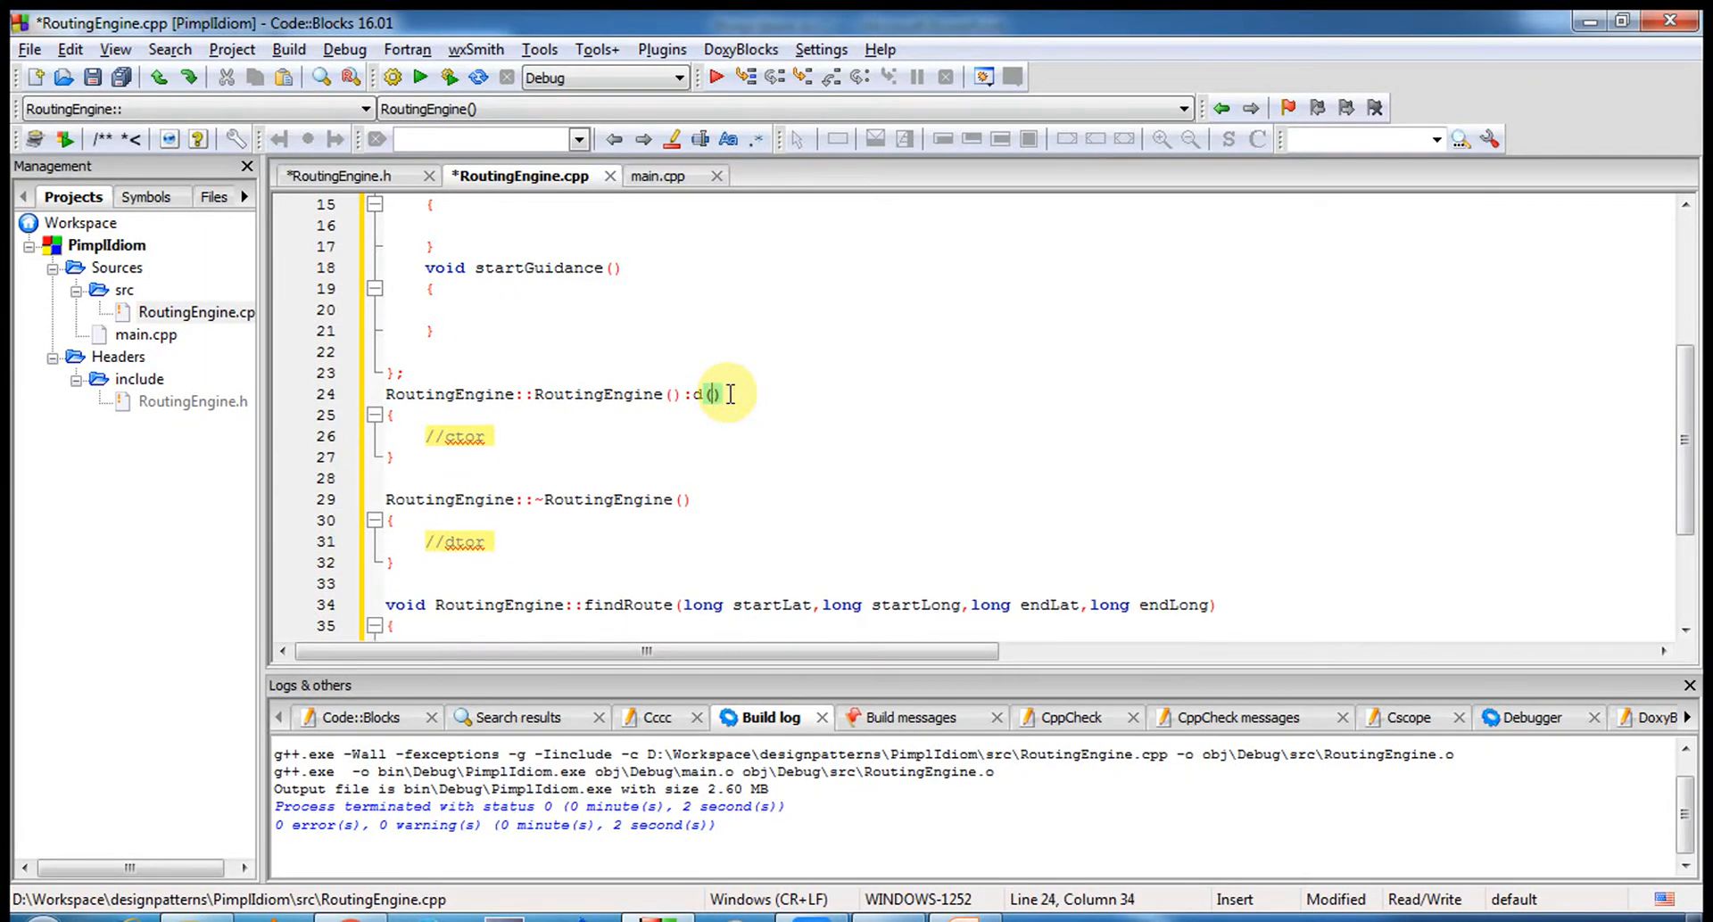
type("(new RoutingEnginePrivate")
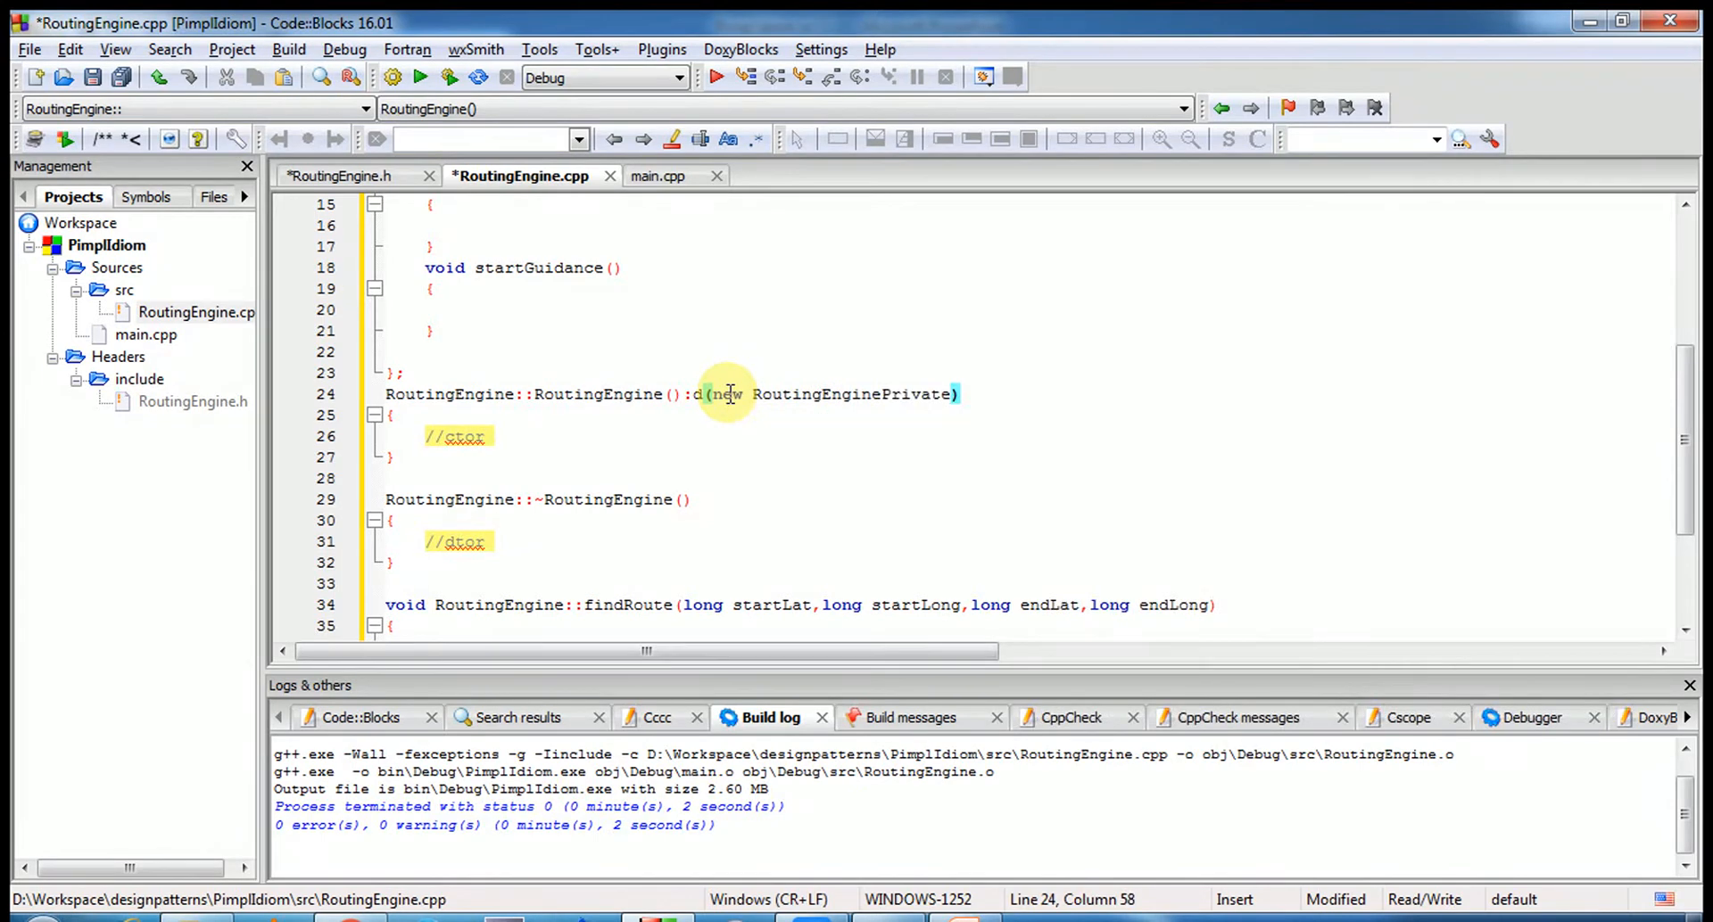
type("()")
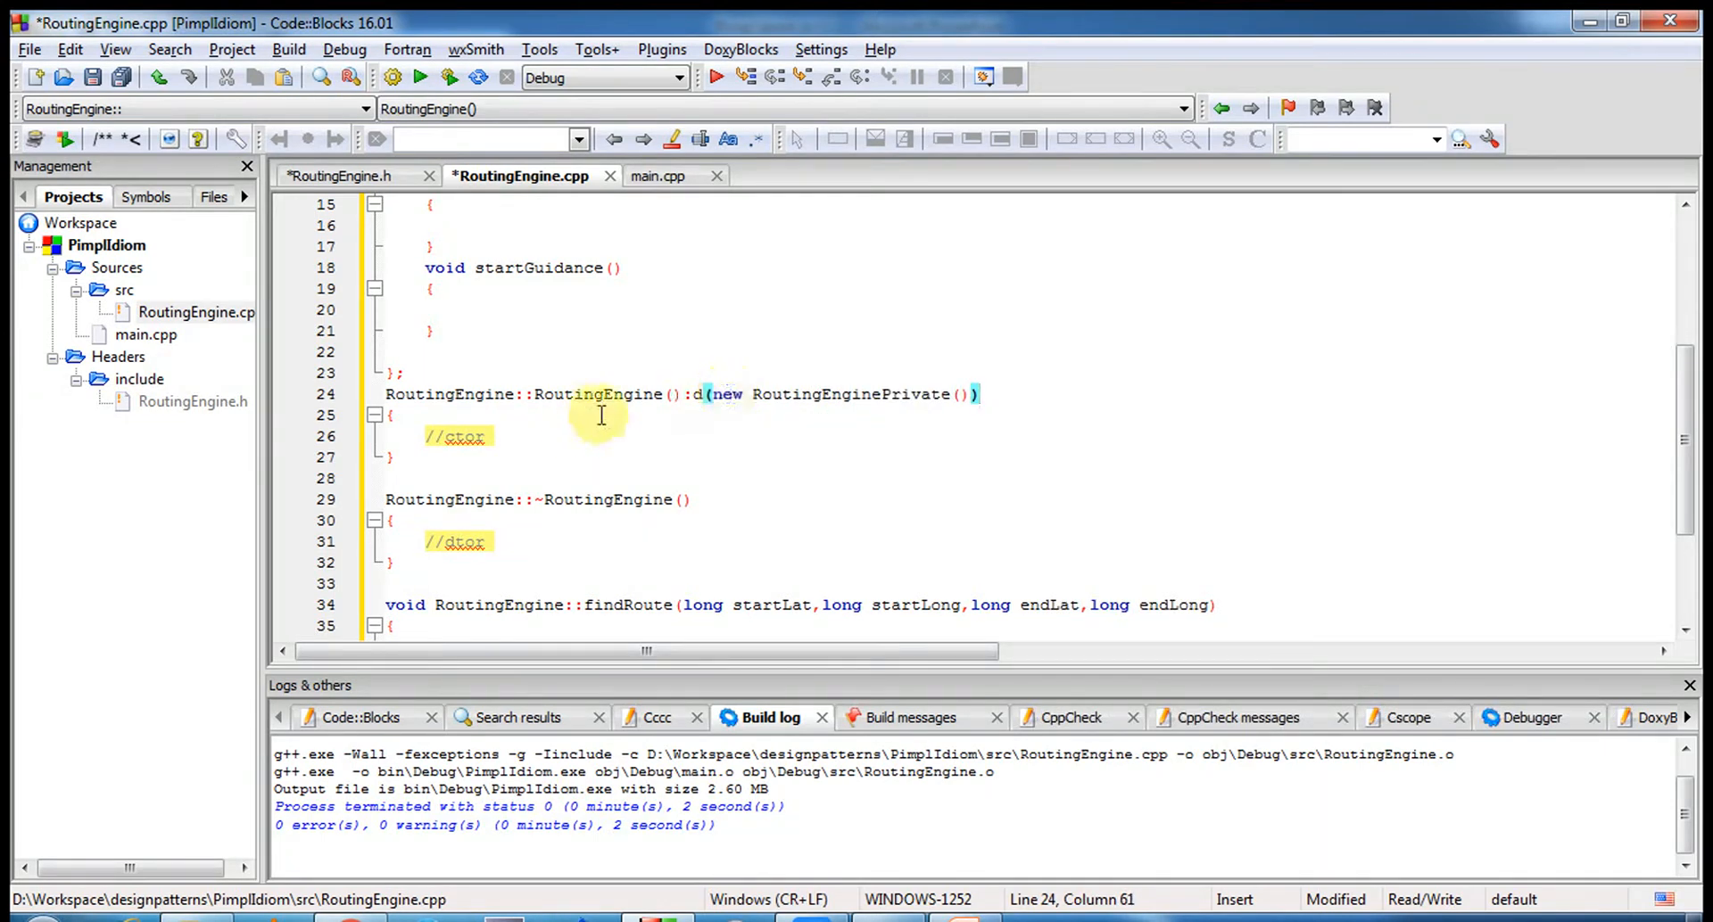
type("delete d;")
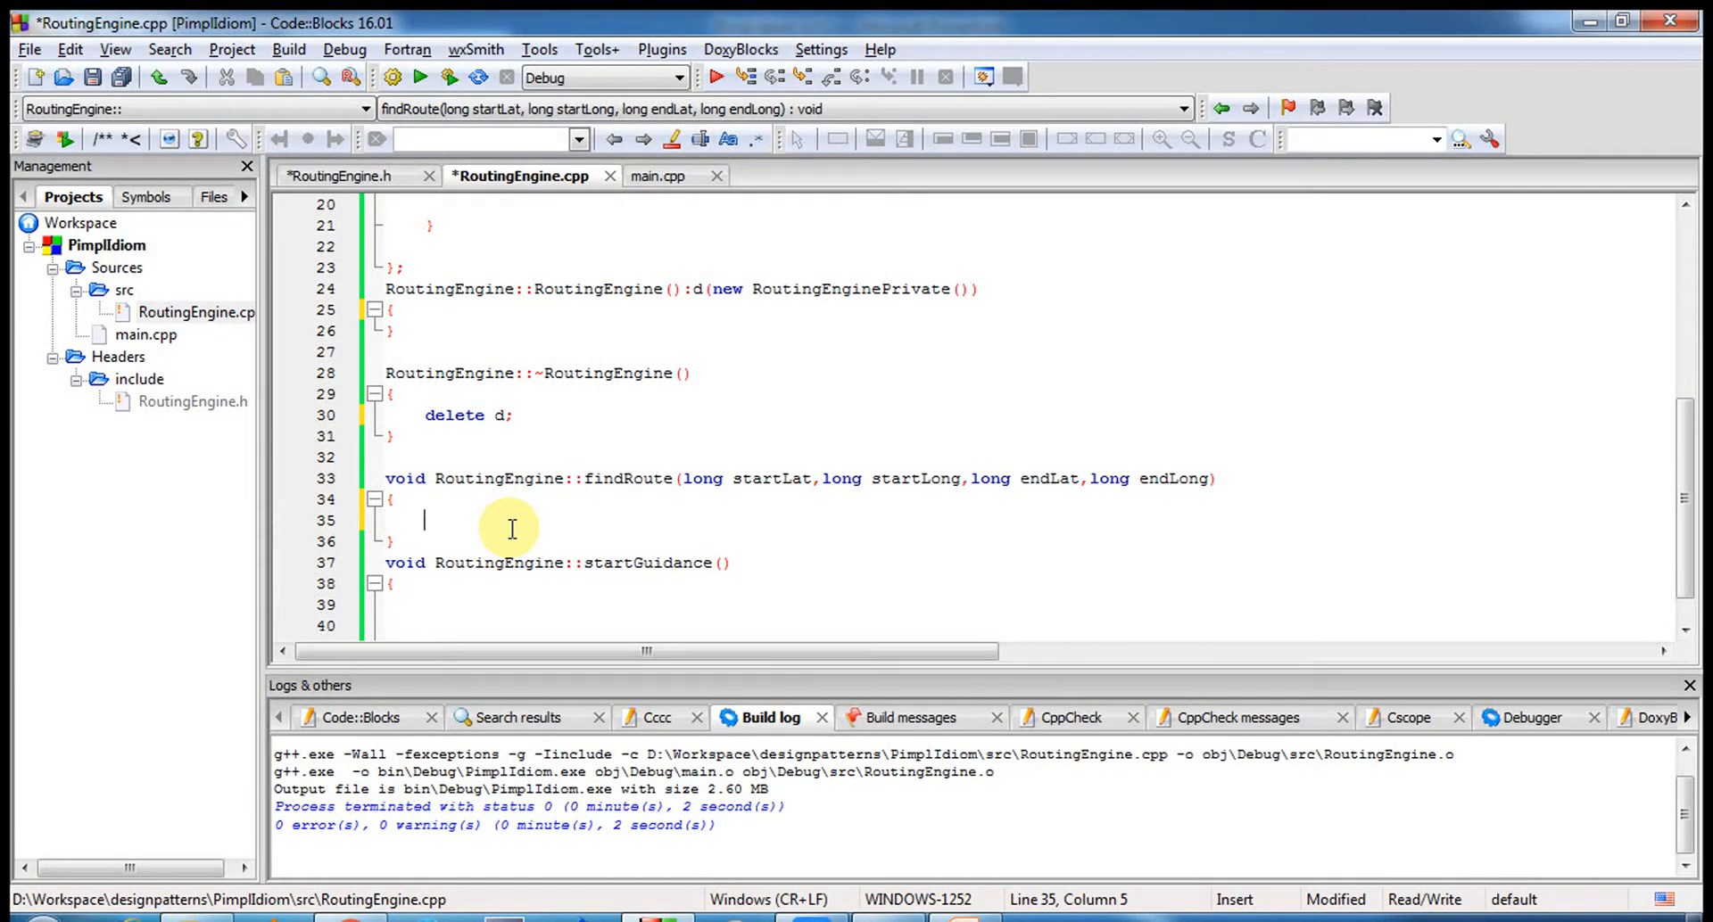
- Forward findRoute to d->findRoute(startLat,startLong,endLat,endLong) and begin 'return d->startGuidance'
type("return d")
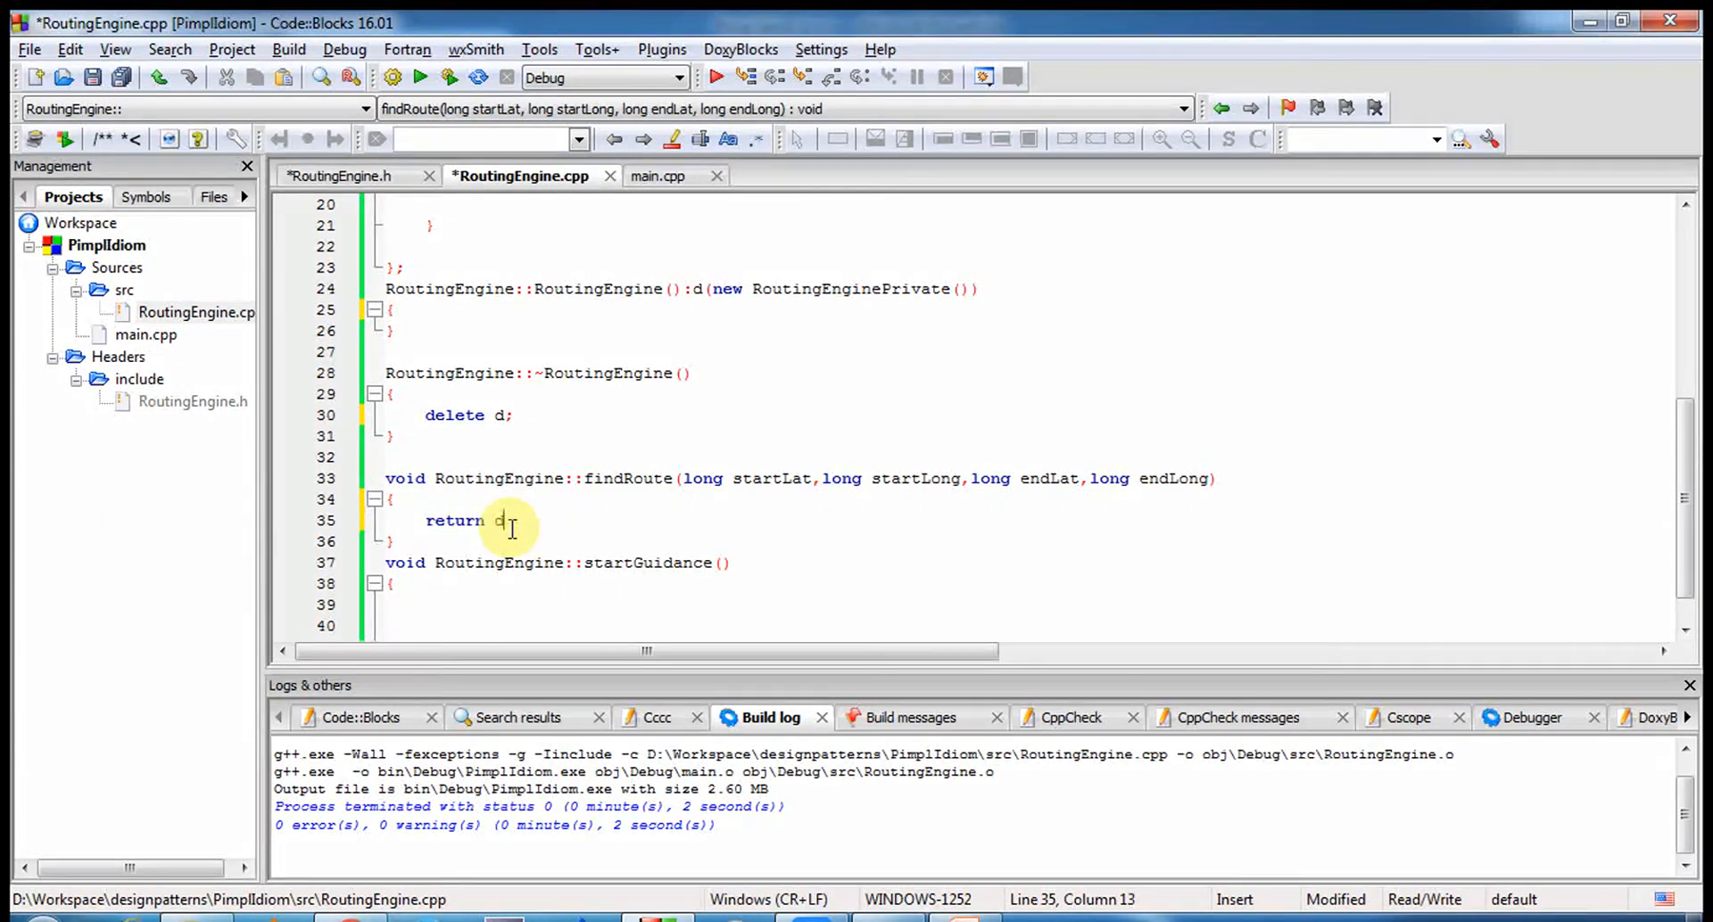
type("->findRoute(startLat,s")
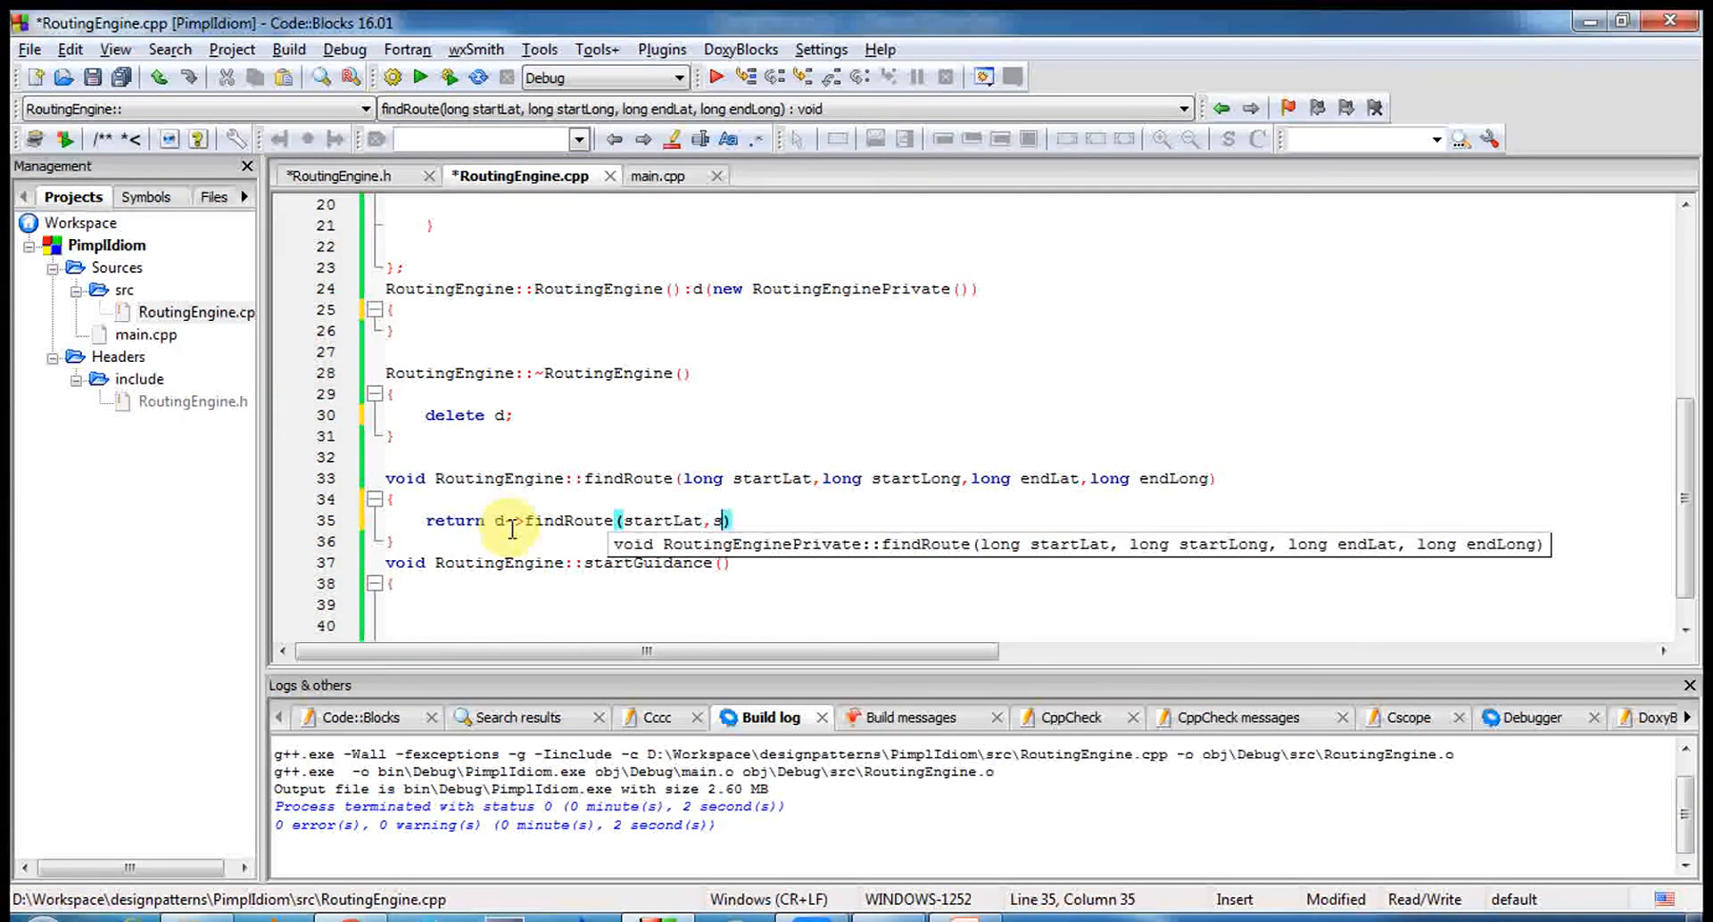
type("tartLa")
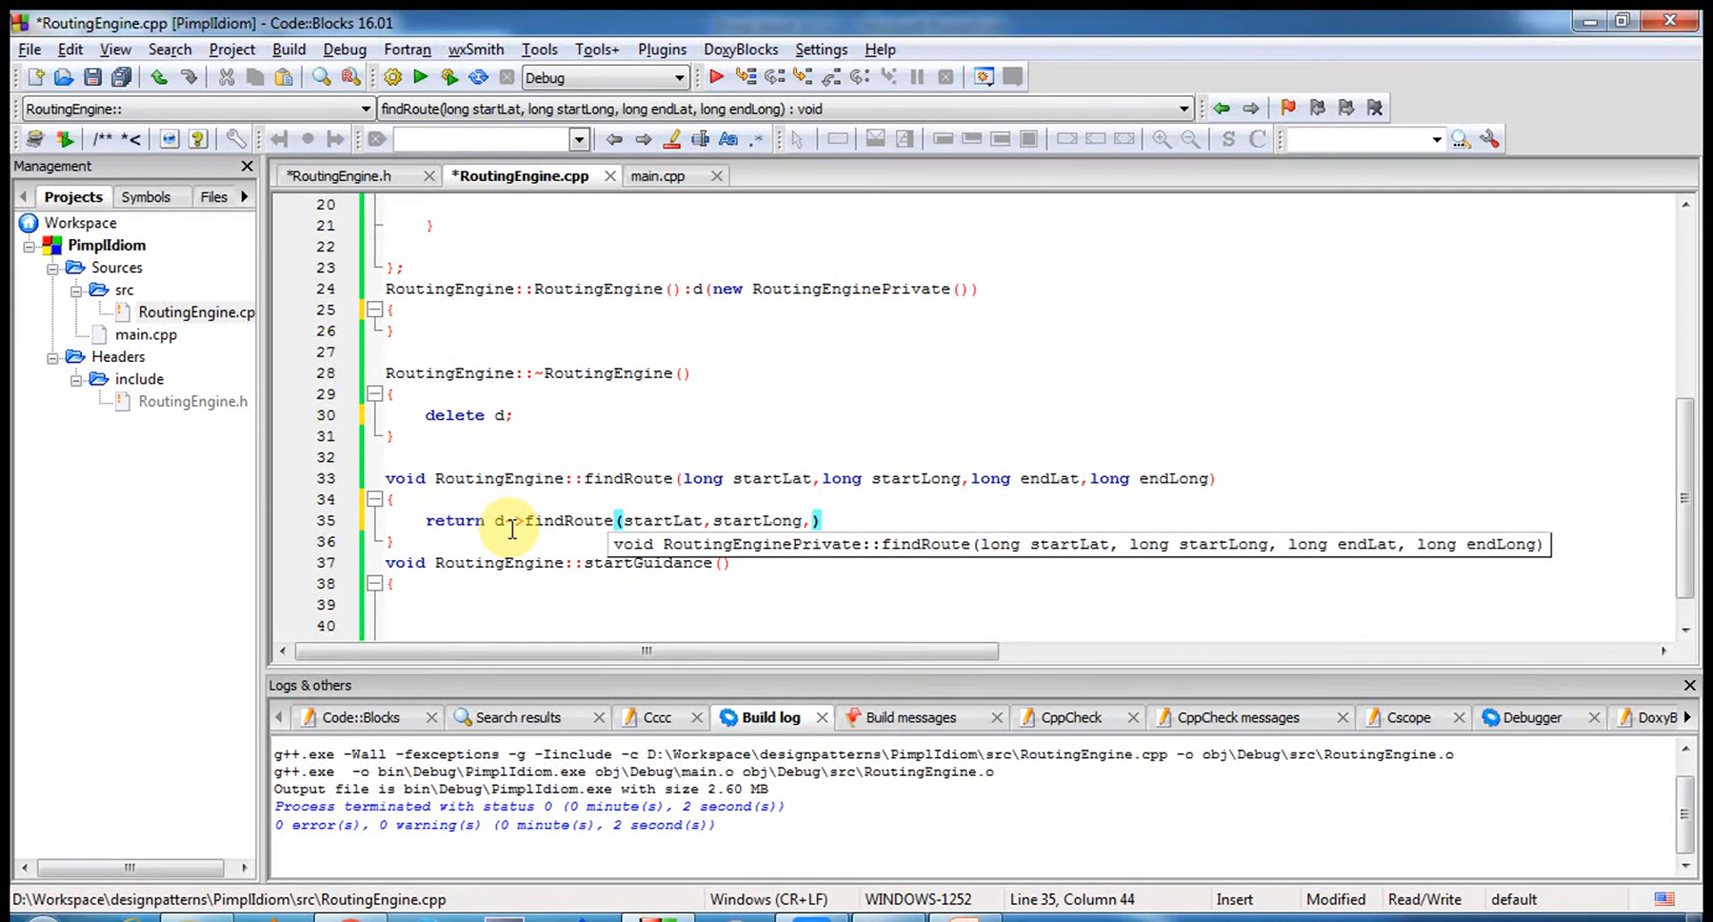
type("endLat")
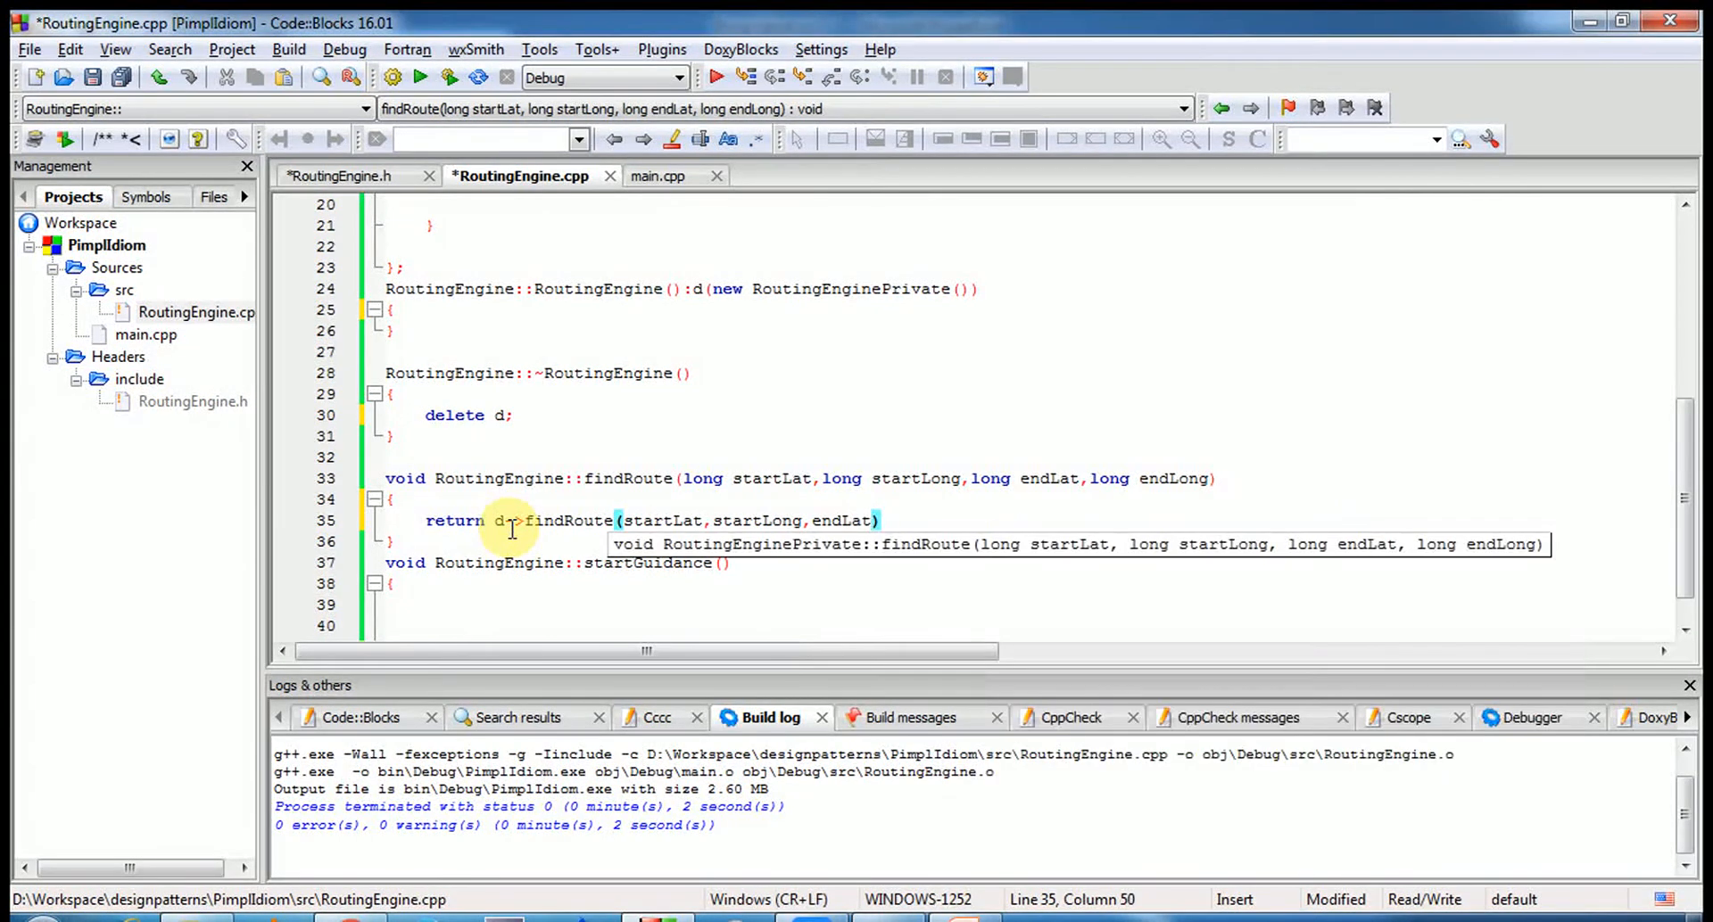
type(",endLong")
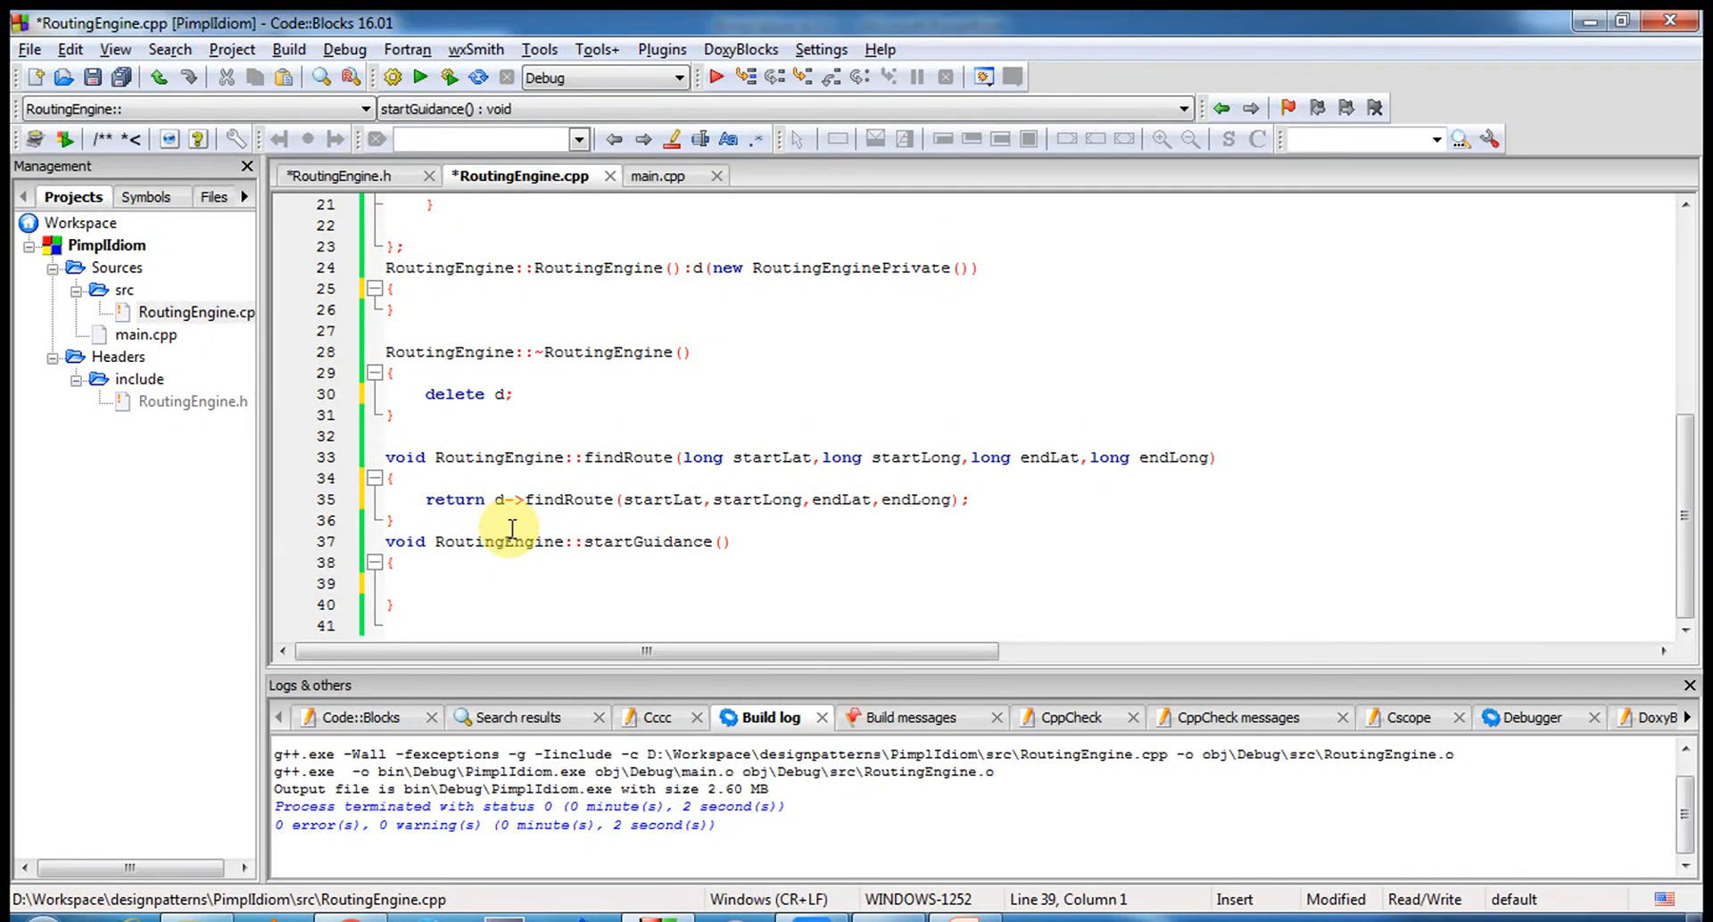
type("return d-")
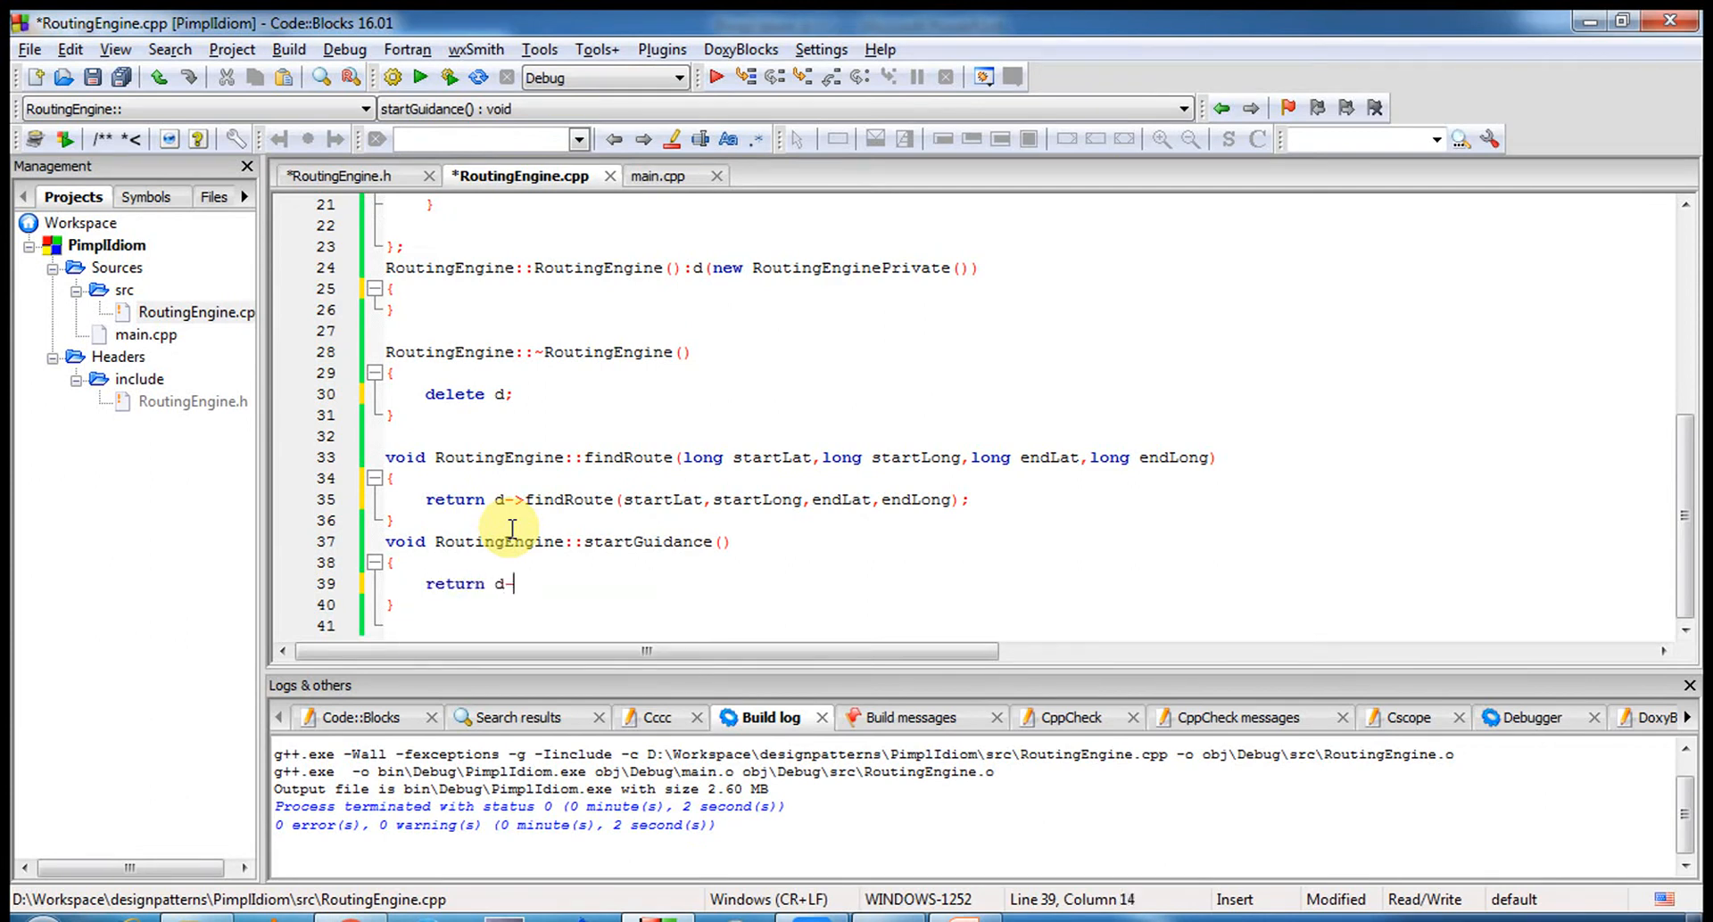
type("start")
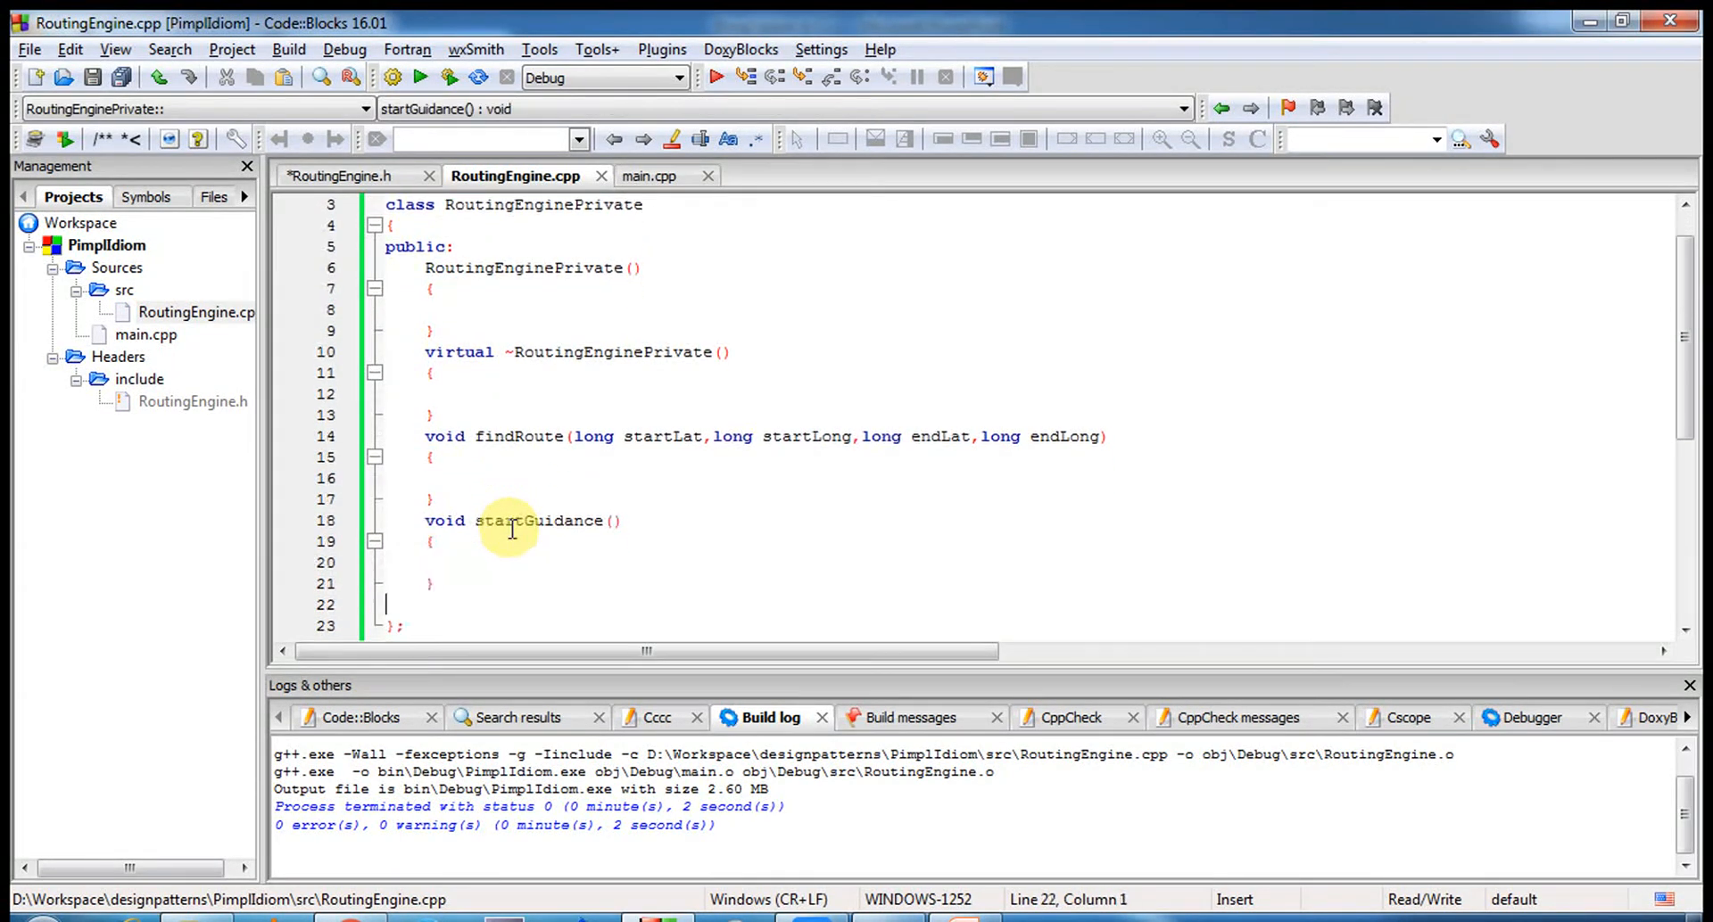
- Add a private 'Digistra *mAlgorithm;' member to RoutingEnginePrivate, correcting typos
type("private:")
type("Di")
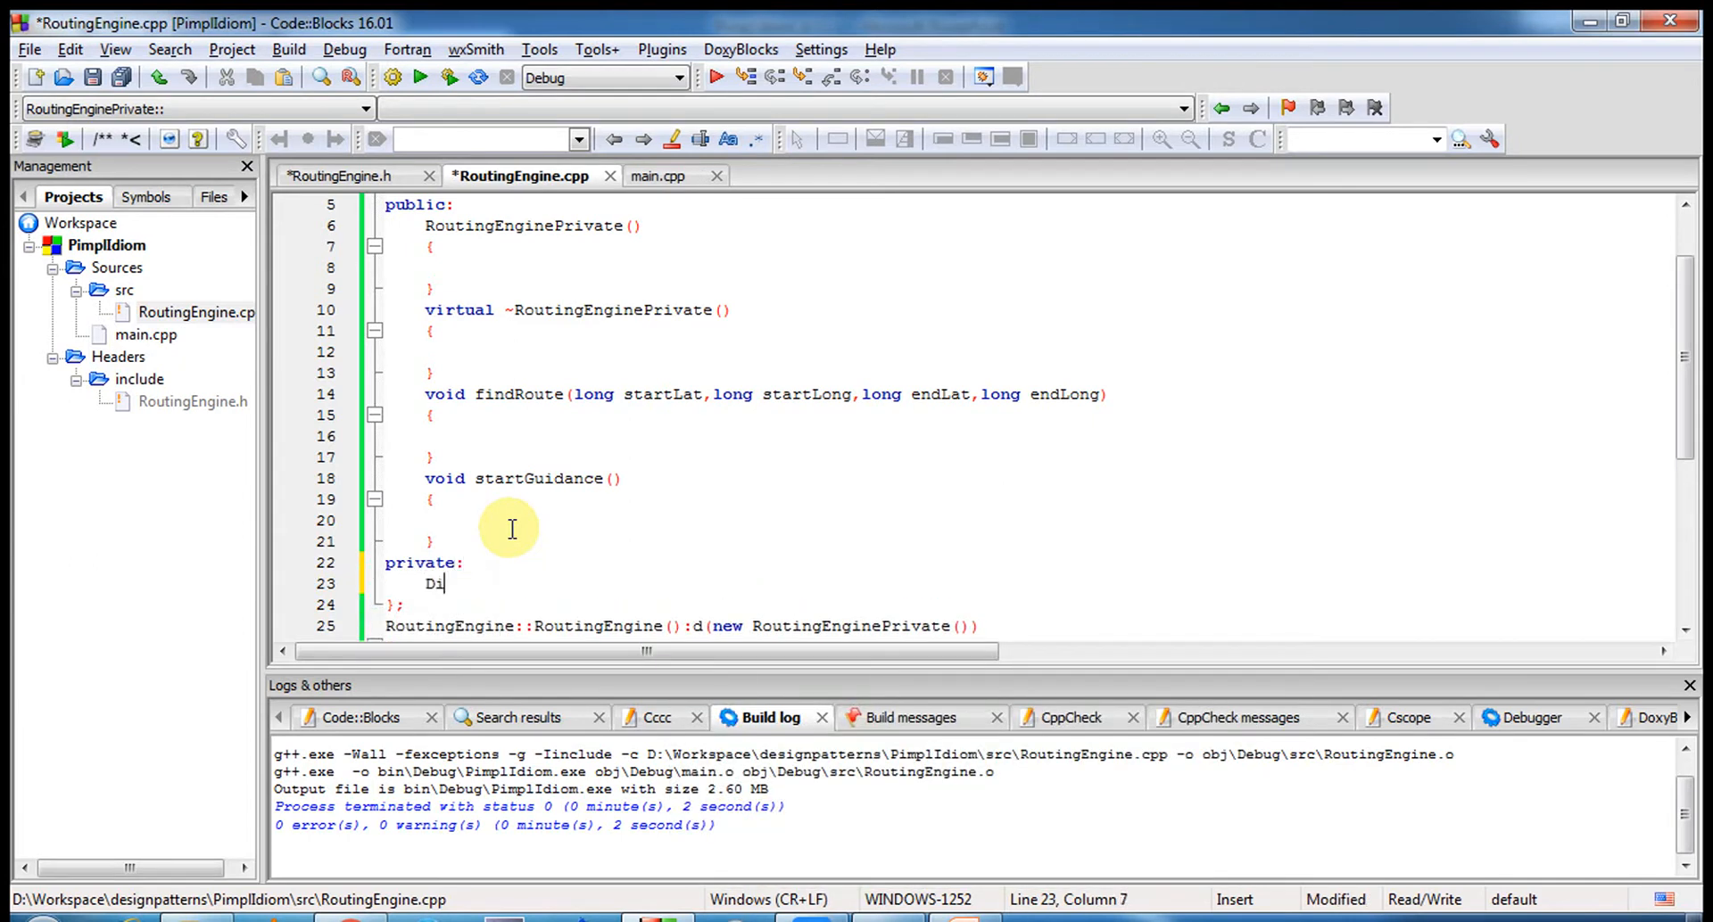
type("gis")
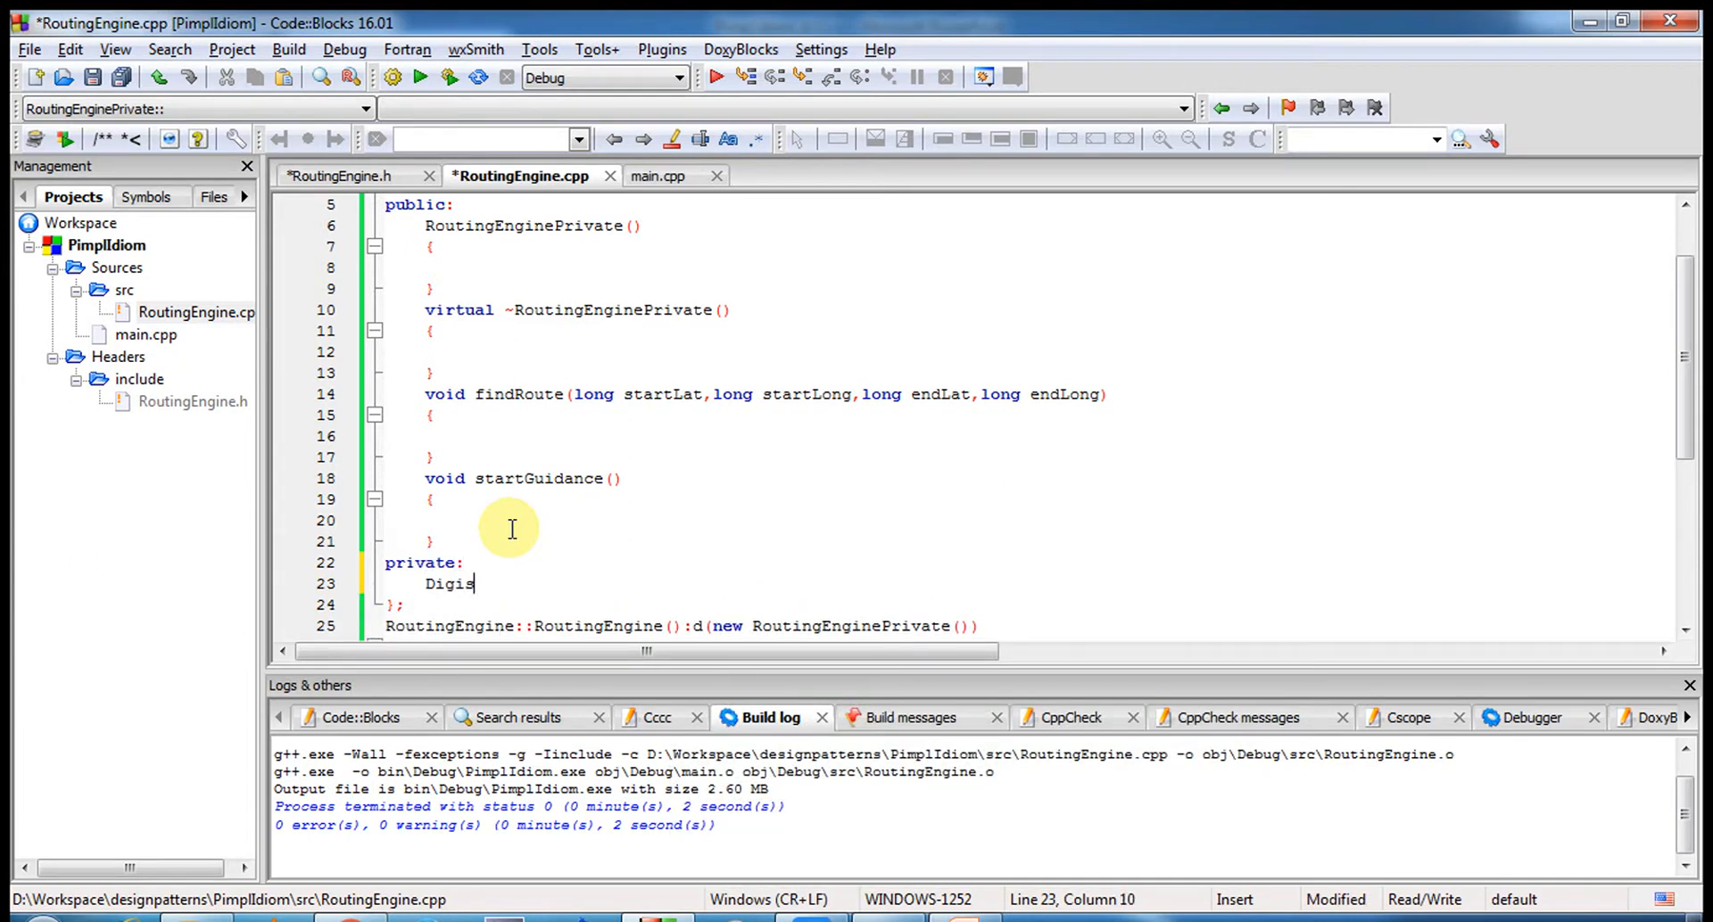
key("Backspace")
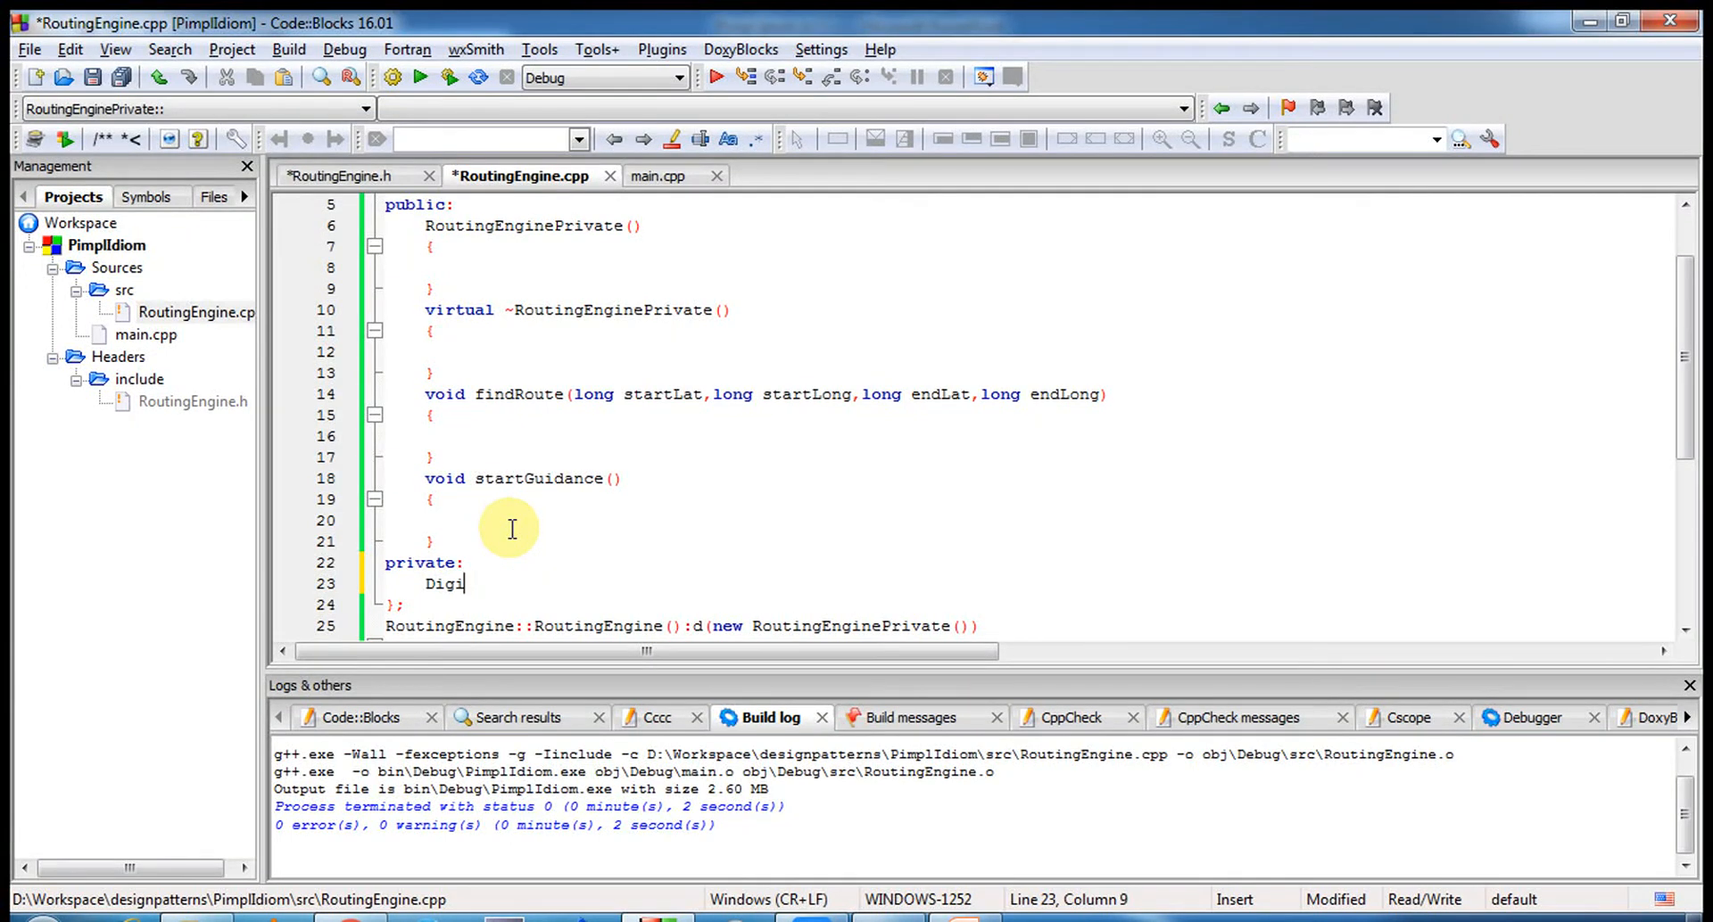
type("stra")
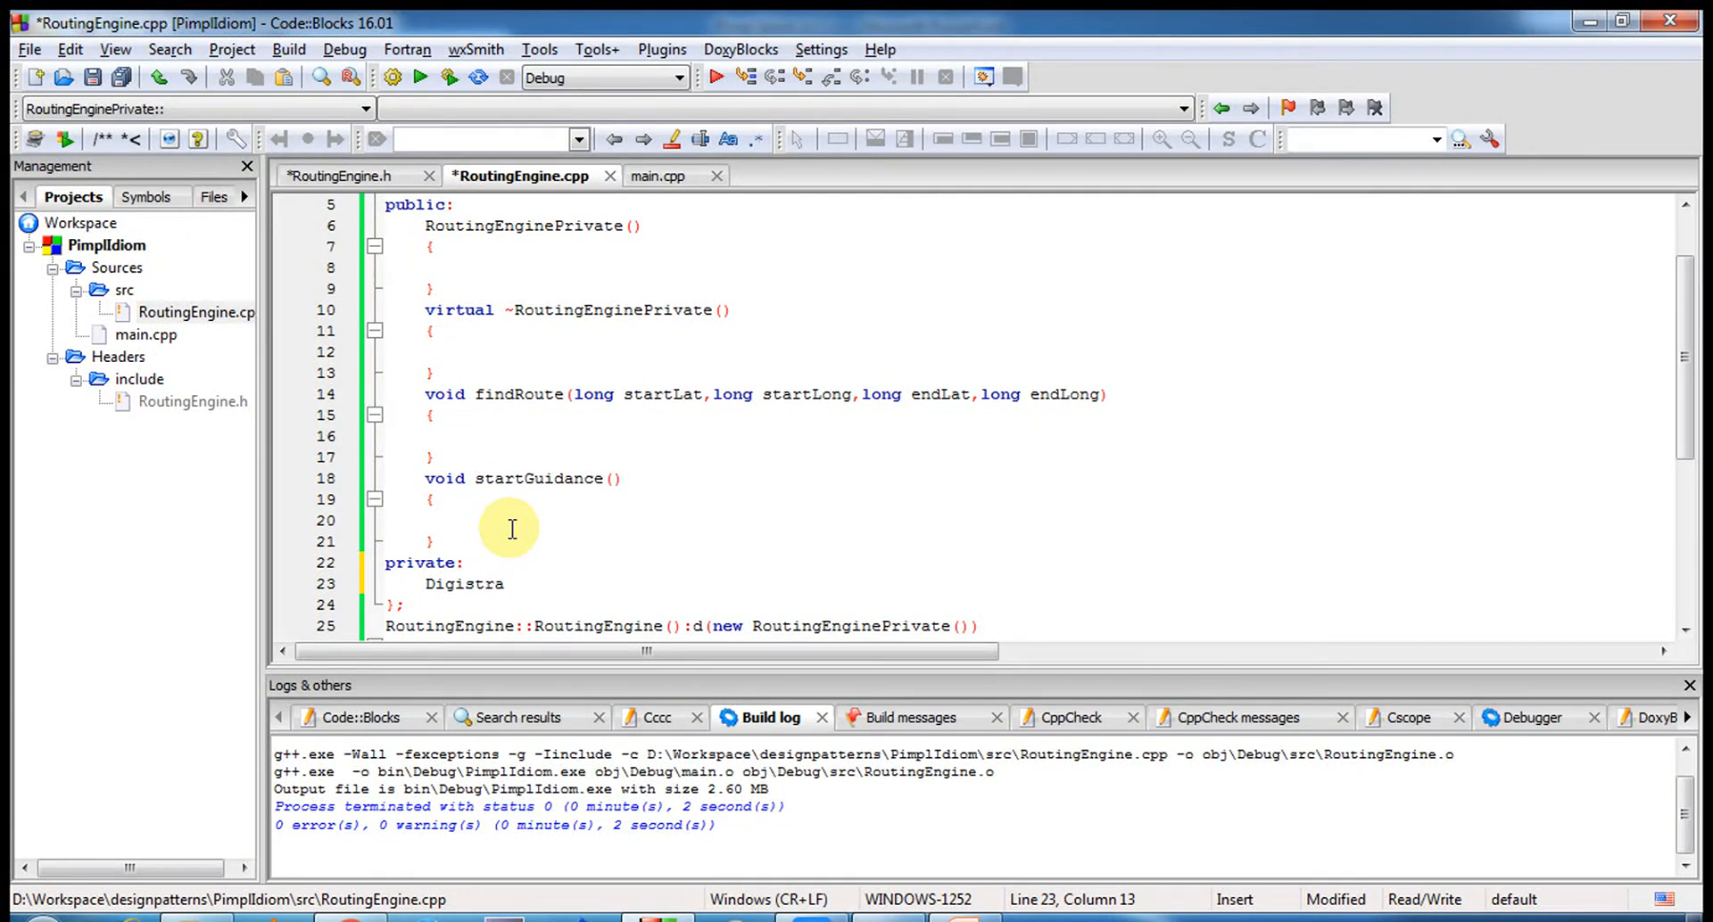
type("*m")
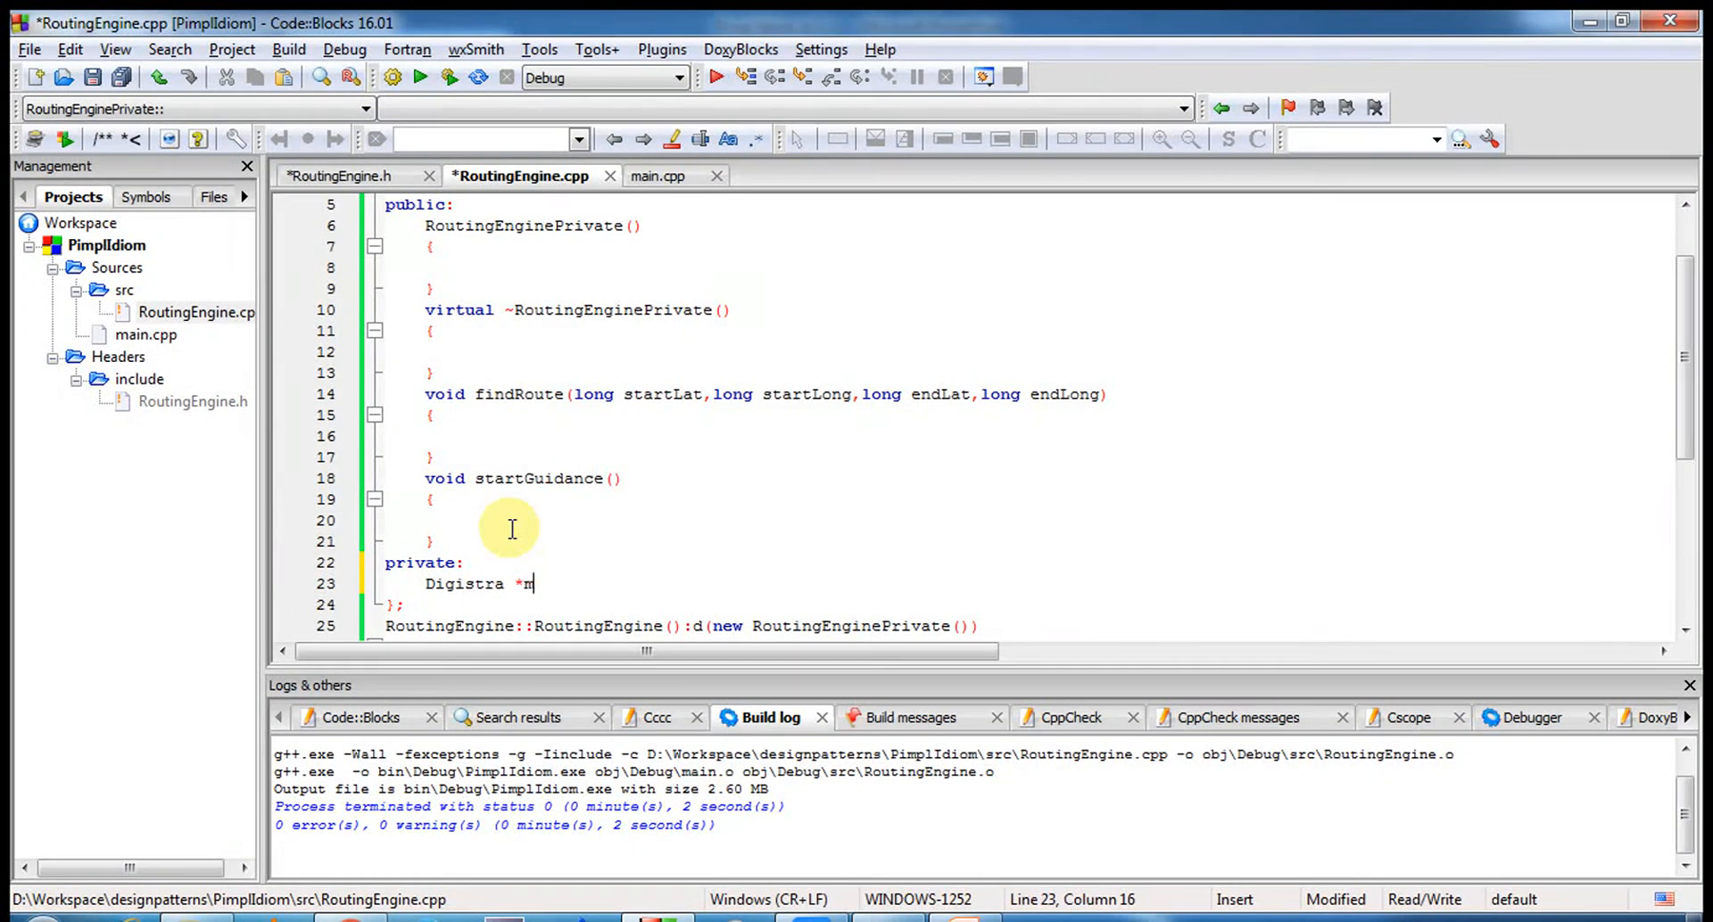
type("Algorth")
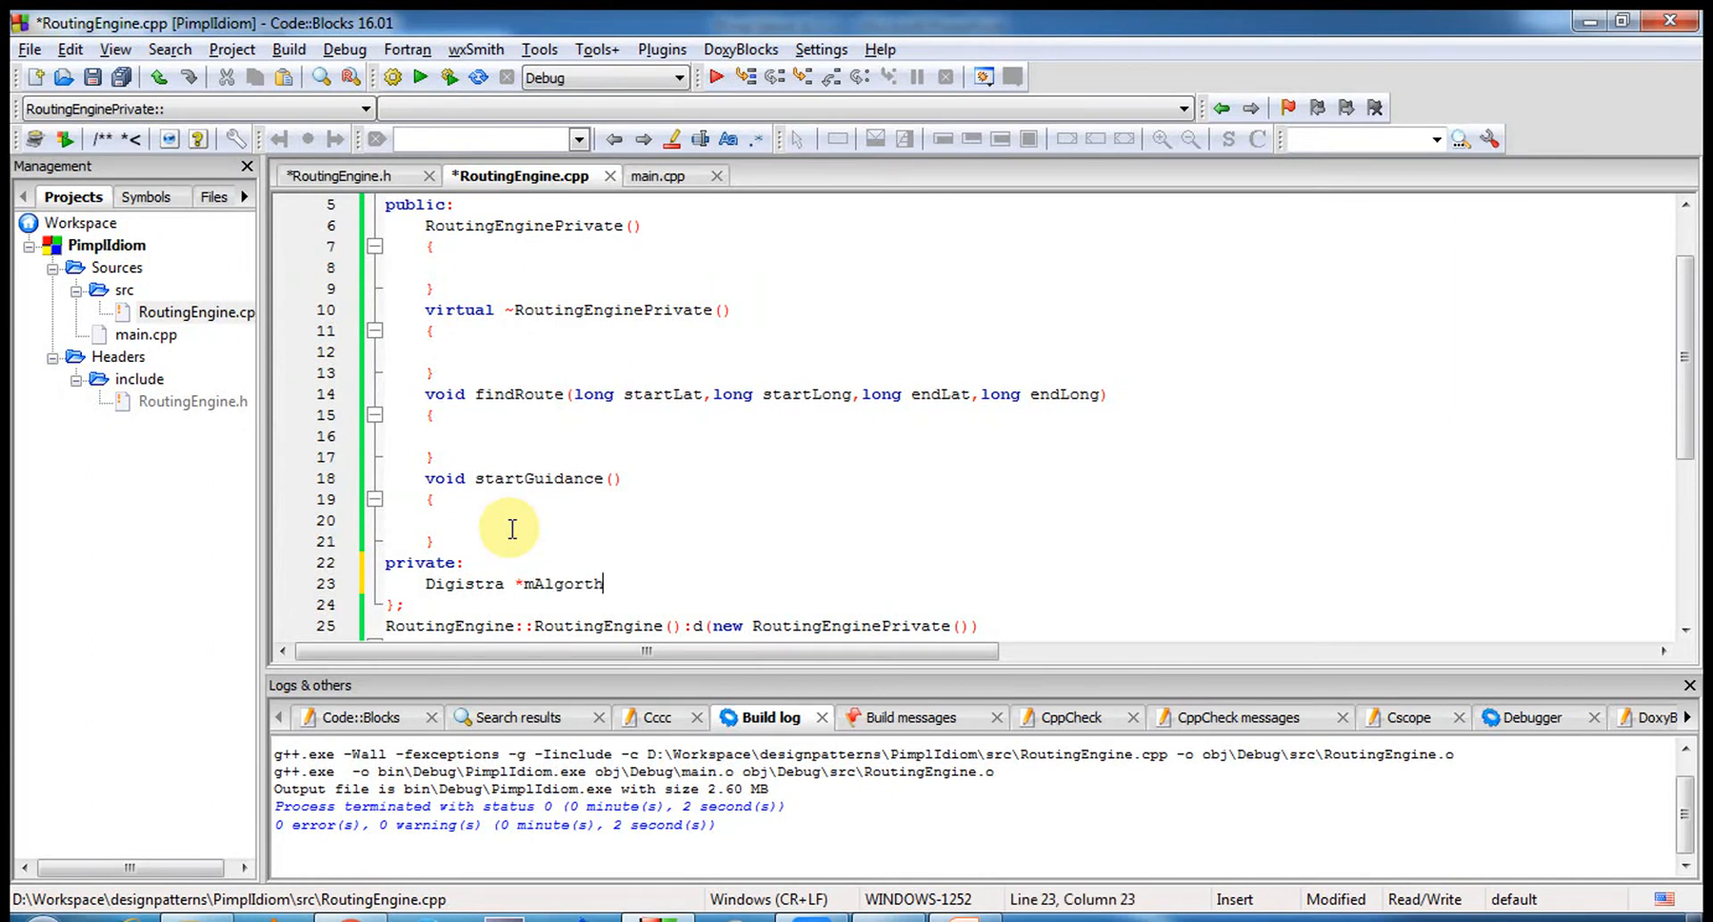
key("BackSpace")
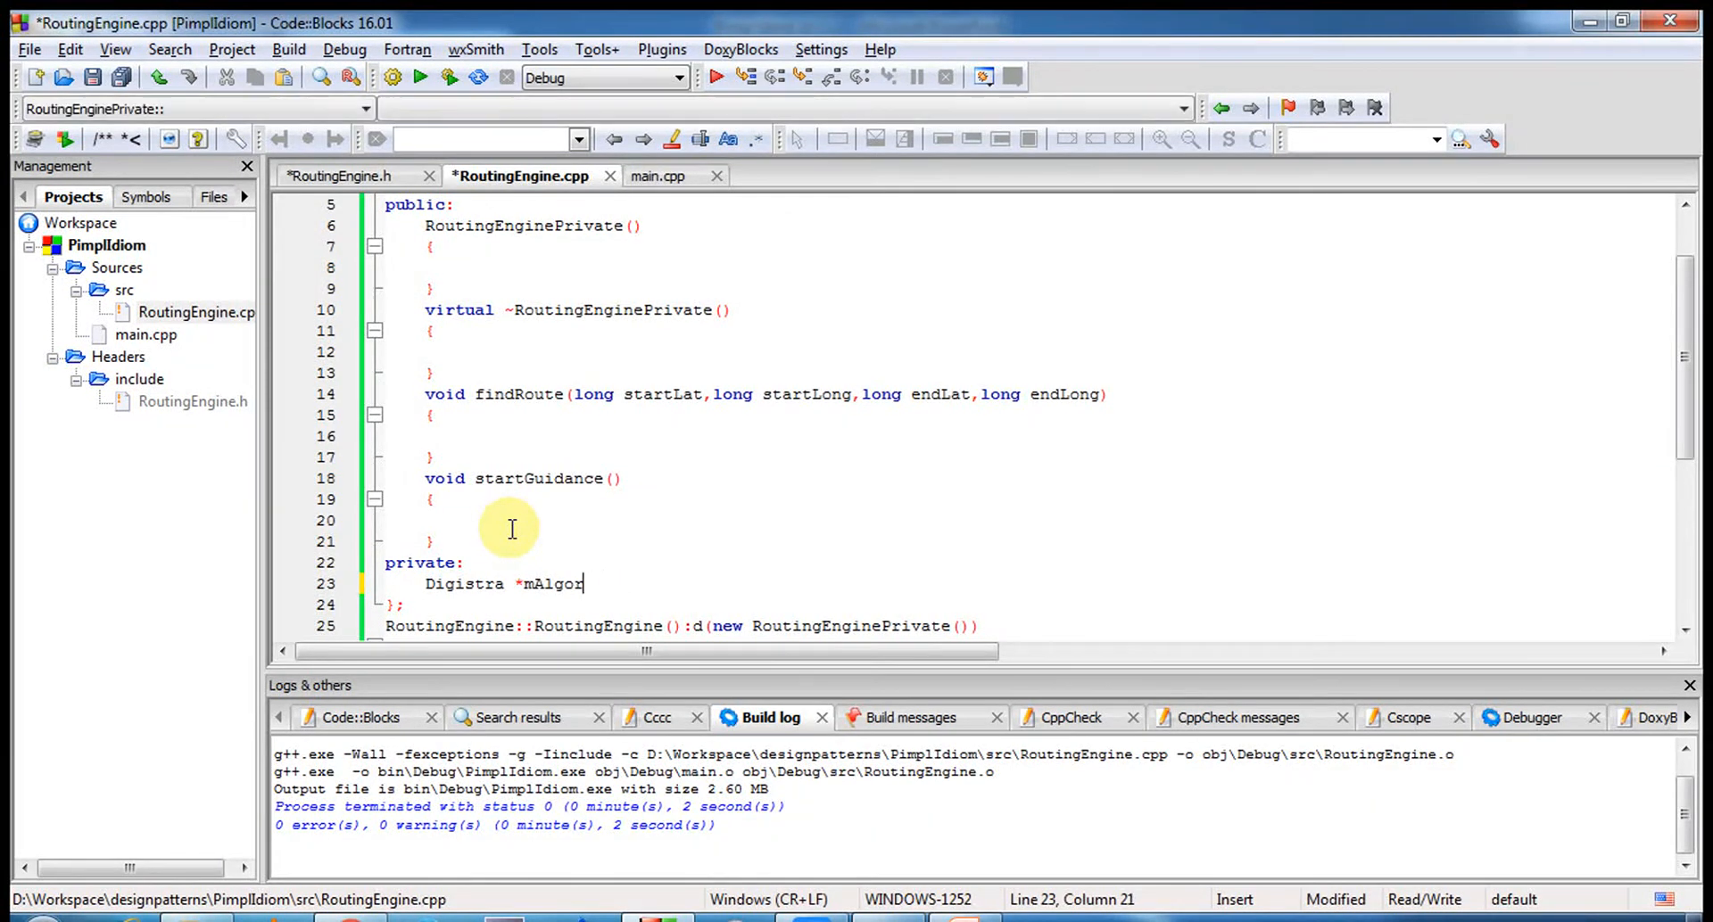
type("ithm;")
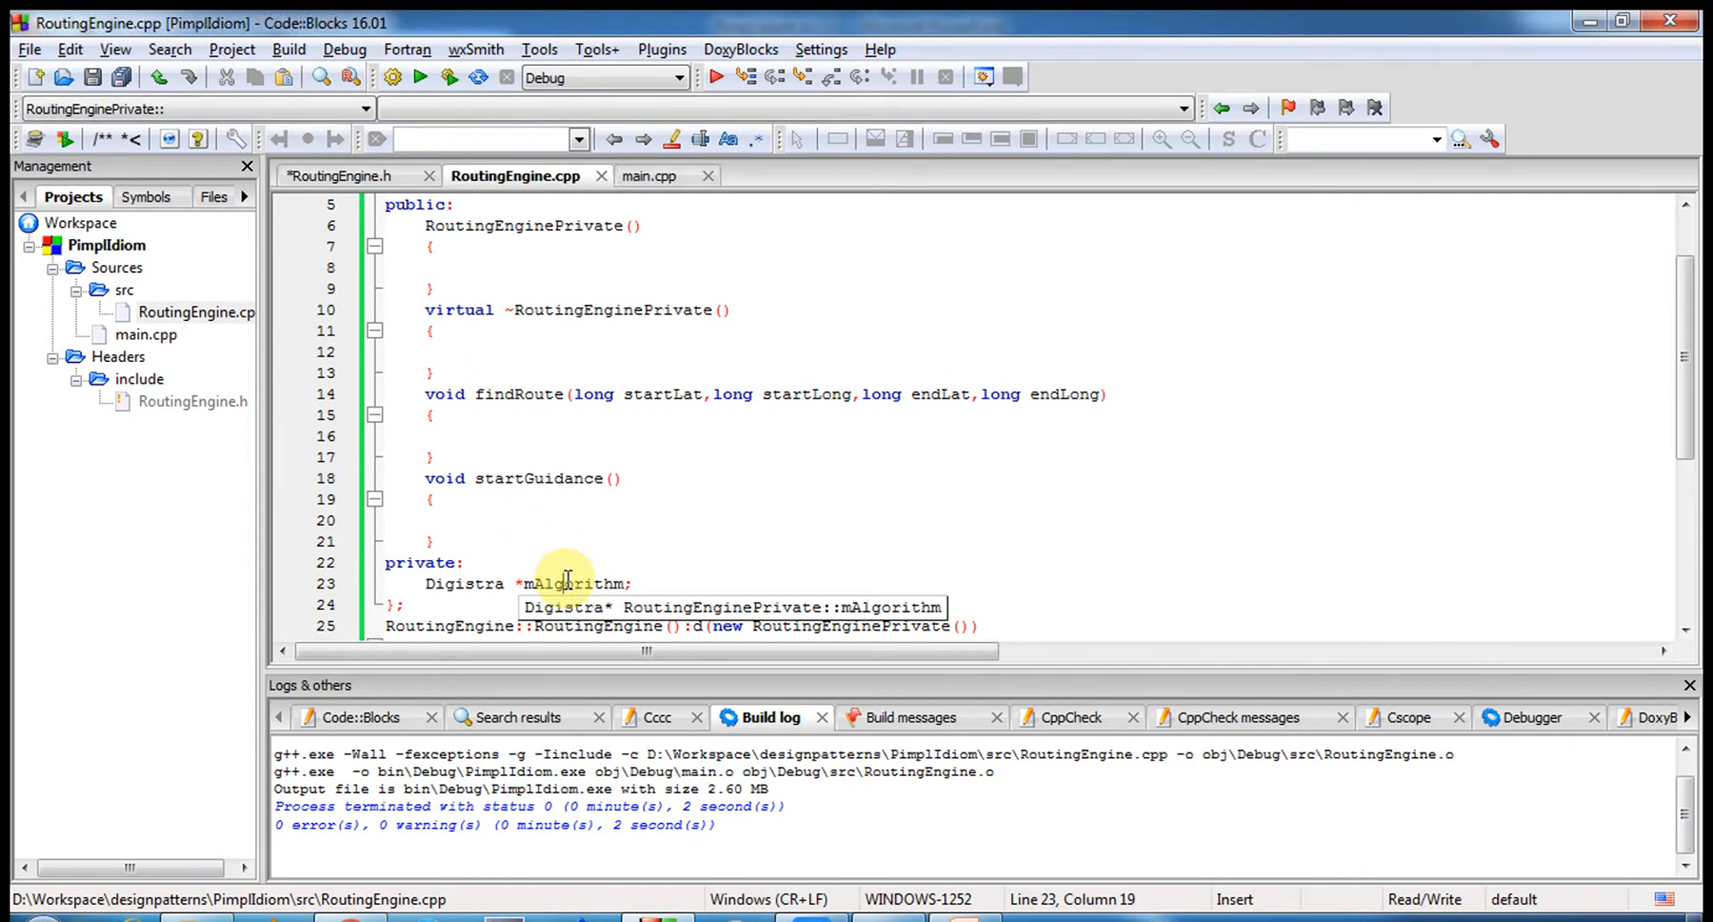
- Write a '// Complex Algorithm...' comment inside RoutingEnginePrivate's findRoute
double_click(568, 584)
type("// Complex Algori")
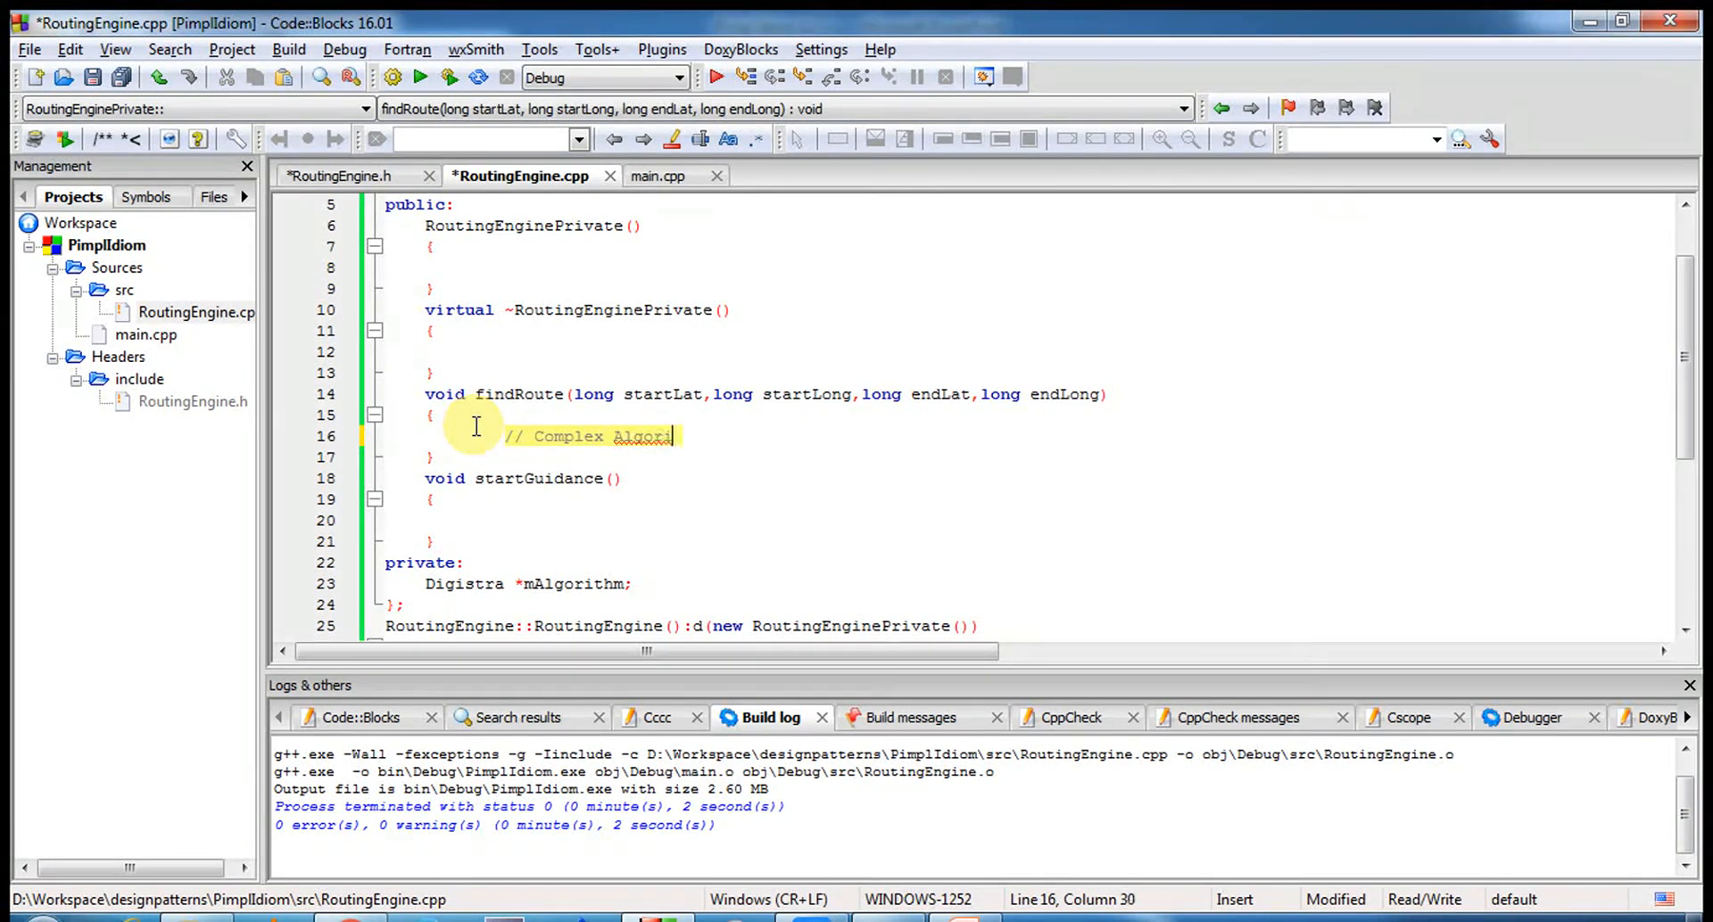
type("thm")
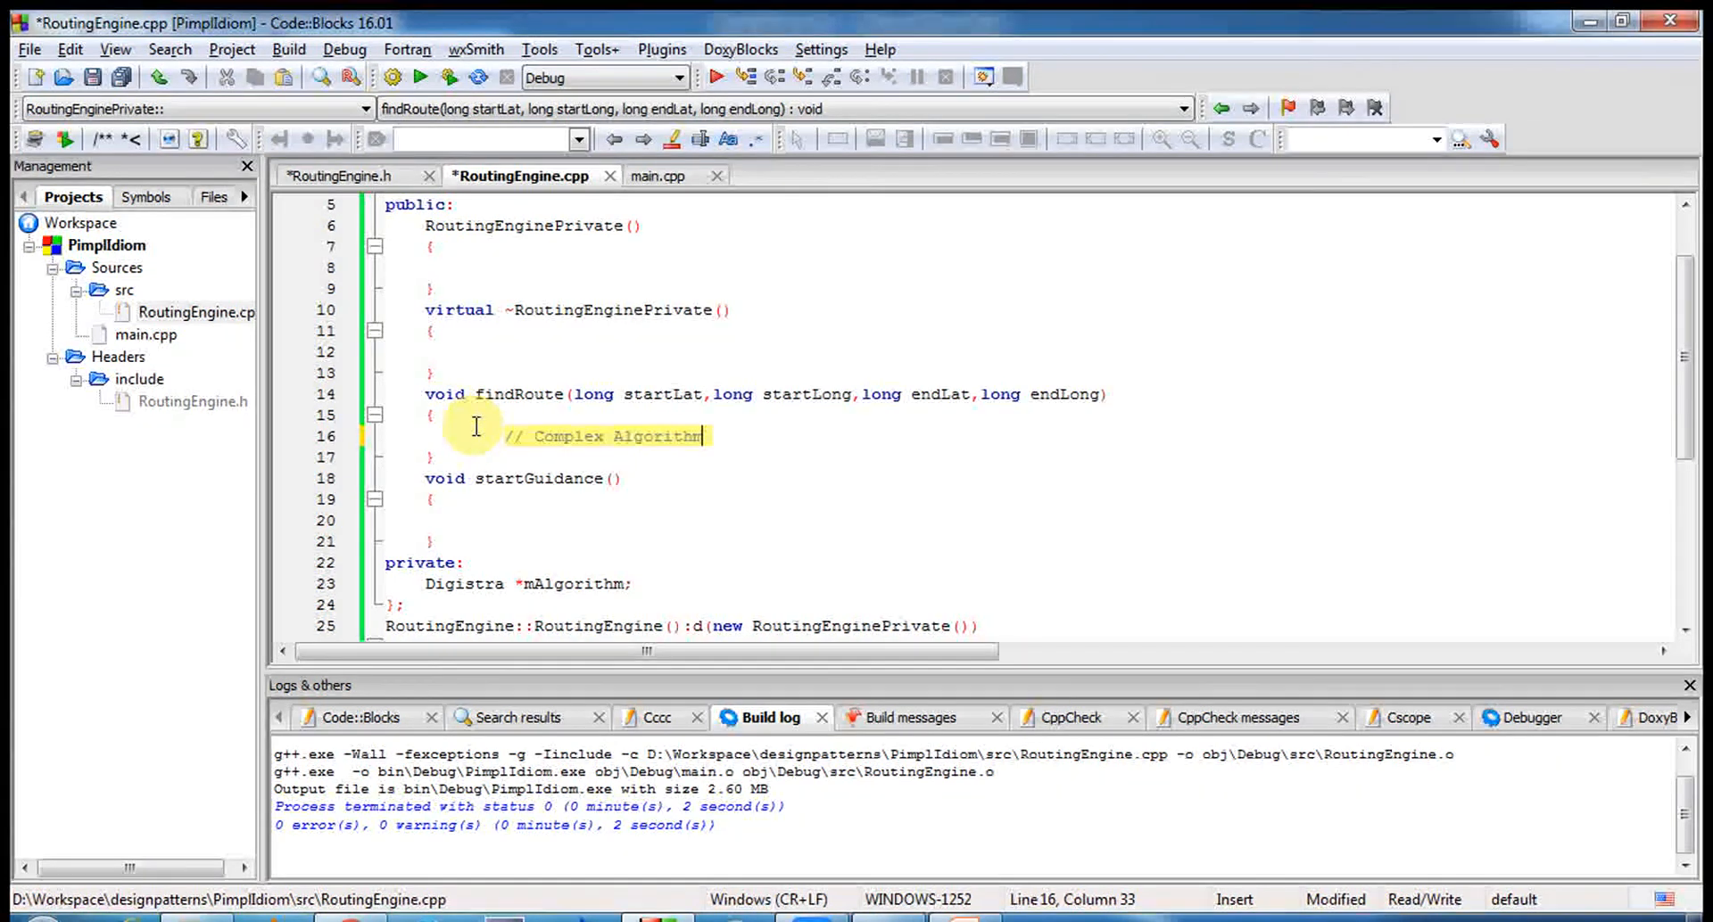
type("ix calls.")
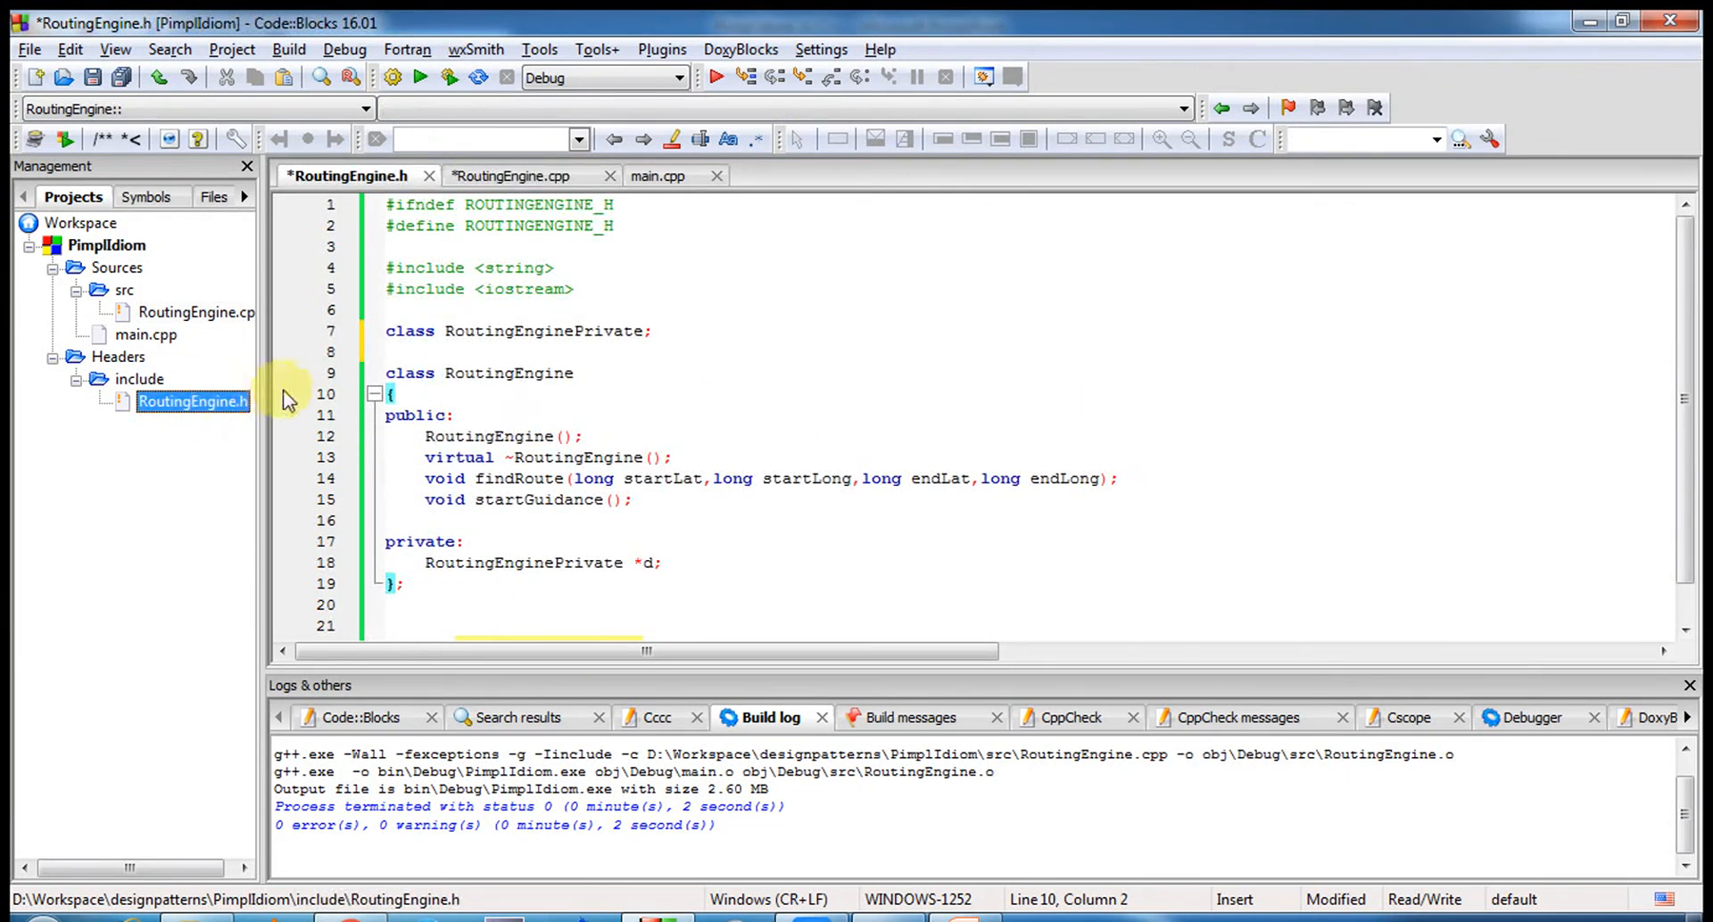
- Highlight the 'RoutingEnginePrivate *d' declaration in RoutingEngine.h, then return to RoutingEngine.cpp
left_click(481, 344)
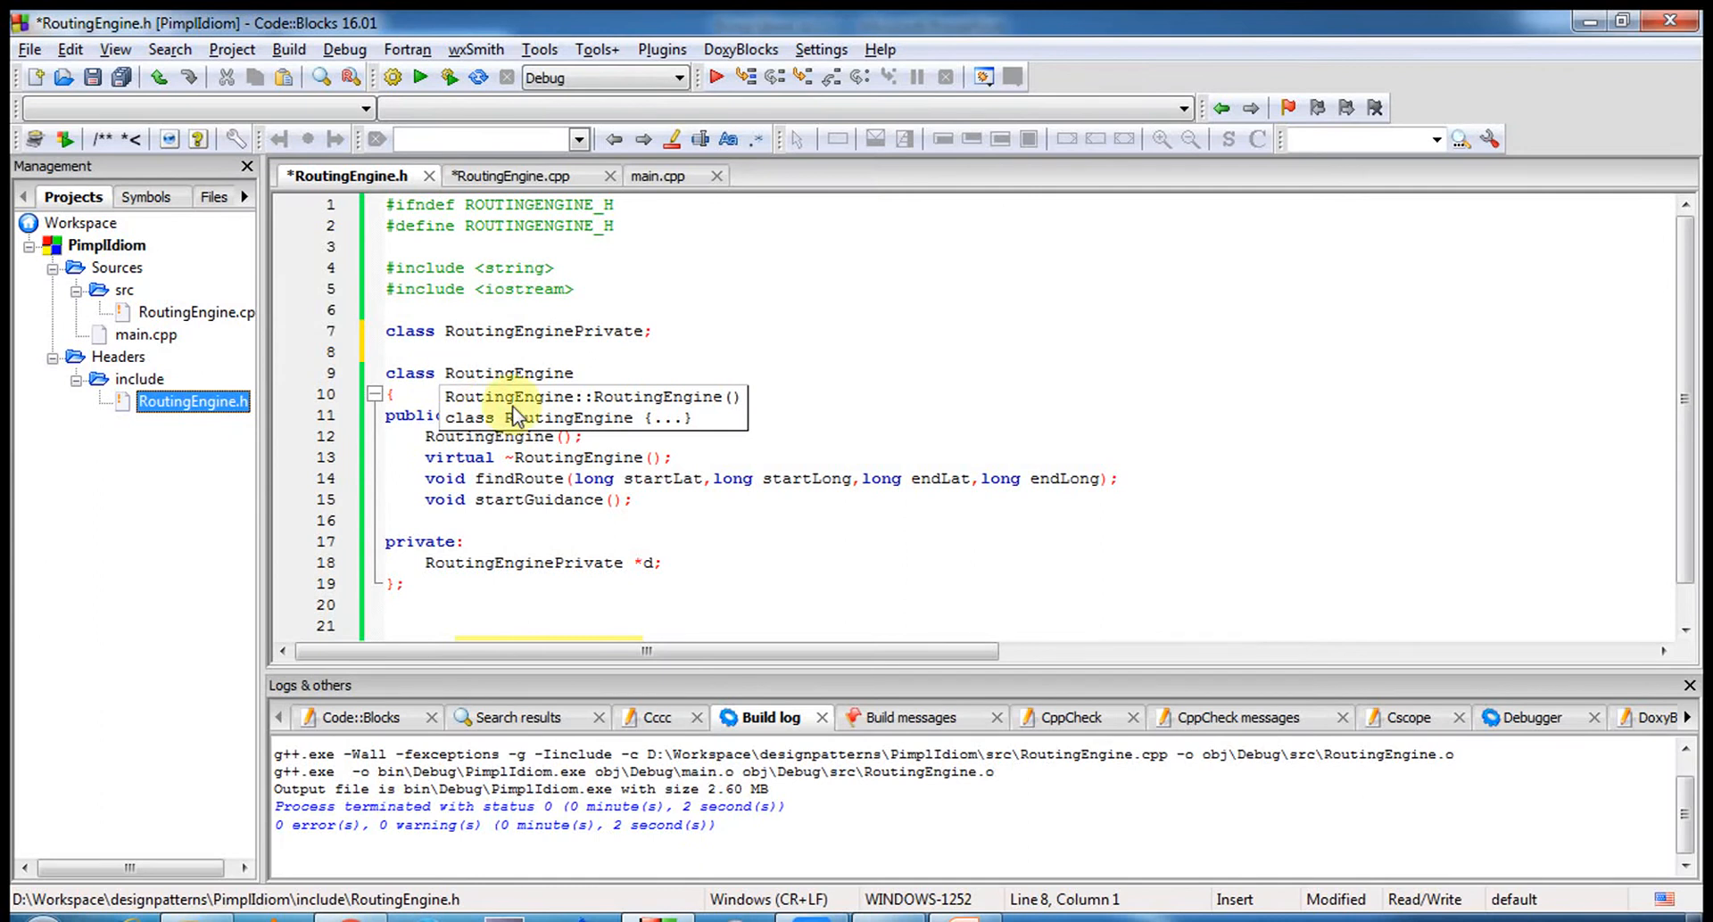
mouse_move(667, 311)
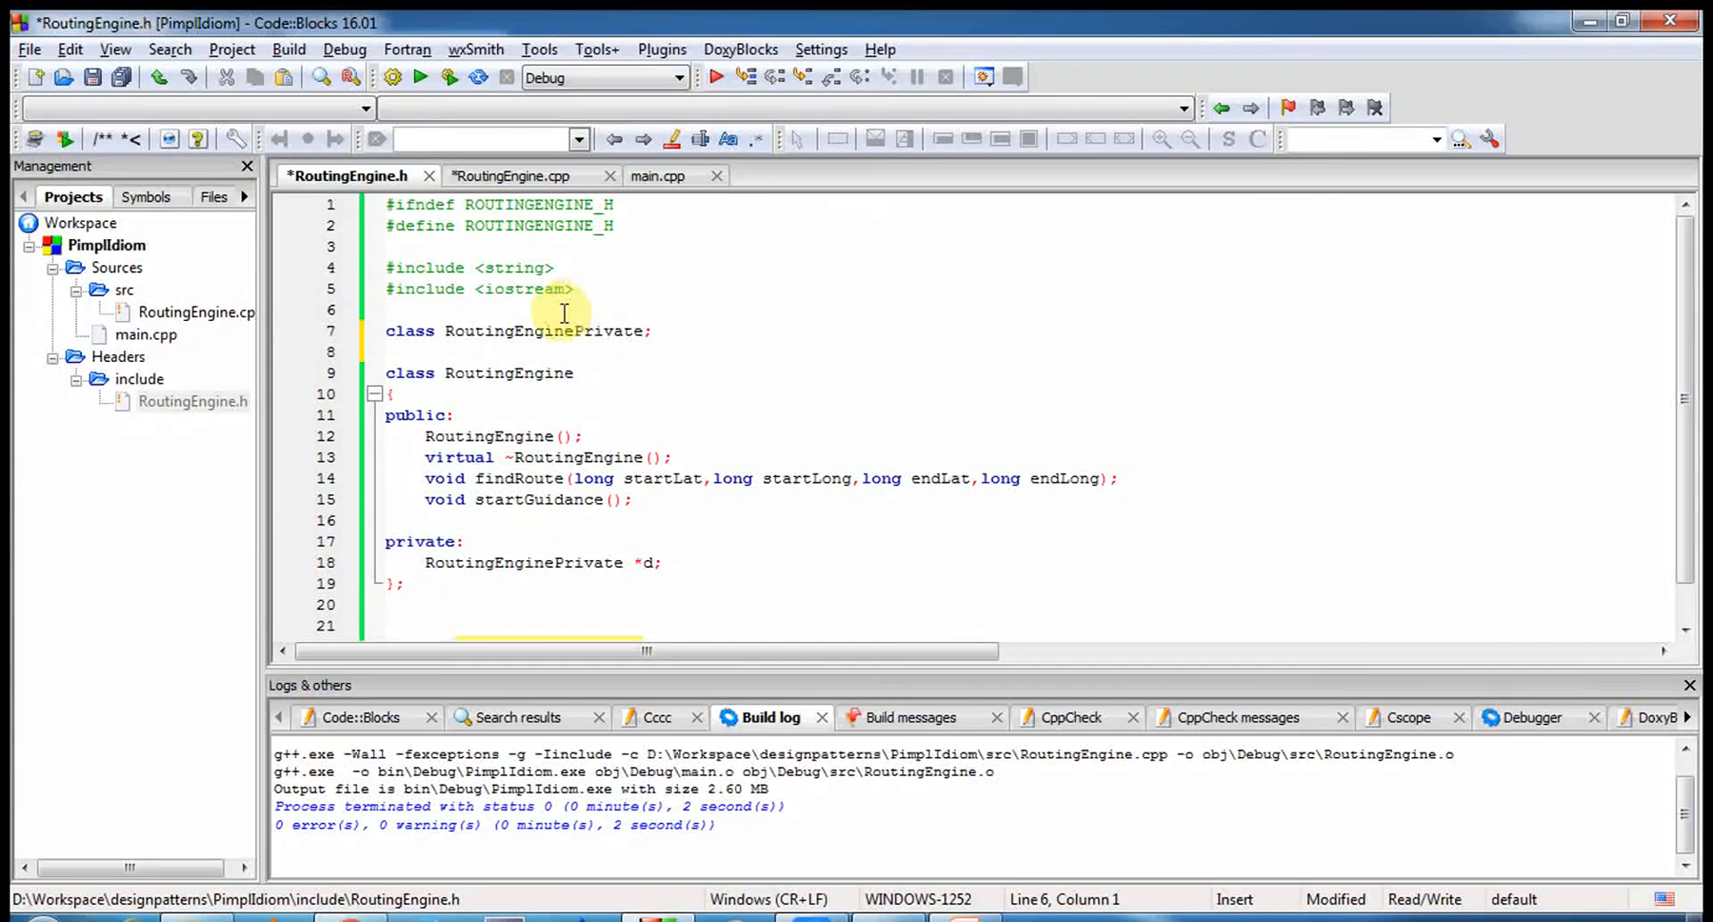
left_click(194, 402)
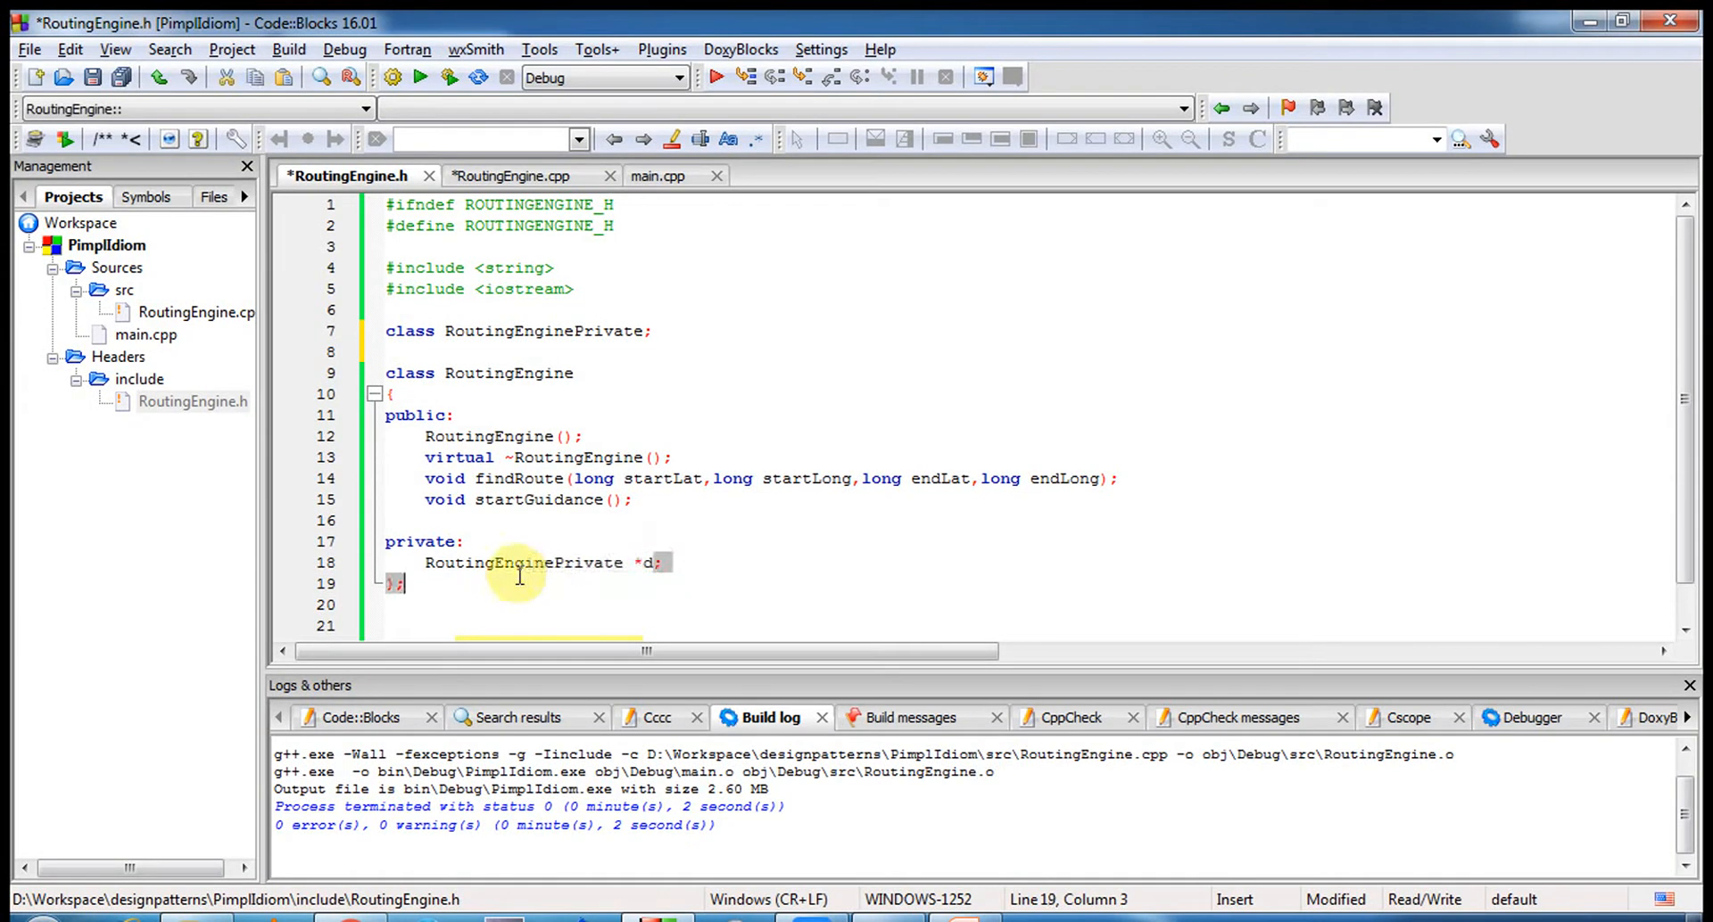
double_click(522, 562)
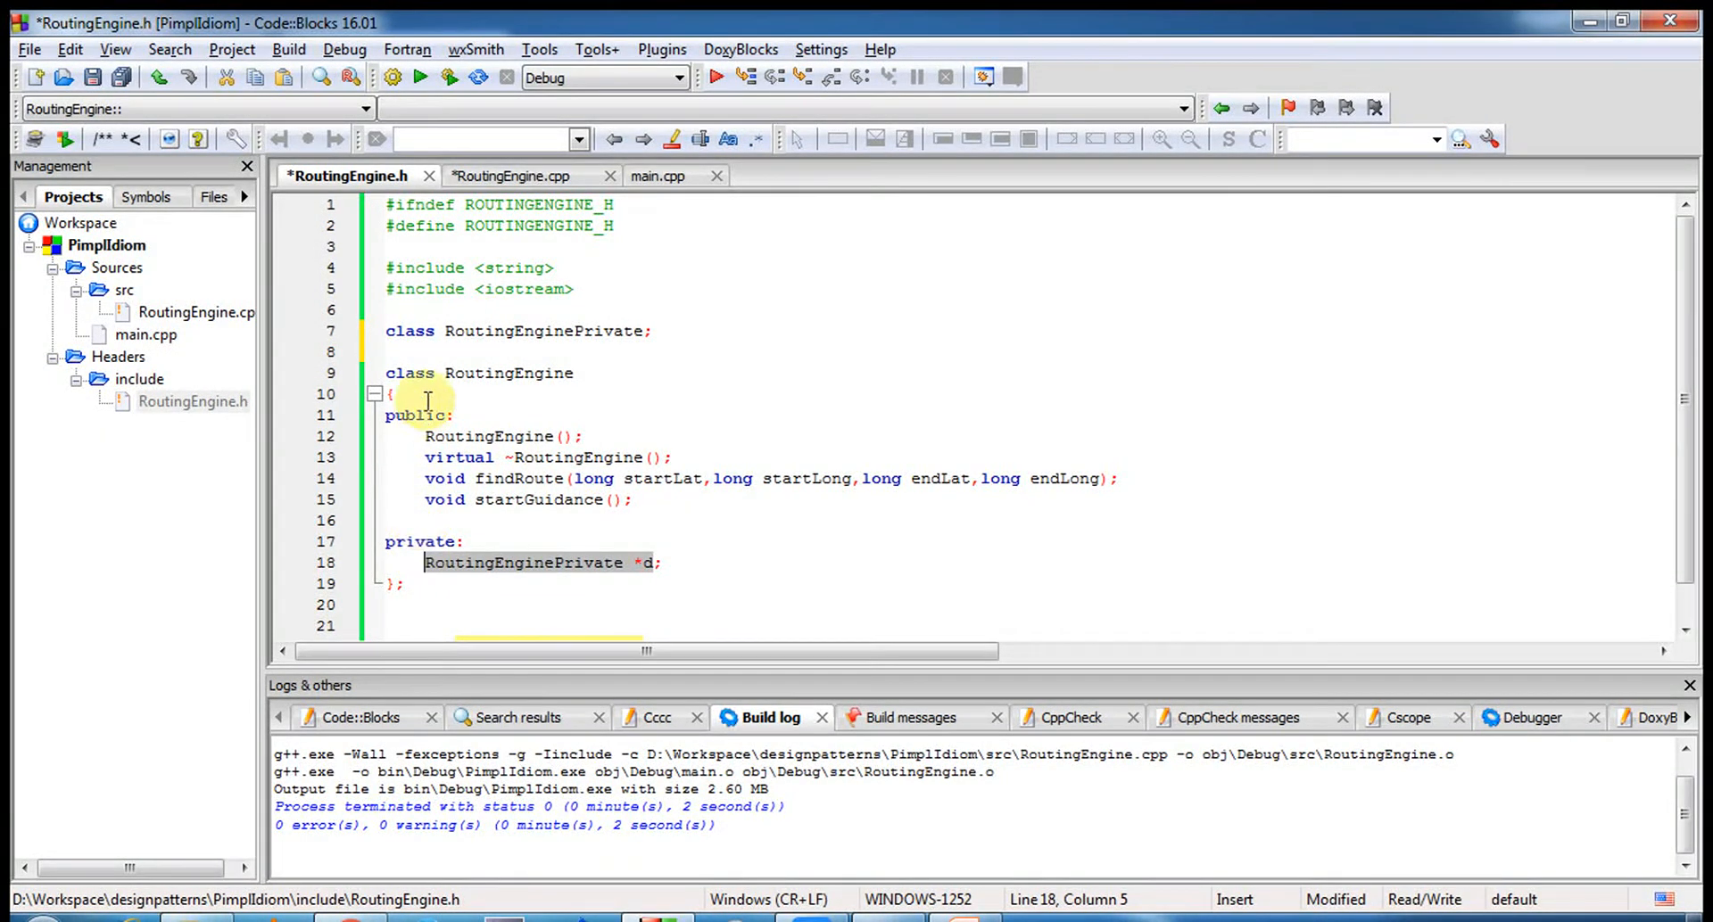
left_click(521, 176)
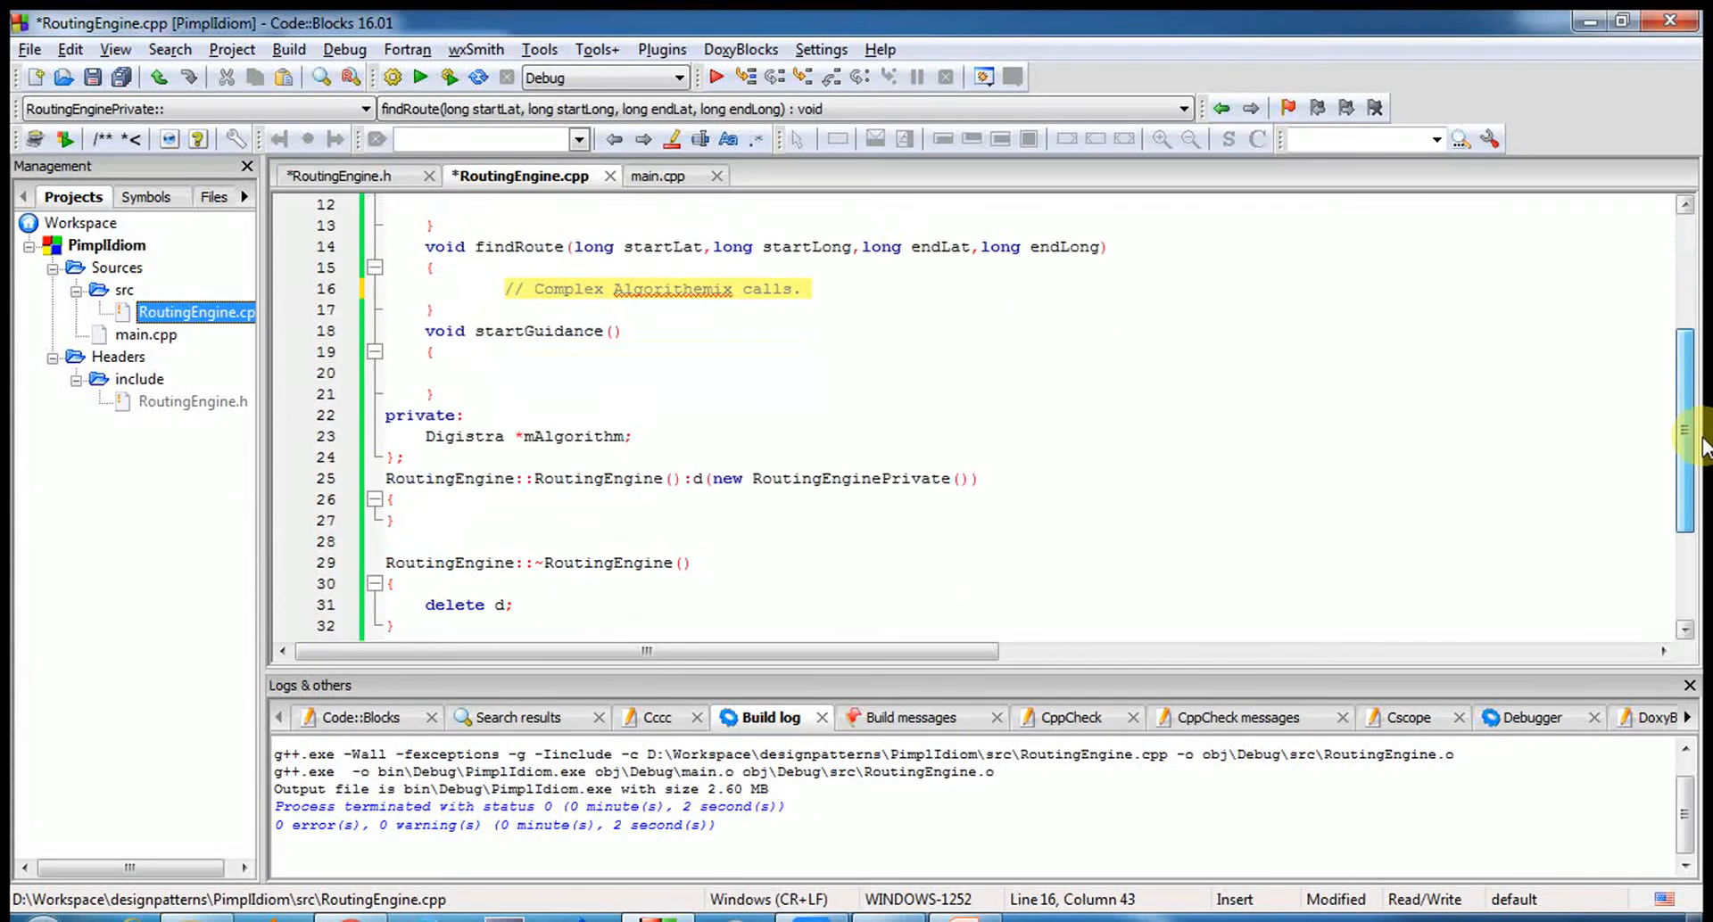
- Scroll RoutingEngine.cpp down to the d-> forwarding calls like 'return d->startGuidance();'
scroll("down", 3)
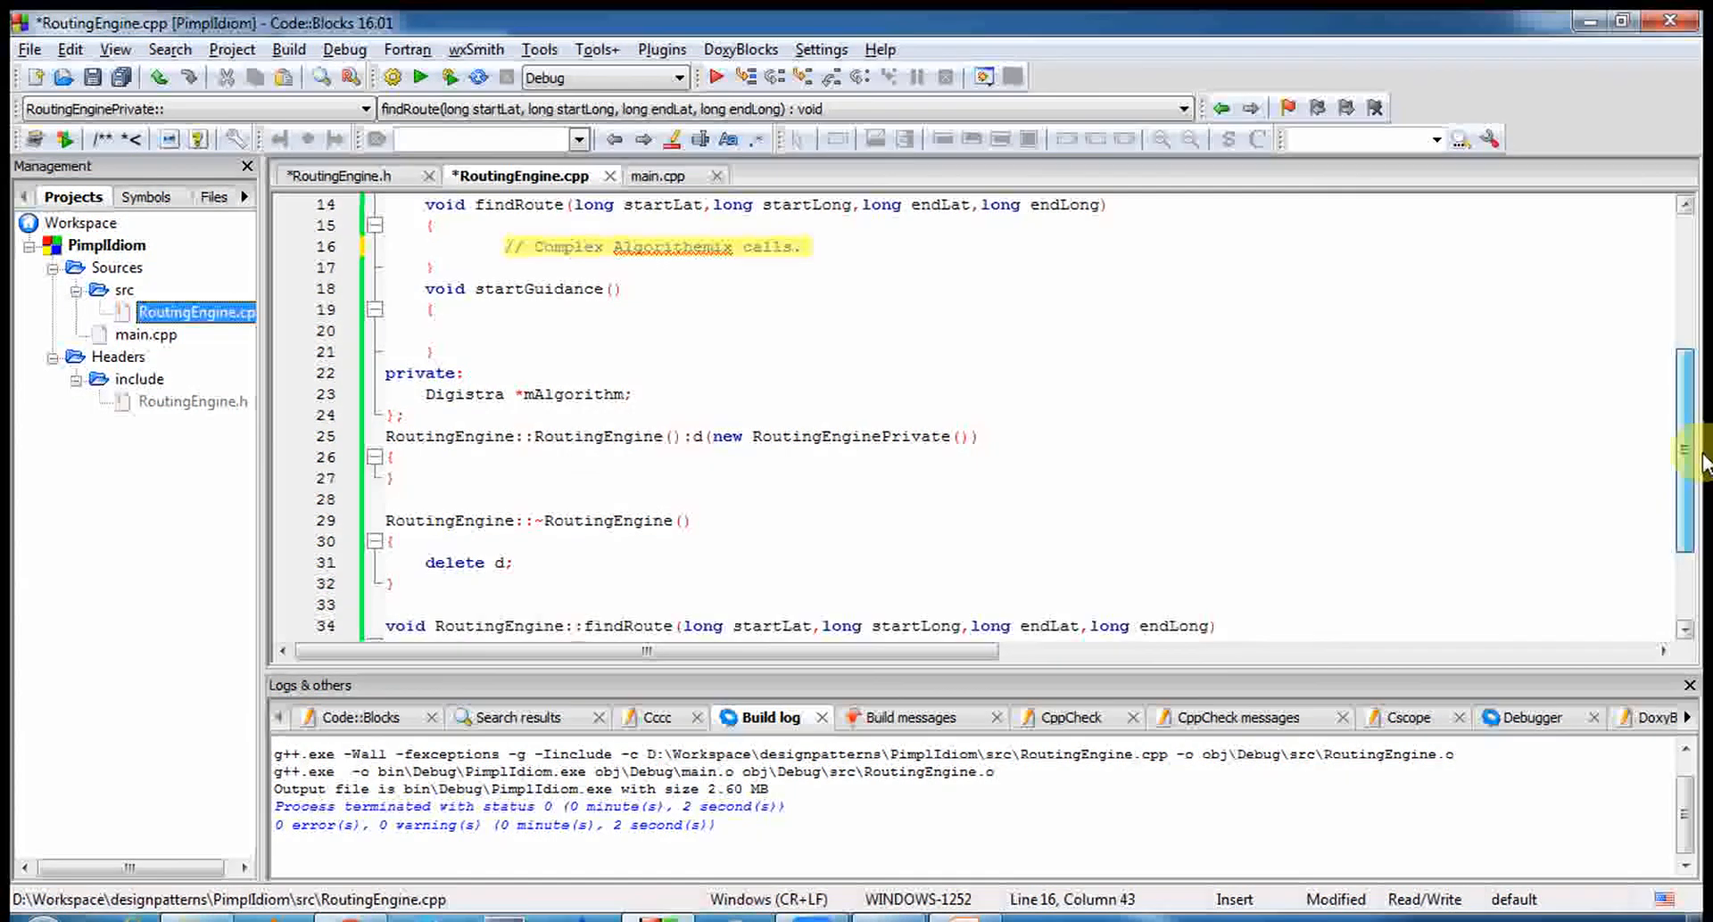
scroll("down", 3)
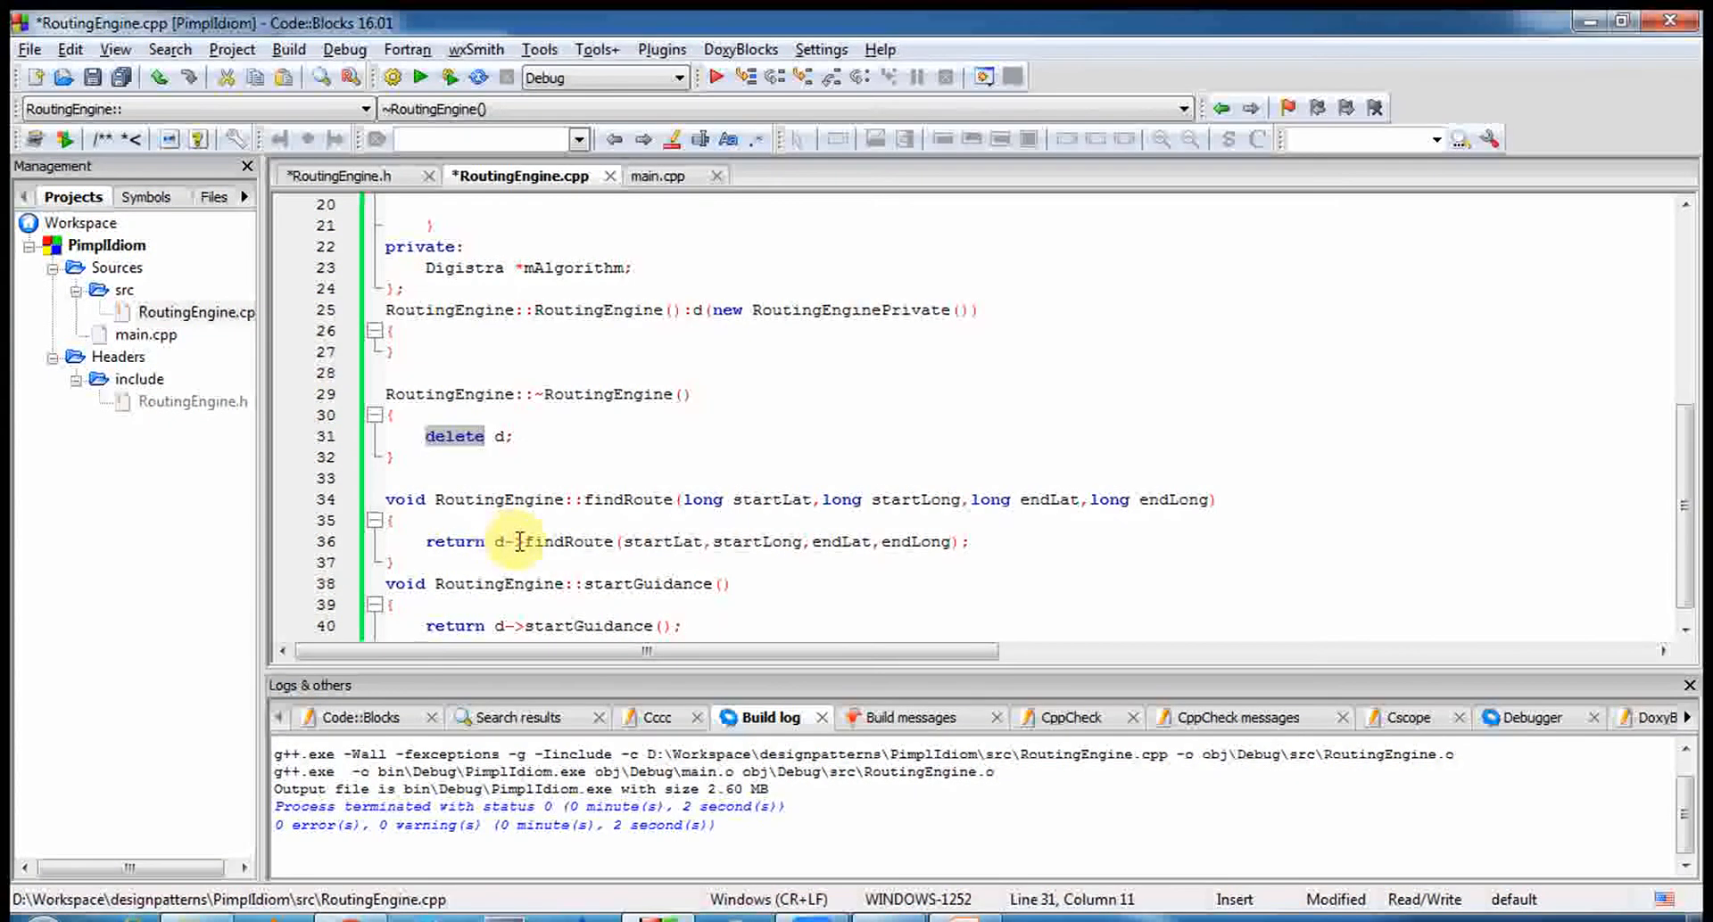
mouse_move(535, 540)
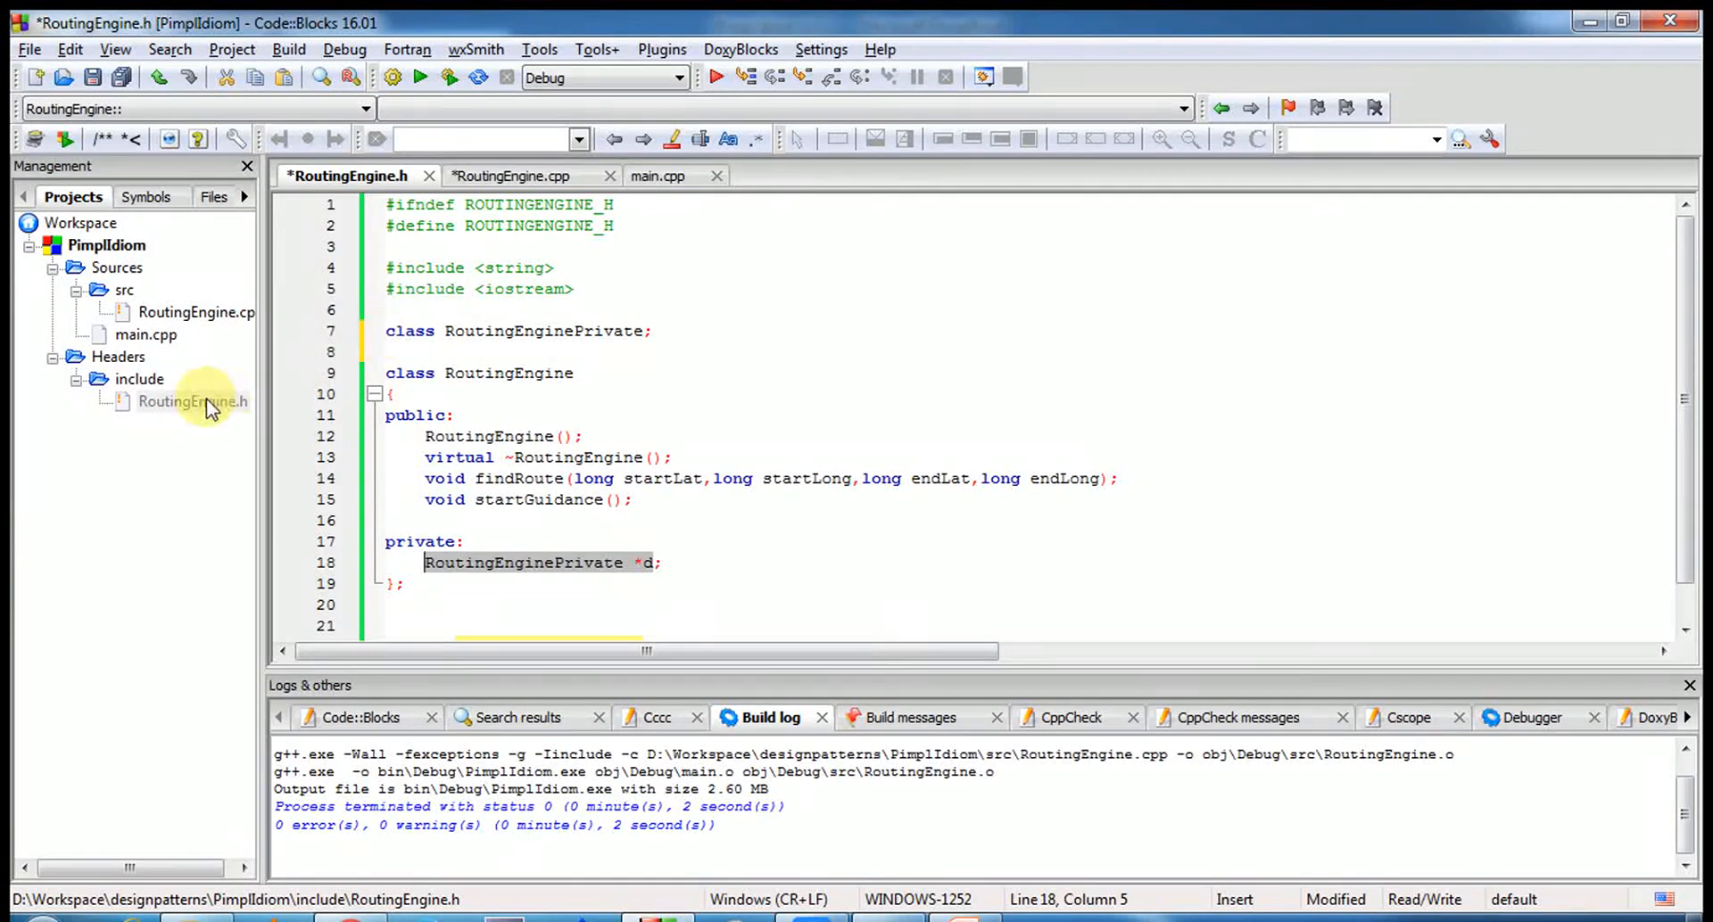
- Reopen RoutingEngine.h, select the RoutingEngine class name, and glance at the source before returning
left_click(193, 401)
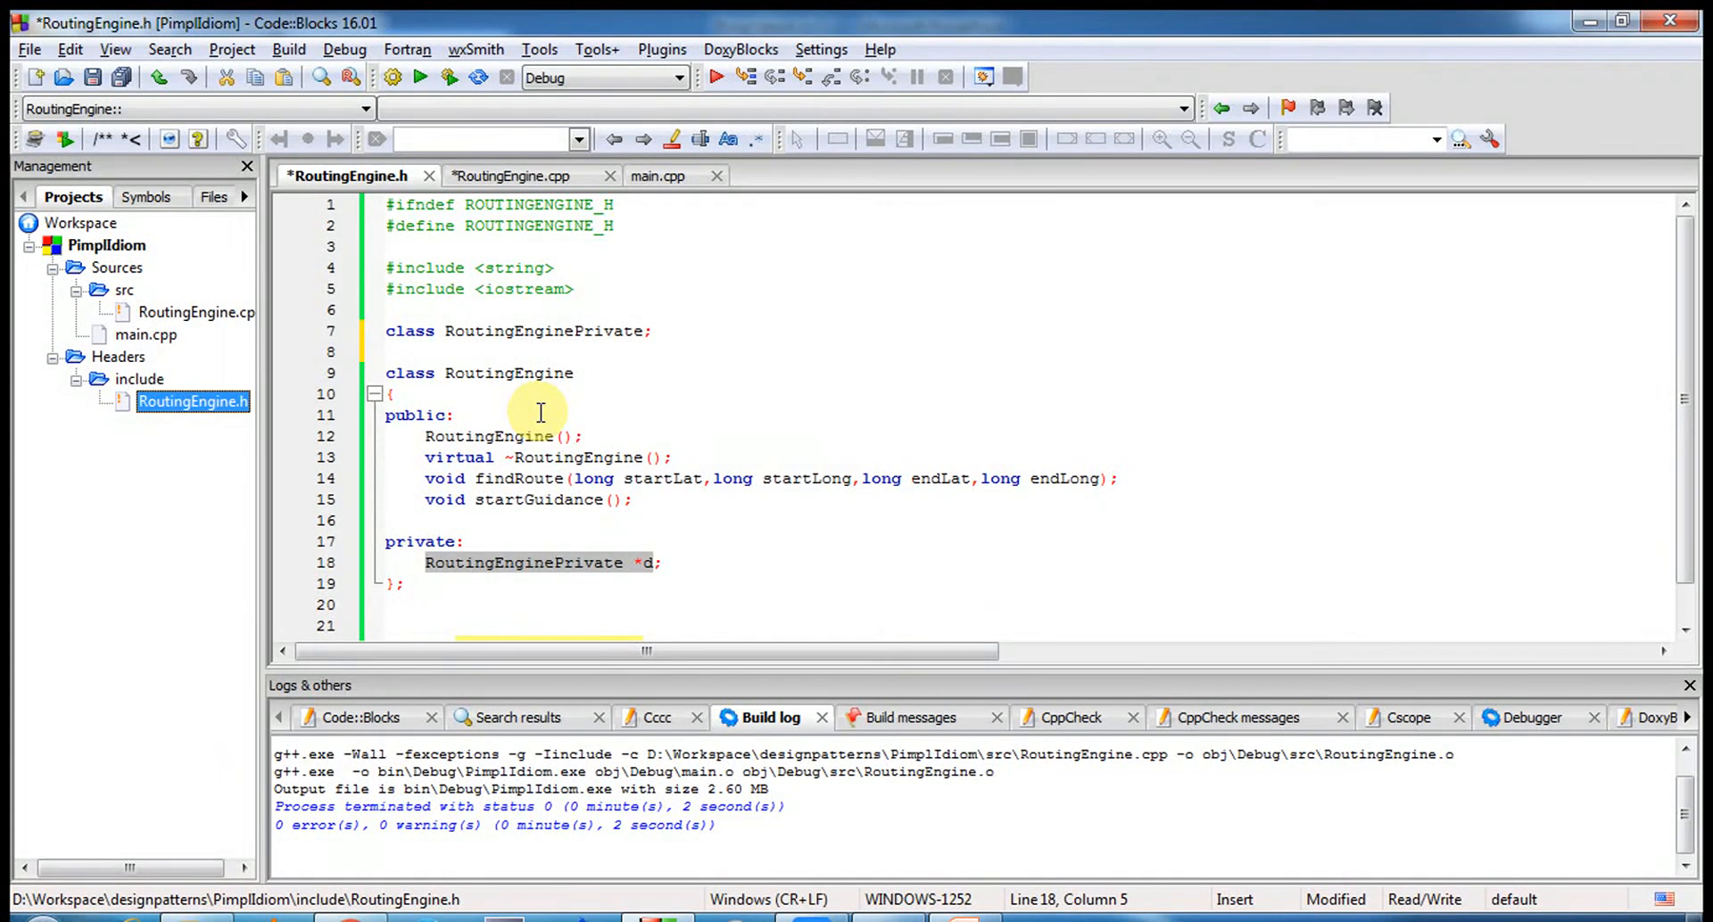
mouse_move(197, 311)
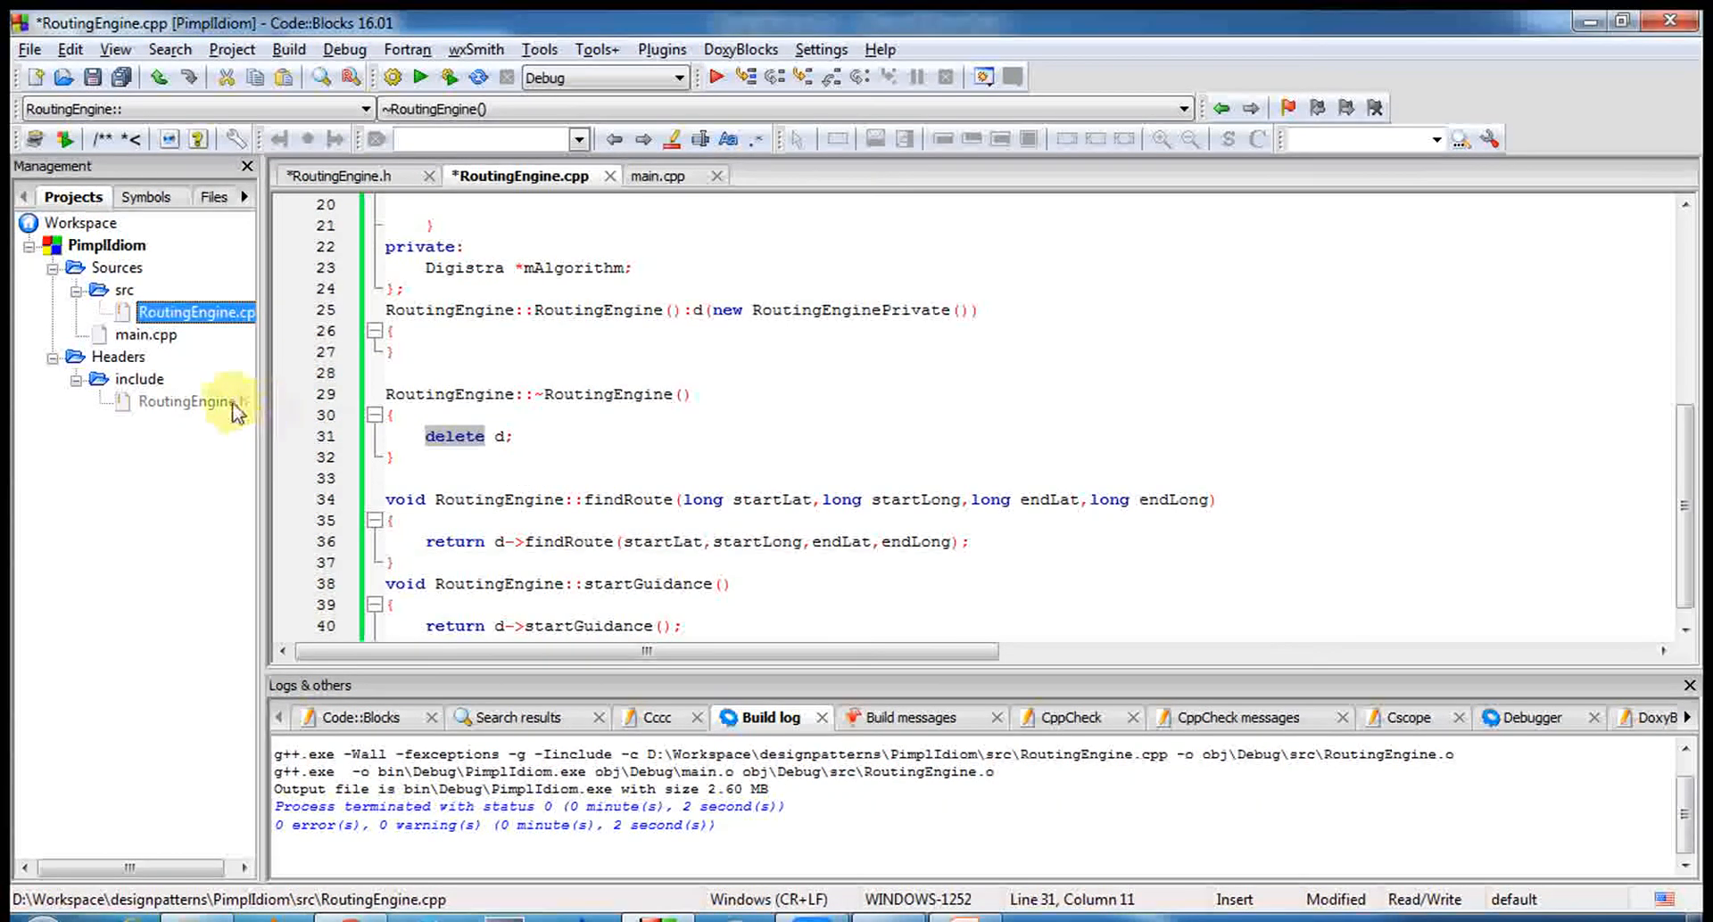
double_click(191, 401)
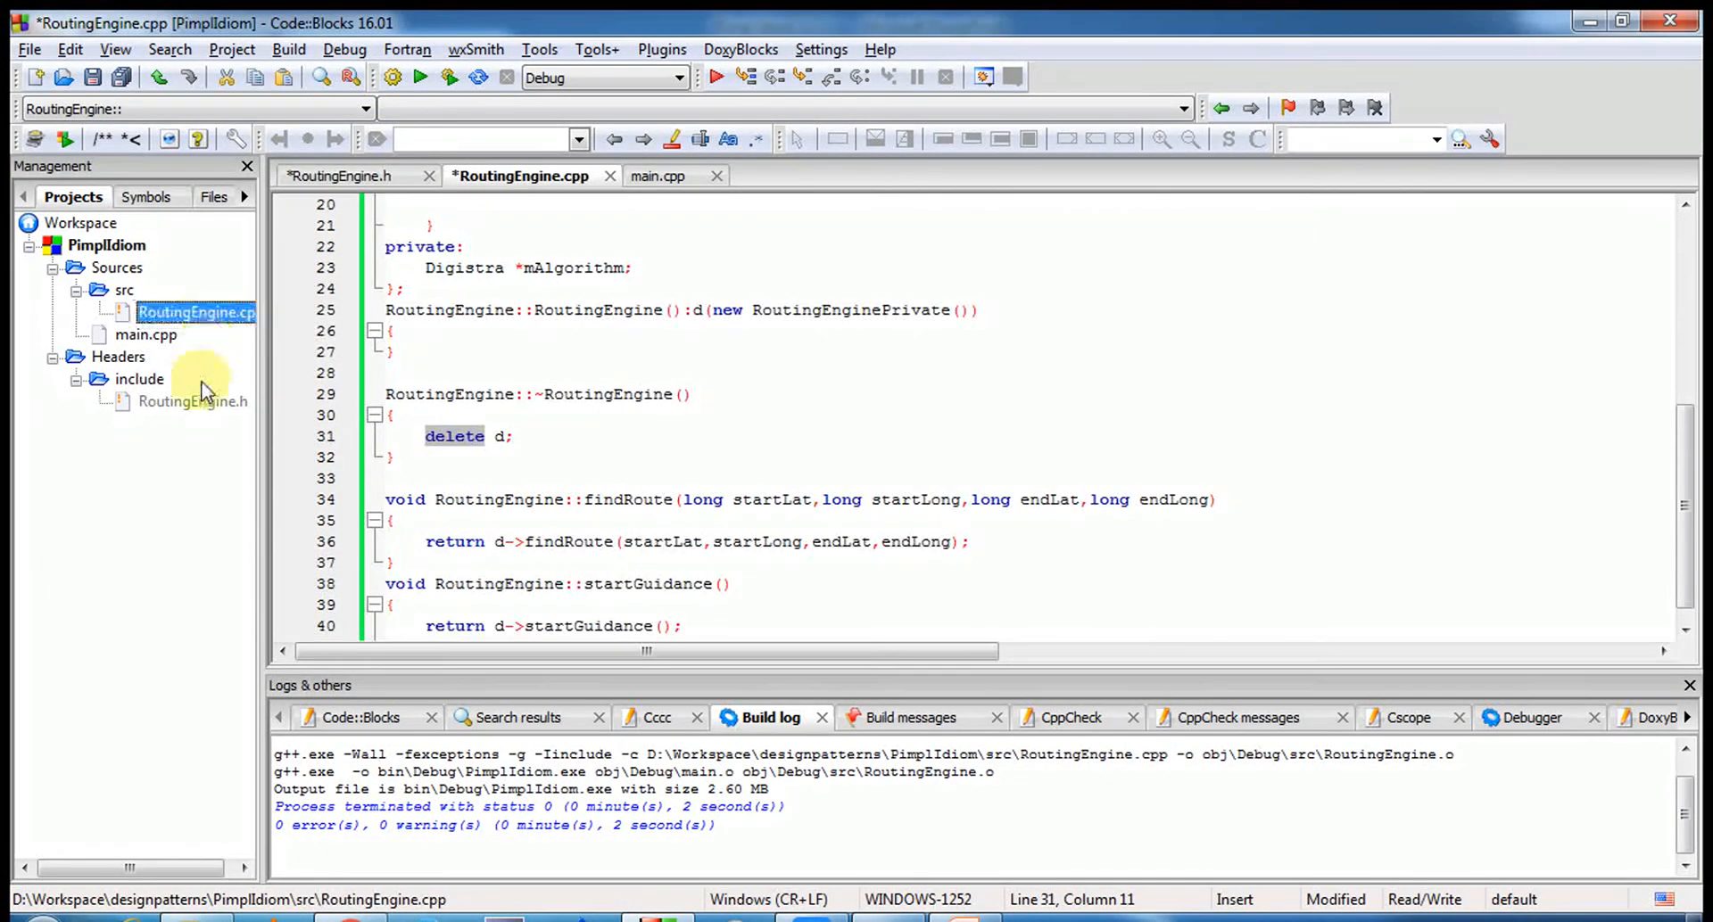
left_click(194, 401)
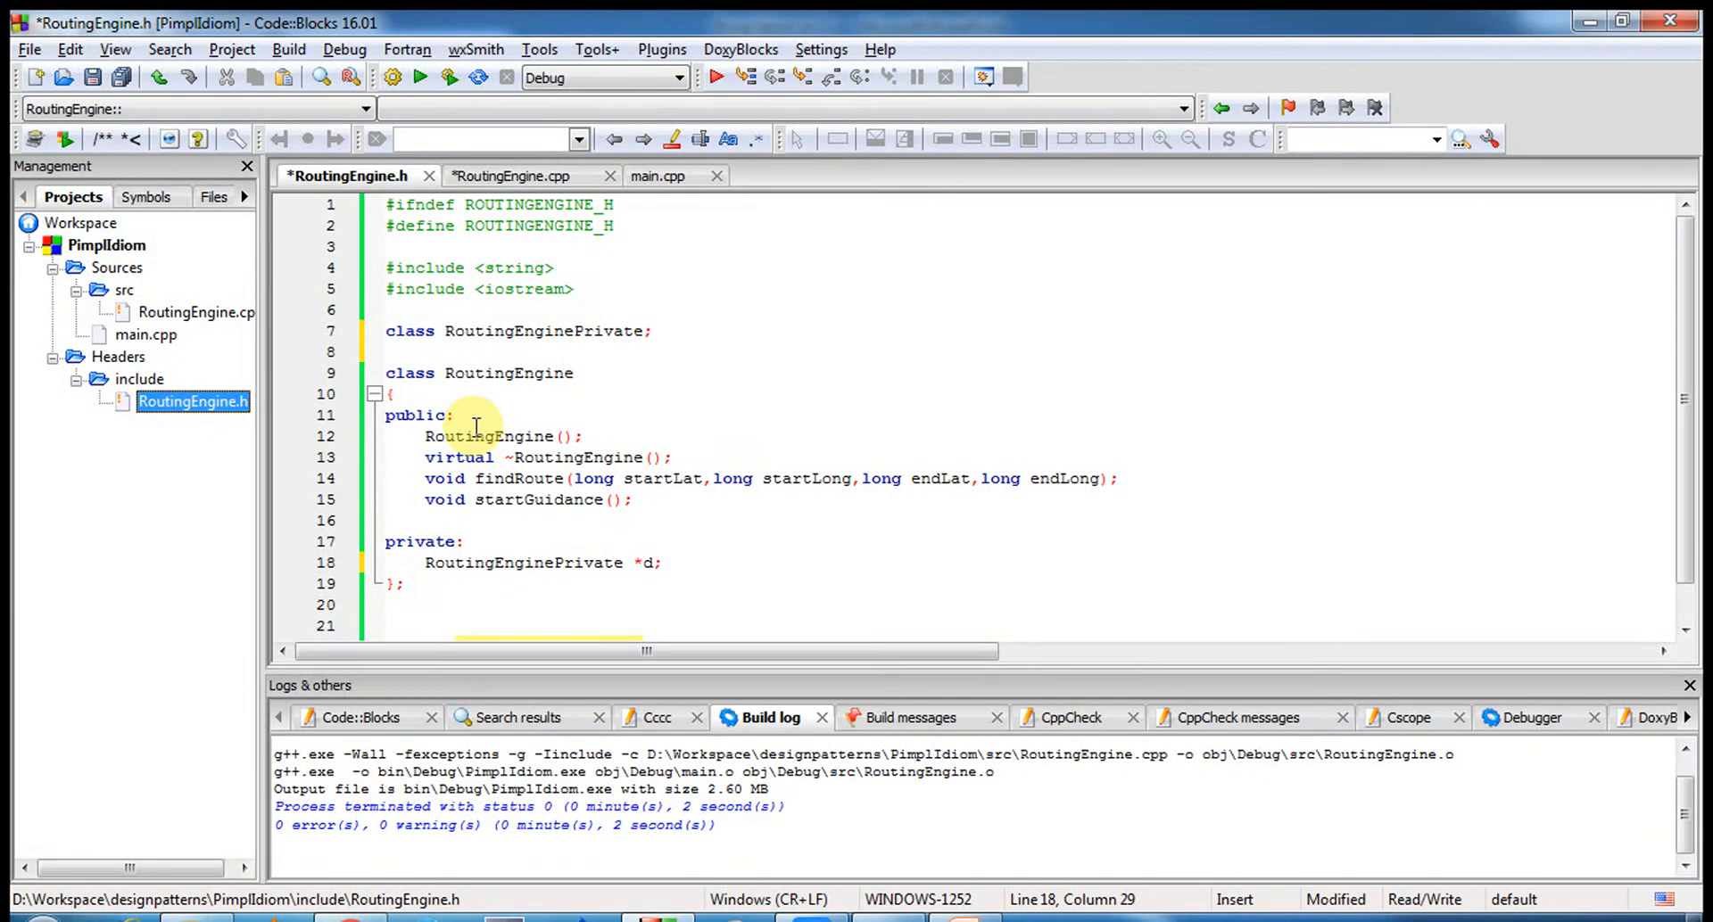
double_click(508, 373)
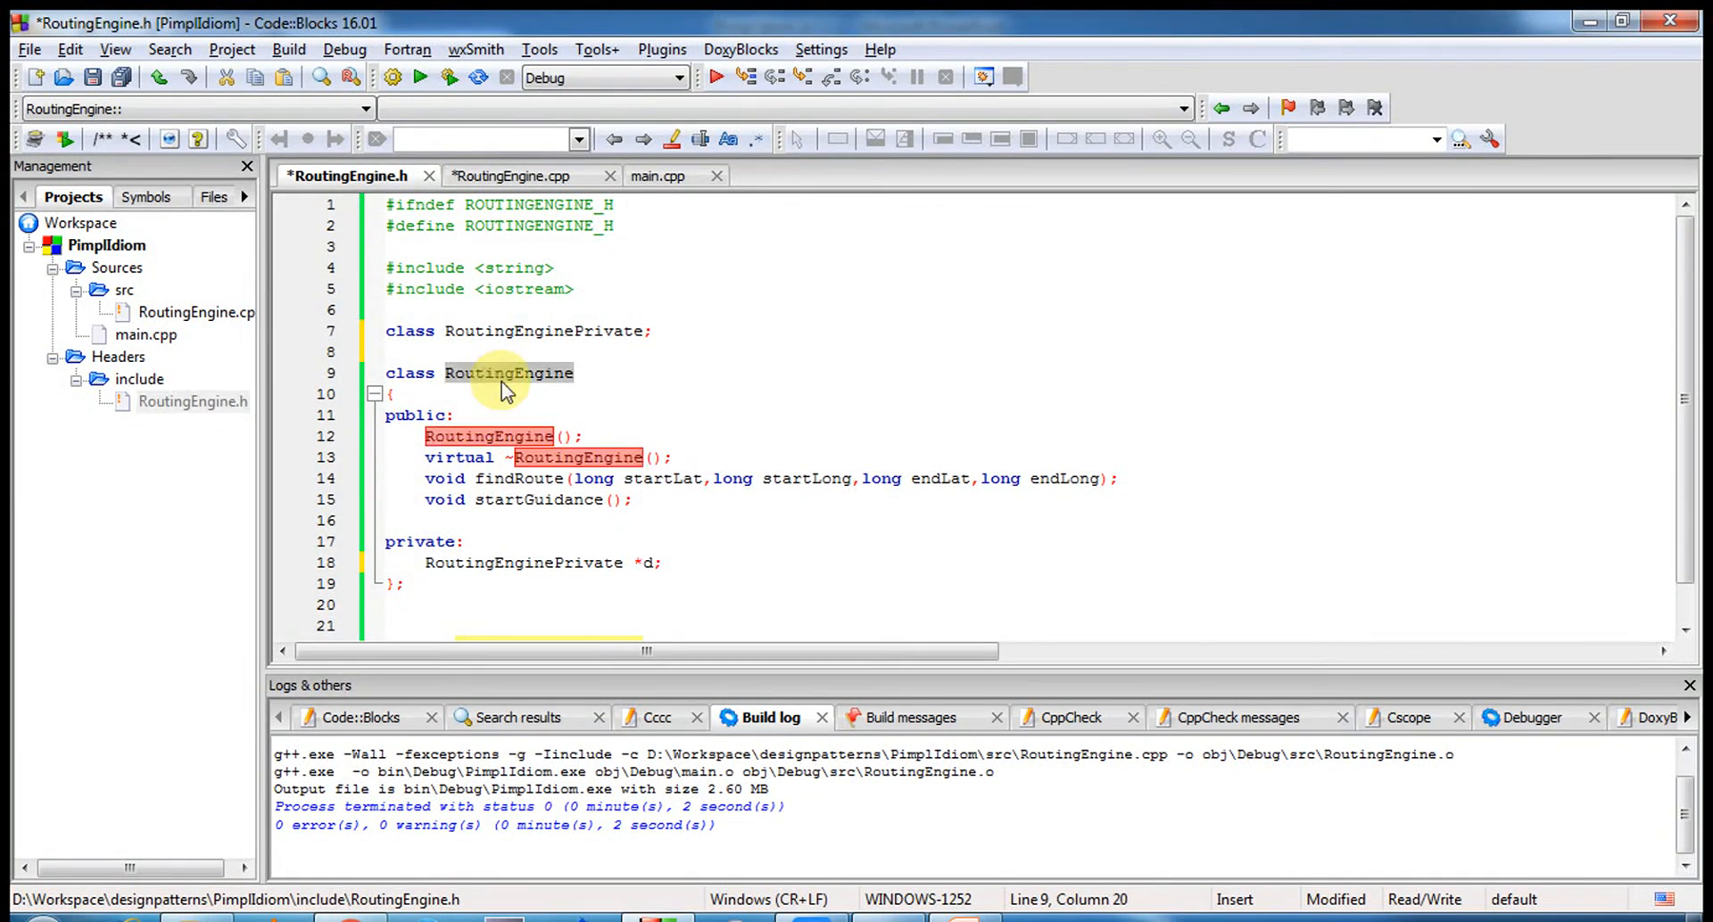
mouse_move(508, 373)
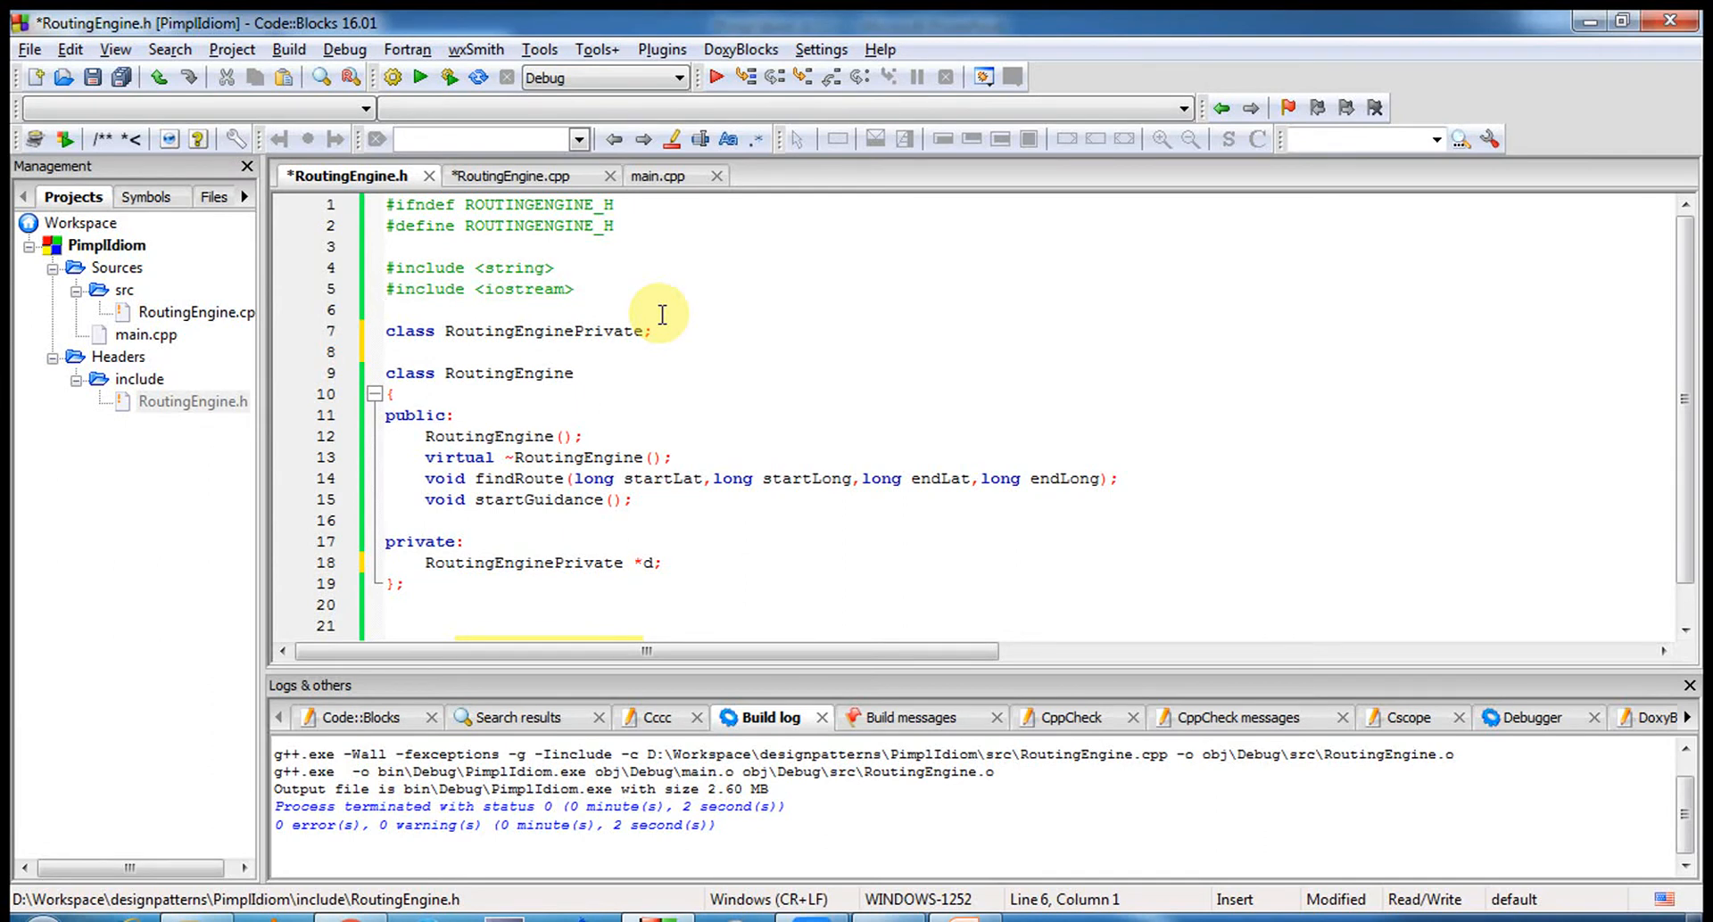
left_click(511, 175)
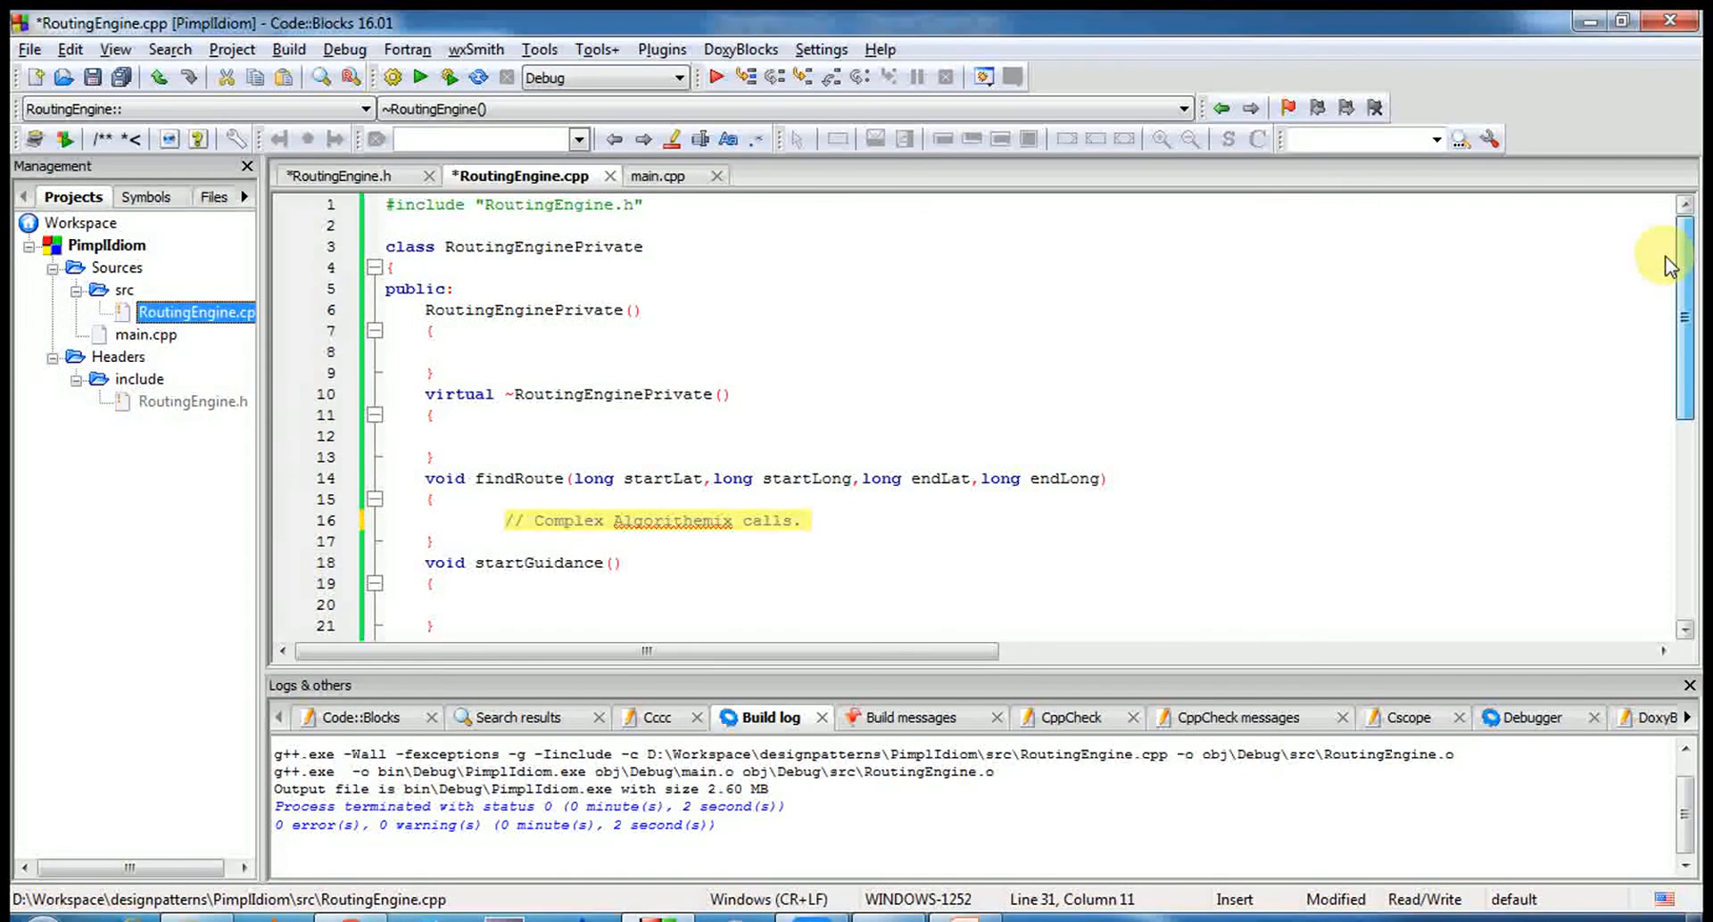
mouse_move(1249, 345)
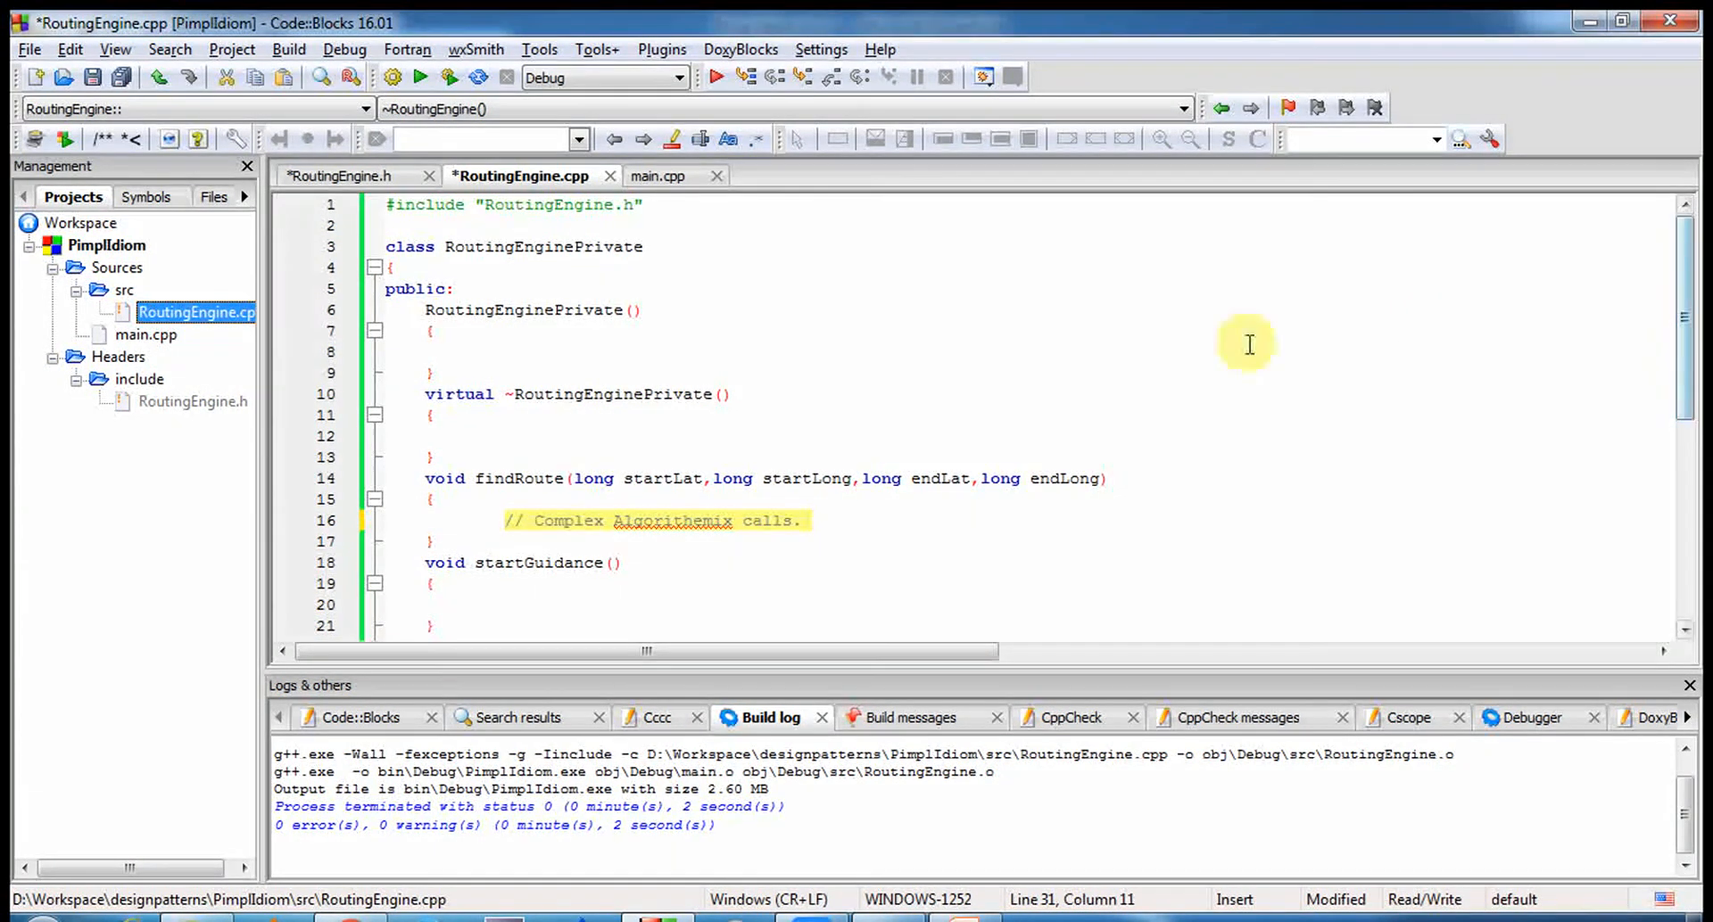
left_click(726, 394)
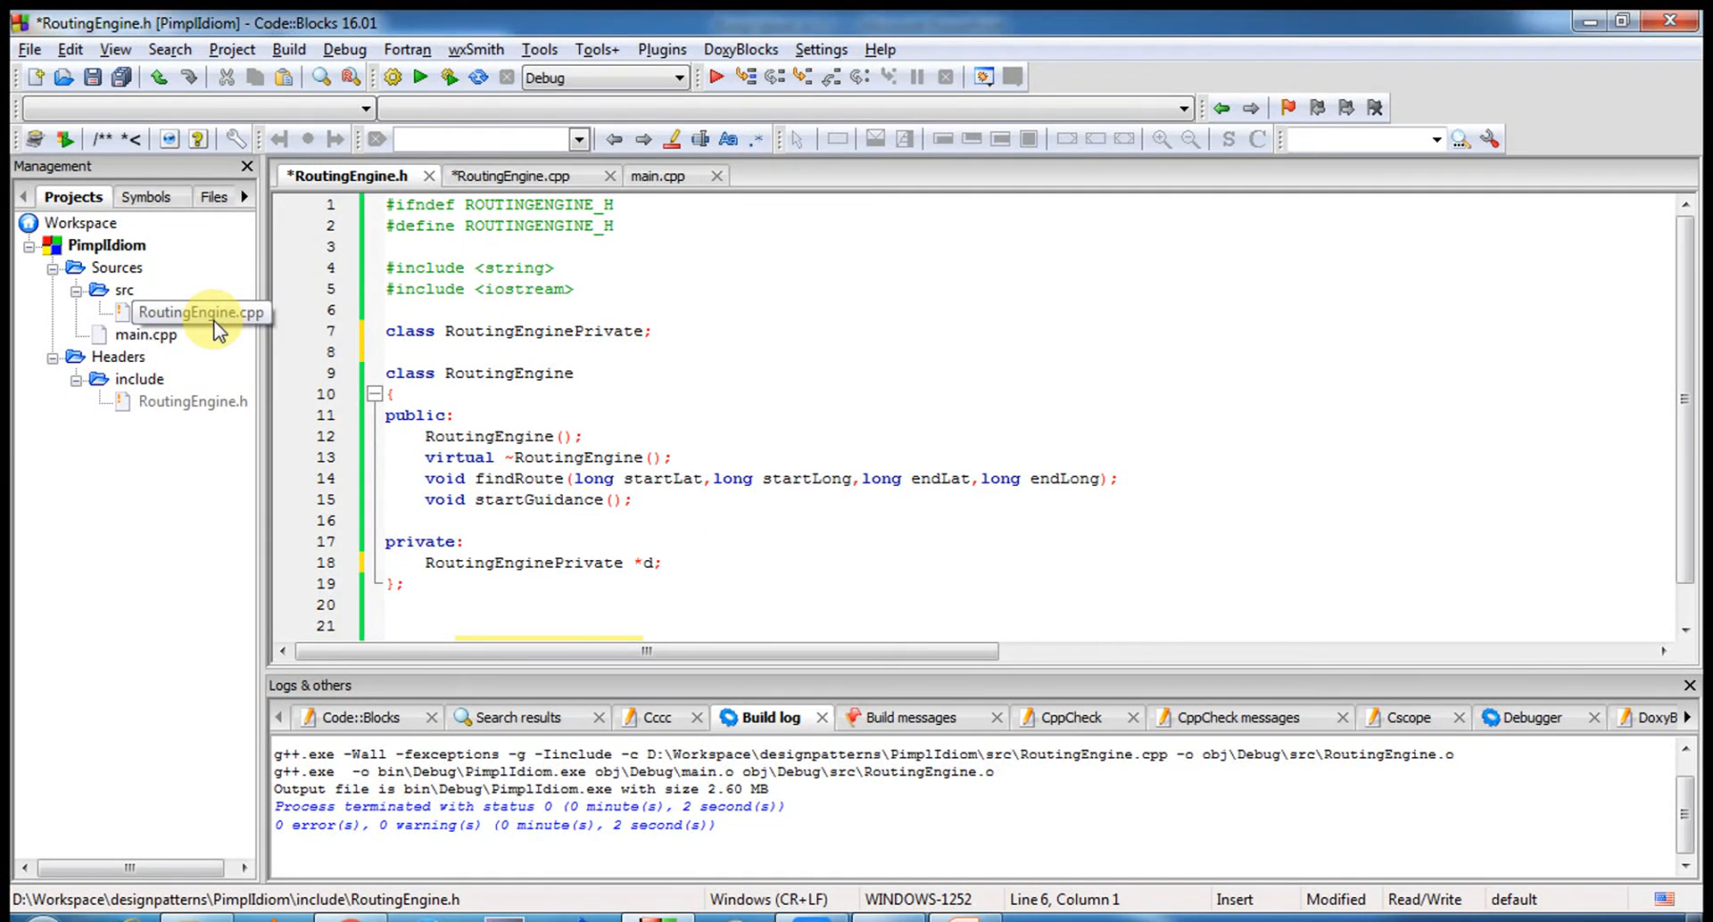
- Review RoutingEngine.cpp, selecting the private Digistra member, before saving and building
left_click(511, 176)
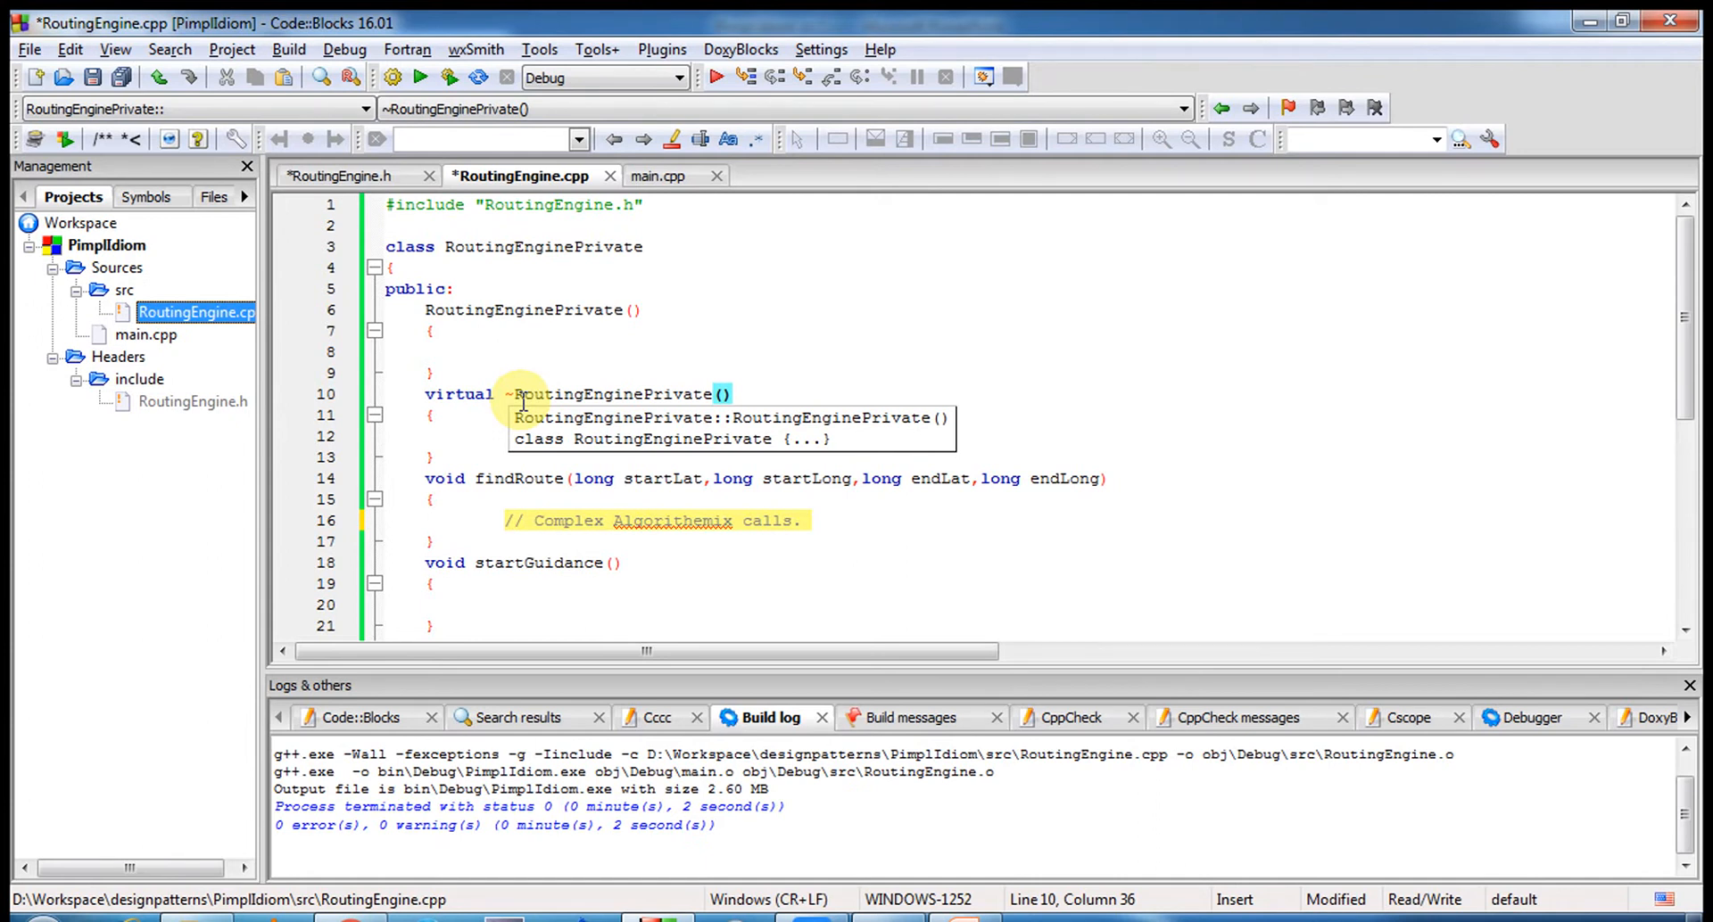
mouse_move(1444, 324)
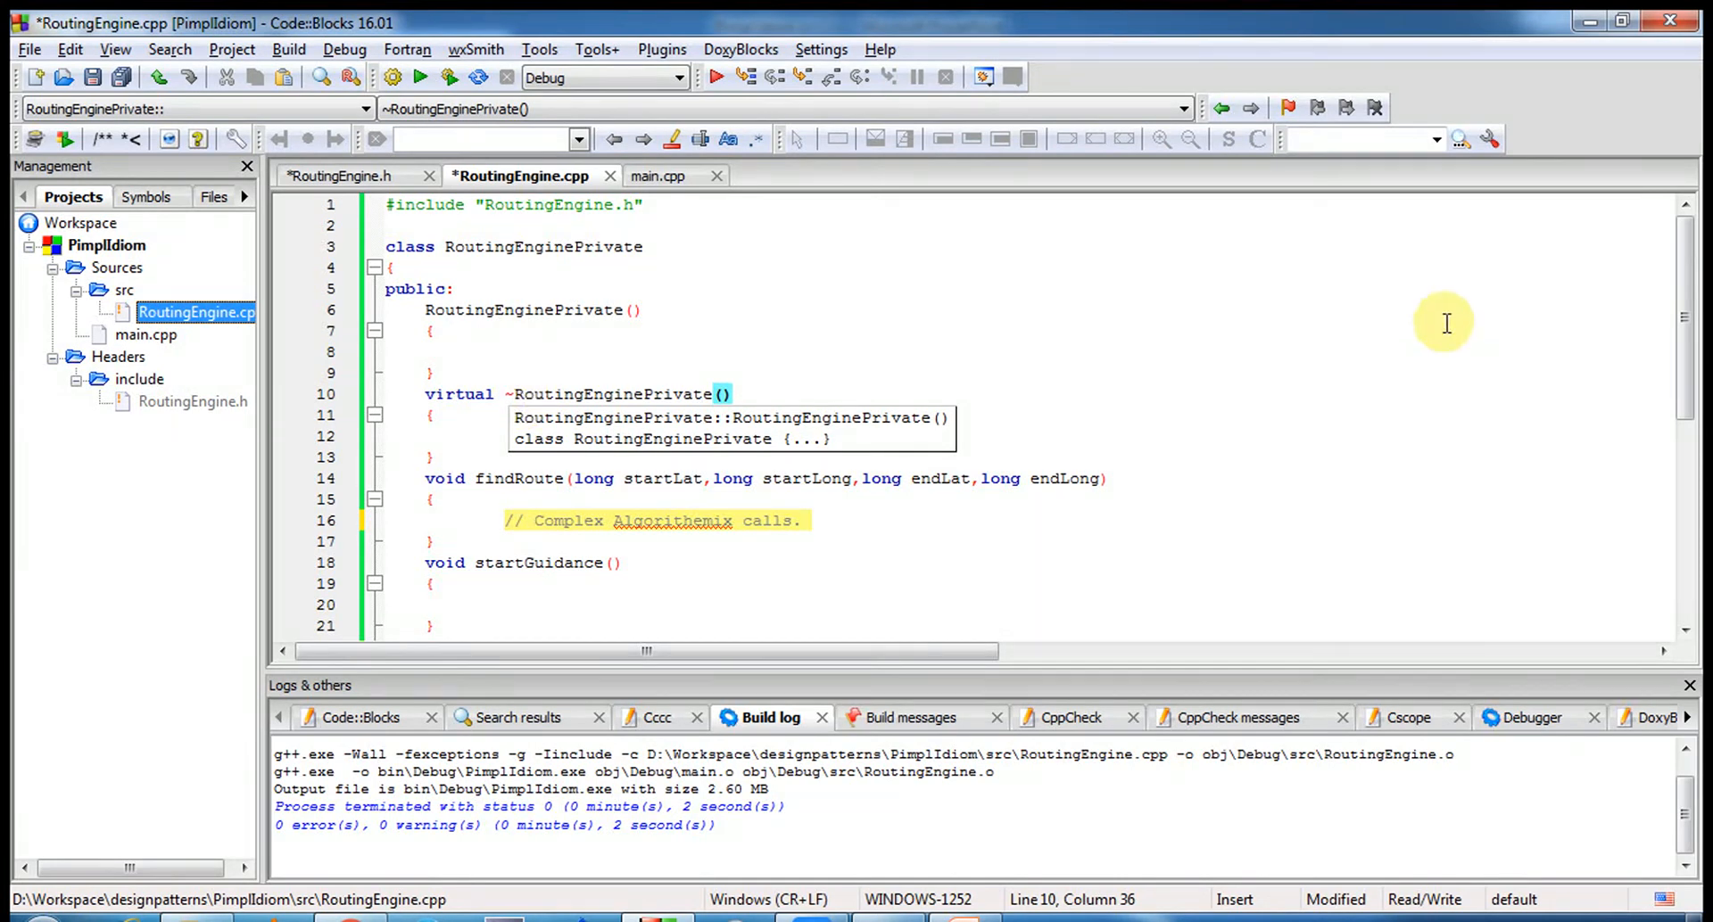
scroll("down", 3)
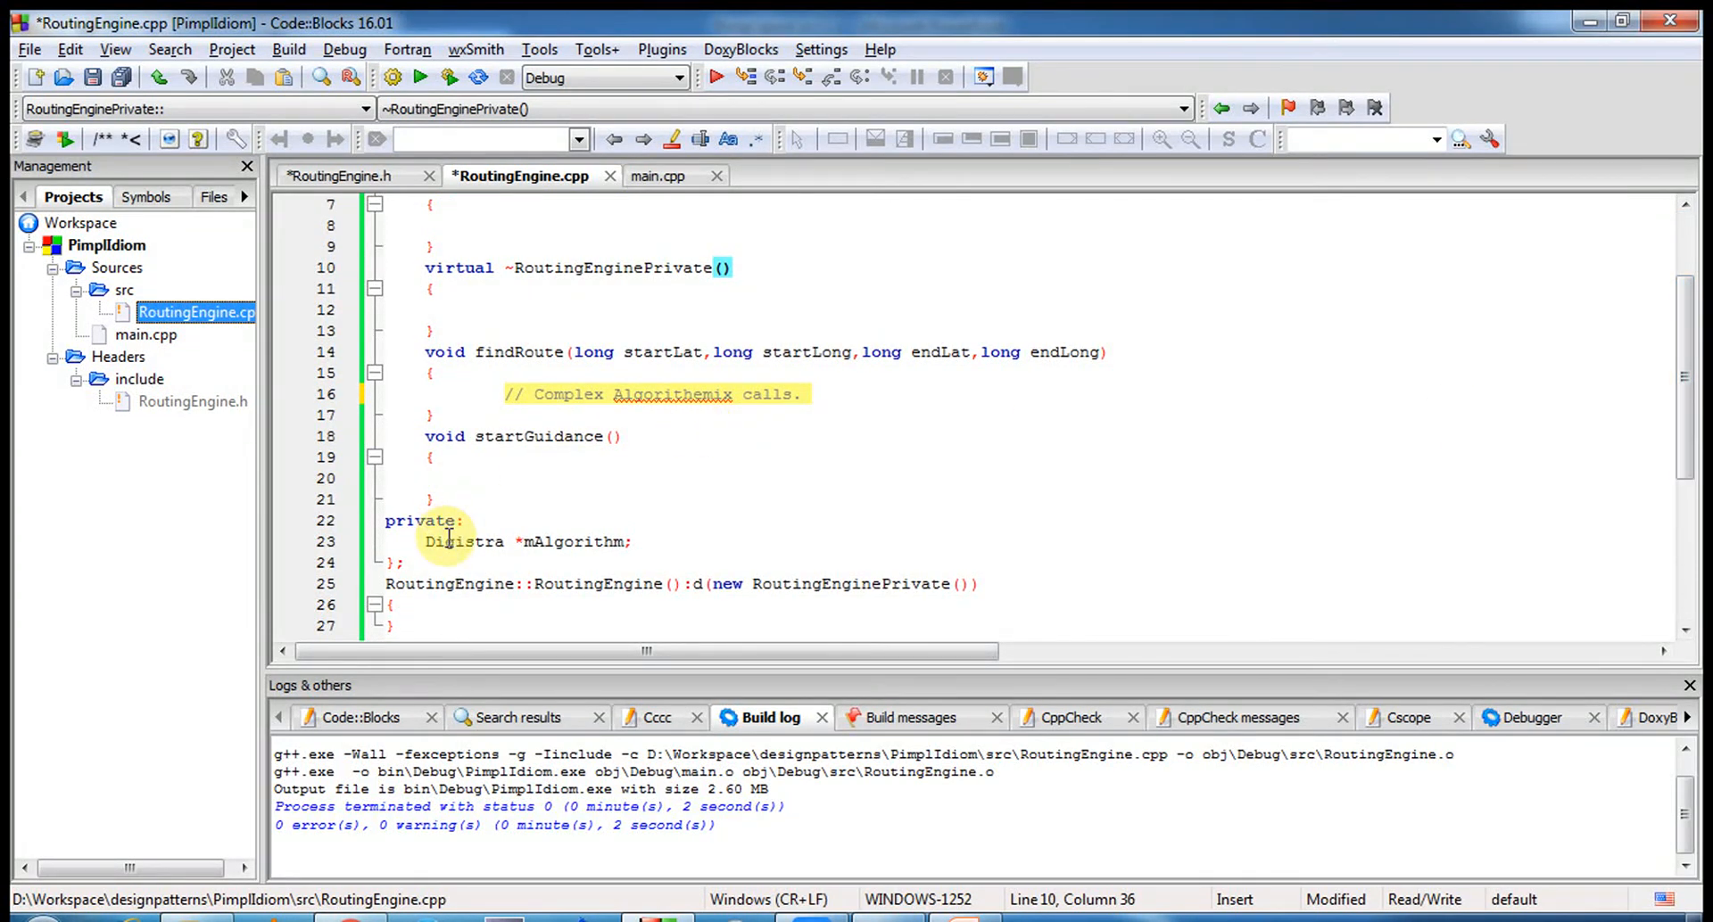
double_click(464, 541)
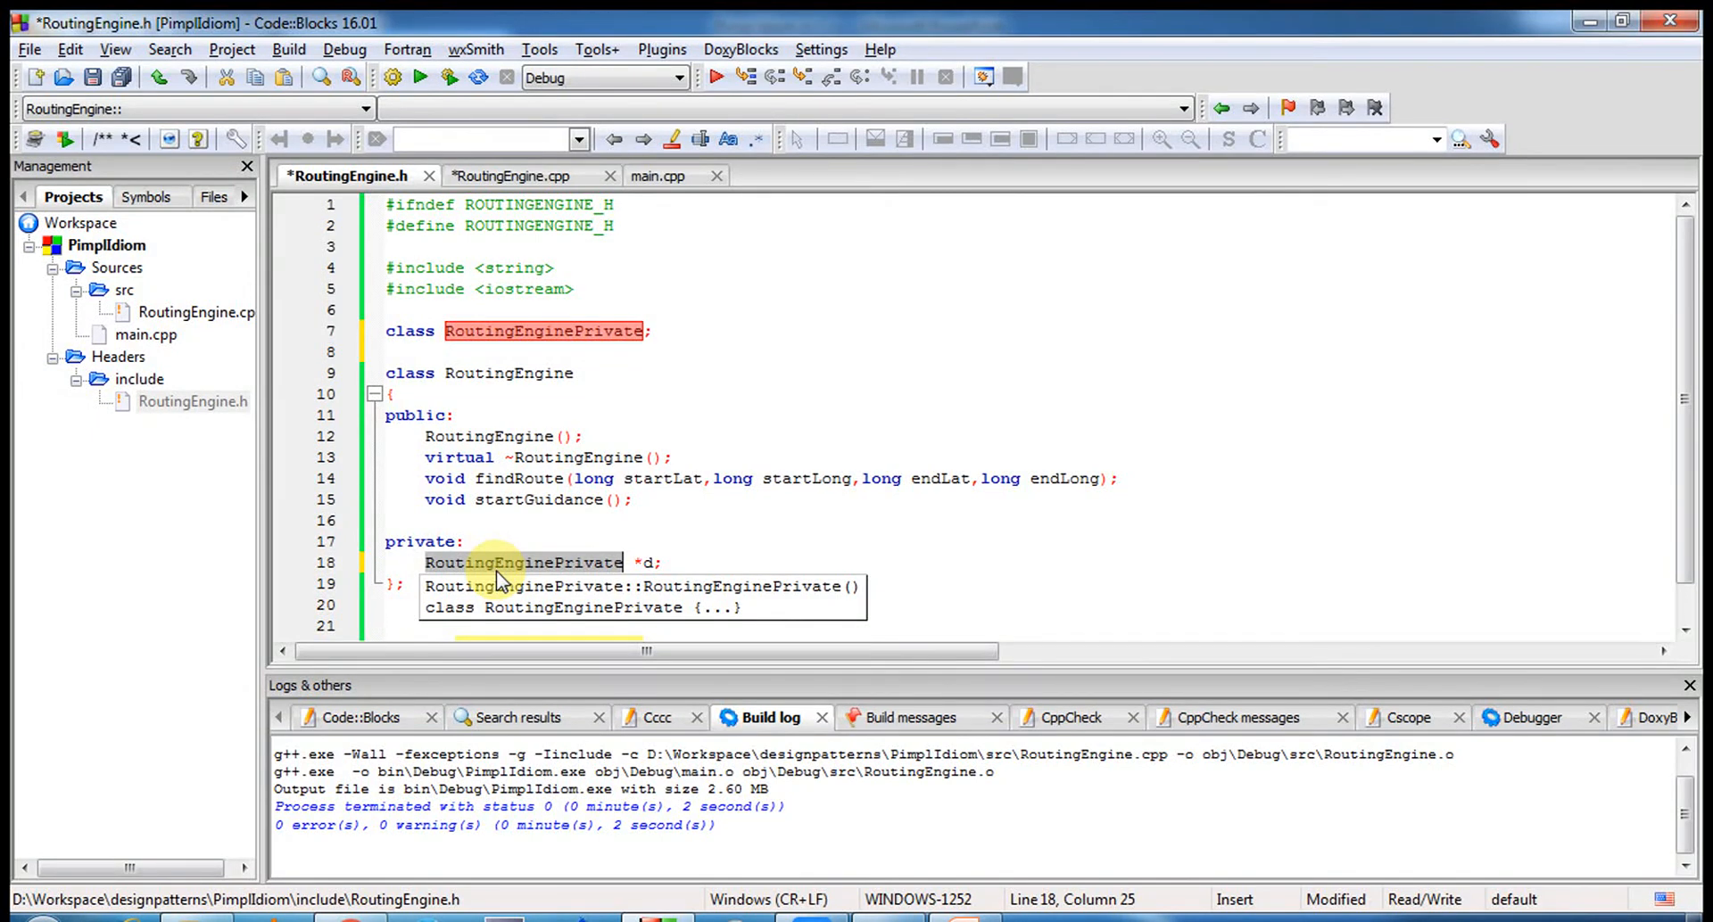
left_click(200, 312)
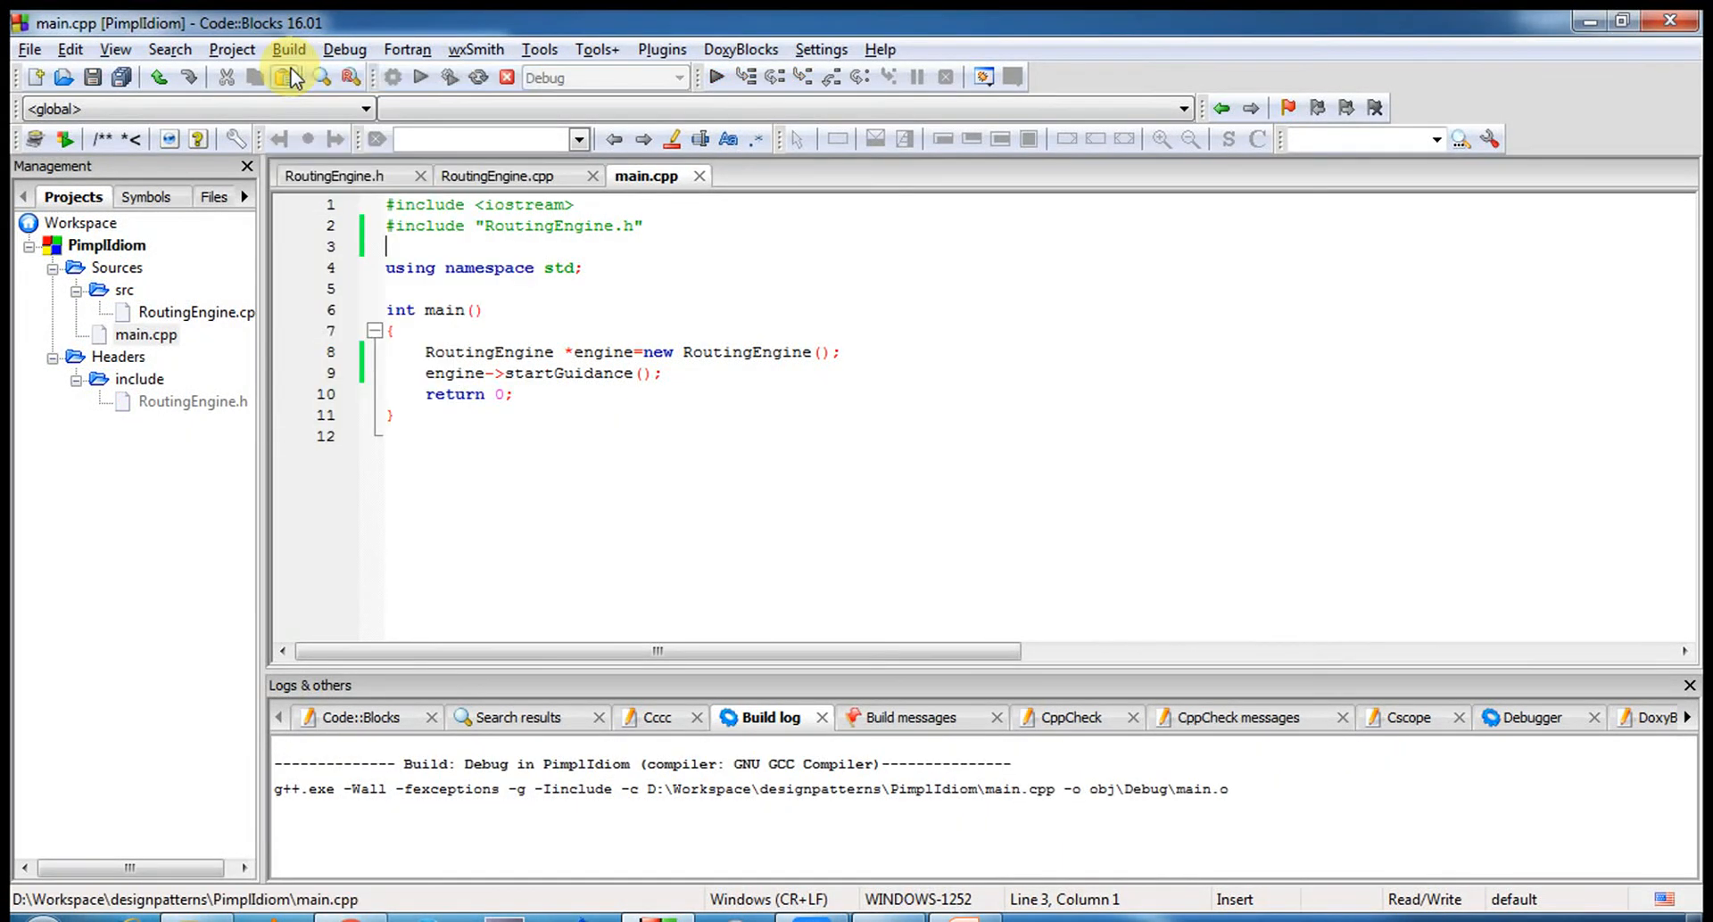
- Bring up RoutingEngine.h once the build reports 0 errors and 0 warnings
left_click(285, 77)
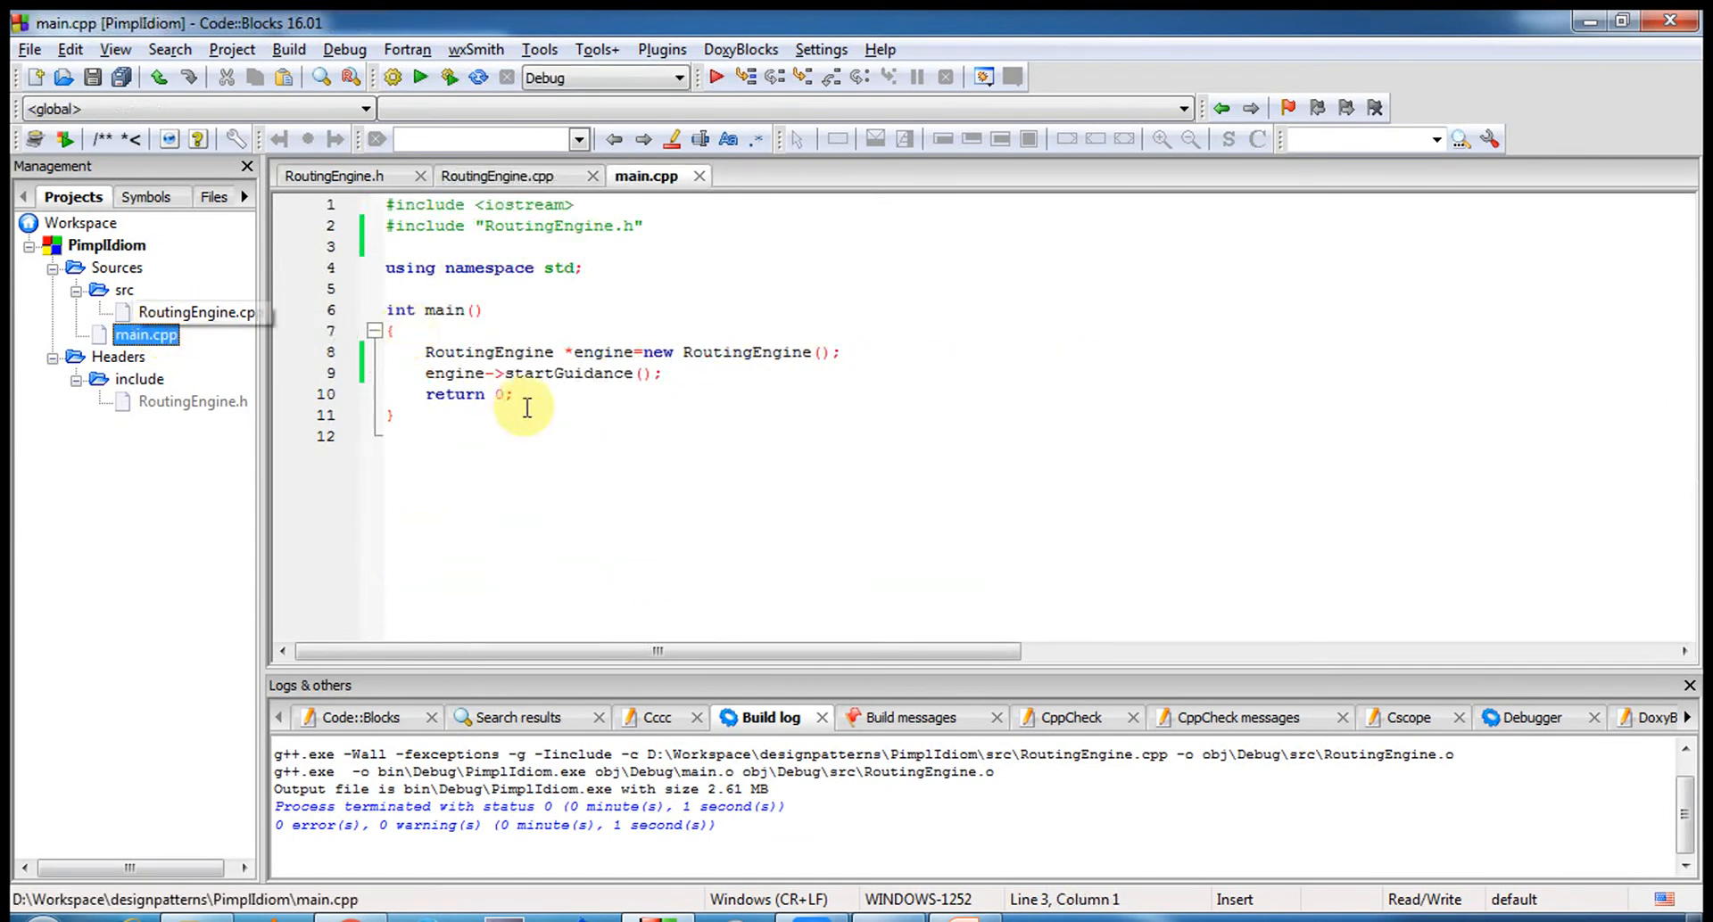
mouse_move(497, 344)
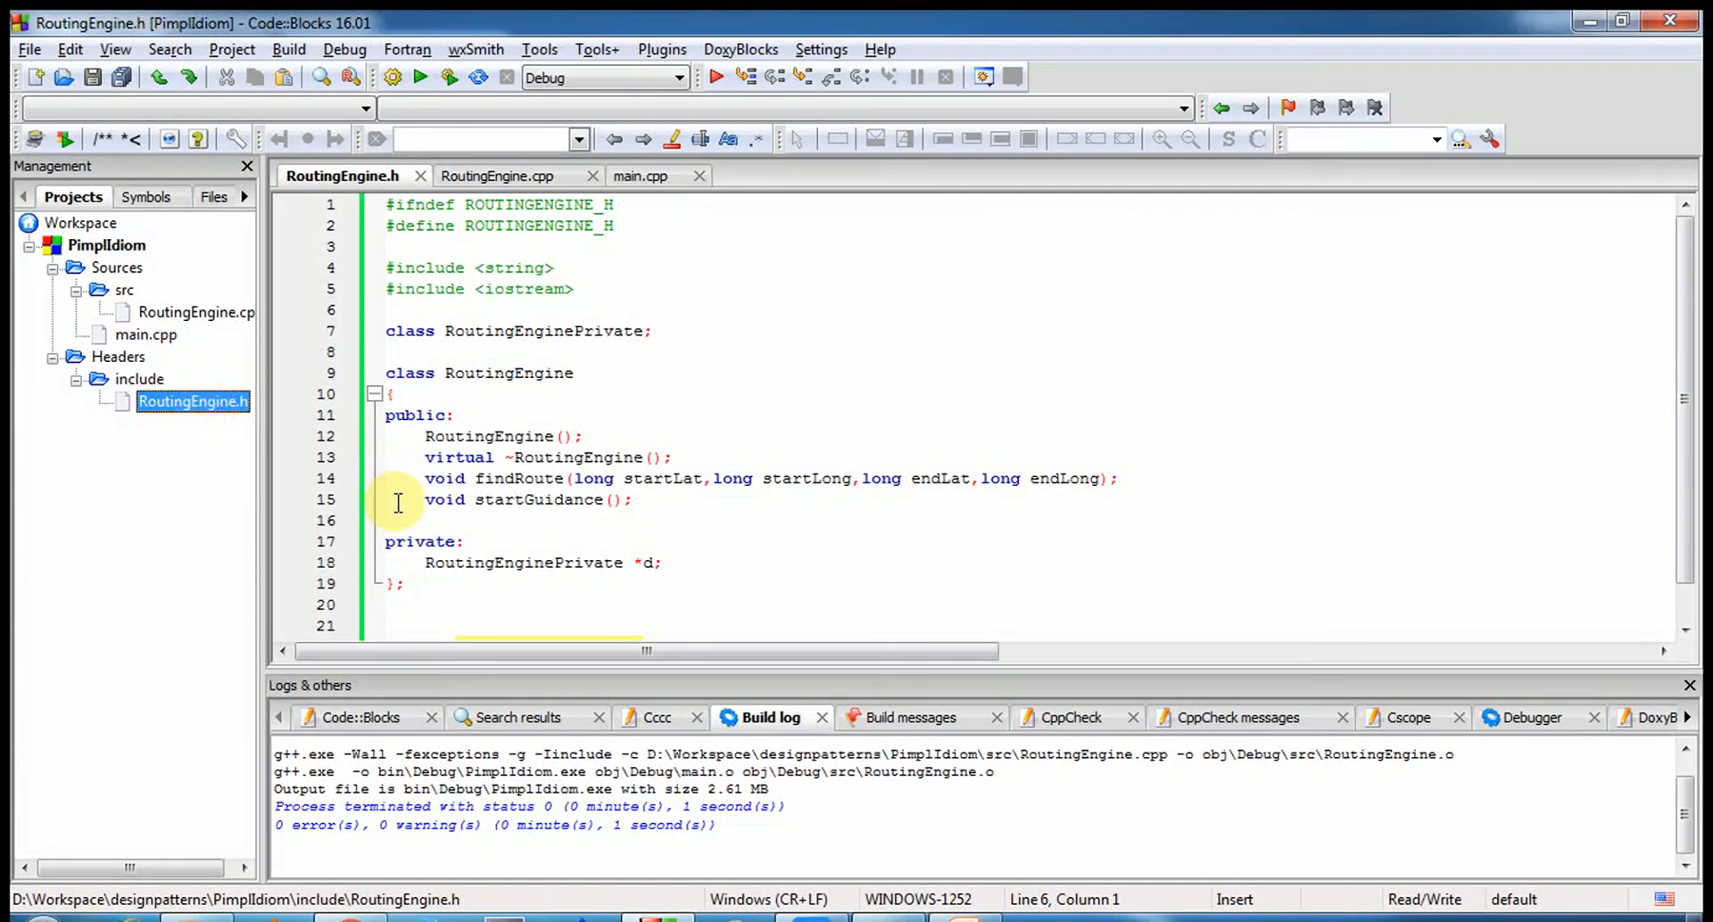
- Add 'int x,int y;' on a new line below the d pointer in RoutingEngine.h
left_click(663, 564)
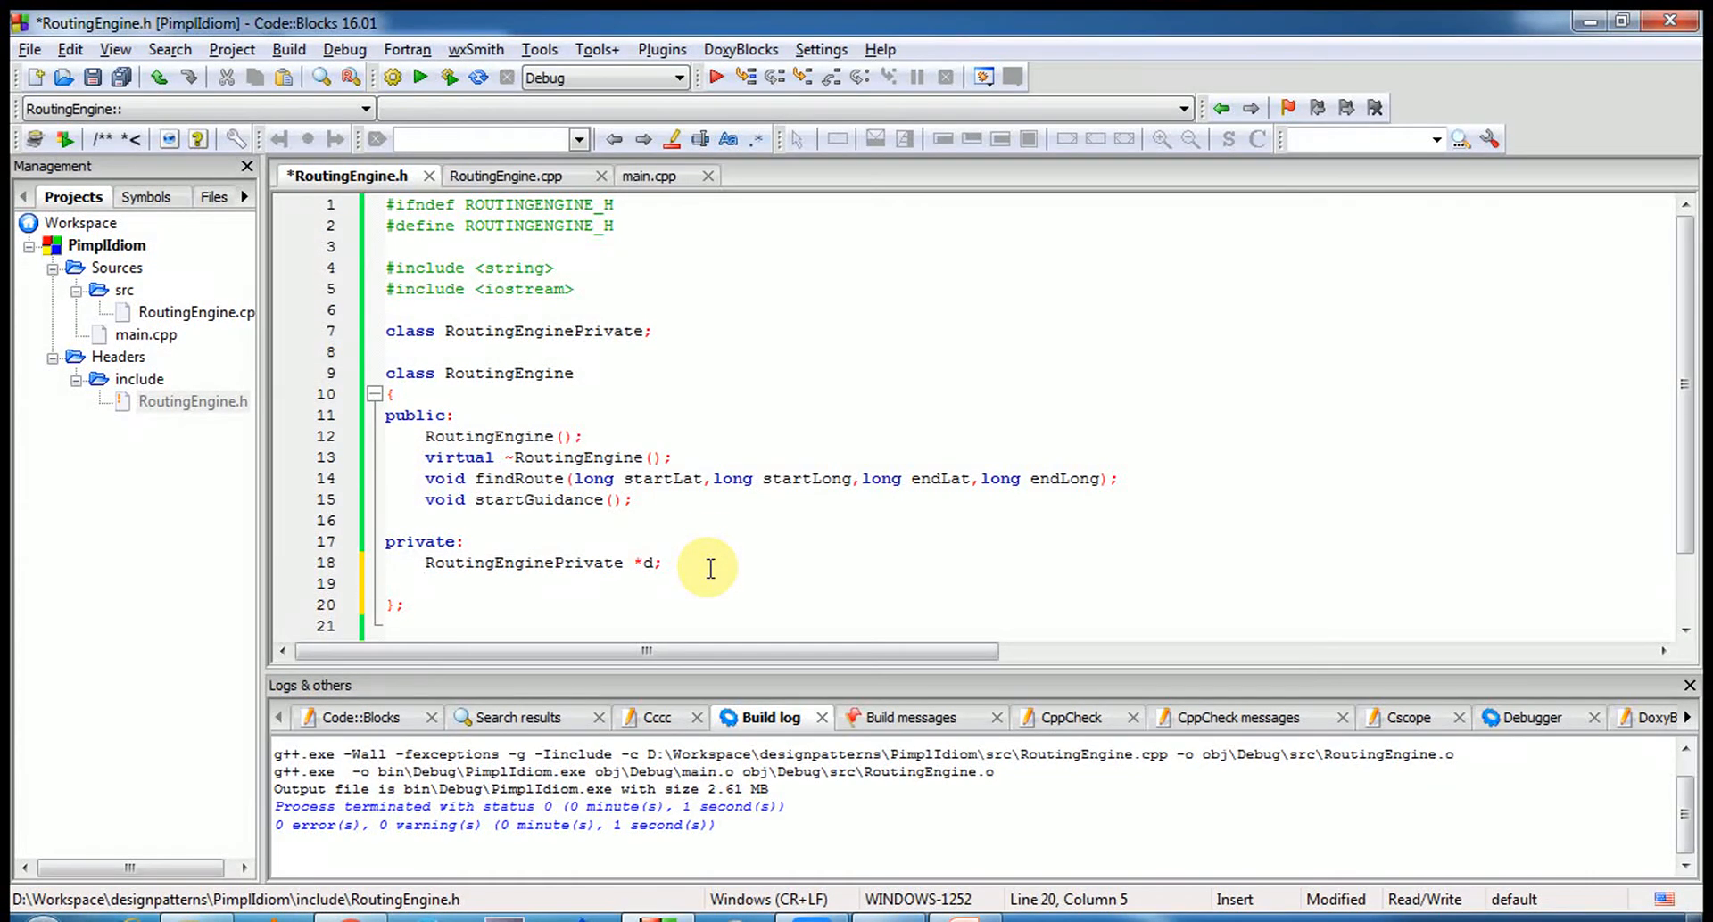
type("int x,i")
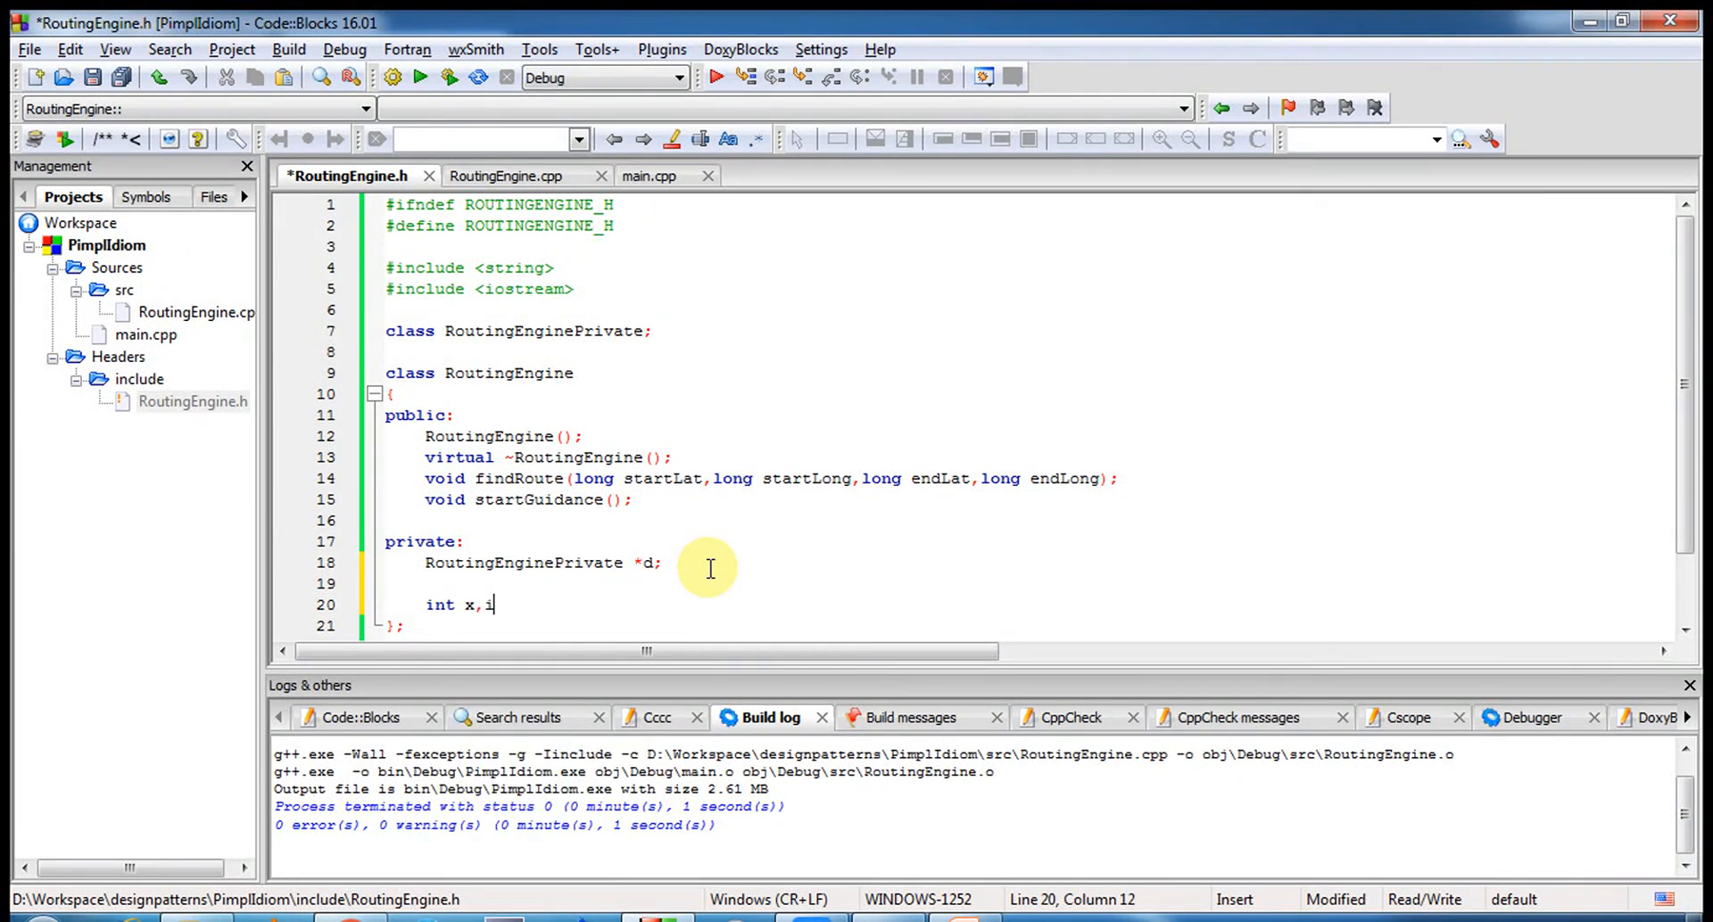
type("nt y;")
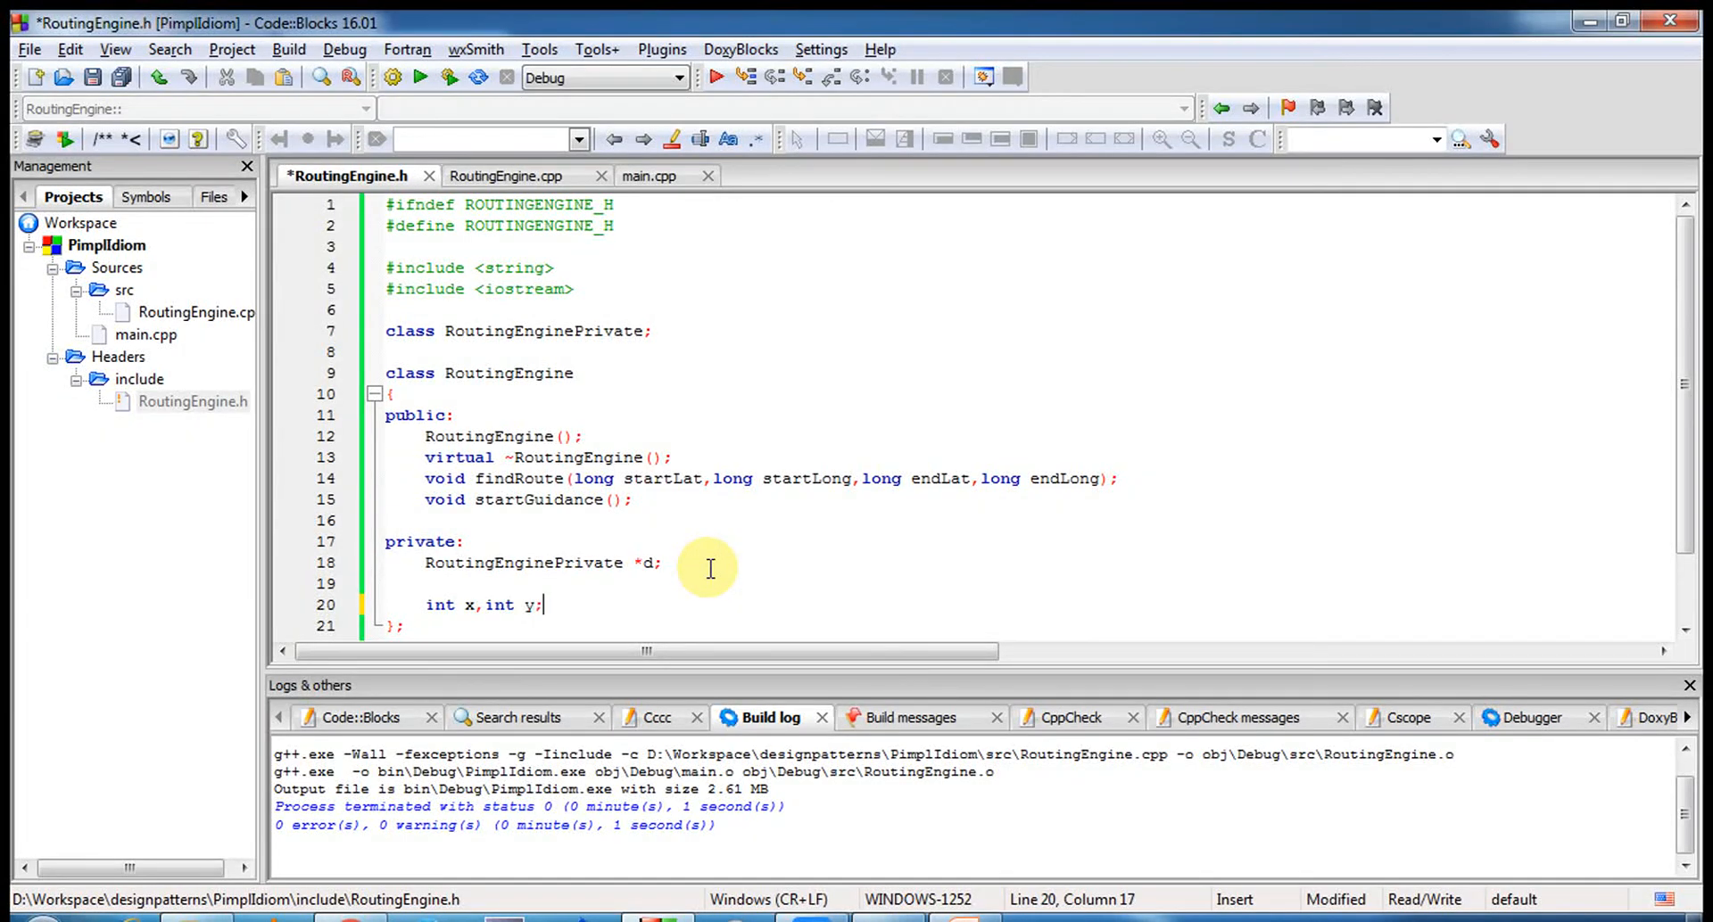
- Build, jump to the erroring declaration, and rebuild until 0 errors remain
left_click(230, 49)
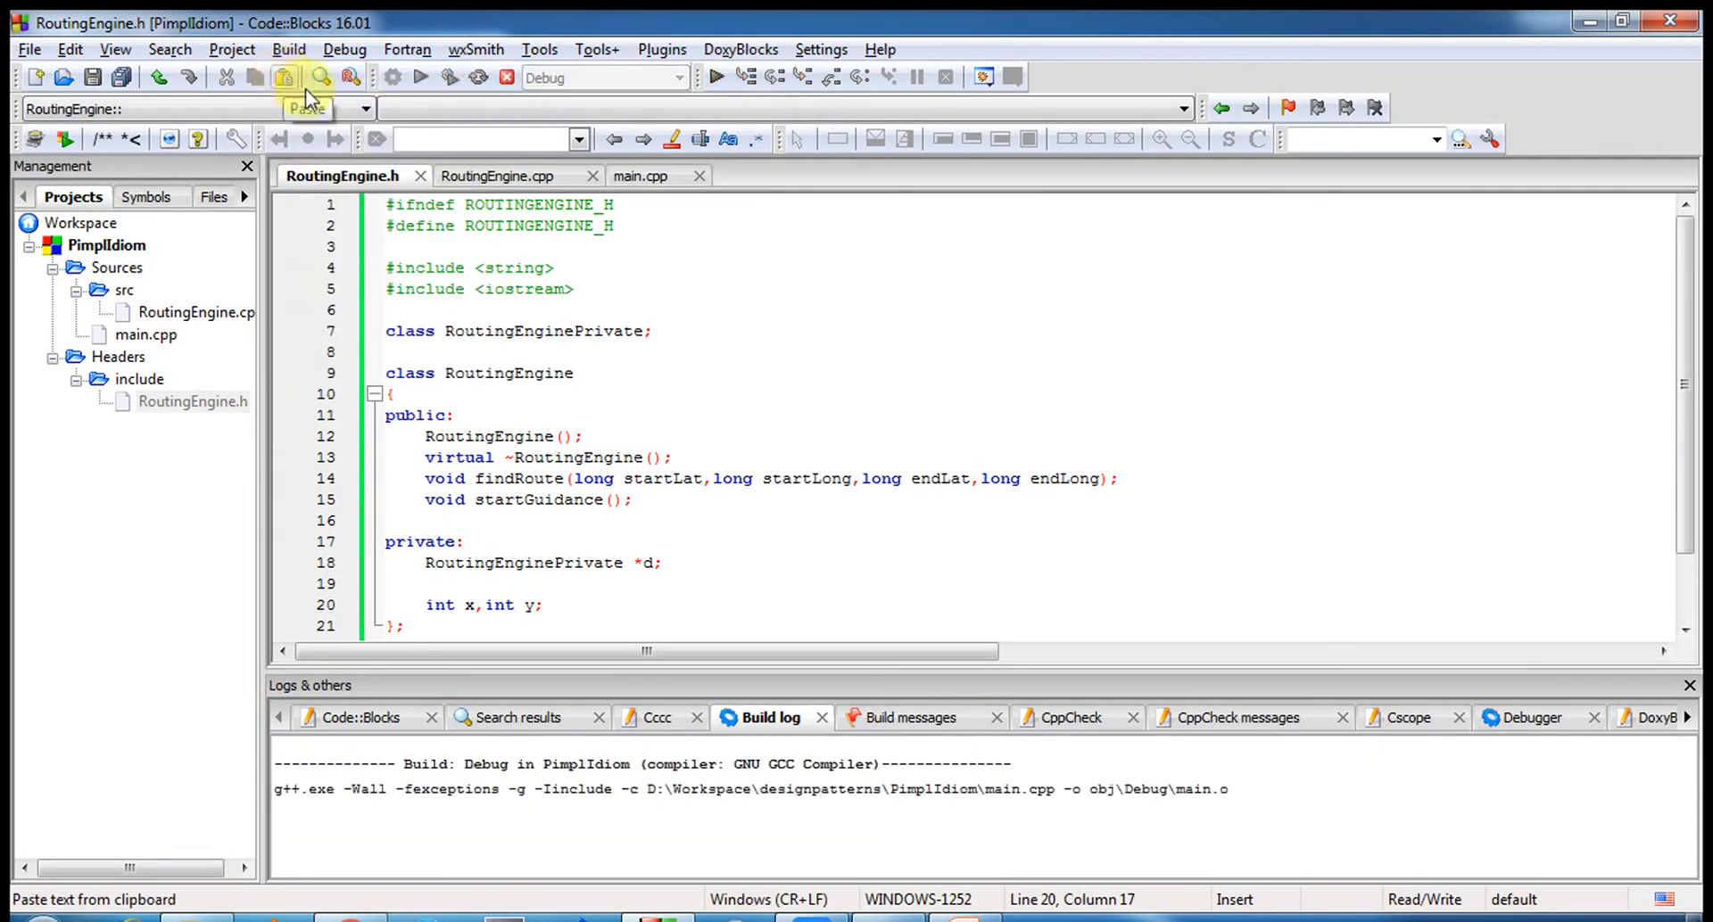
left_click(419, 77)
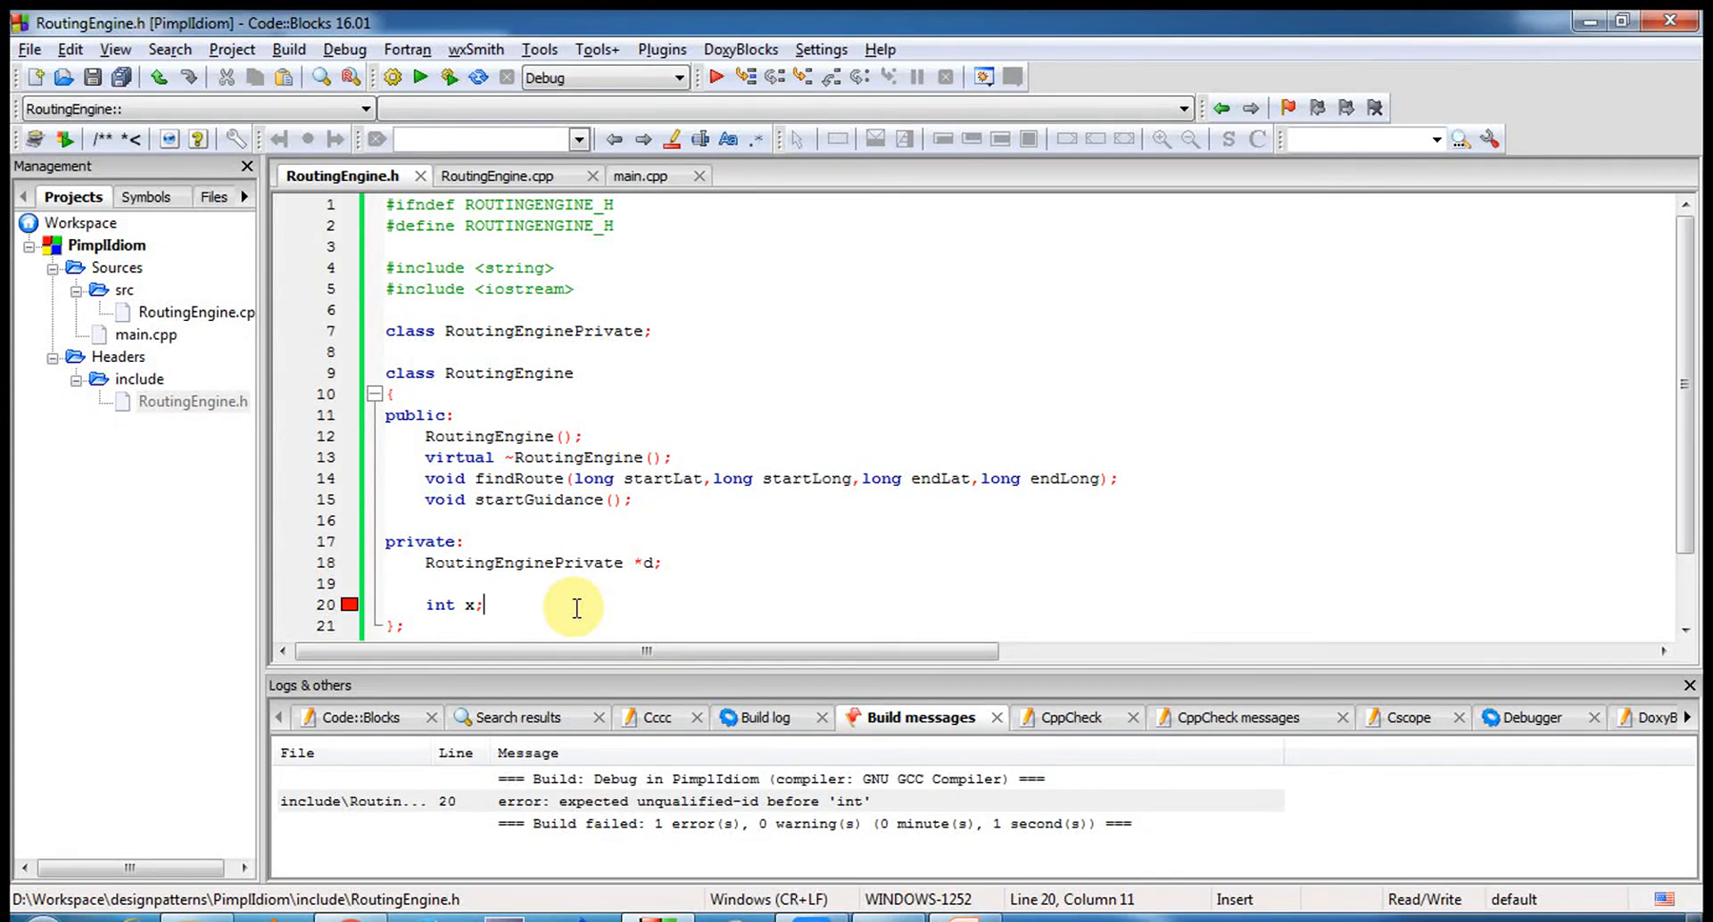
left_click(287, 49)
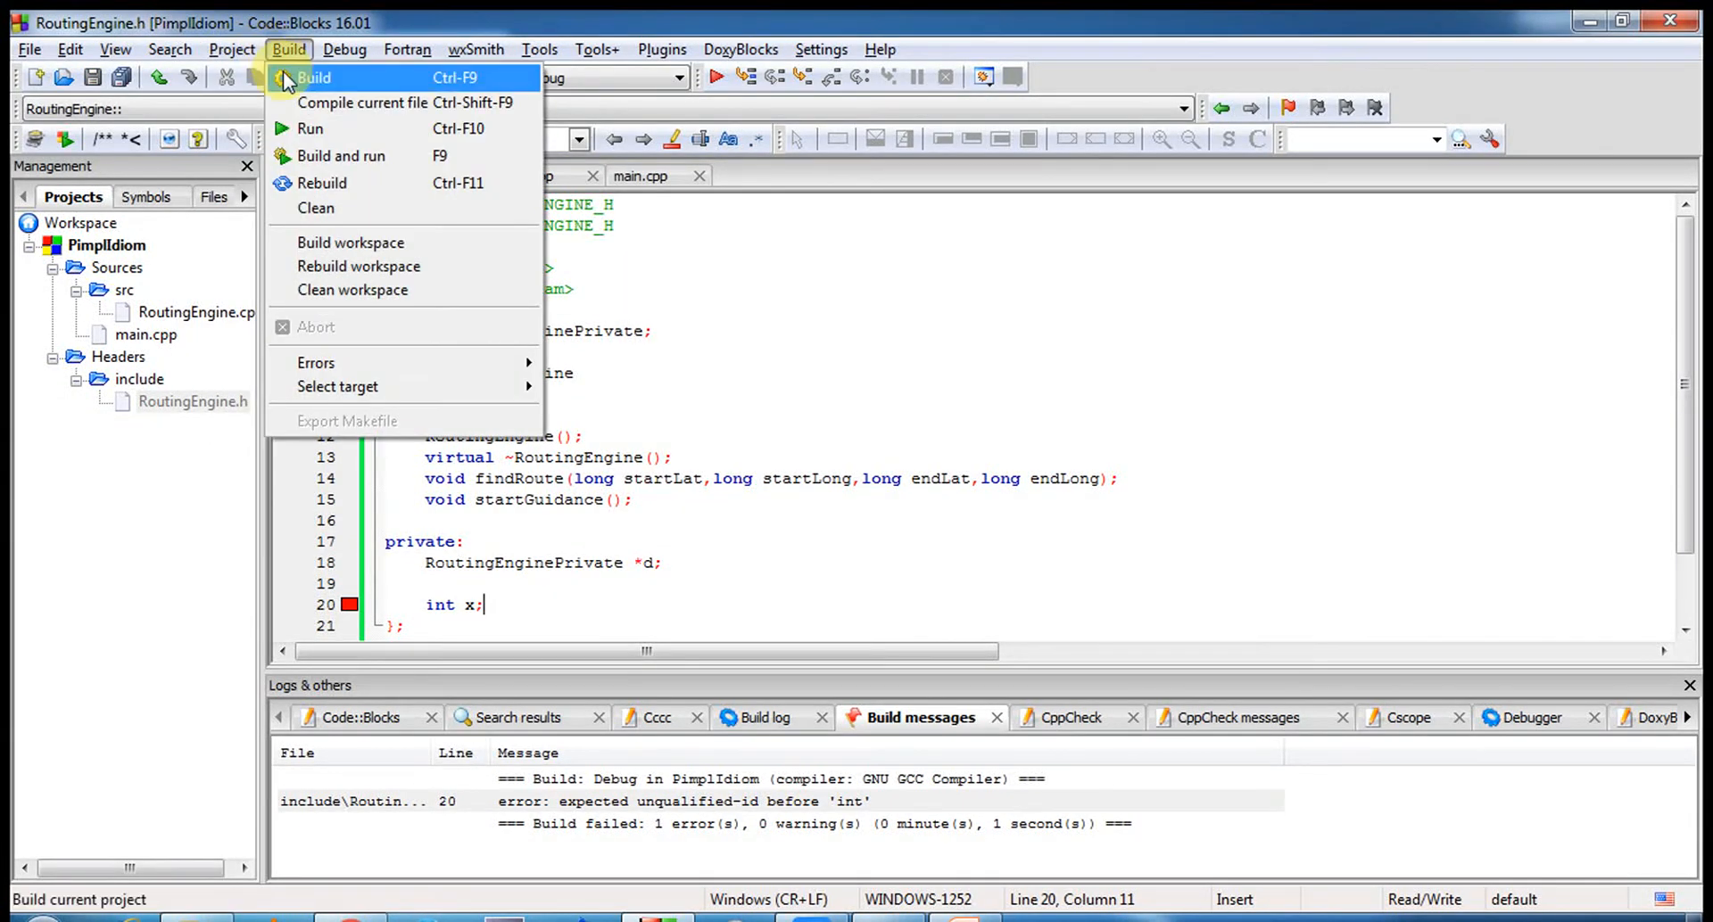
left_click(315, 78)
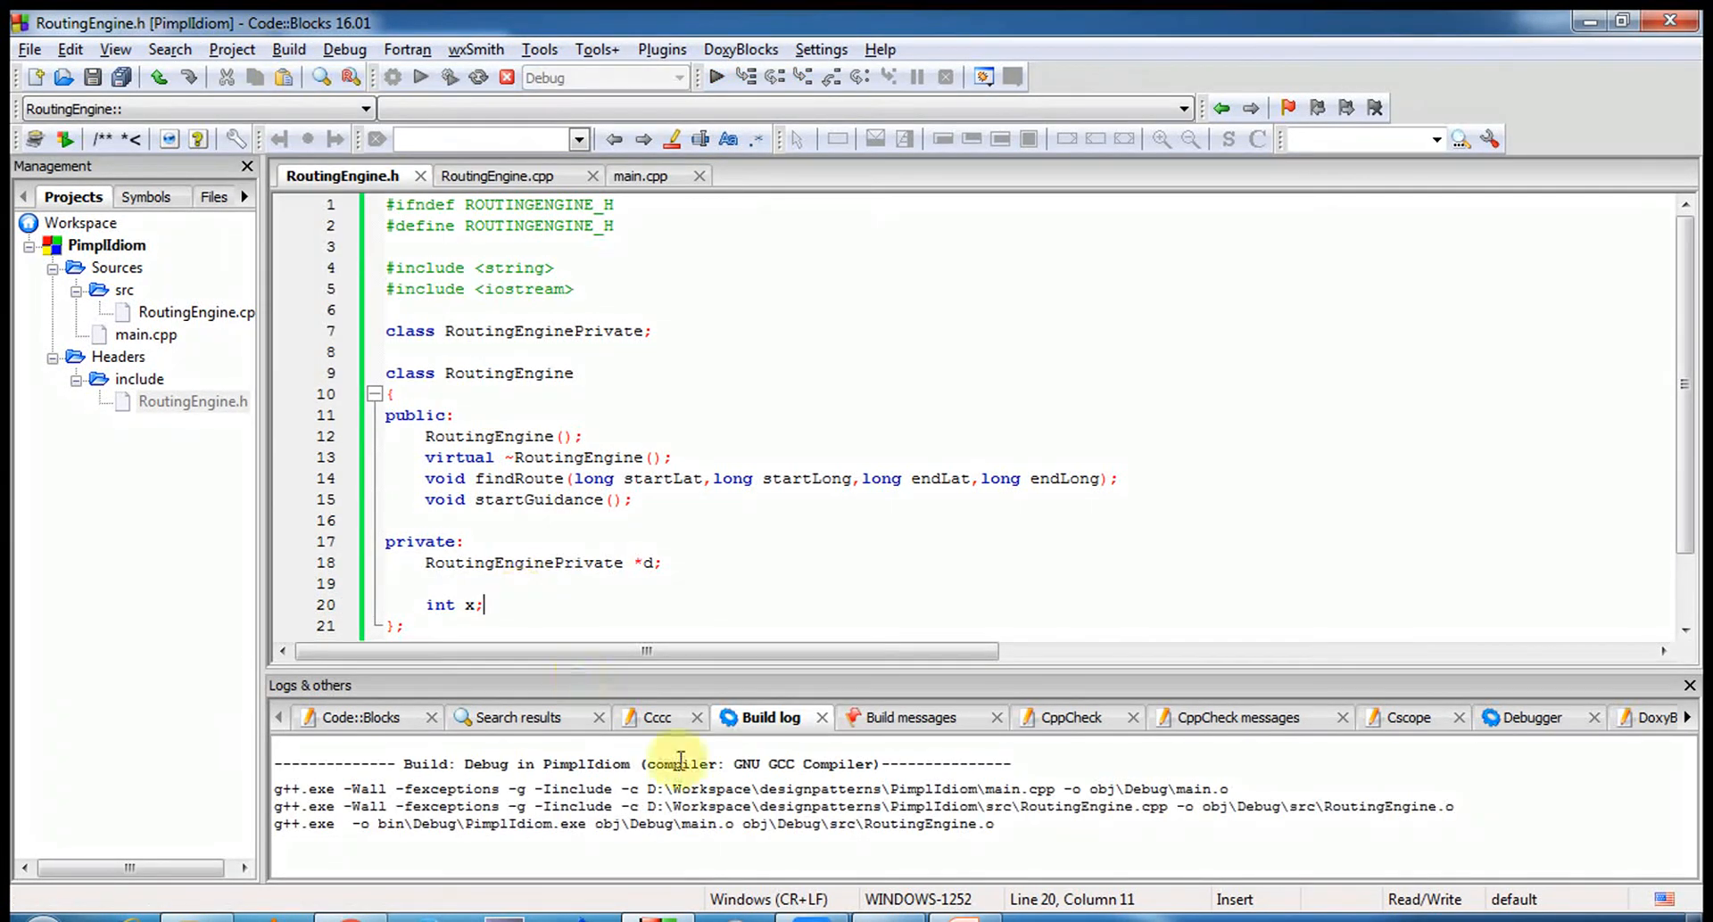
left_click(419, 76)
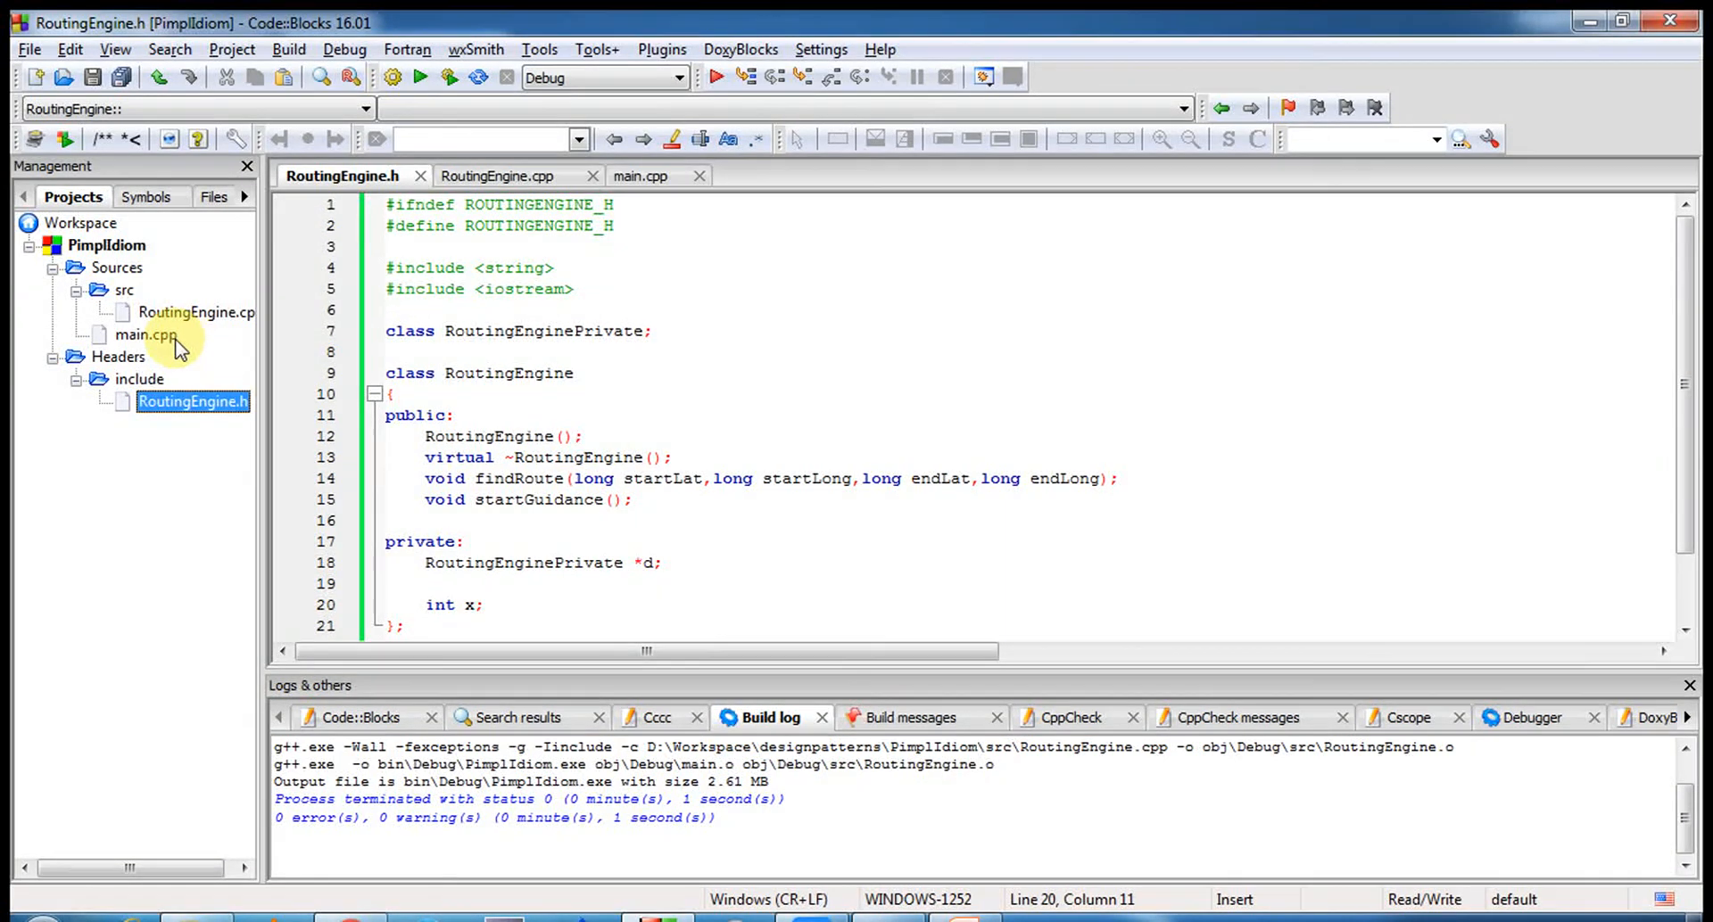
- Open main.cpp, then reopen RoutingEngine.h from the Projects tree
left_click(145, 335)
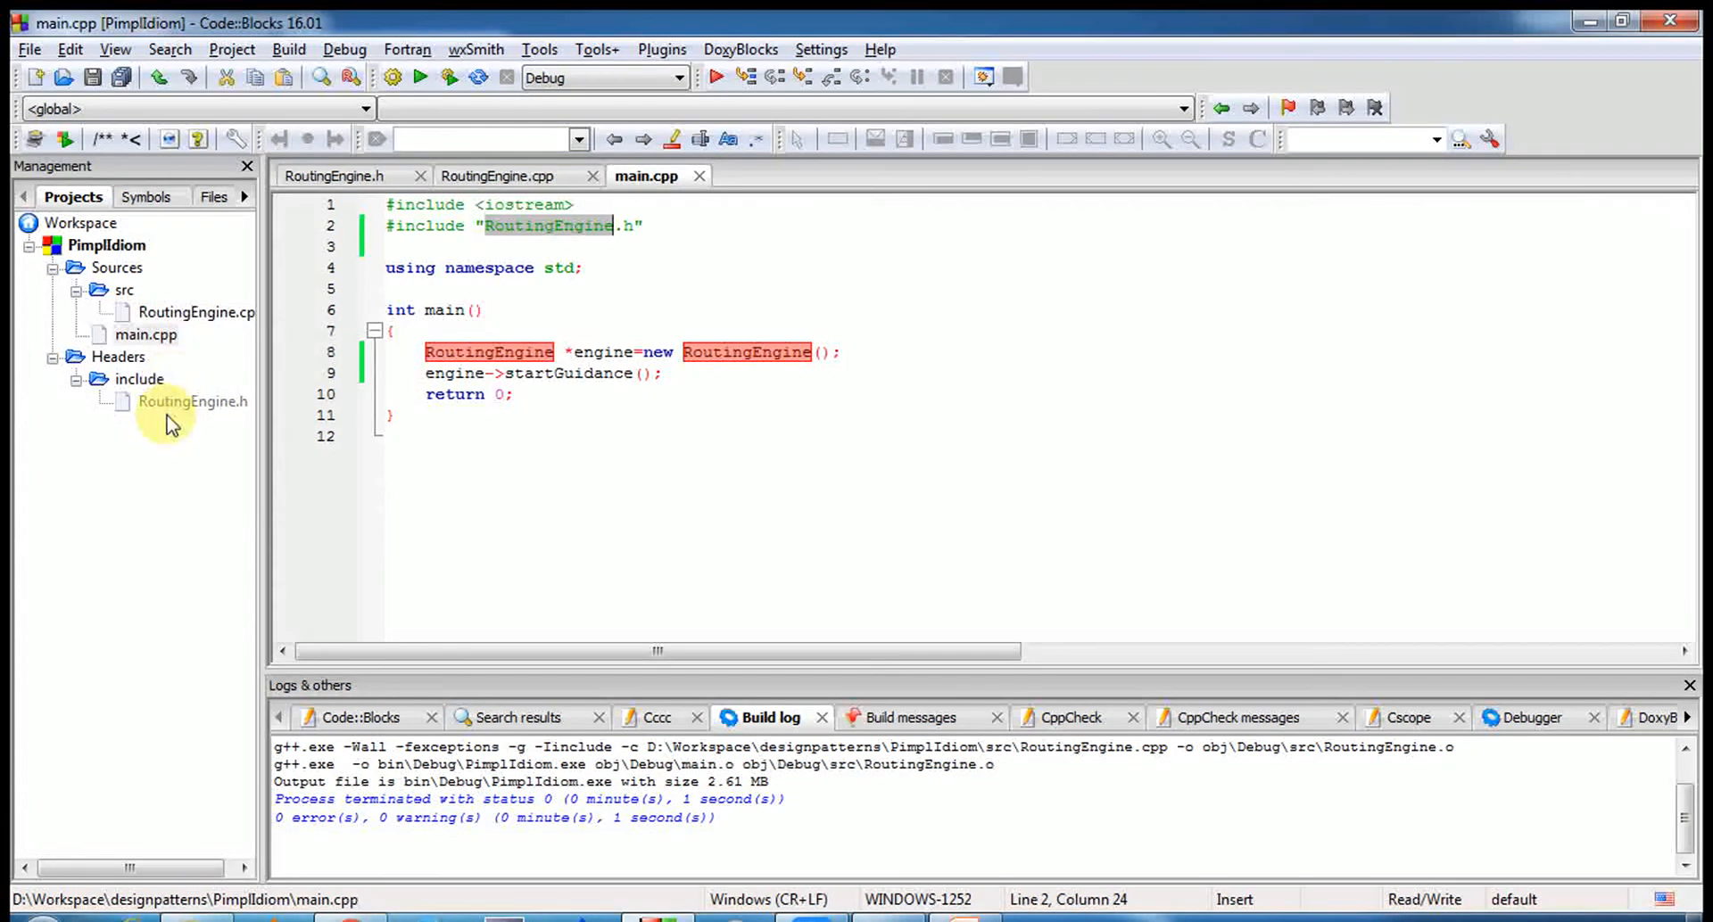
double_click(193, 402)
type("RoutingEnginePrivate *d;")
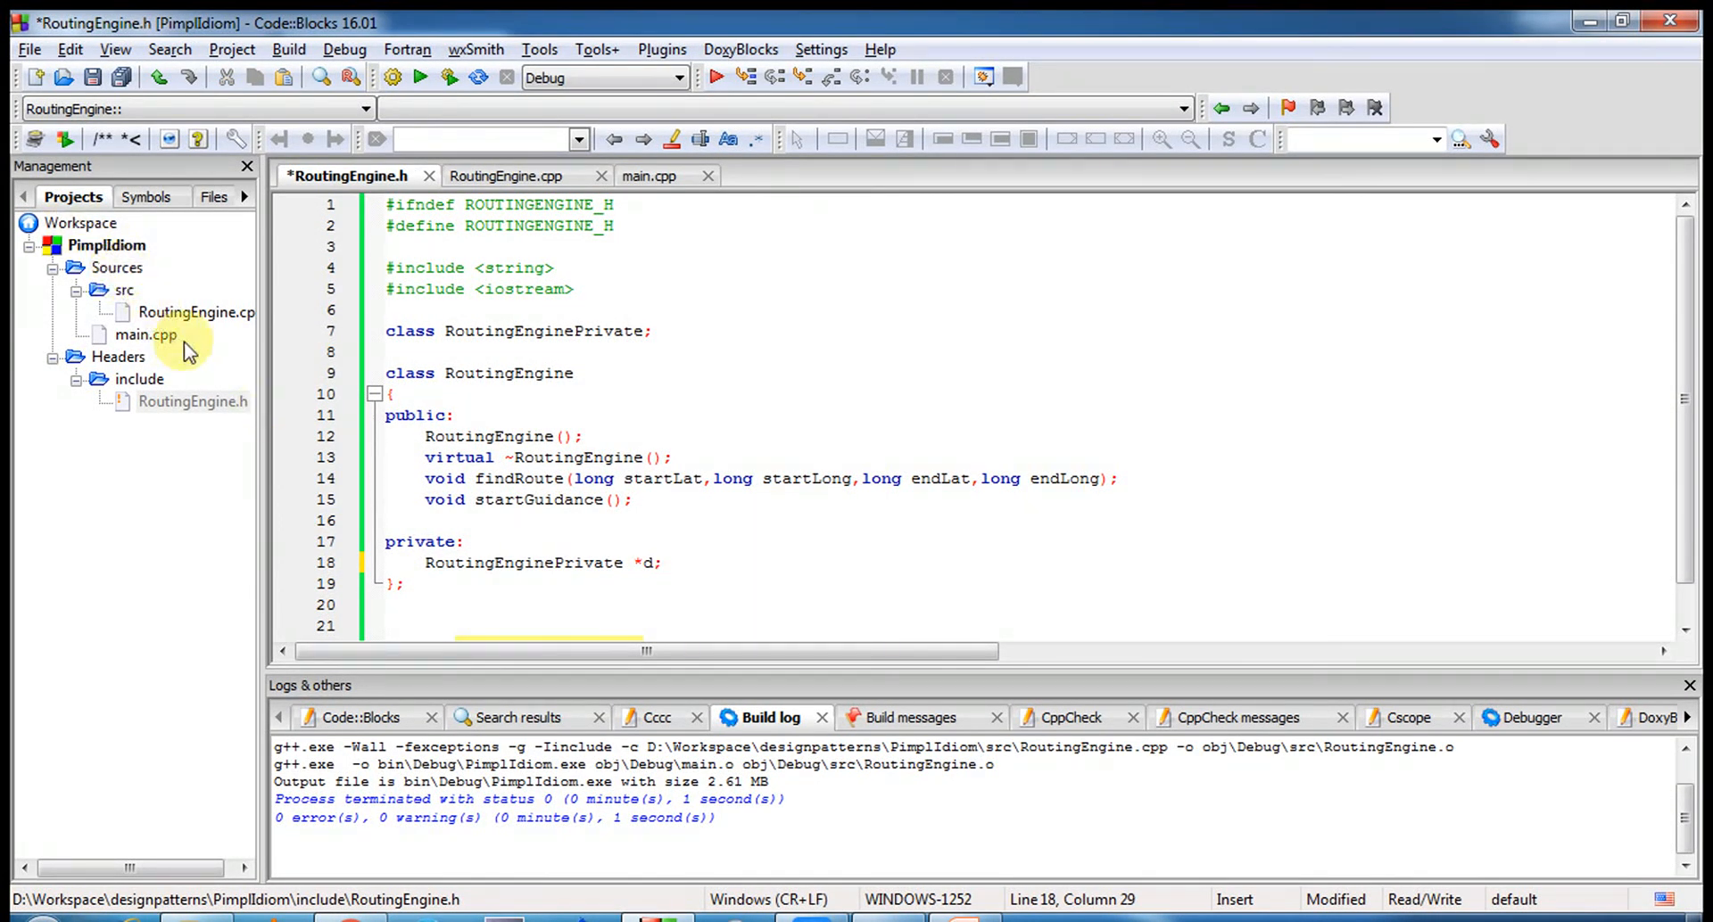
- Add an int member to RoutingEnginePrivate's private section in RoutingEngine.cpp and save
double_click(543, 331)
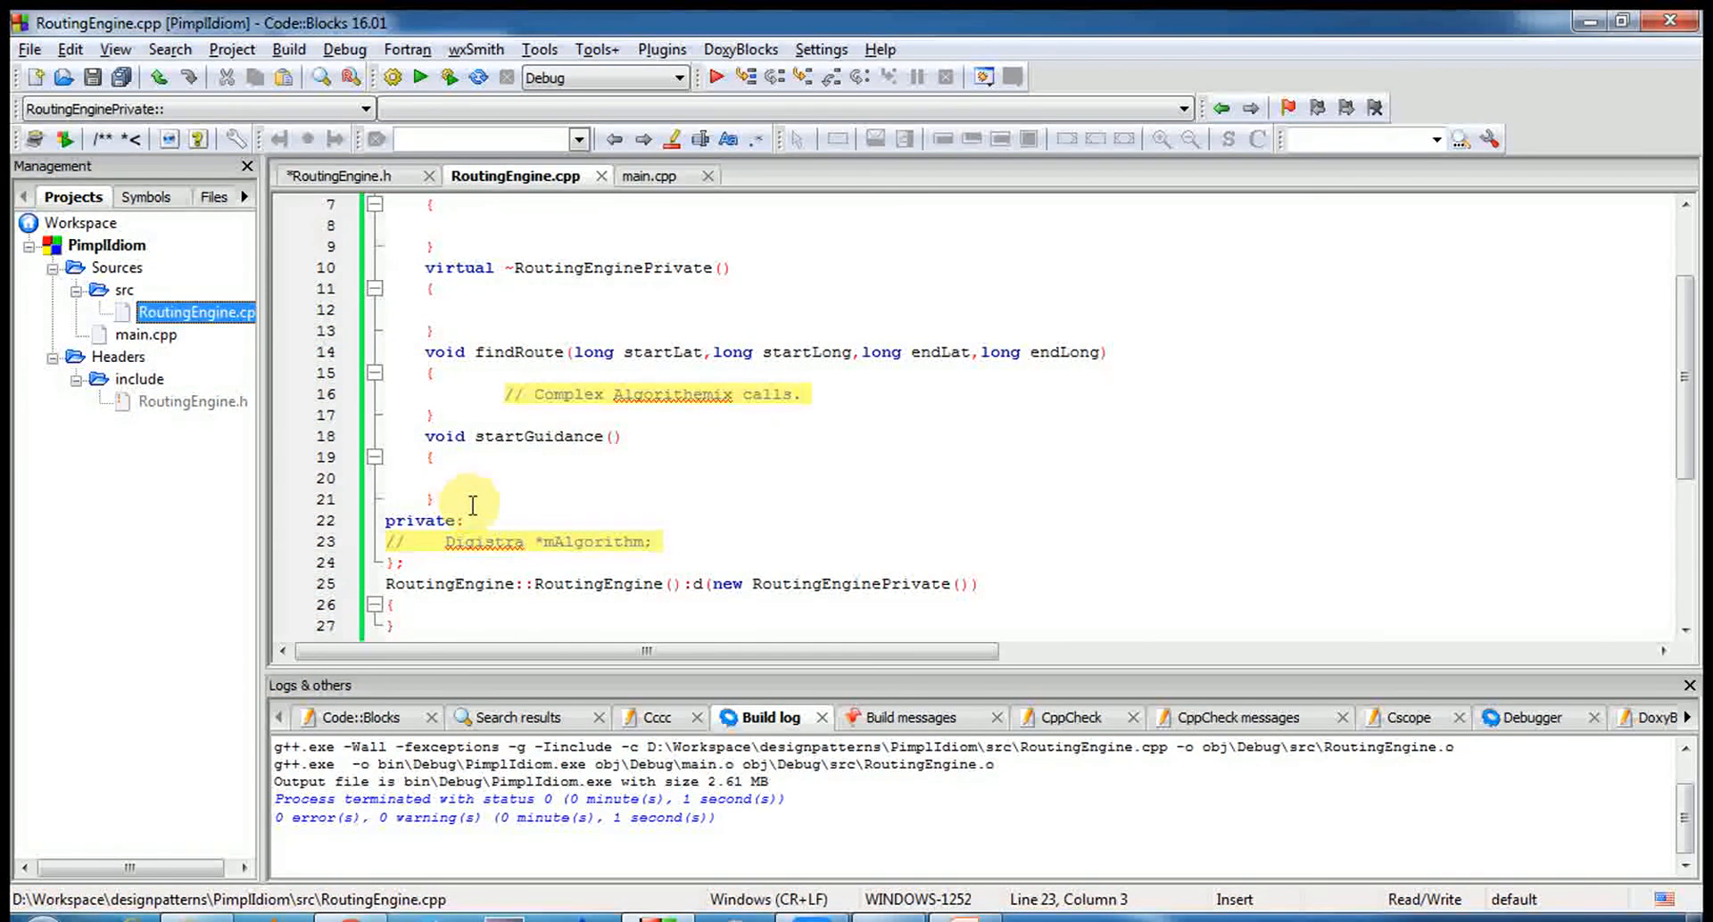
type("int")
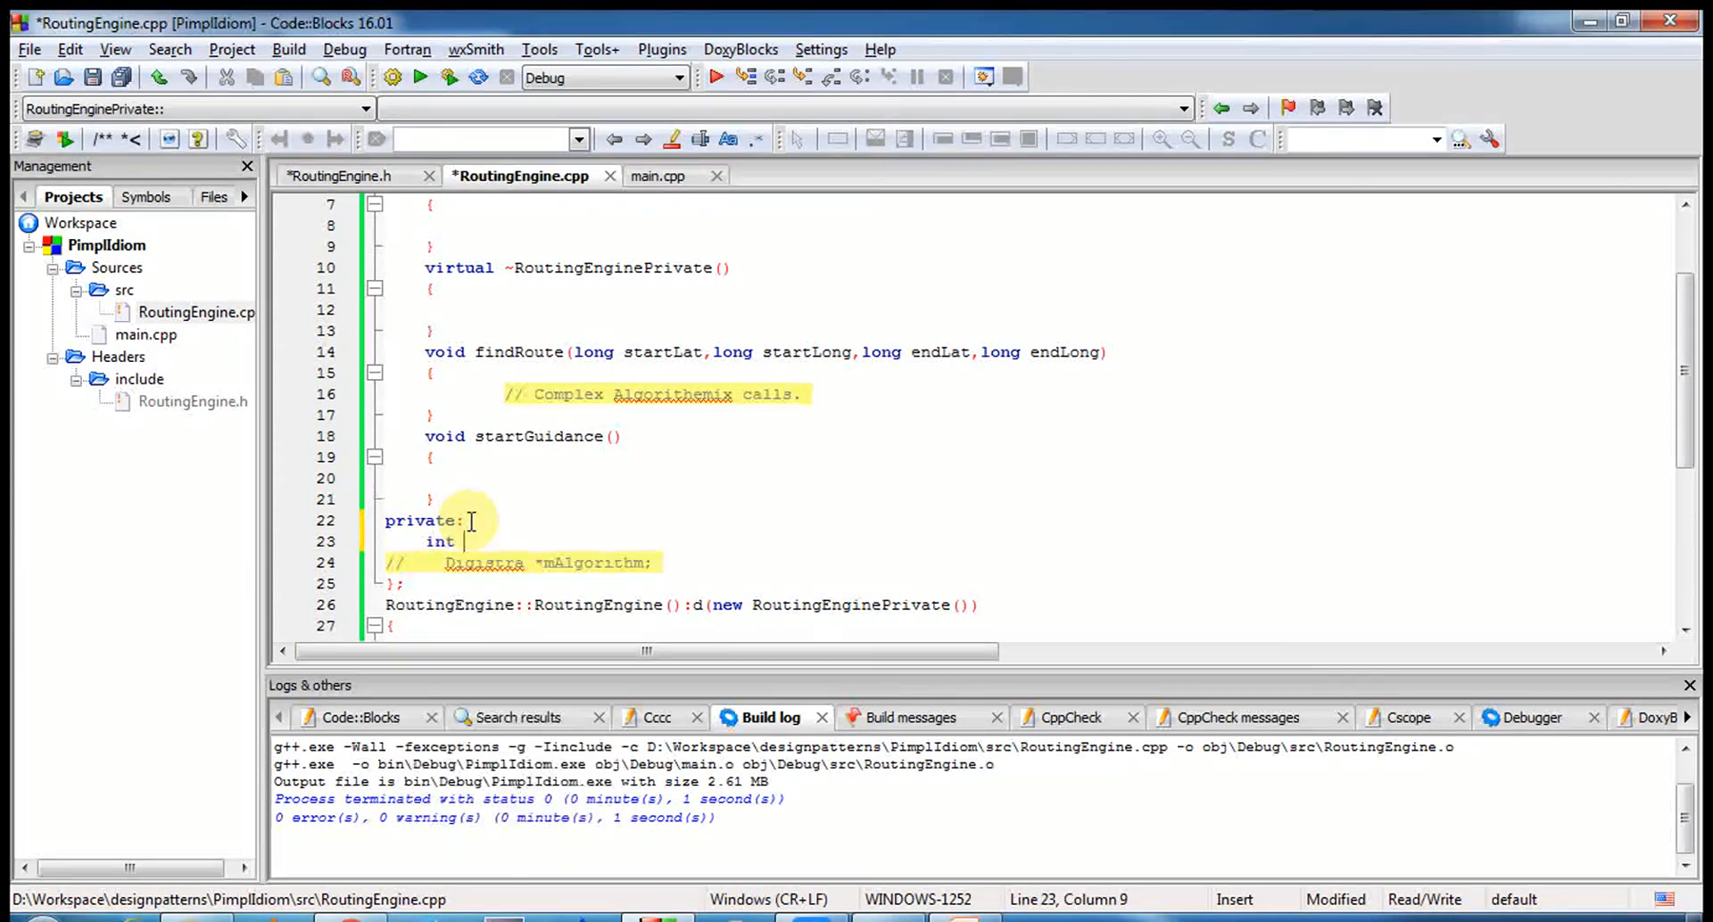
left_click(232, 49)
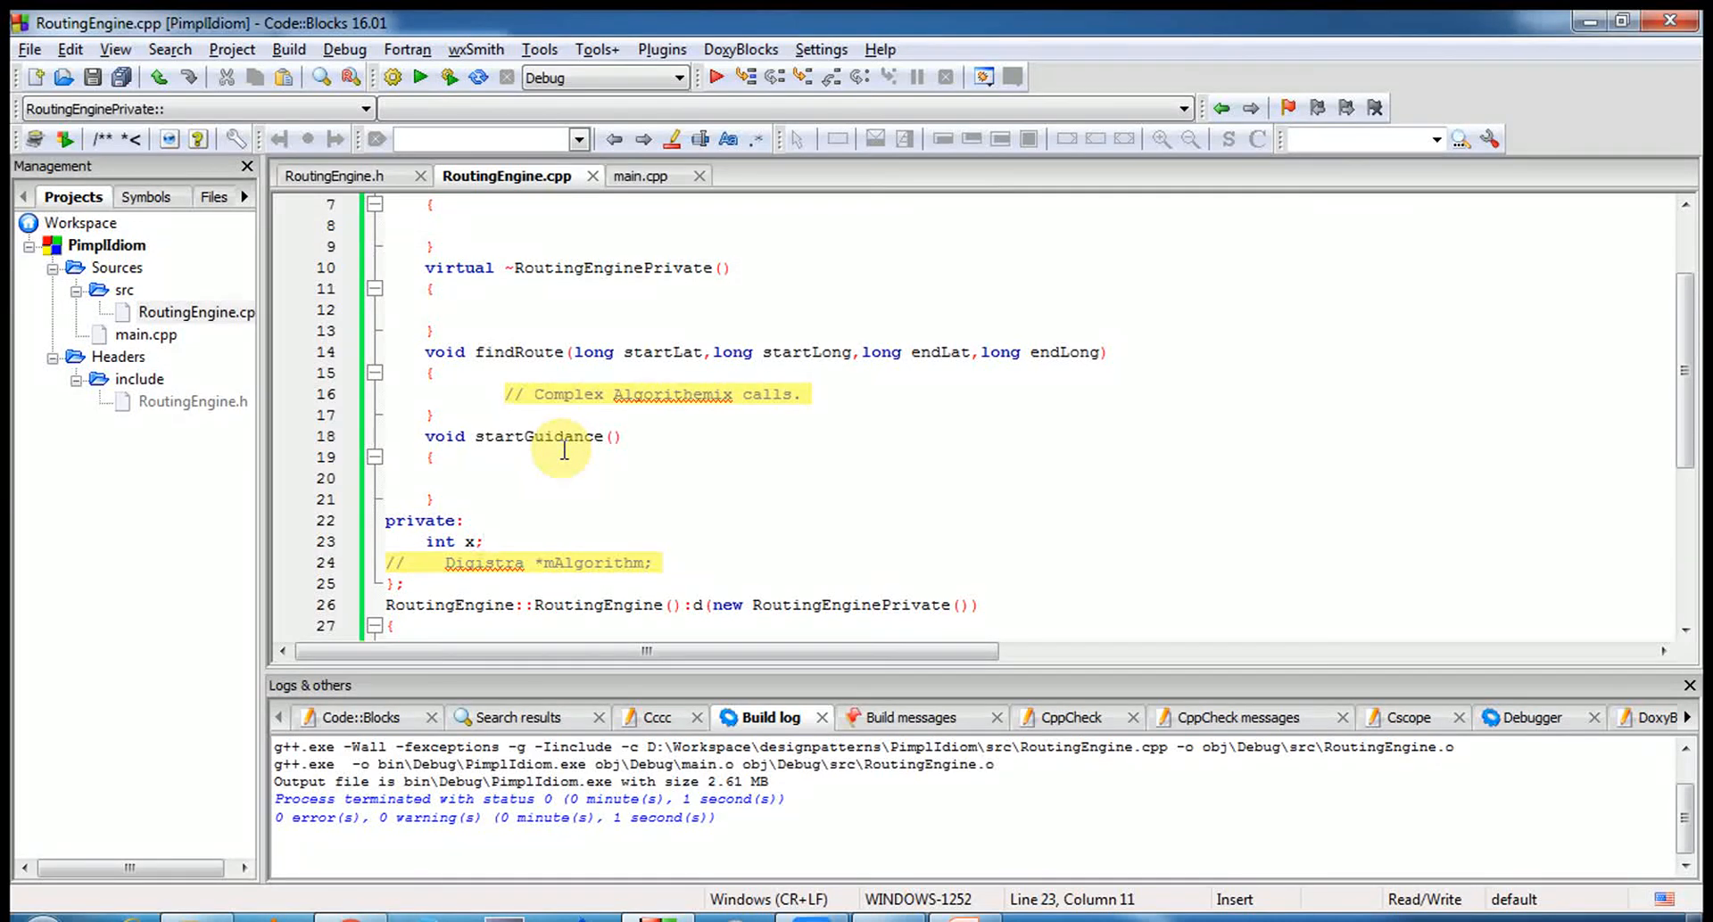
key("Delete")
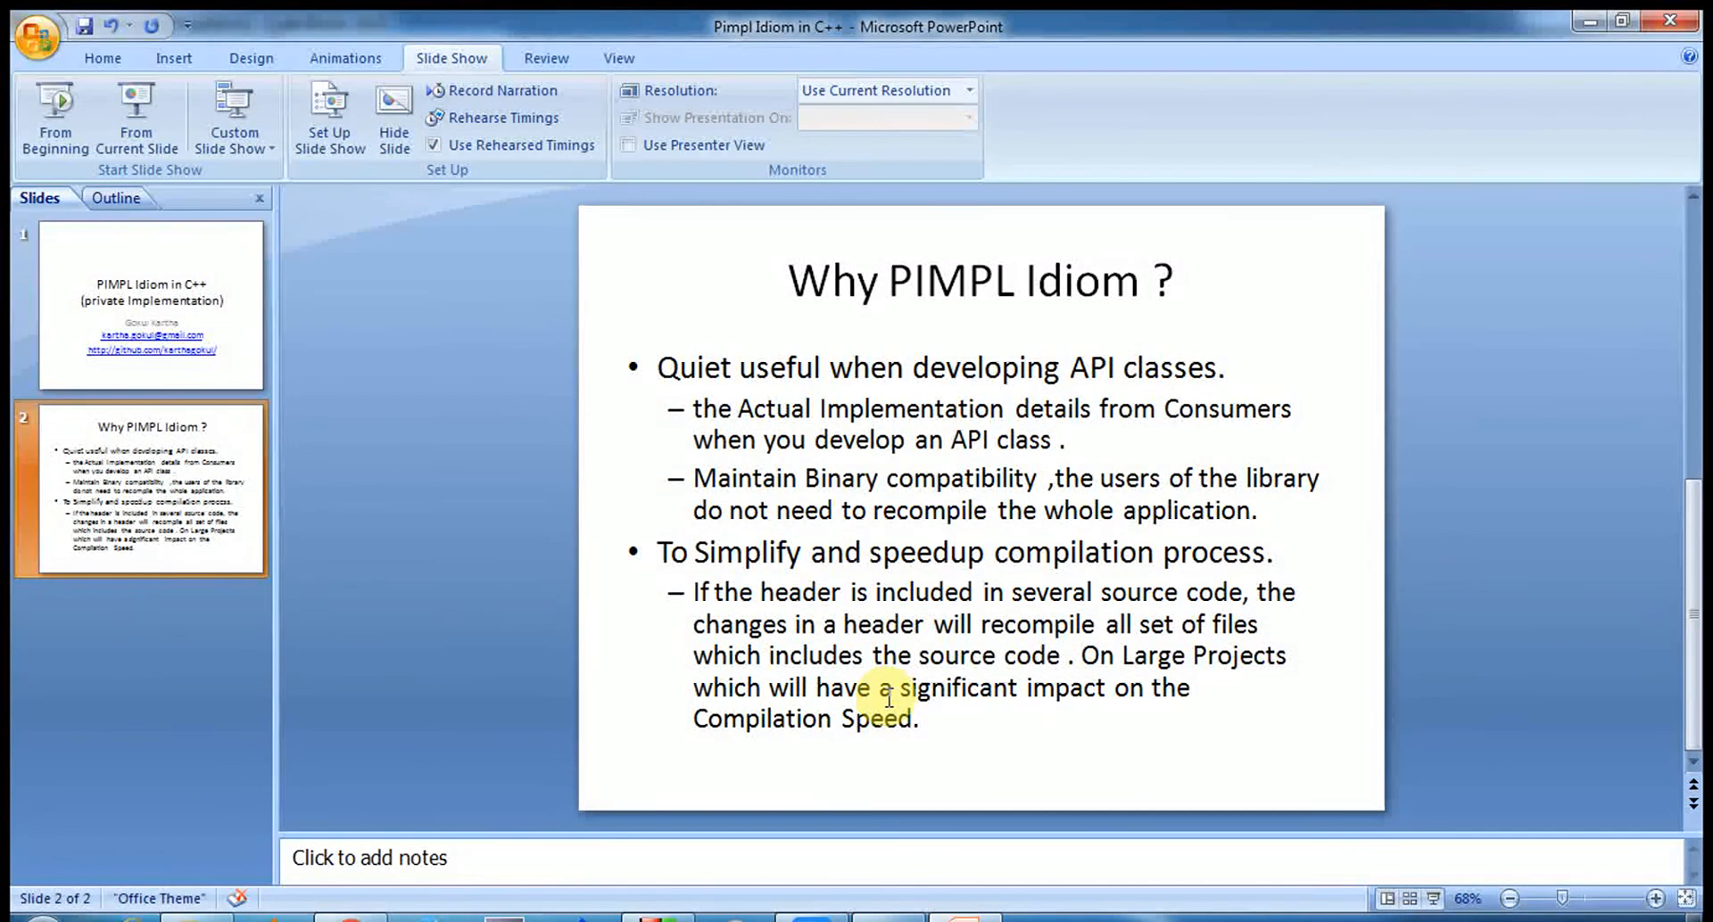
mouse_move(1150, 715)
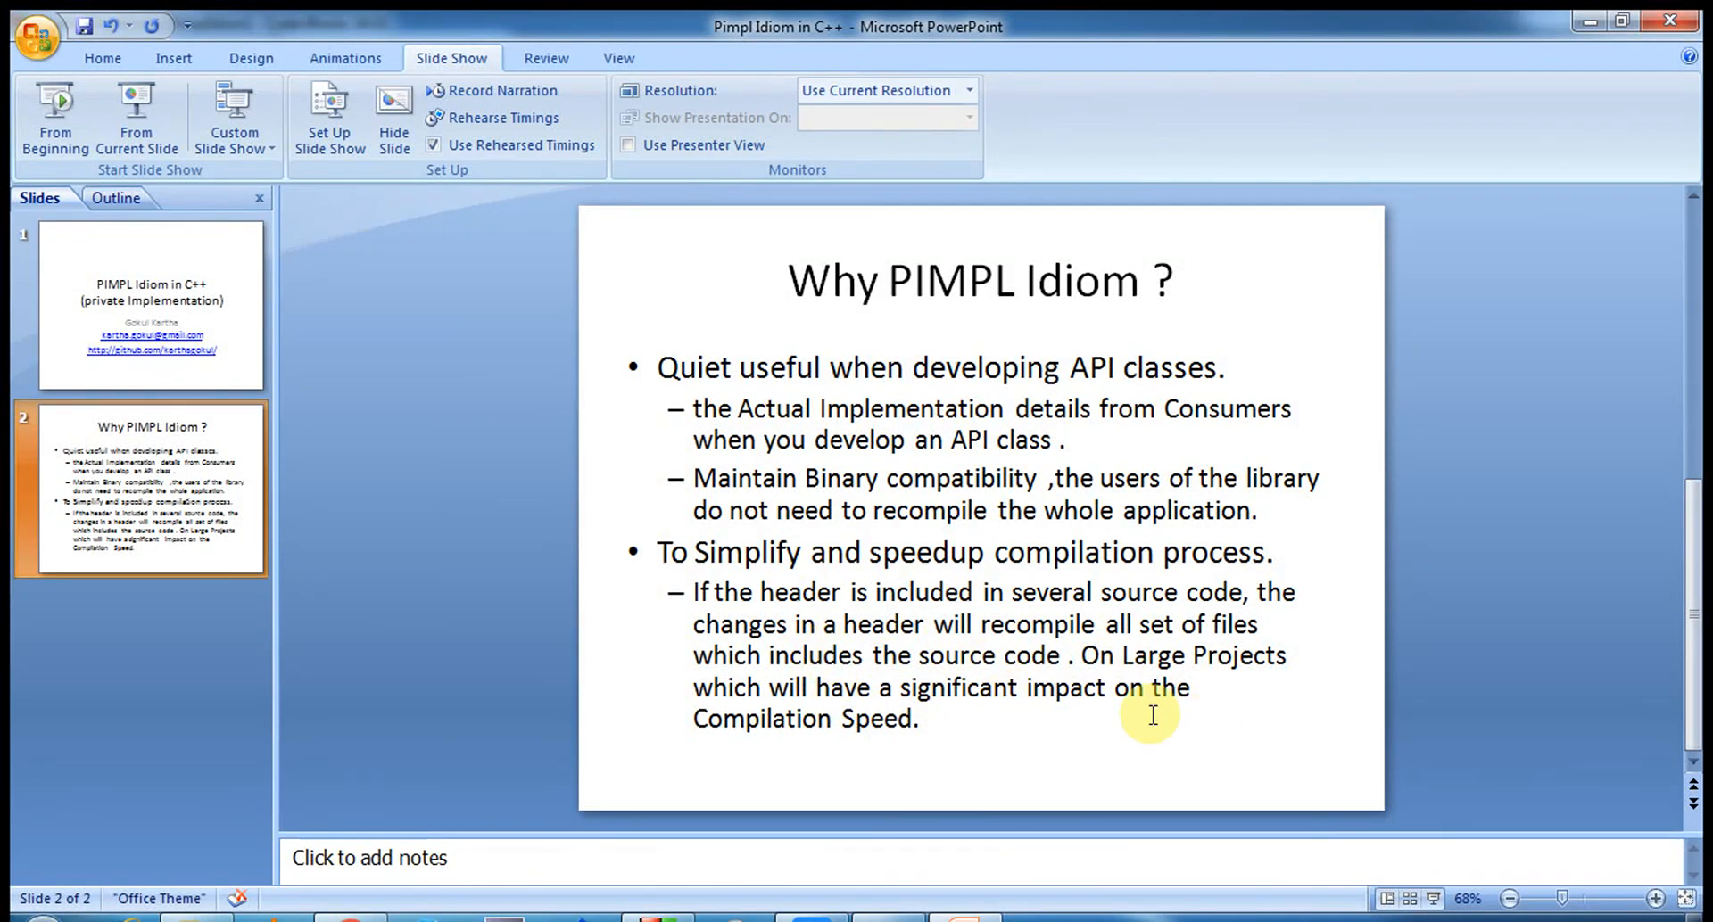
double_click(950, 281)
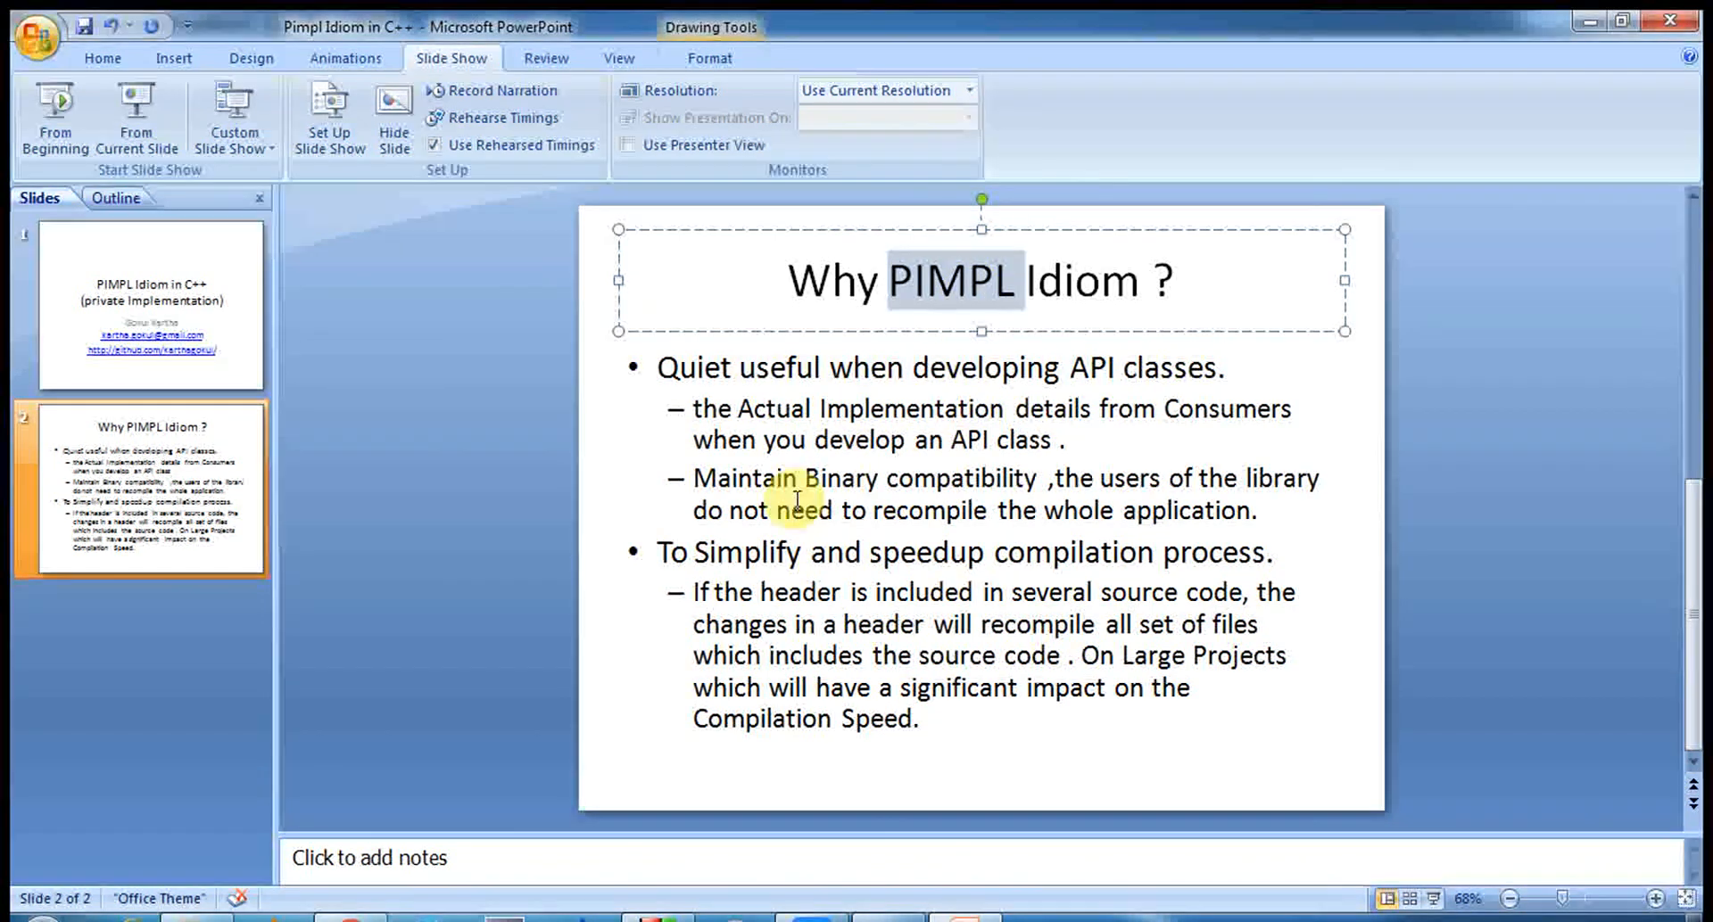
mouse_move(924, 510)
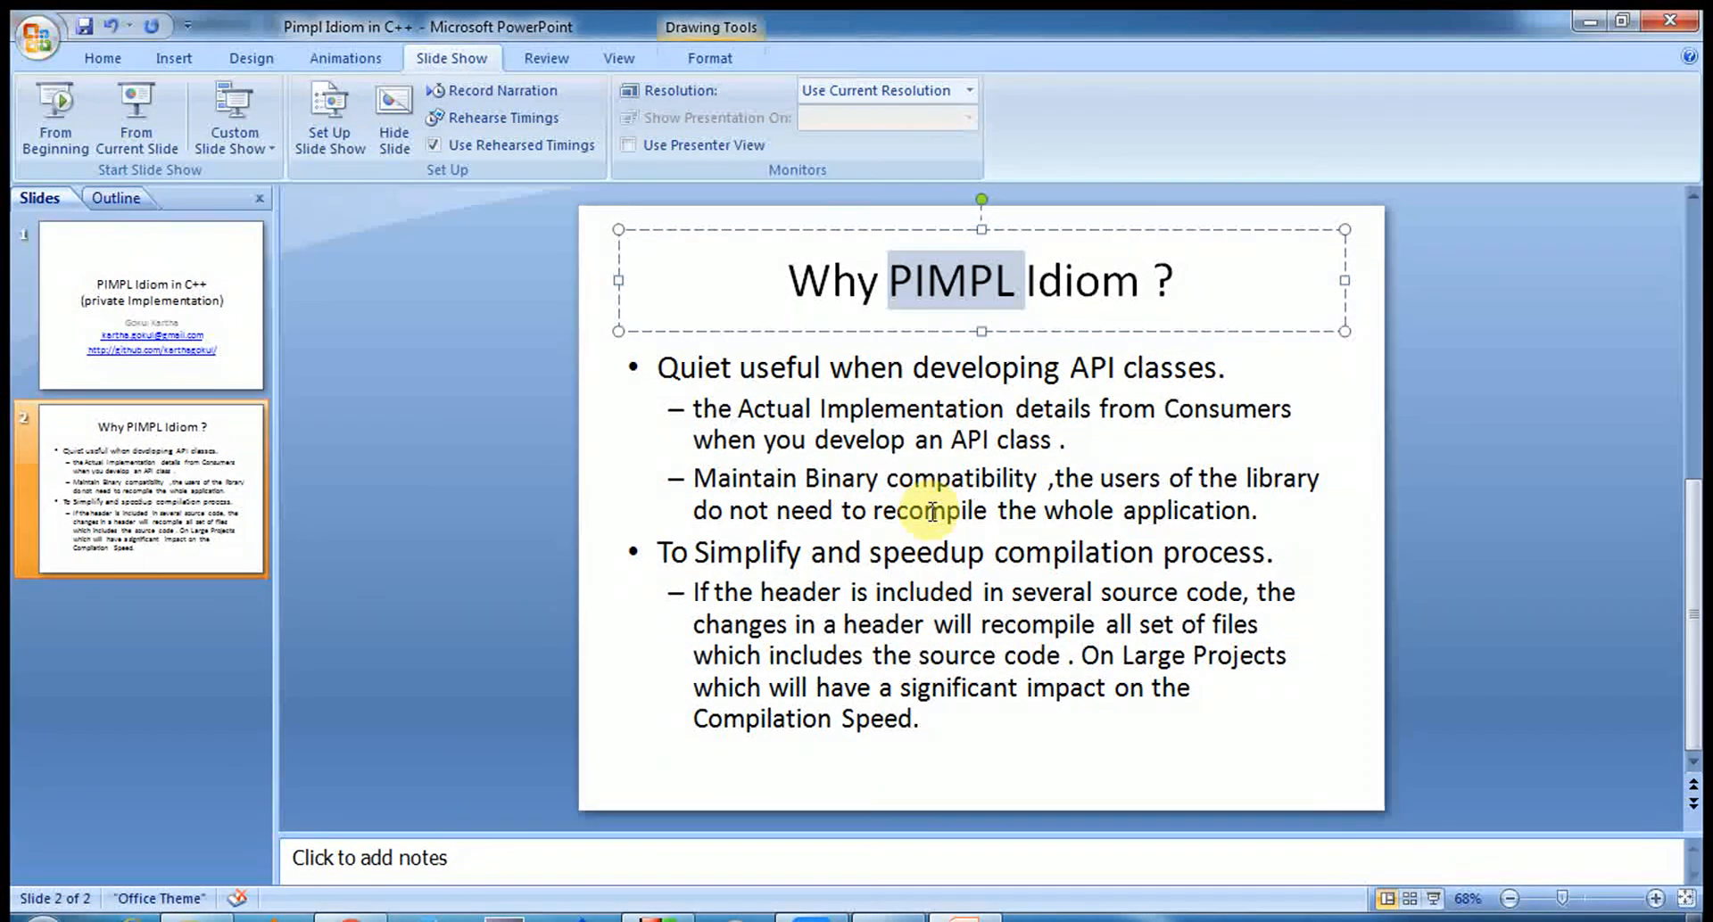